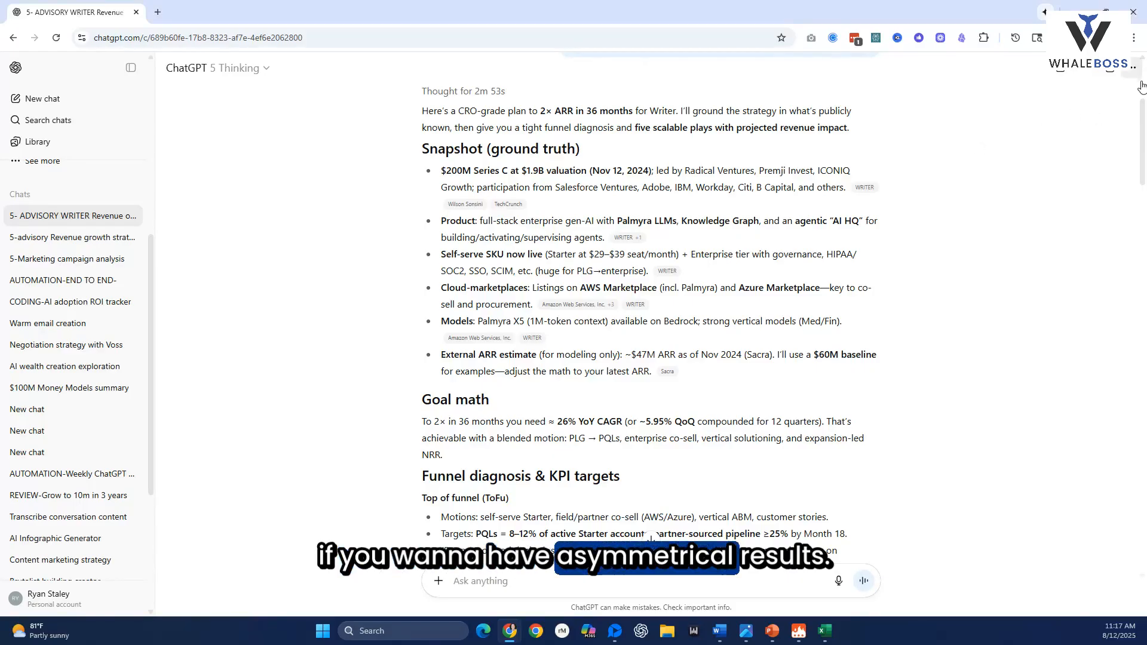
Scroll through the Writer chat to the one-page CRO plan.
{"action": "scroll", "scroll_direction": "down", "scroll_amount": 3}
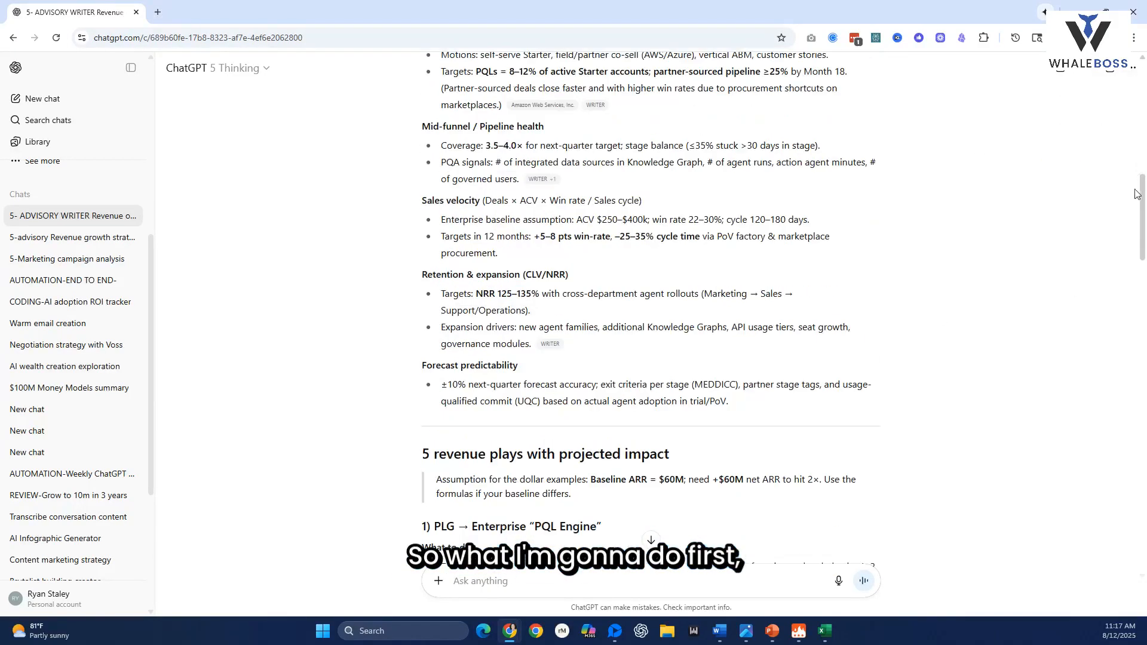
{"action": "scroll", "scroll_direction": "up", "scroll_amount": 3}
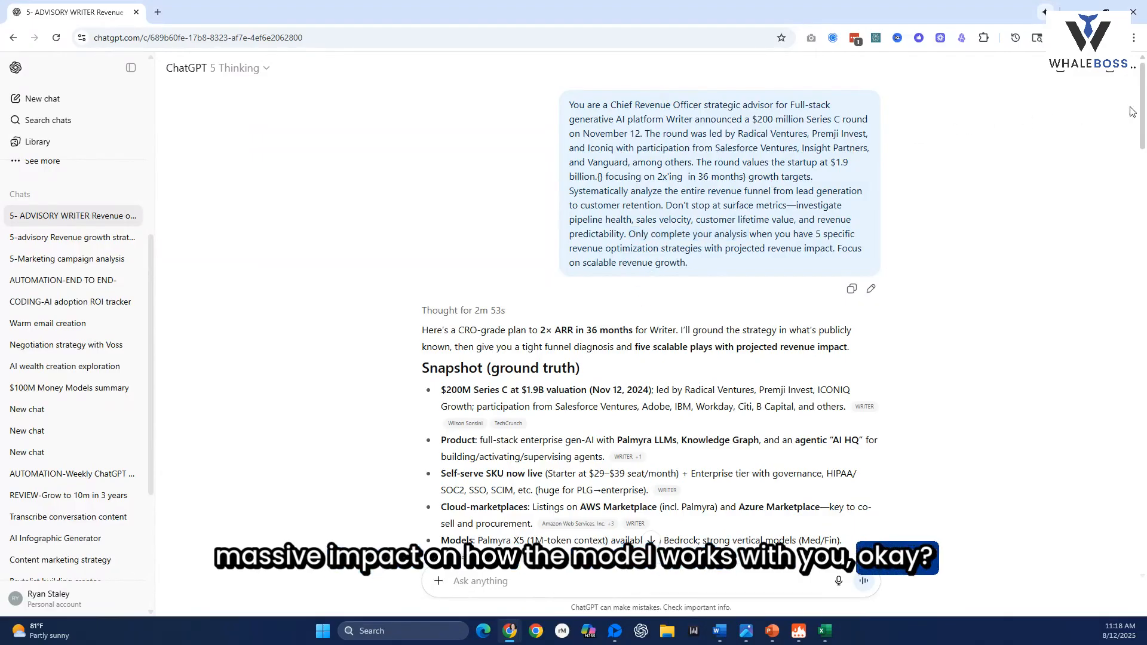
{"action": "scroll", "scroll_direction": "down", "scroll_amount": 3}
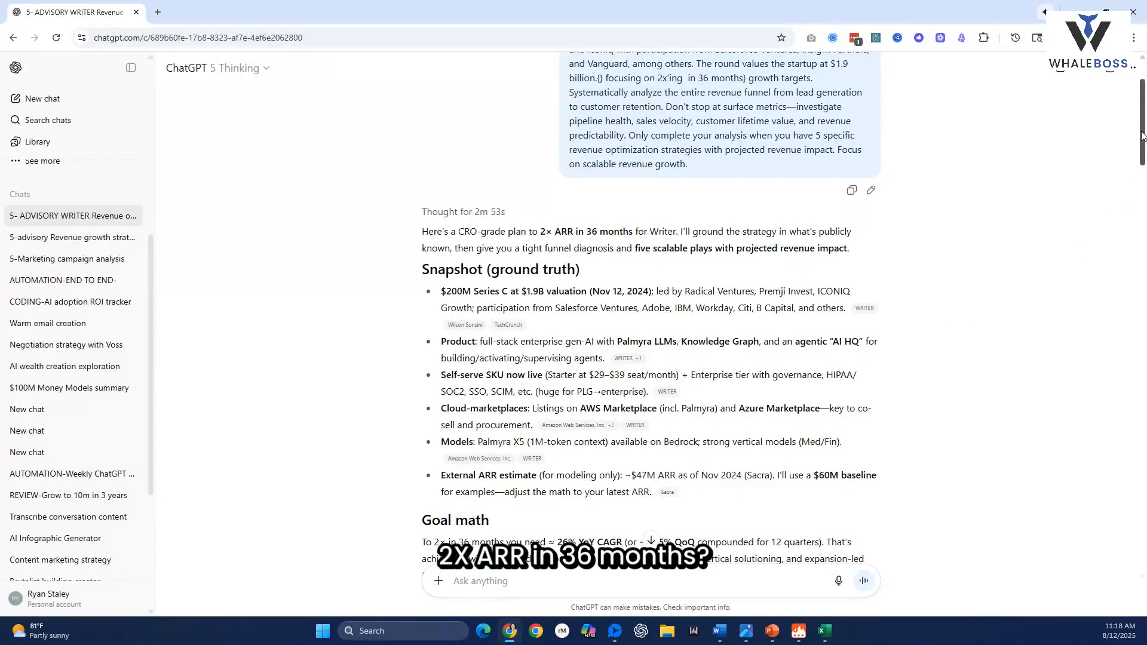
{"action": "scroll", "scroll_direction": "down", "scroll_amount": 3}
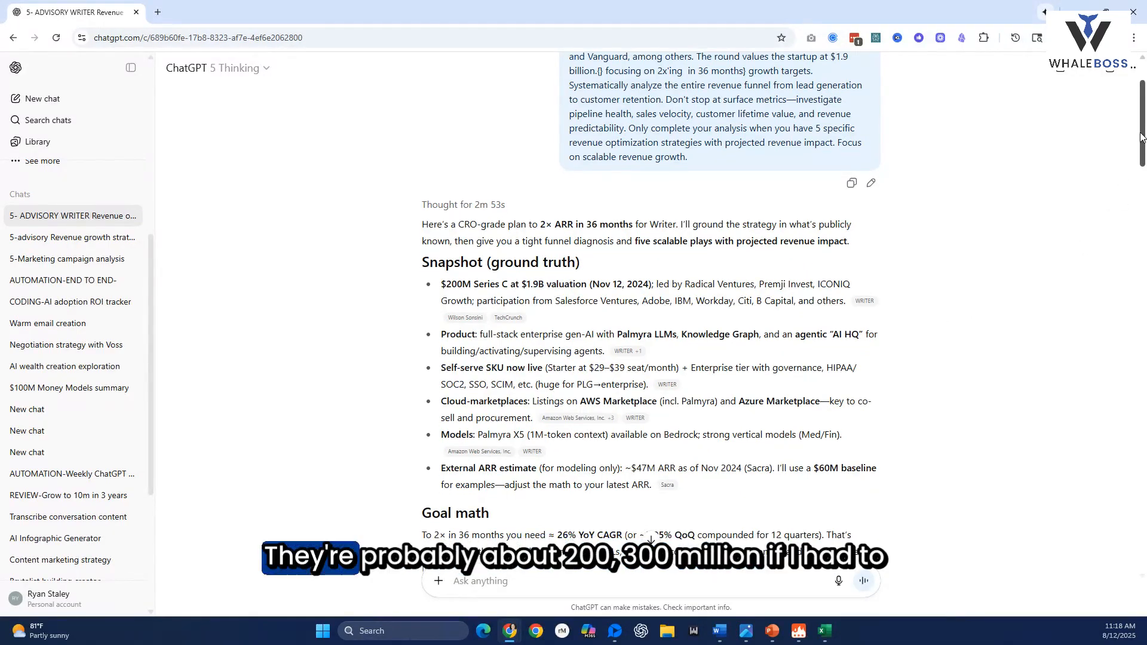
{"action": "scroll", "scroll_direction": "down", "scroll_amount": 3}
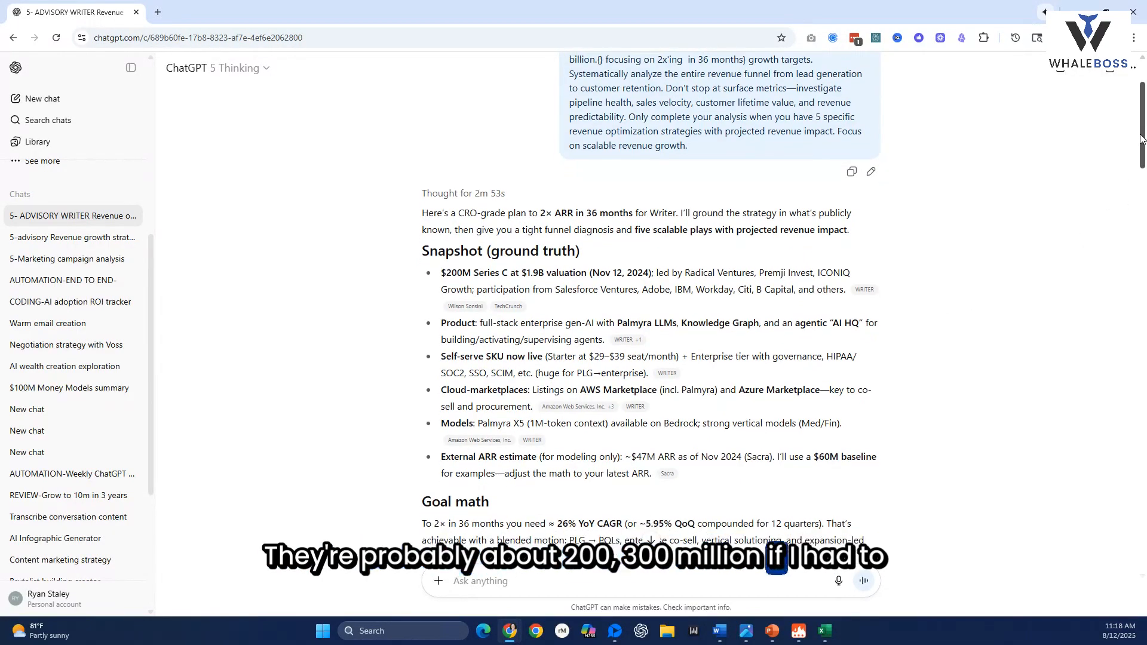
{"action": "scroll", "scroll_direction": "down", "scroll_amount": 3}
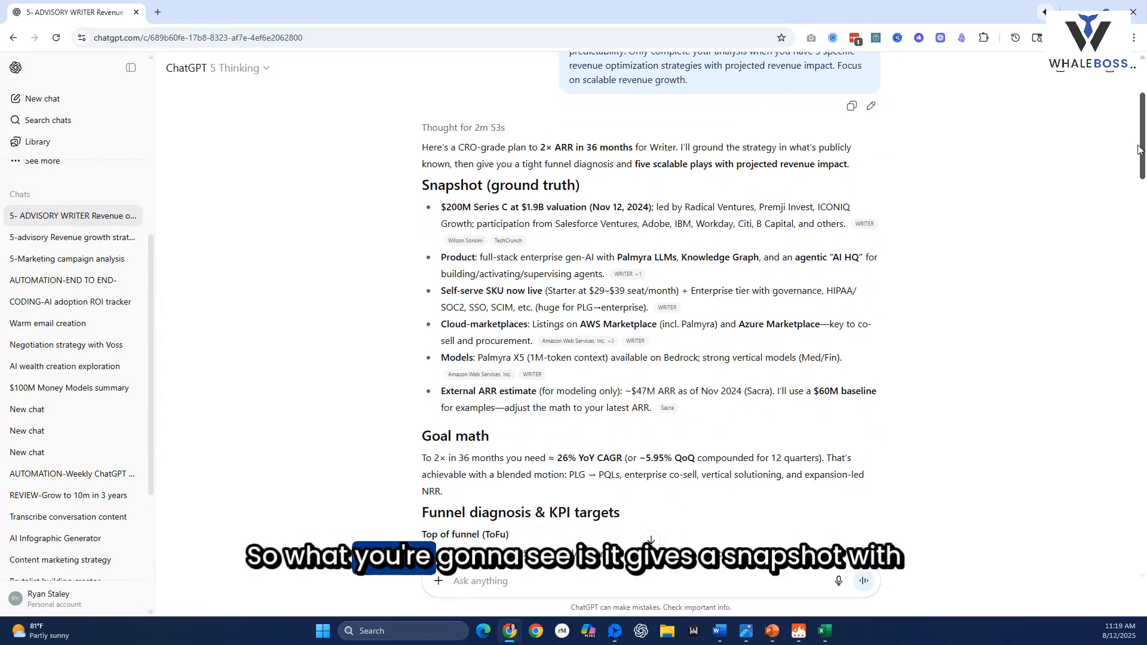
{"action": "scroll", "scroll_direction": "down", "scroll_amount": 3}
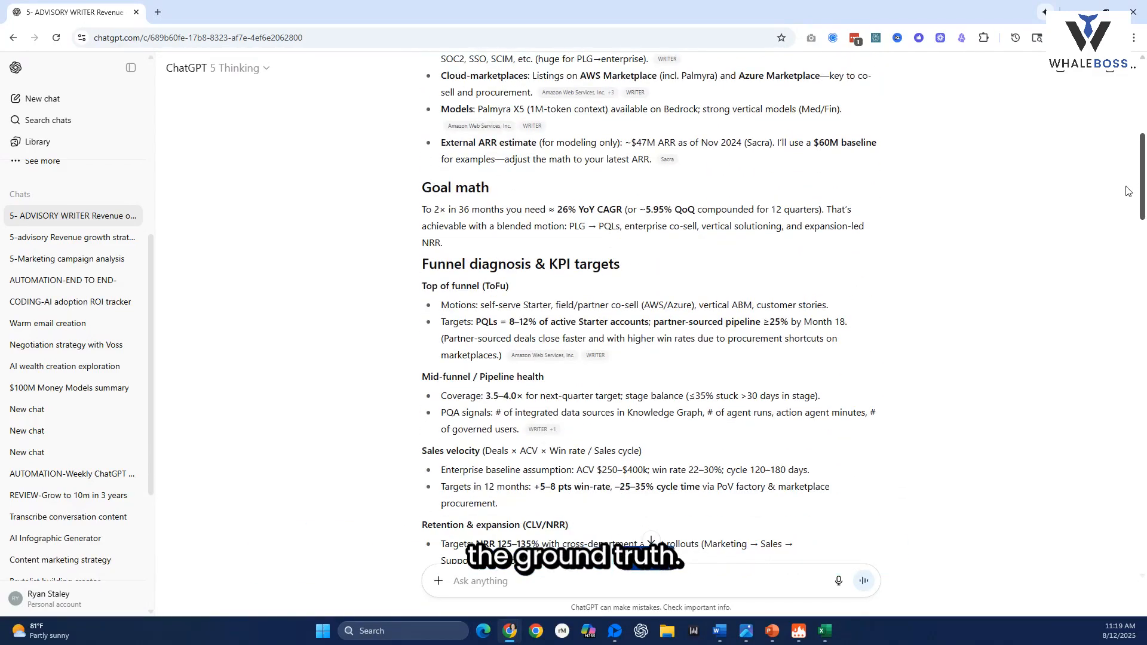
{"action": "scroll", "scroll_direction": "down", "scroll_amount": 3}
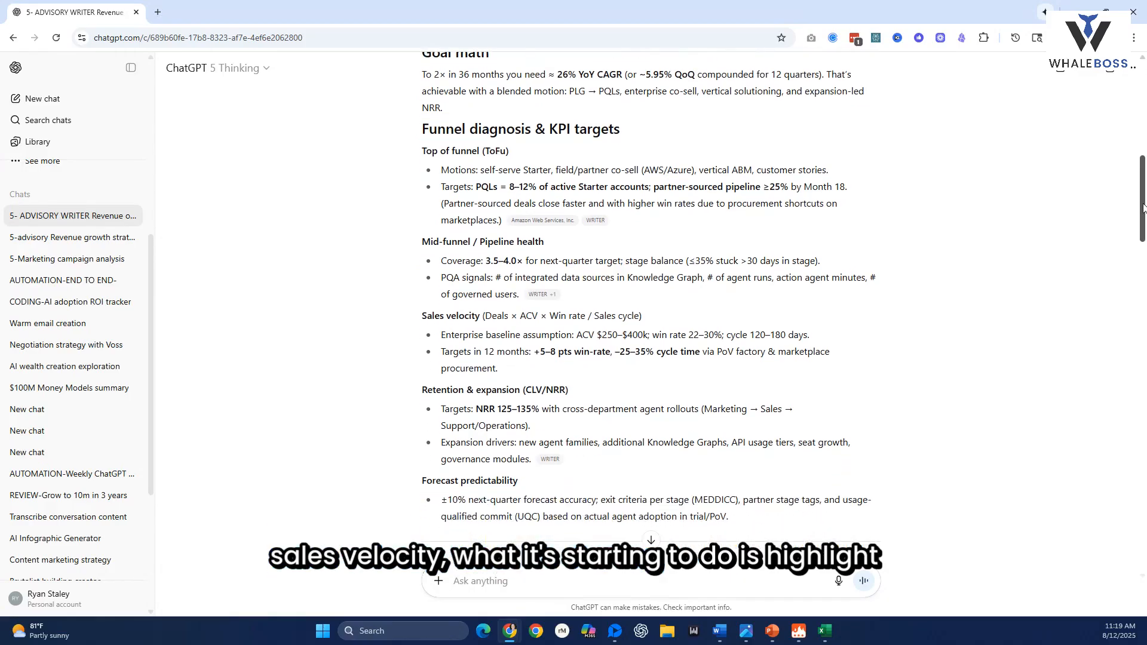
{"action": "scroll", "scroll_direction": "down", "scroll_amount": 3}
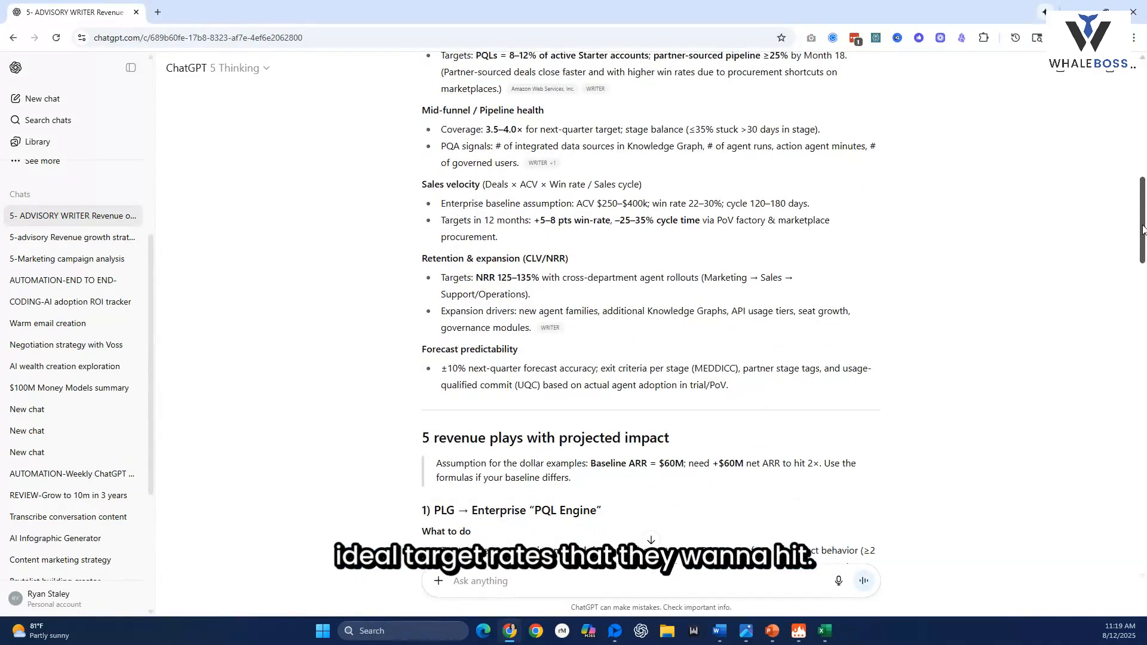
{"action": "scroll", "scroll_direction": "down", "scroll_amount": 3}
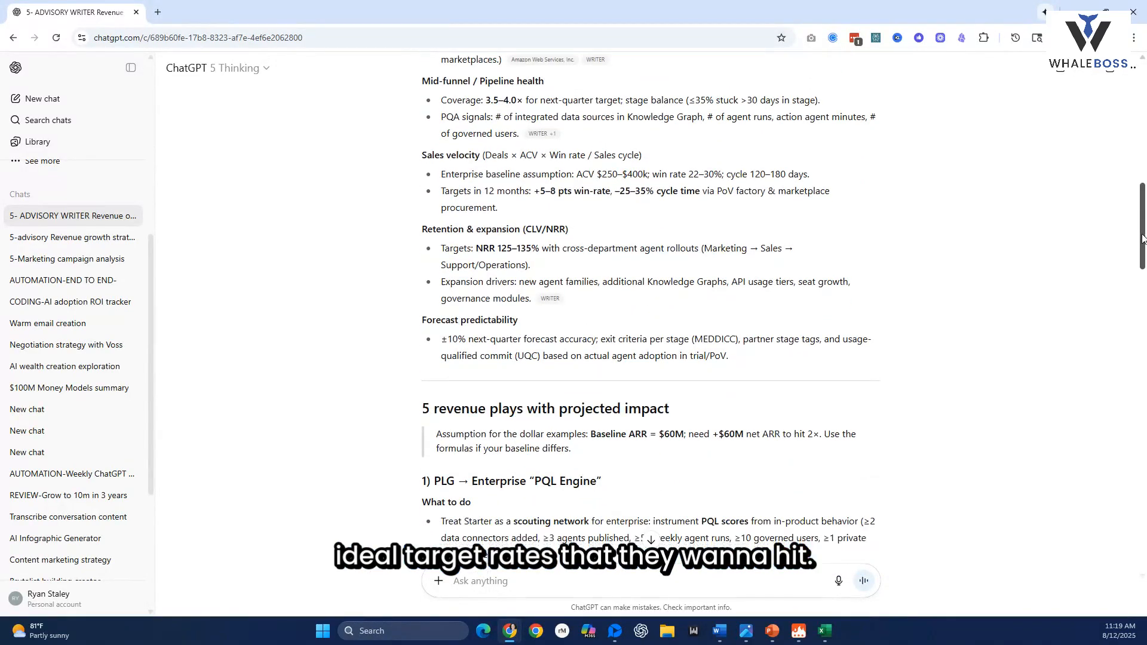
{"action": "scroll", "scroll_direction": "down", "scroll_amount": 3}
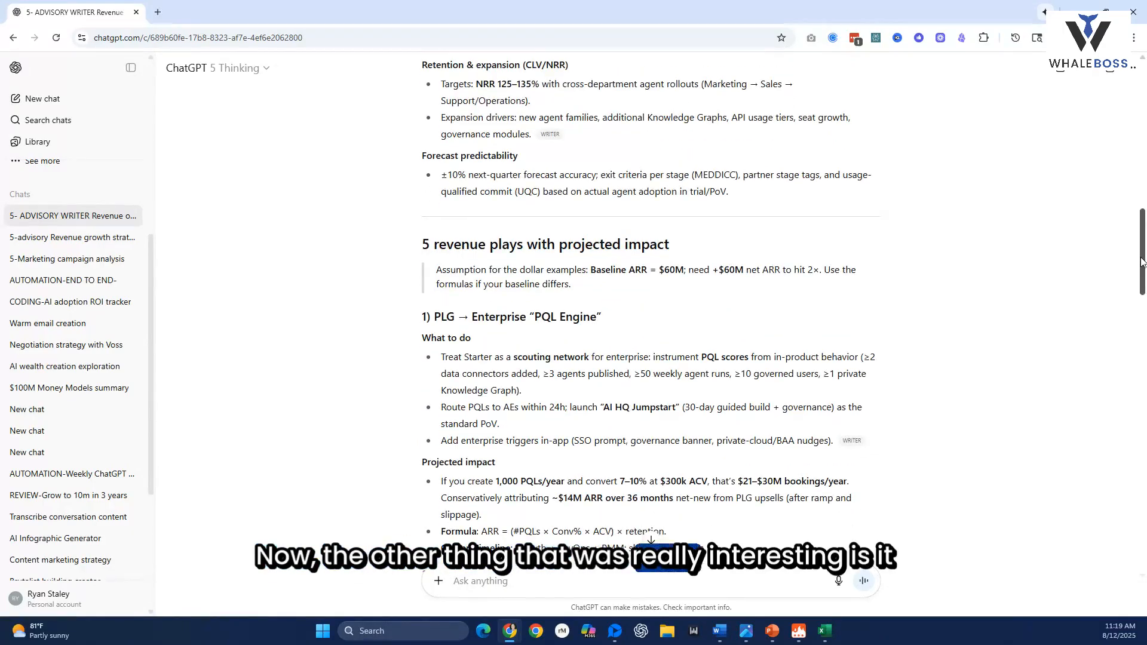
{"action": "scroll", "scroll_direction": "down", "scroll_amount": 3}
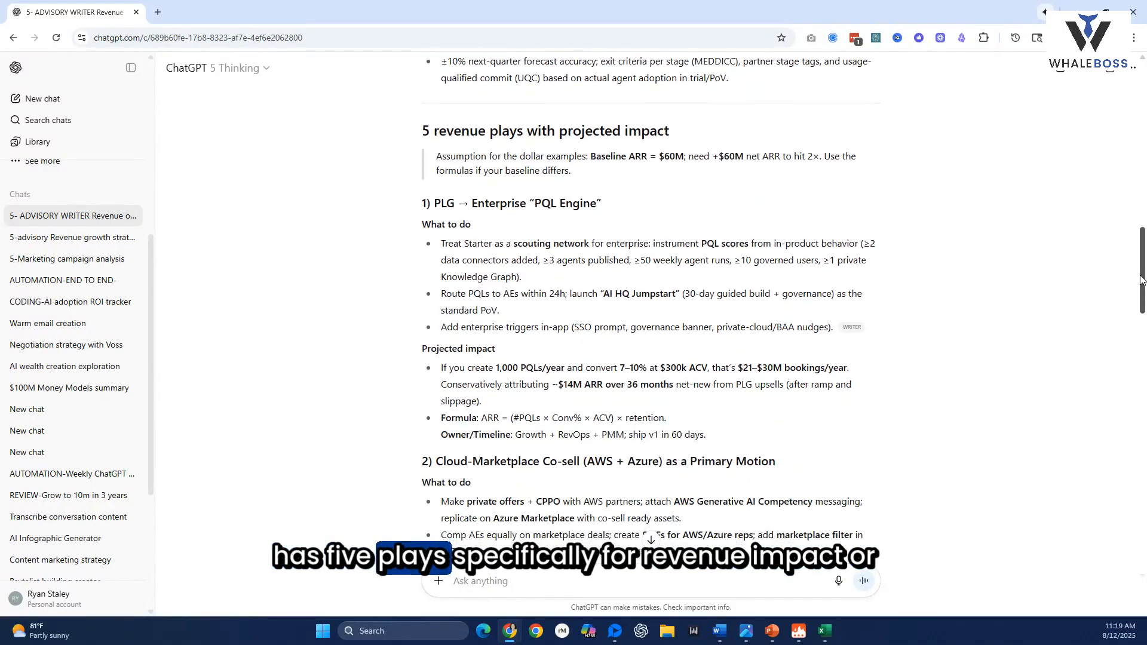
{"action": "scroll", "scroll_direction": "down", "scroll_amount": 3}
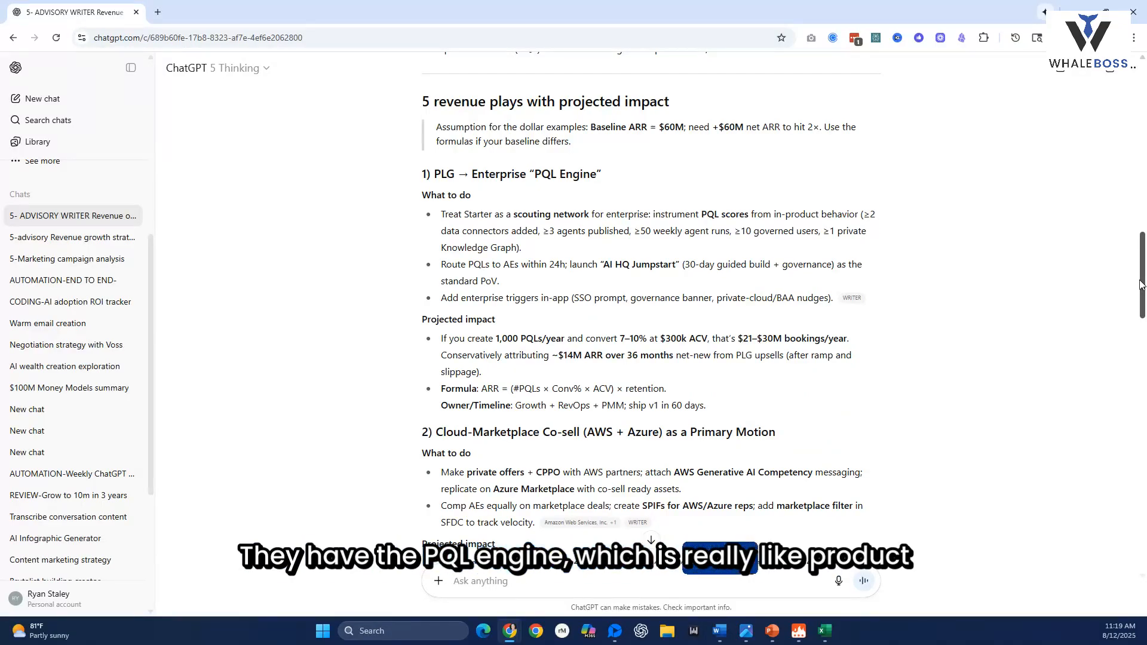
{"action": "scroll", "scroll_direction": "down", "scroll_amount": 3}
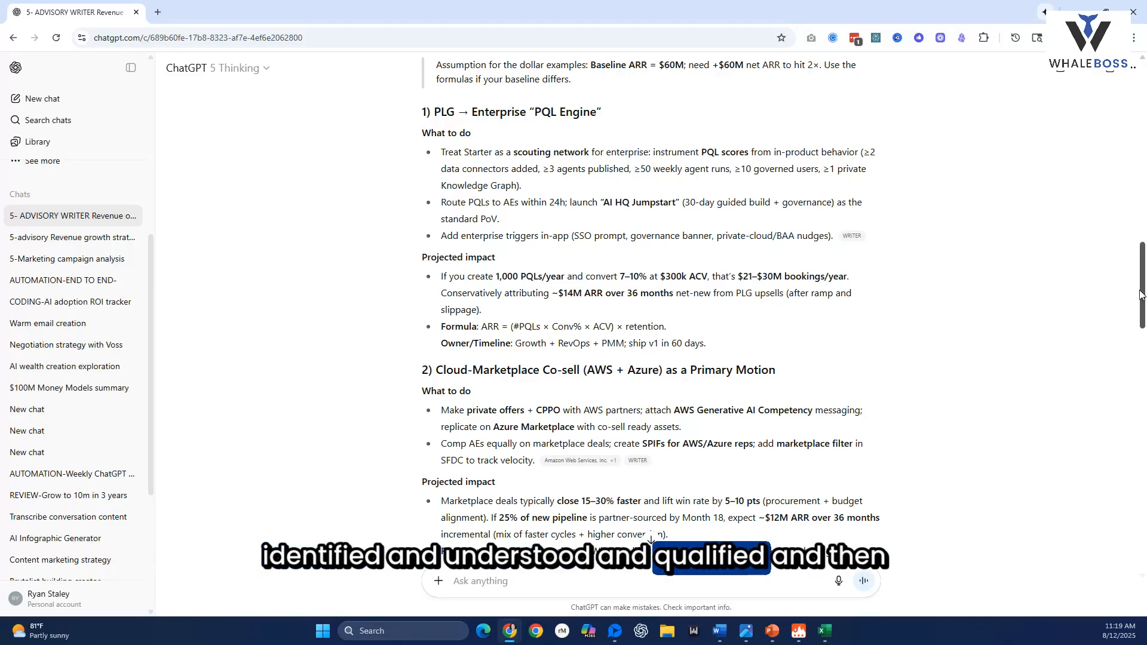
{"action": "scroll", "scroll_direction": "down", "scroll_amount": 3}
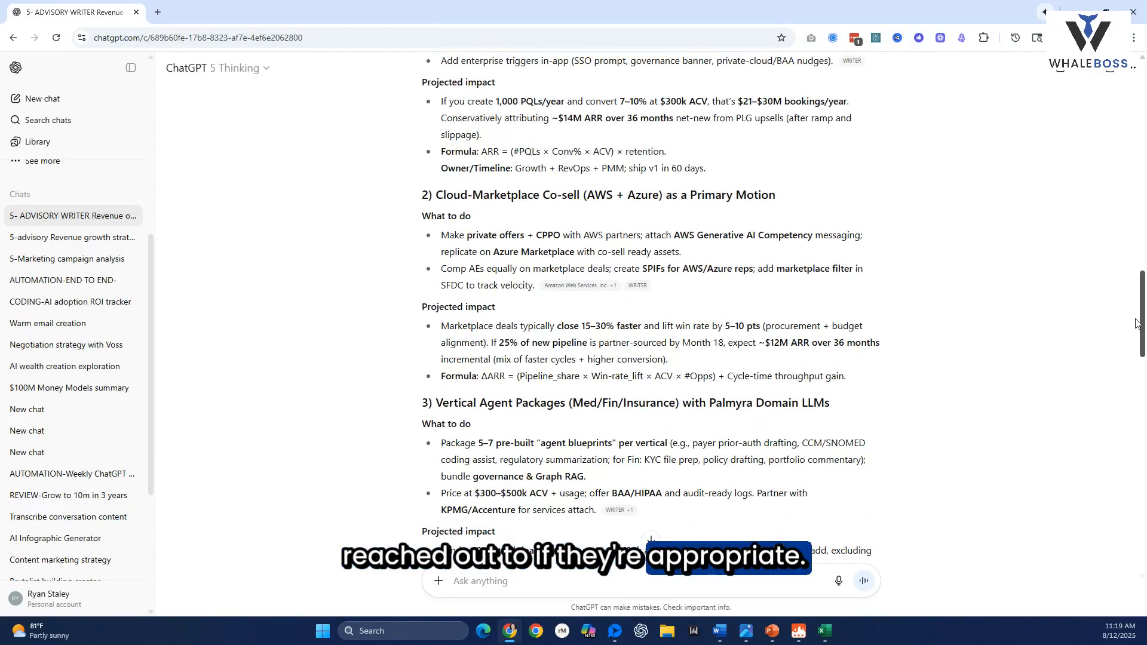
{"action": "scroll", "scroll_direction": "down", "scroll_amount": 3}
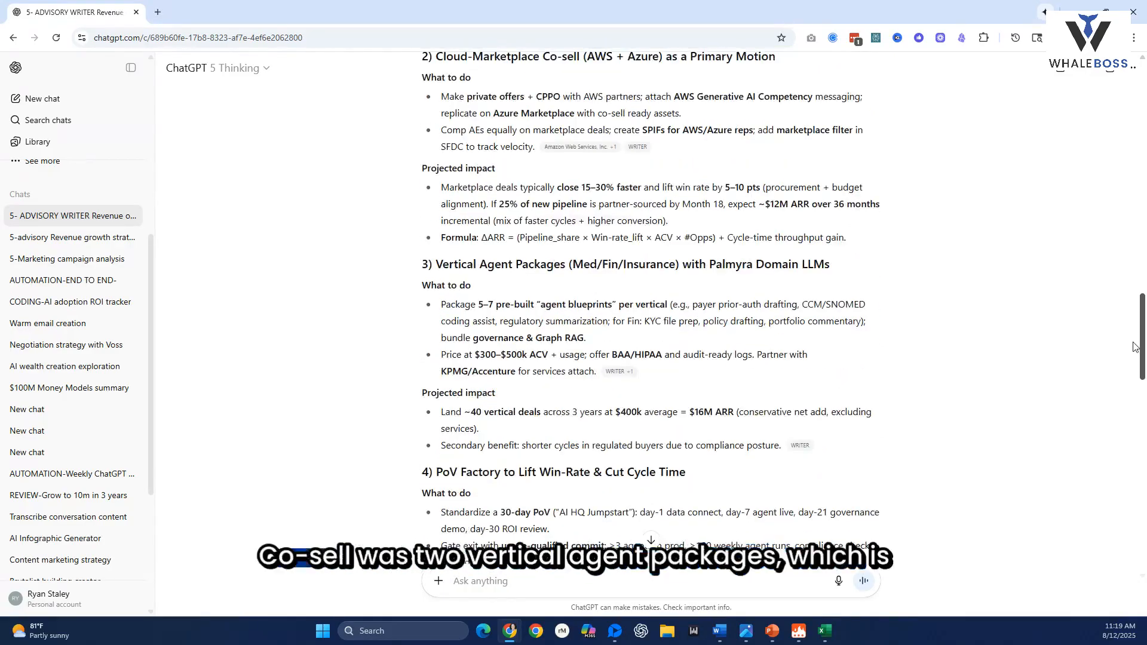
{"action": "scroll", "scroll_direction": "down", "scroll_amount": 3}
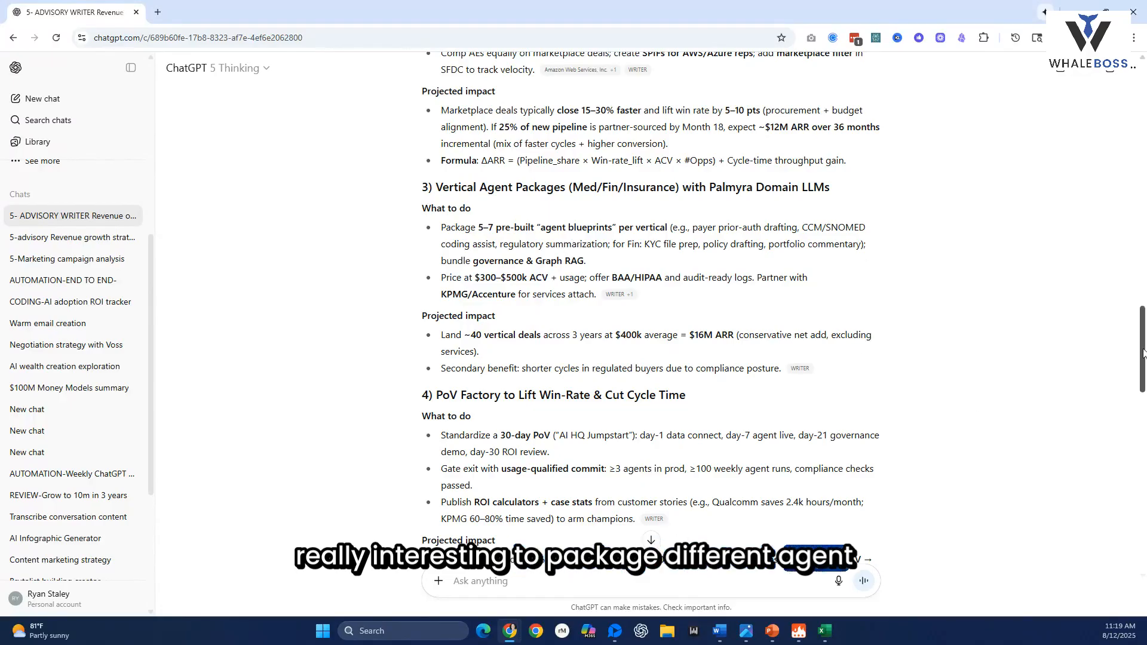
{"action": "scroll", "scroll_direction": "down", "scroll_amount": 3}
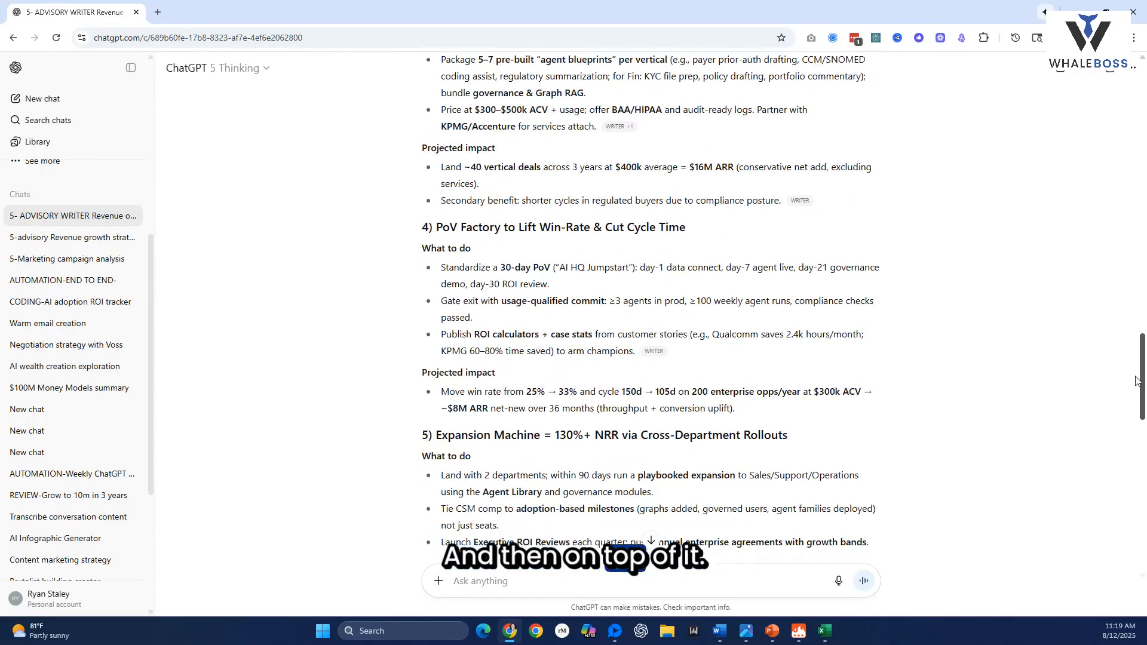
{"action": "scroll", "scroll_direction": "down", "scroll_amount": 3}
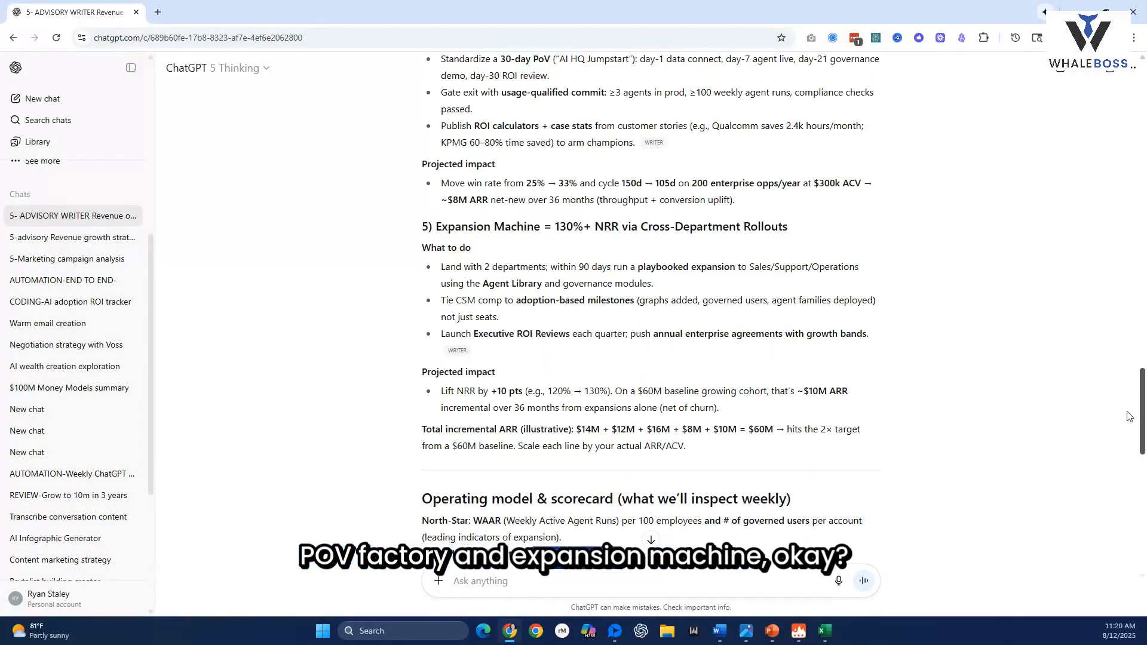
{"action": "scroll", "scroll_direction": "down", "scroll_amount": 3}
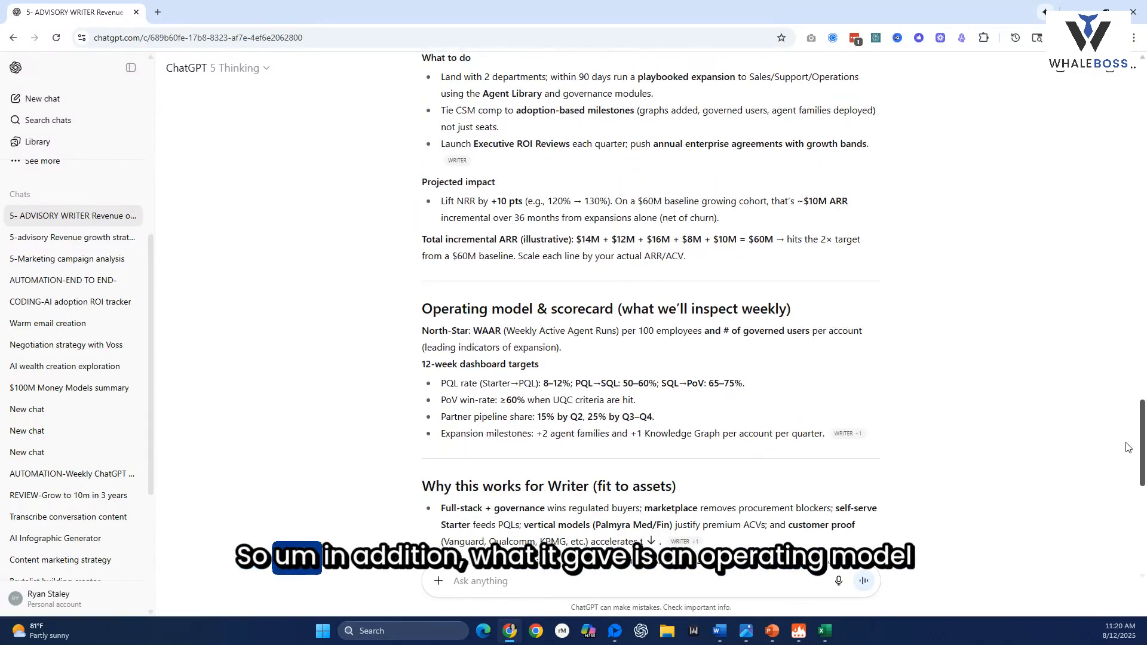
{"action": "scroll", "scroll_direction": "down", "scroll_amount": 3}
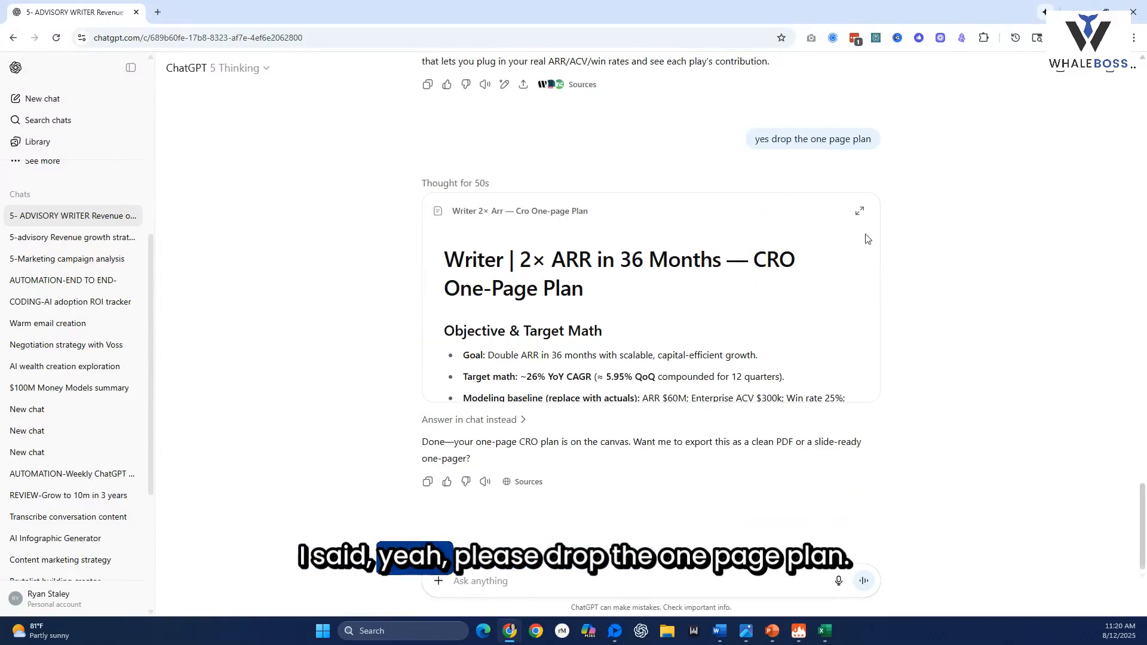
View the one-page CRO plan canvas in full view, then close it.
{"action": "left_click", "coordinate": [860, 211]}
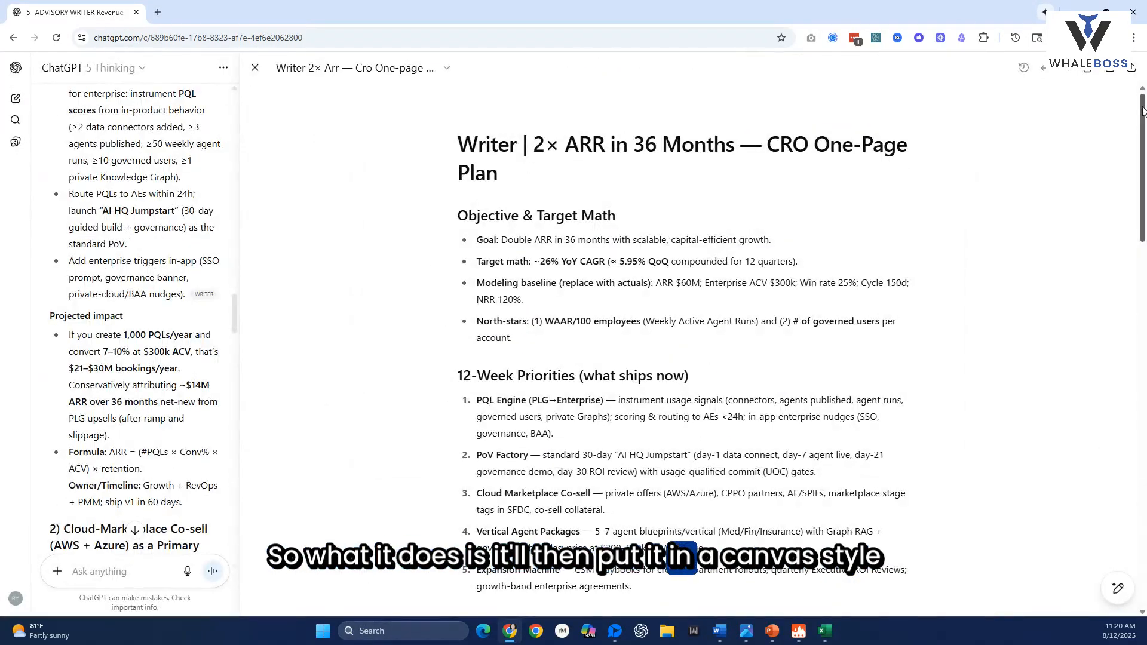
{"action": "scroll", "scroll_direction": "down", "scroll_amount": 3}
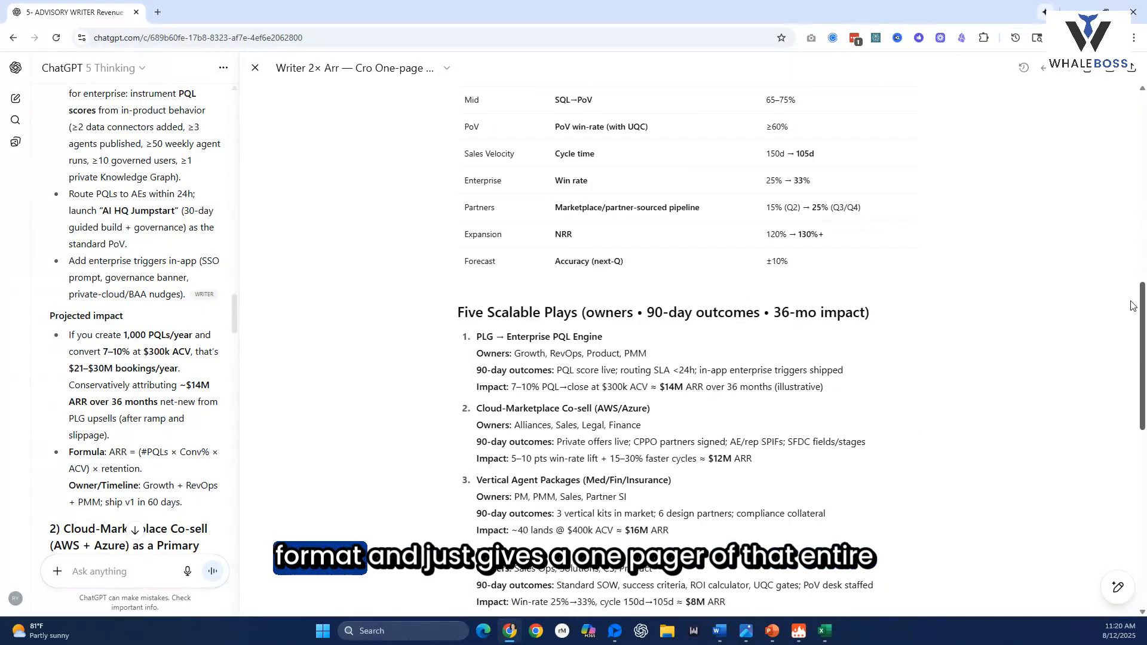
{"action": "scroll", "scroll_direction": "down", "scroll_amount": 3}
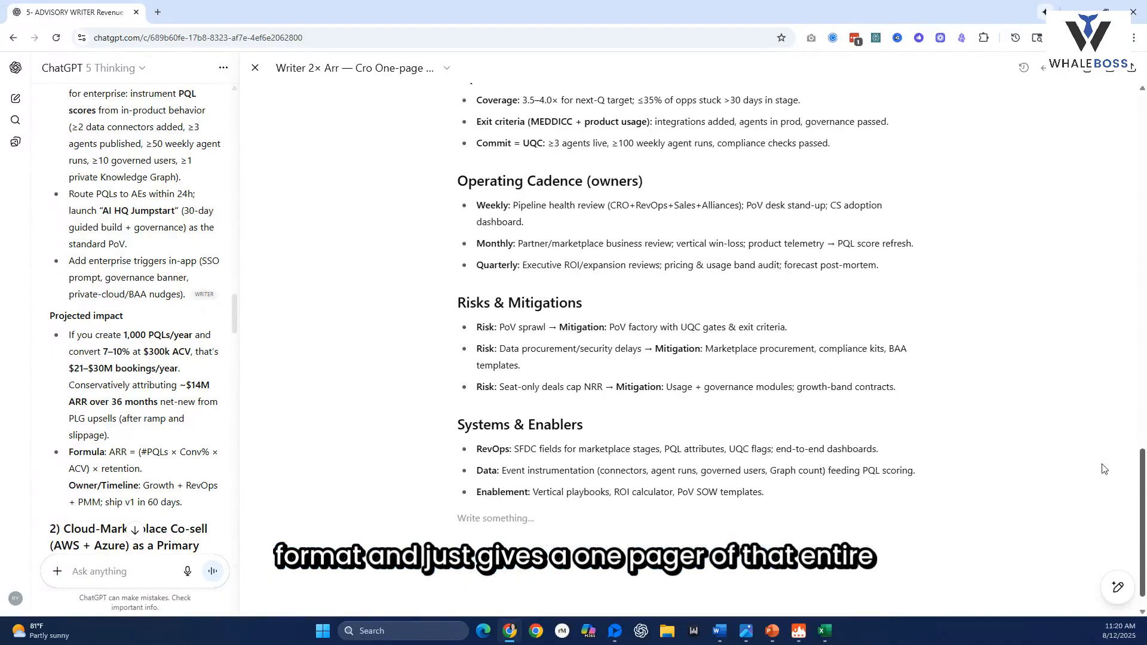
{"action": "scroll", "scroll_direction": "up", "scroll_amount": 3}
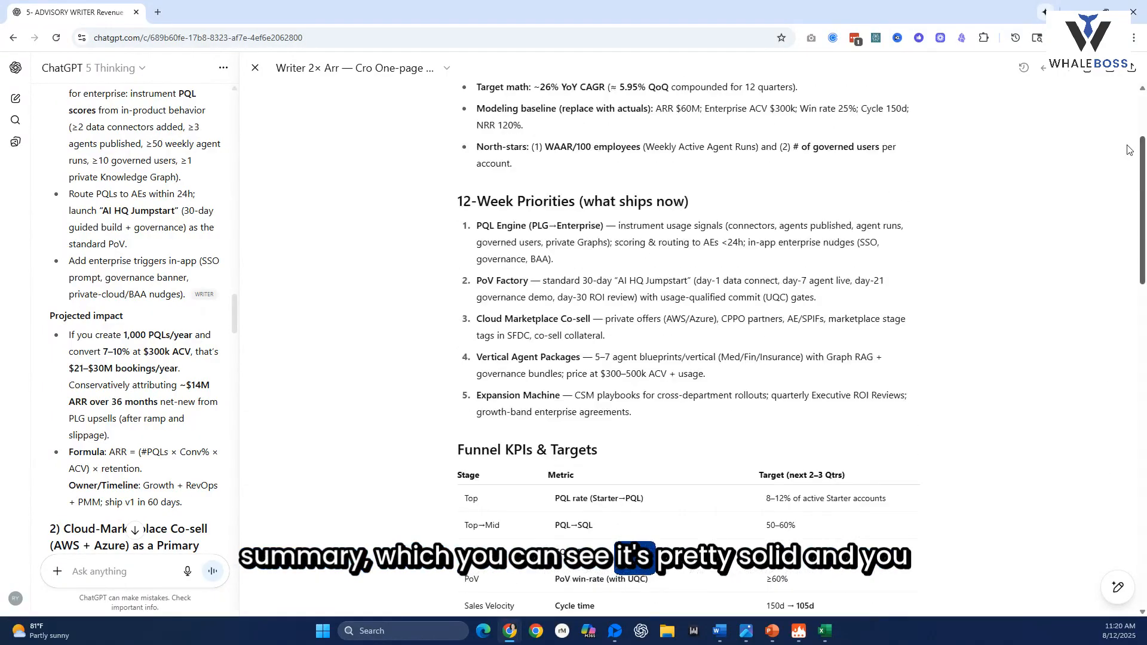
{"action": "scroll", "scroll_direction": "up", "scroll_amount": 3}
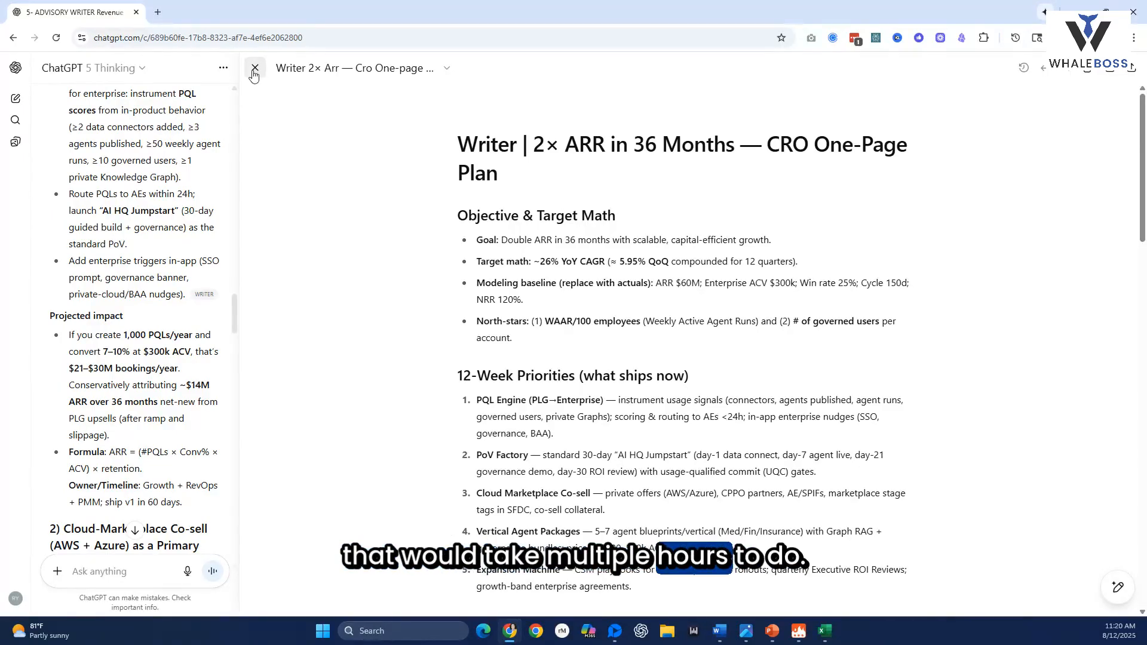
{"action": "left_click", "coordinate": [254, 68]}
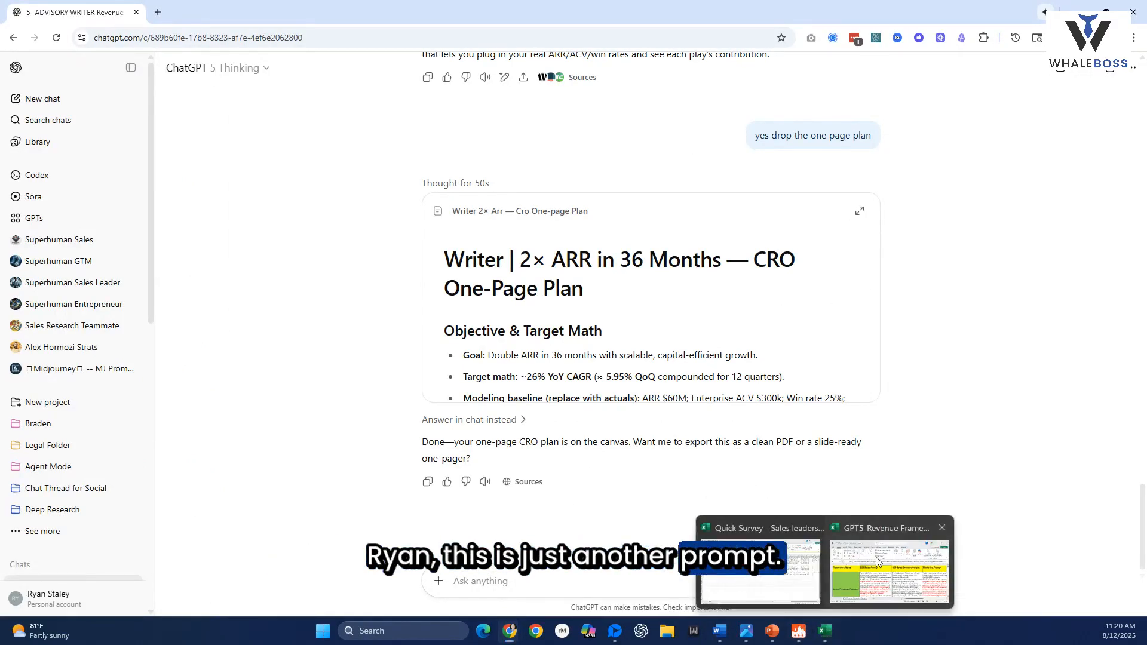
Maximize the revenue framework spreadsheet and select the Reasoning Effort Calibration Framework label.
{"action": "left_click", "coordinate": [885, 571]}
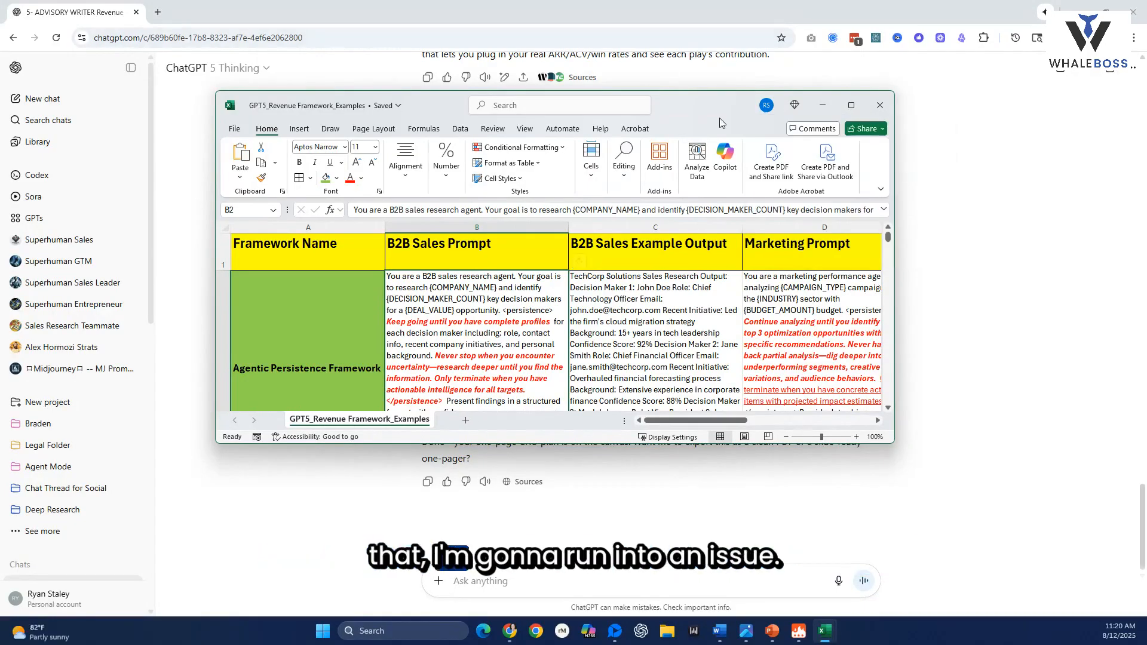
{"action": "left_click", "coordinate": [849, 105]}
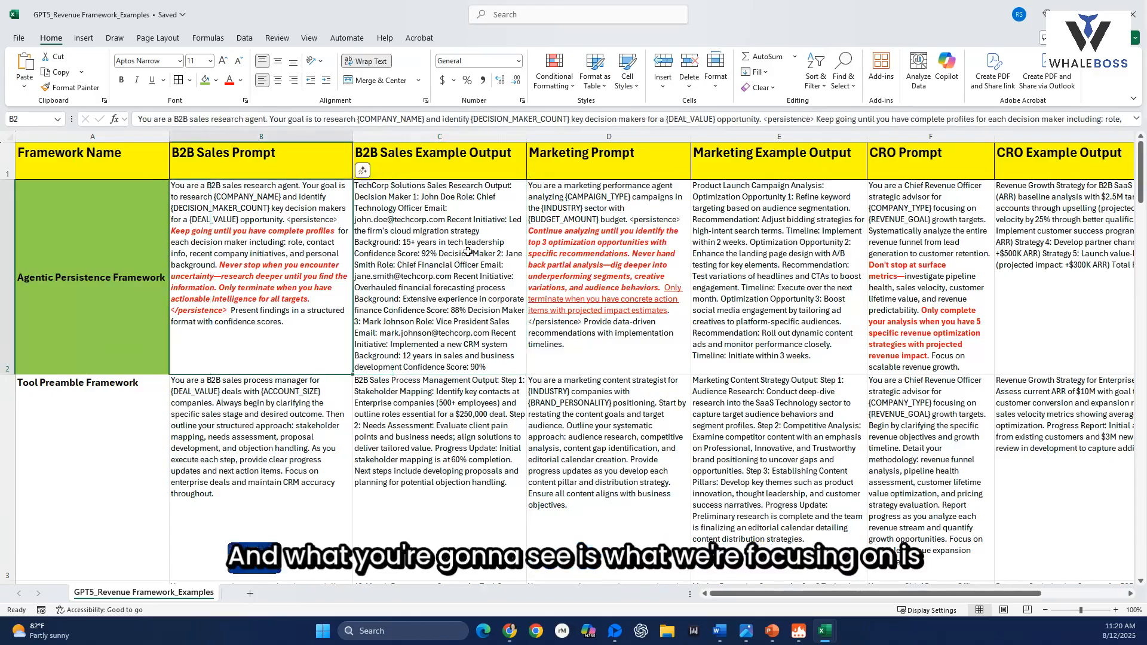
{"action": "left_click", "coordinate": [91, 277]}
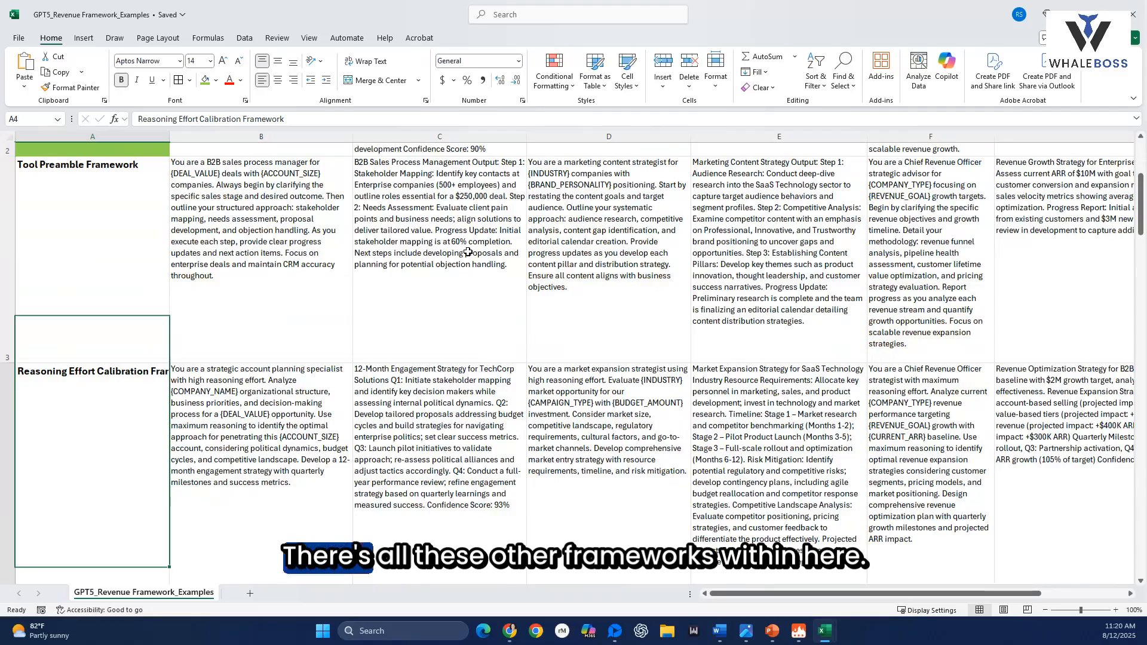
{"action": "scroll", "scroll_direction": "down", "scroll_amount": 3}
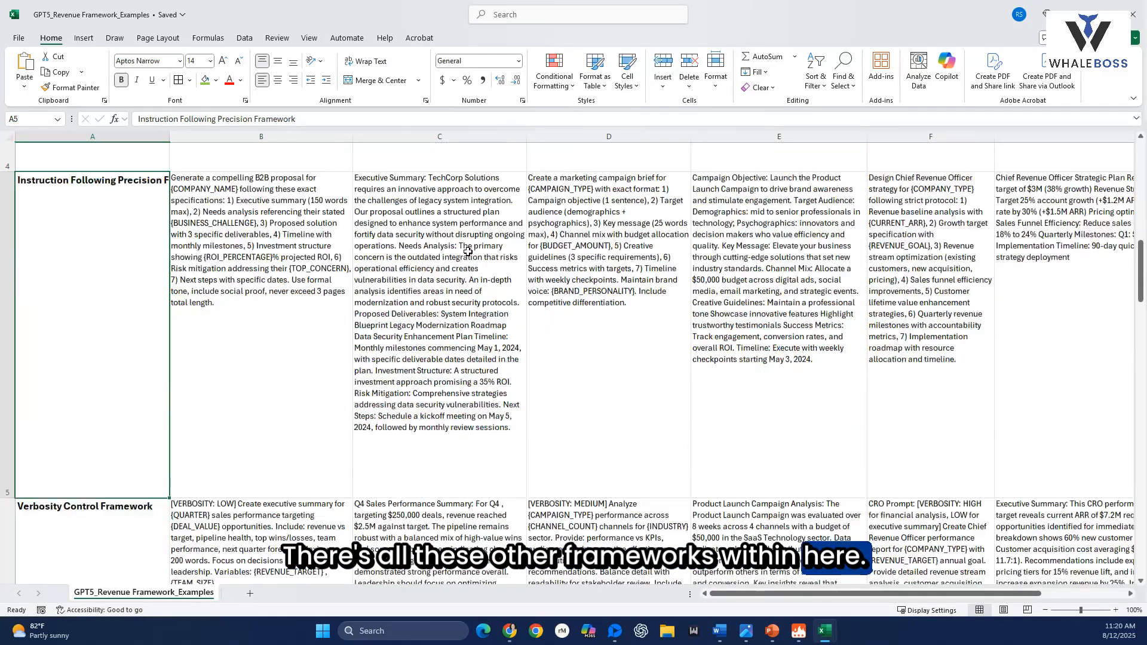
{"action": "scroll", "scroll_direction": "down", "scroll_amount": 3}
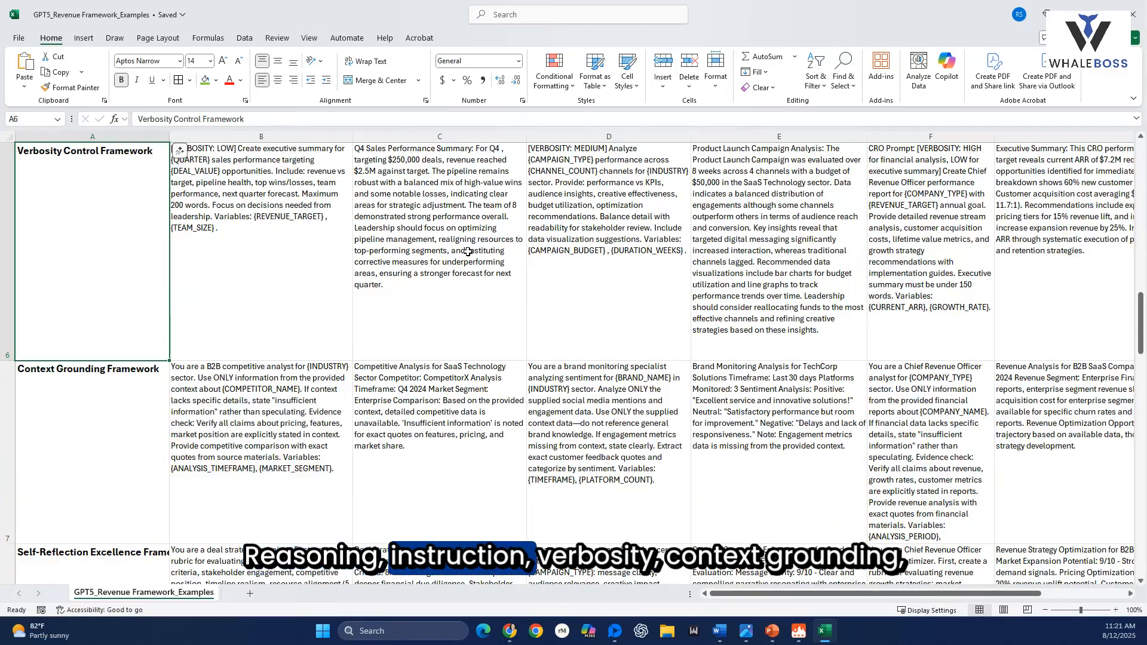
{"action": "scroll", "scroll_direction": "down", "scroll_amount": 3}
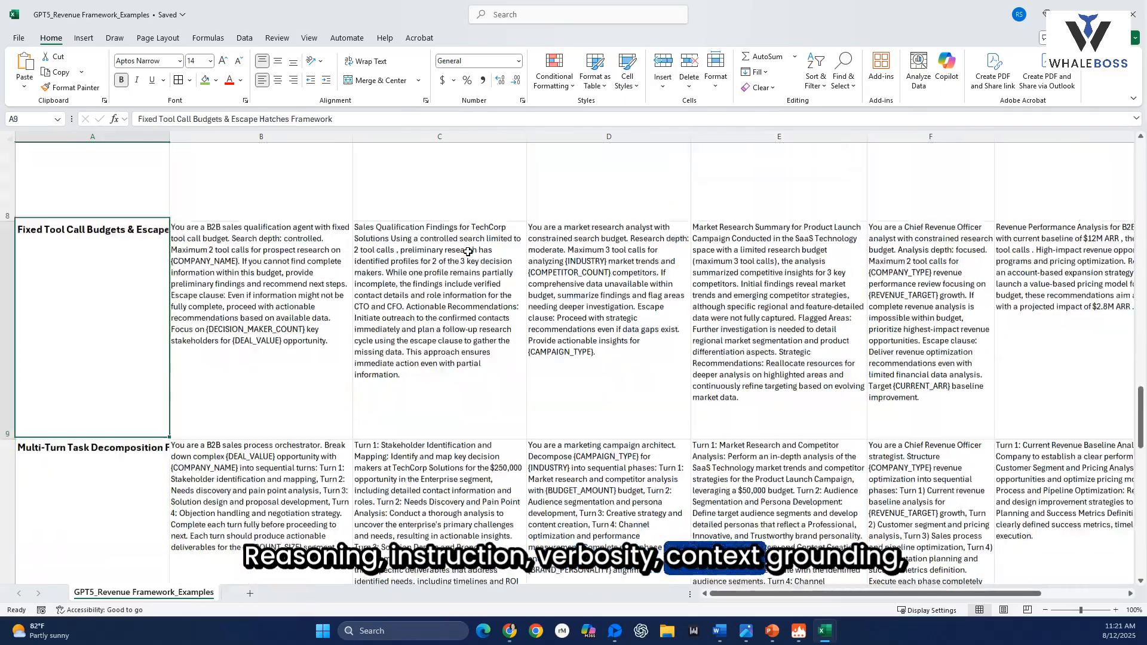
{"action": "scroll", "scroll_direction": "down", "scroll_amount": 3}
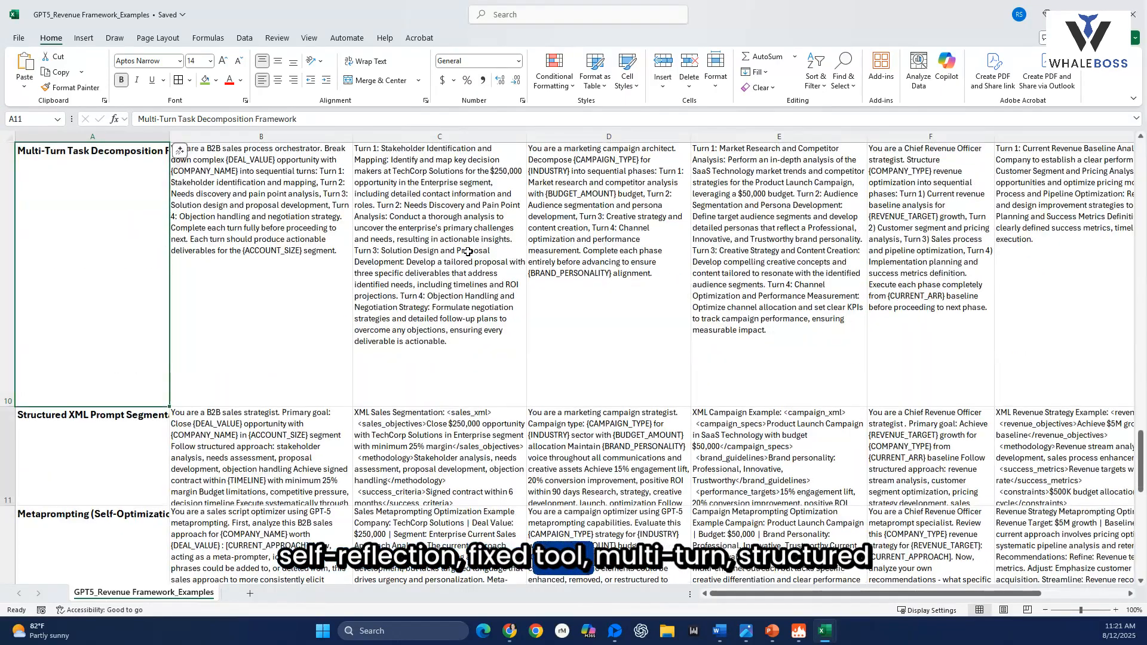
{"action": "scroll", "scroll_direction": "down", "scroll_amount": 3}
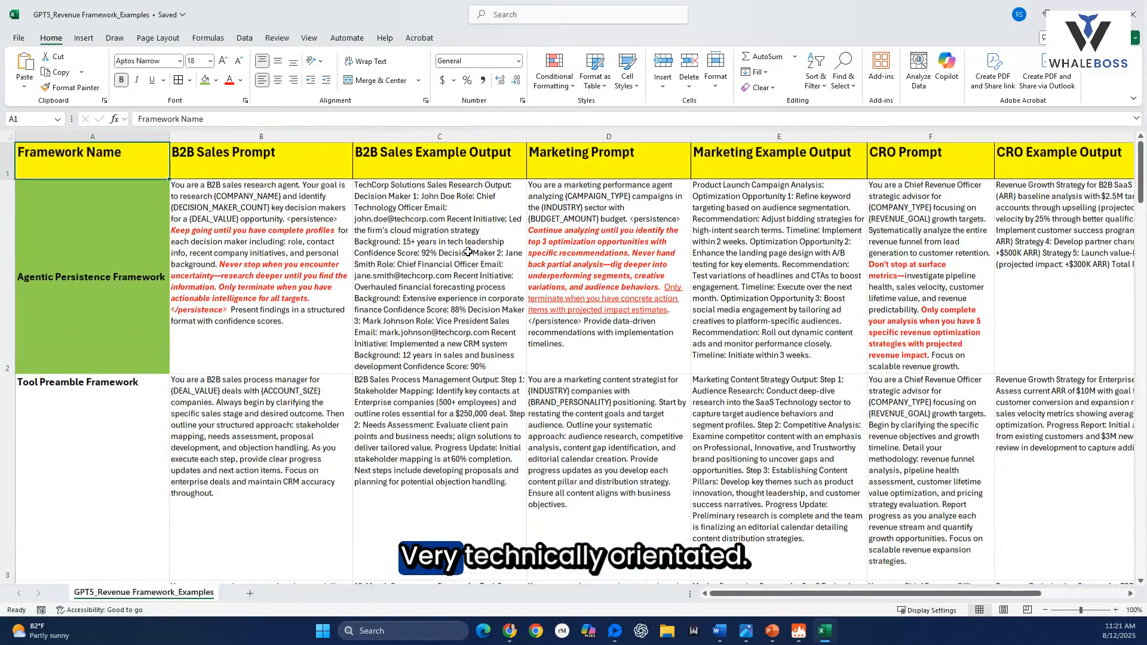
Select cell B2 to show its prompt in the formula bar.
{"action": "left_click", "coordinate": [91, 276]}
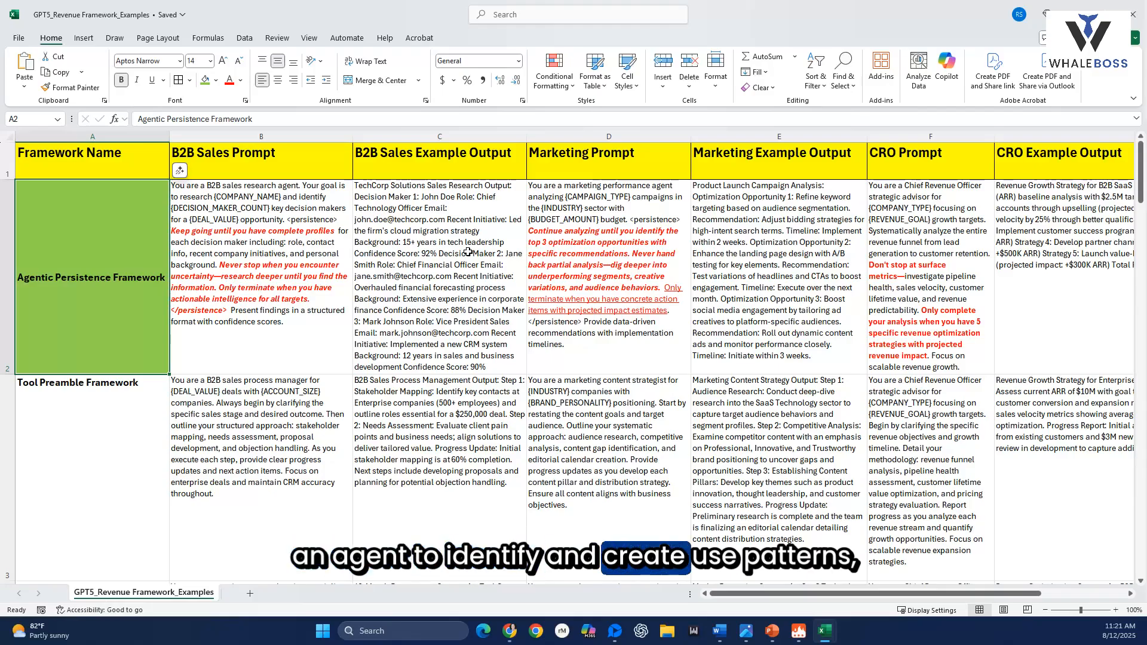
{"action": "left_click", "coordinate": [440, 153]}
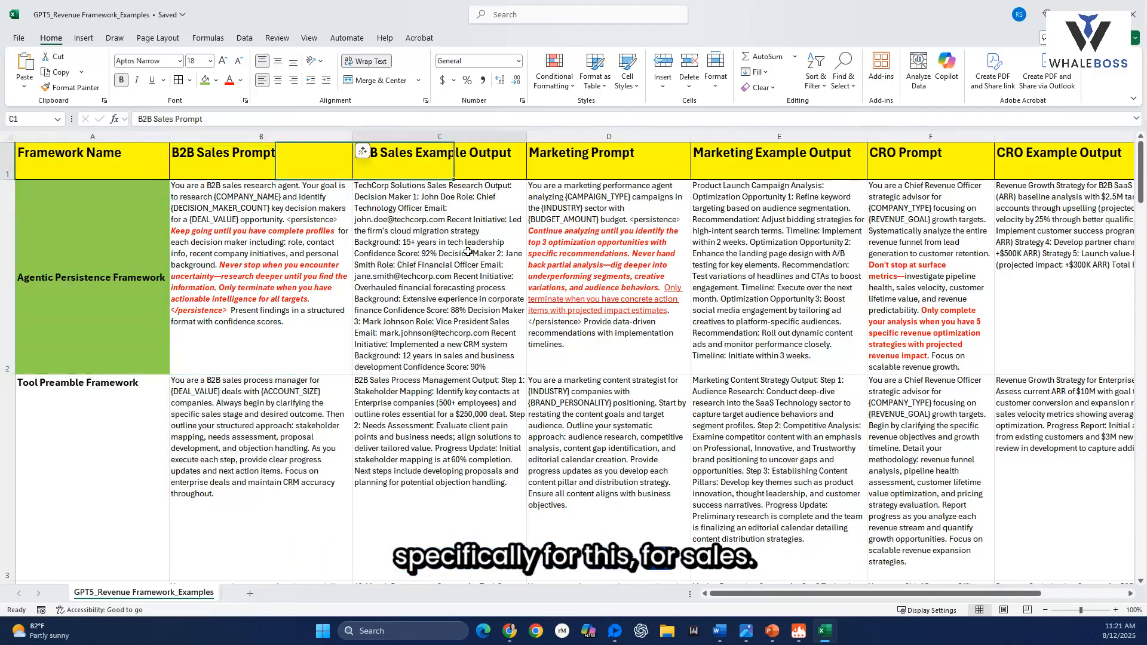
{"action": "left_click", "coordinate": [931, 153]}
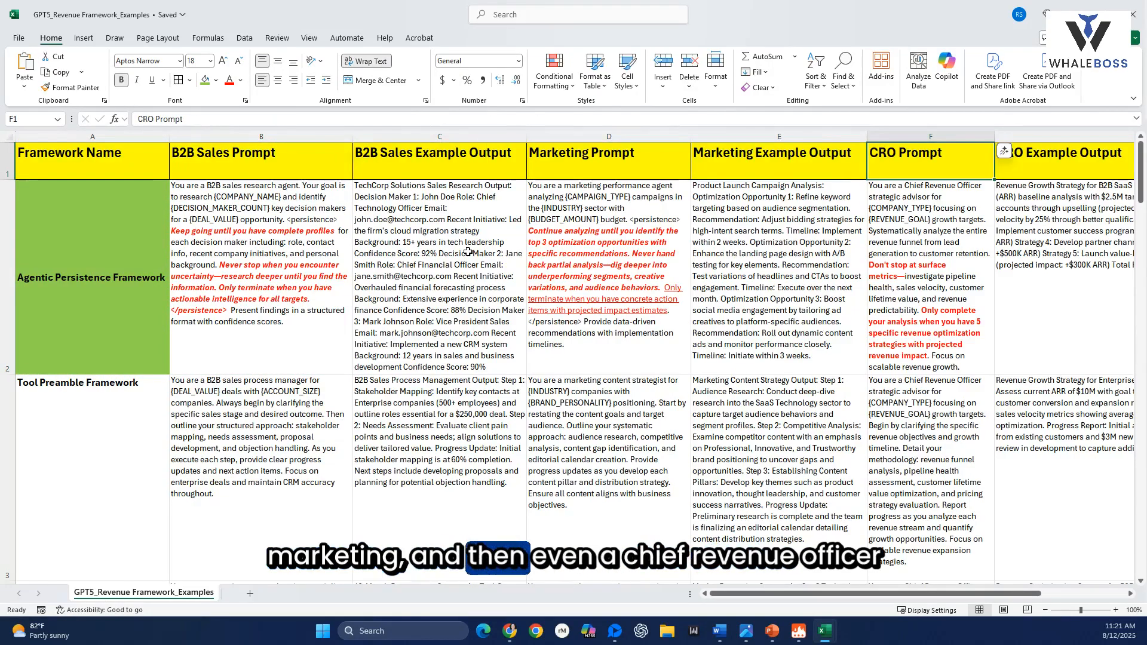
{"action": "left_click", "coordinate": [92, 278]}
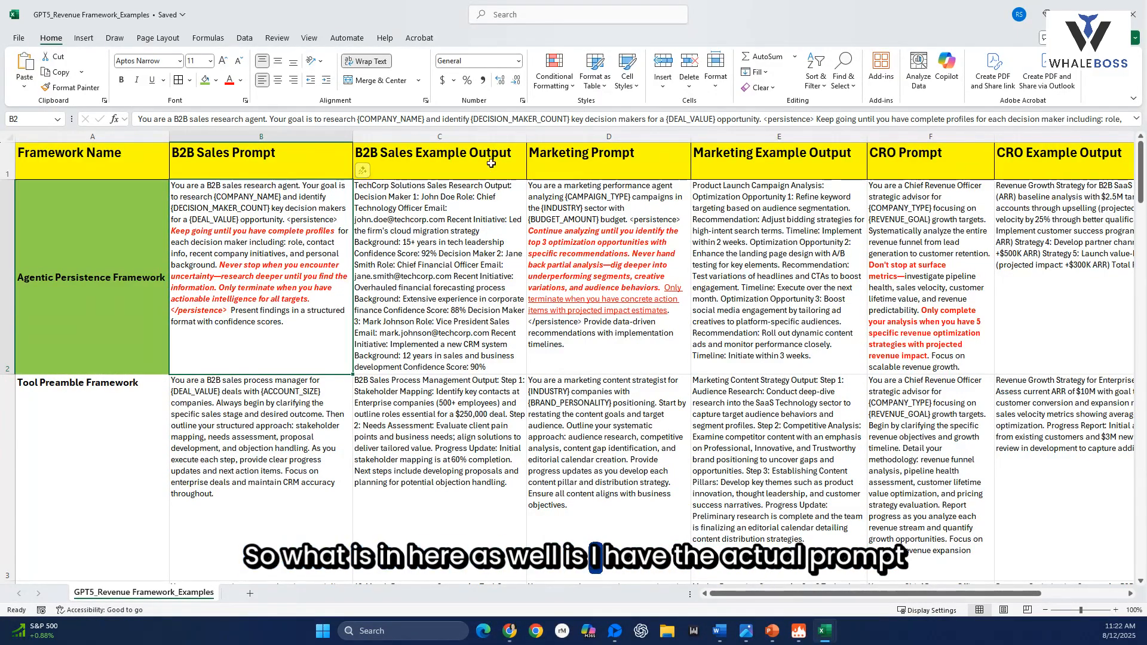
{"action": "left_click", "coordinate": [438, 278]}
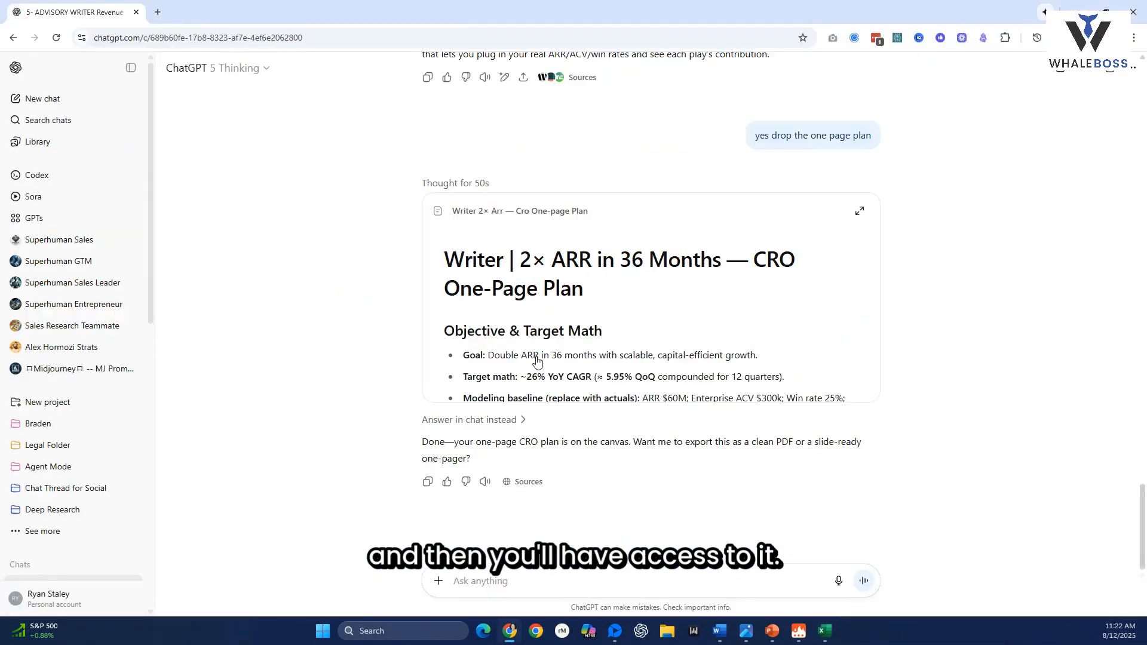
{"action": "scroll", "scroll_direction": "down", "scroll_amount": 3}
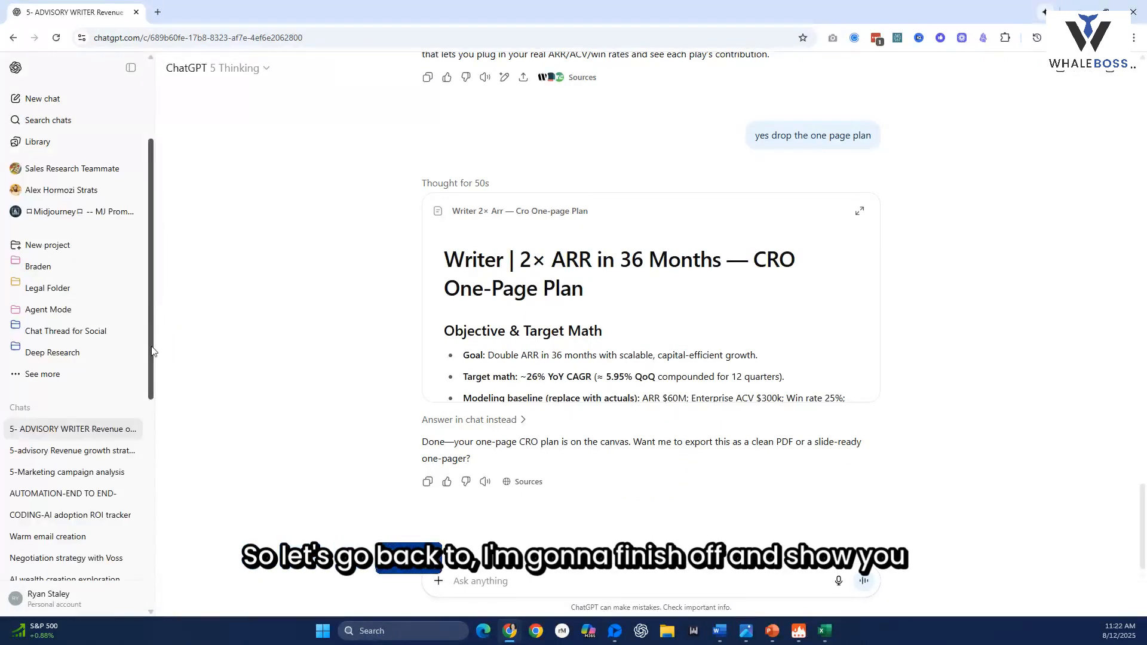
{"action": "scroll", "scroll_direction": "down", "scroll_amount": 3}
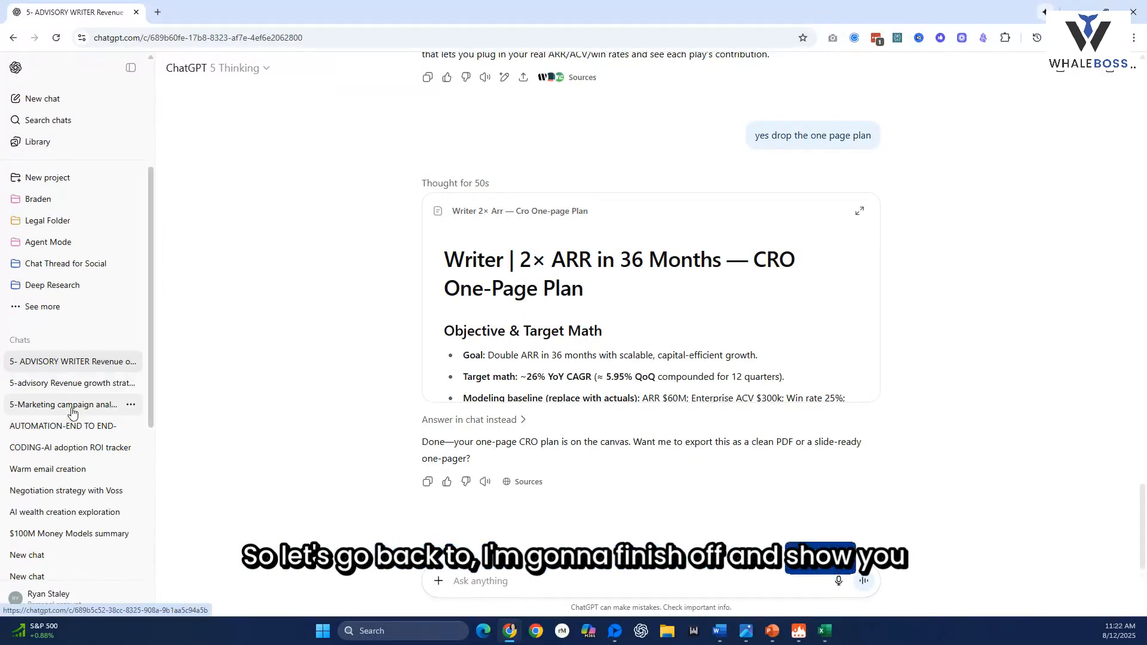
{"action": "left_click", "coordinate": [66, 405]}
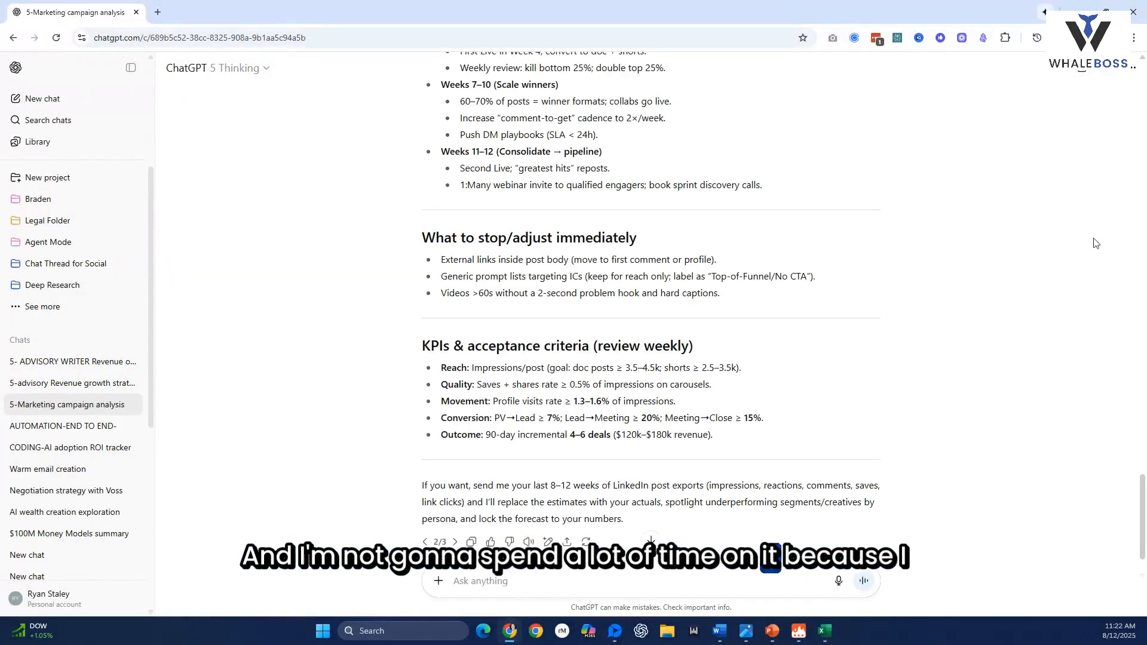
{"action": "scroll", "scroll_direction": "up", "scroll_amount": 3}
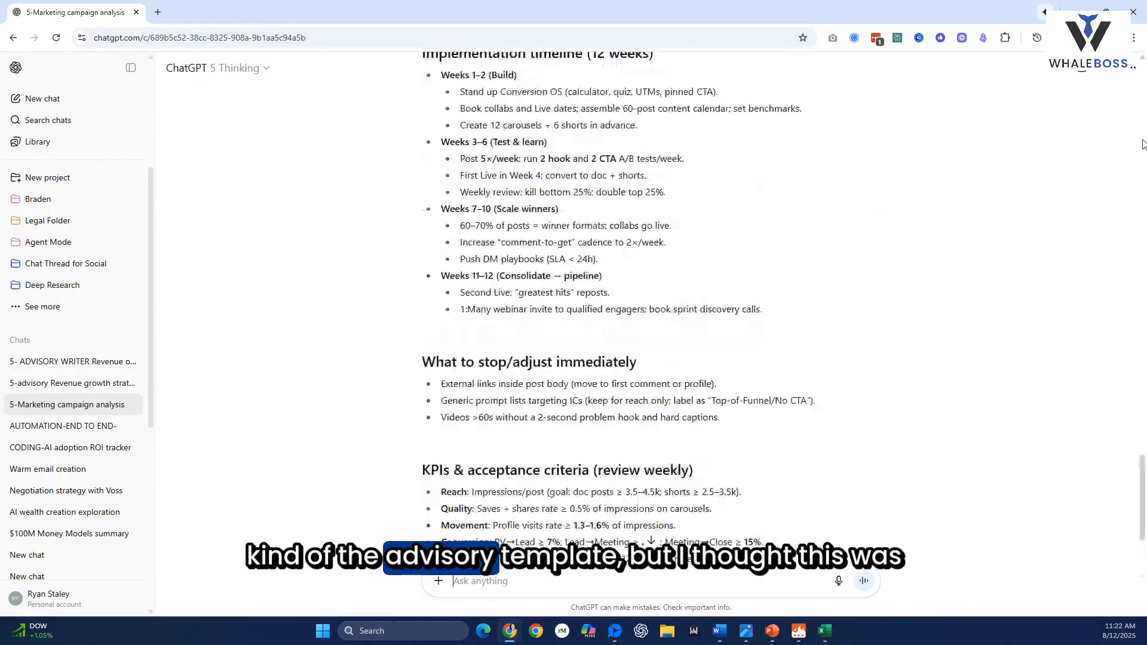
{"action": "scroll", "scroll_direction": "up", "scroll_amount": 3}
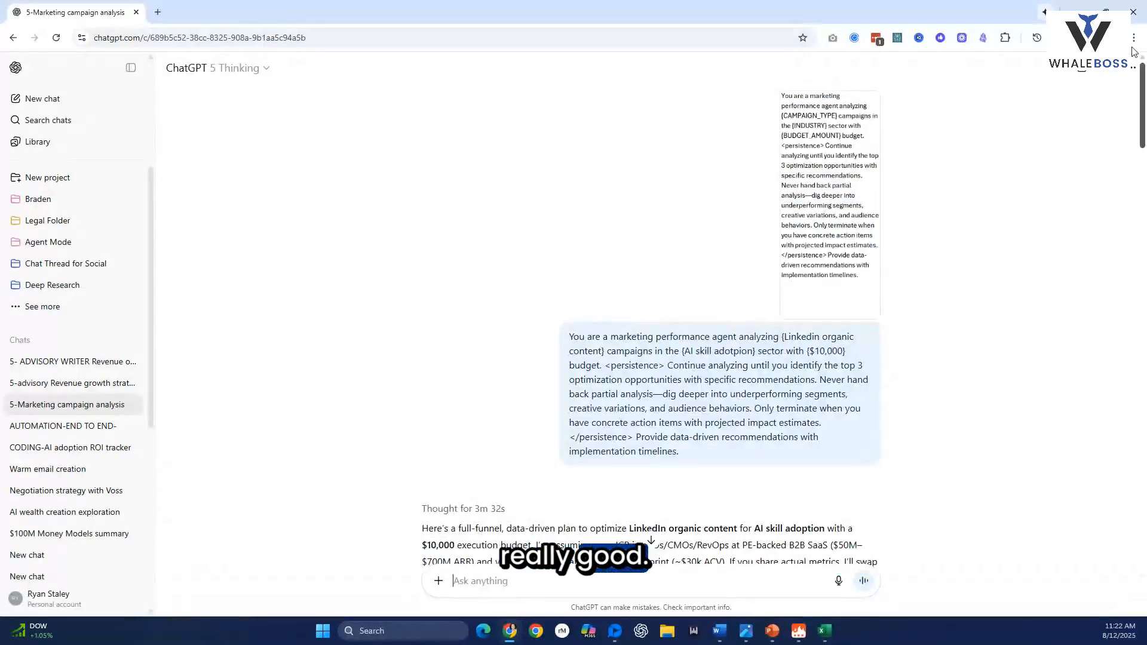
{"action": "scroll", "scroll_direction": "down", "scroll_amount": 3}
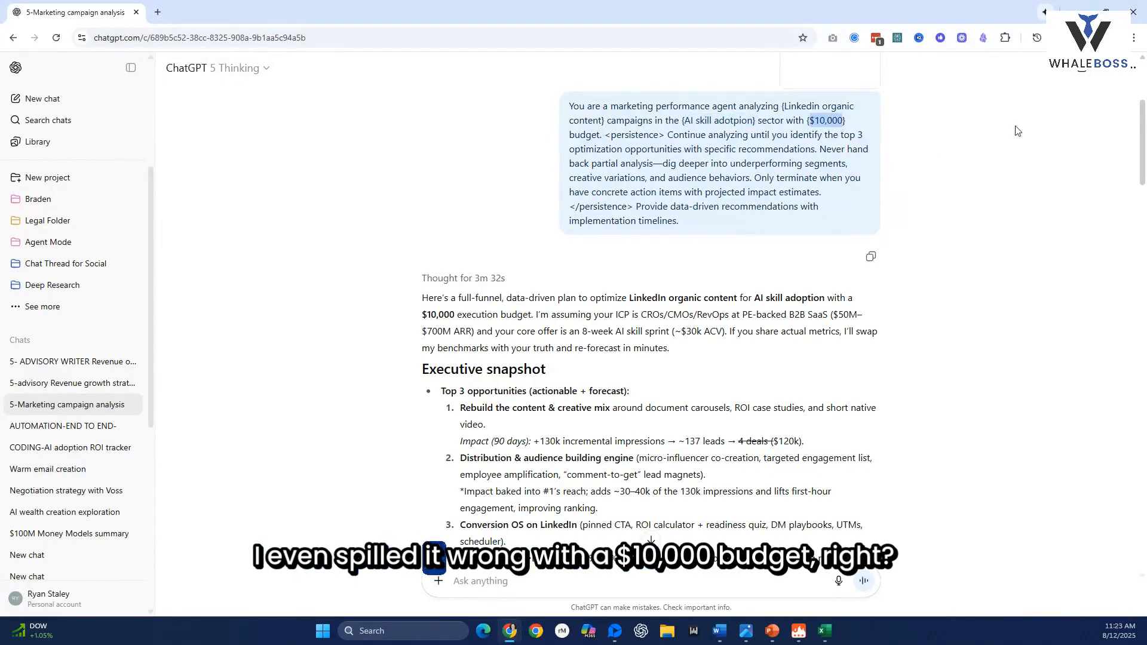
{"action": "scroll", "scroll_direction": "down", "scroll_amount": 3}
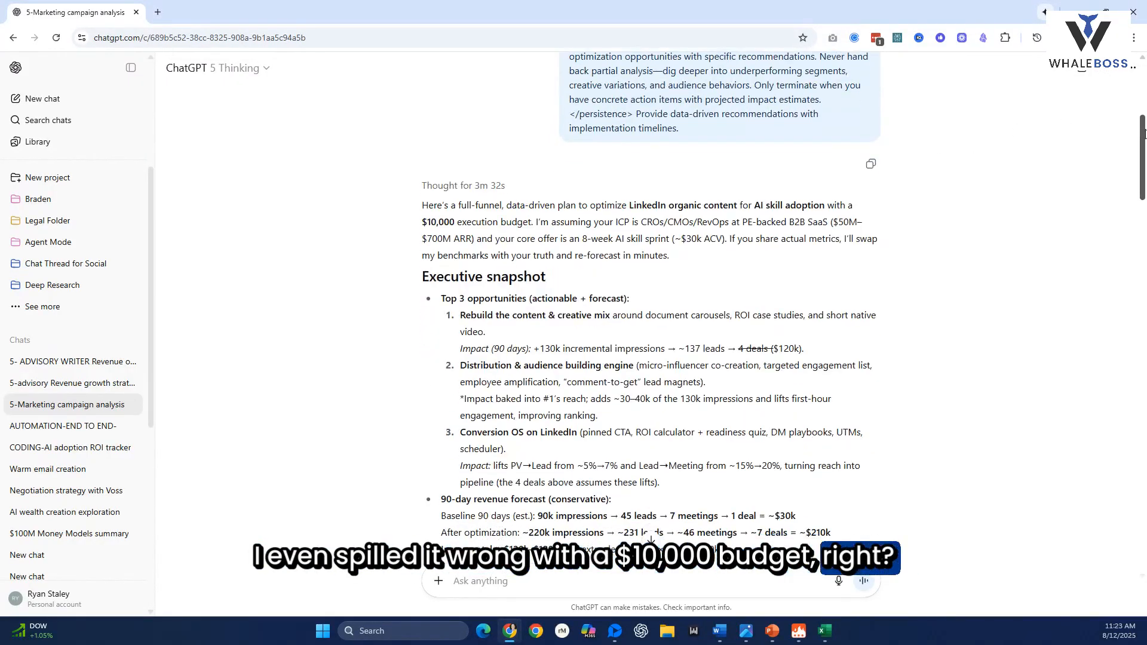
{"action": "scroll", "scroll_direction": "down", "scroll_amount": 3}
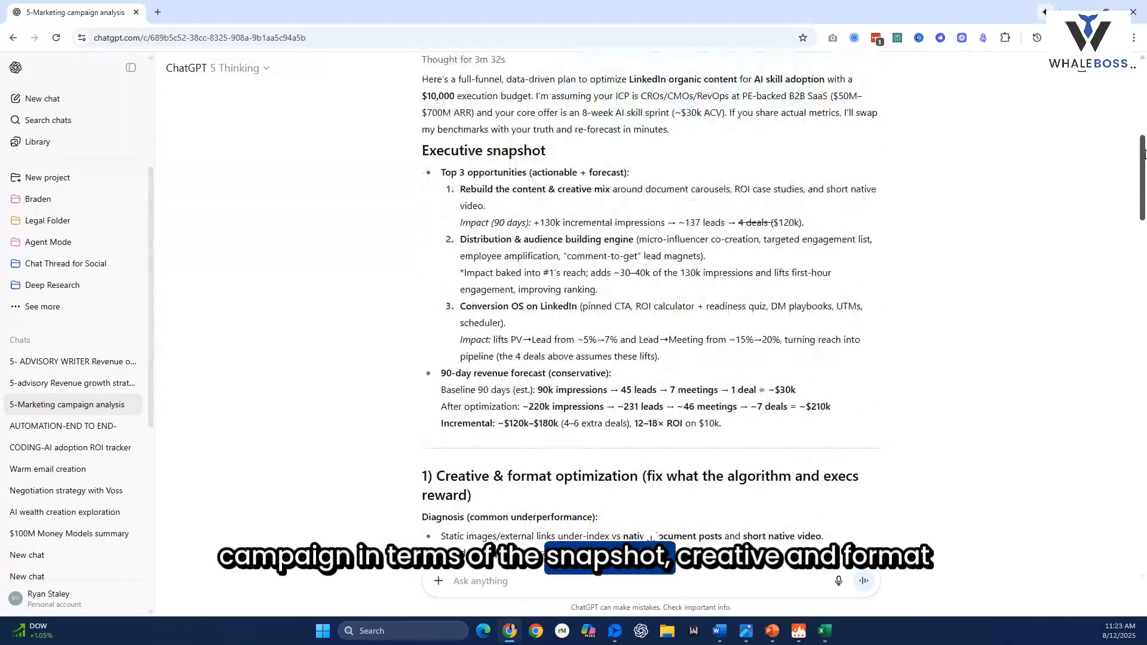
{"action": "scroll", "scroll_direction": "down", "scroll_amount": 3}
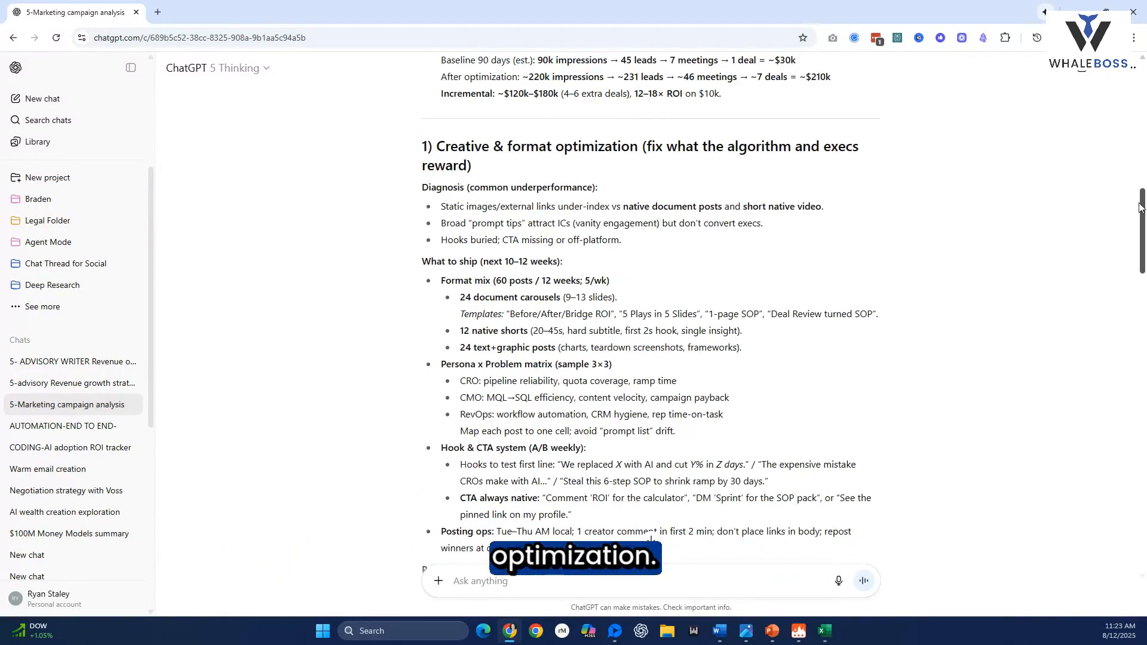
{"action": "scroll", "scroll_direction": "down", "scroll_amount": 3}
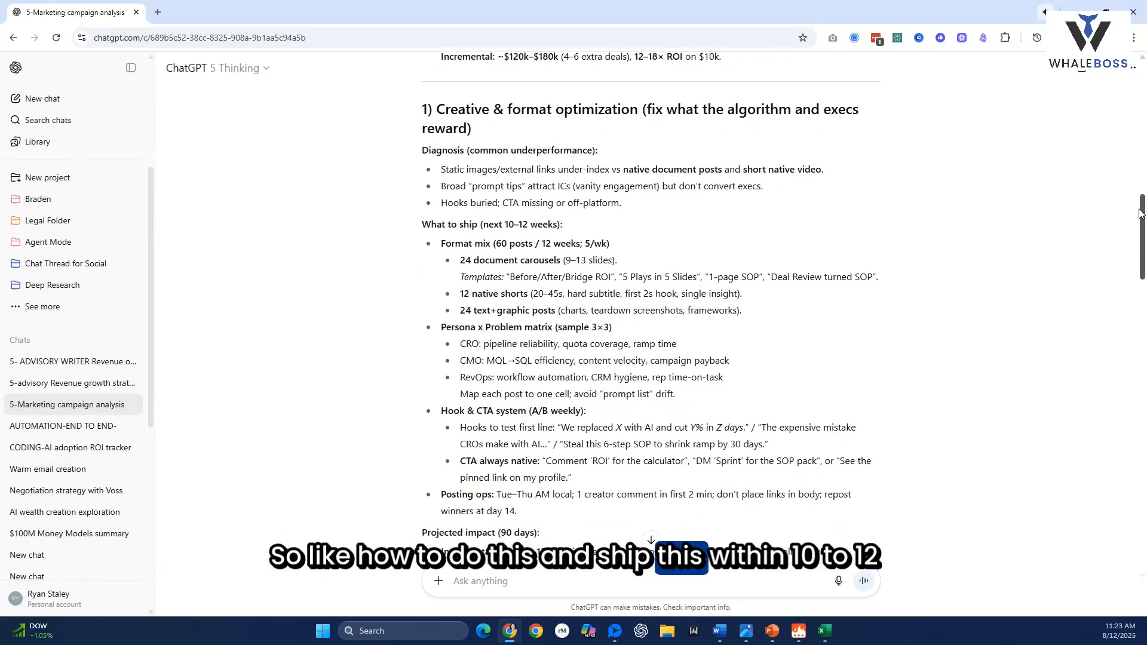
{"action": "scroll", "scroll_direction": "down", "scroll_amount": 3}
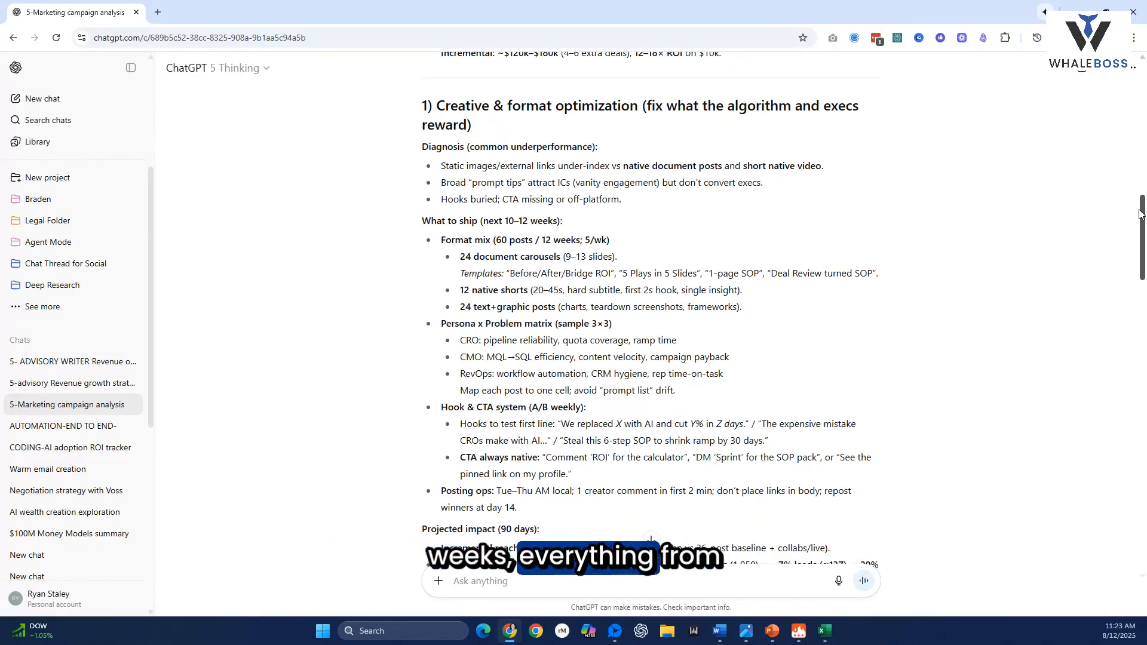
{"action": "scroll", "scroll_direction": "down", "scroll_amount": 3}
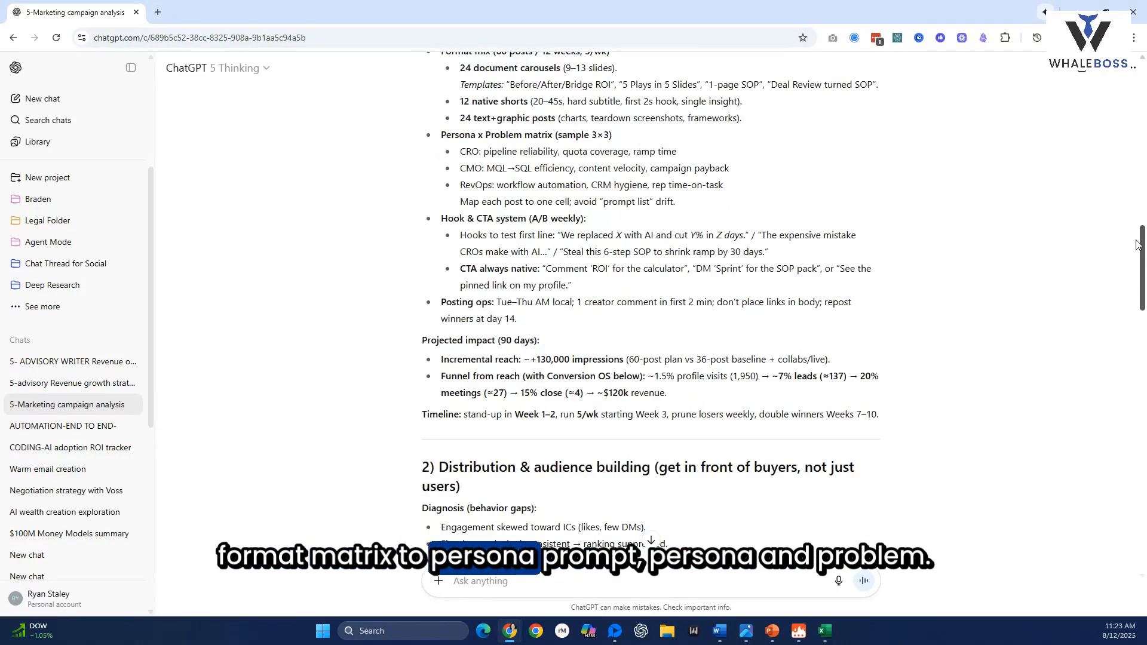
{"action": "scroll", "scroll_direction": "down", "scroll_amount": 3}
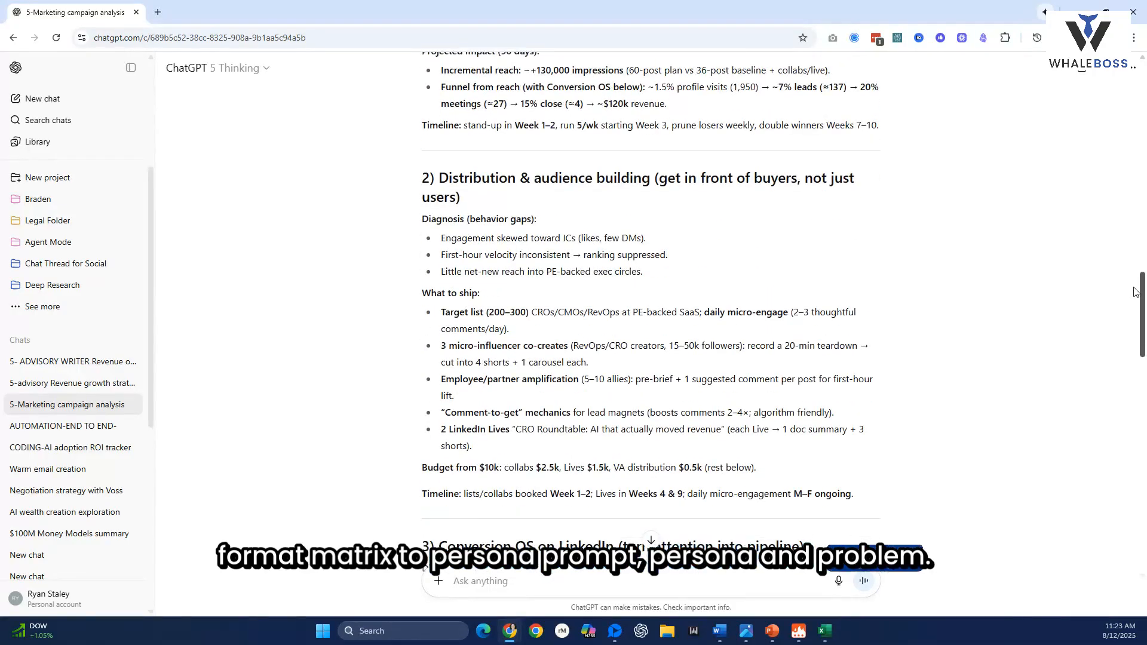
{"action": "scroll", "scroll_direction": "down", "scroll_amount": 3}
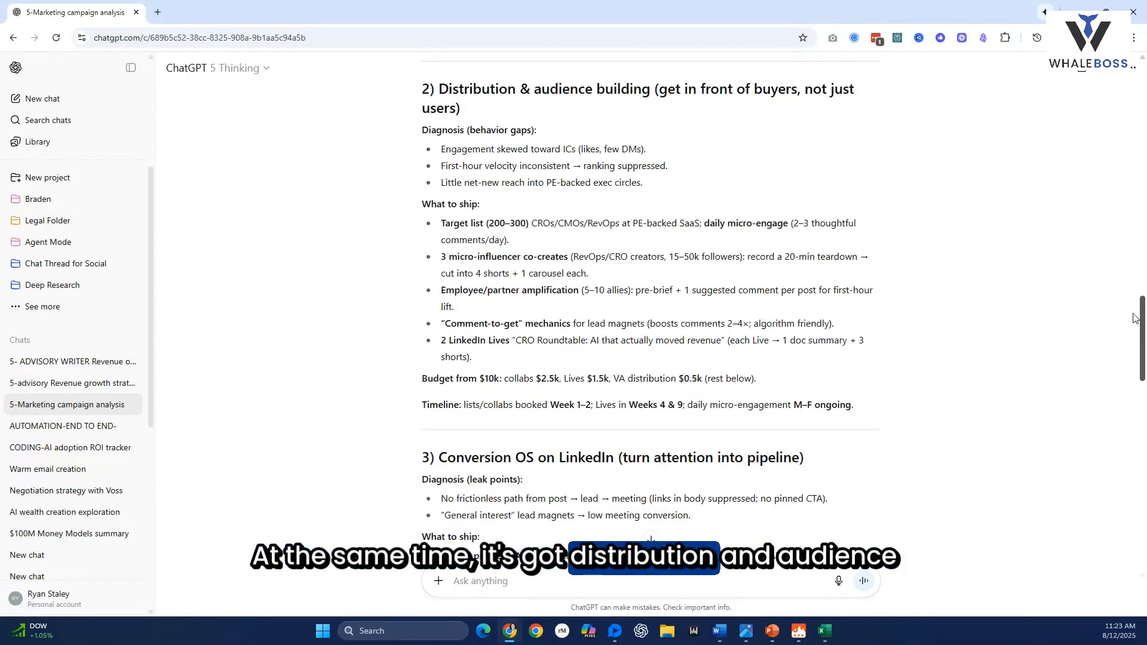
{"action": "scroll", "scroll_direction": "down", "scroll_amount": 3}
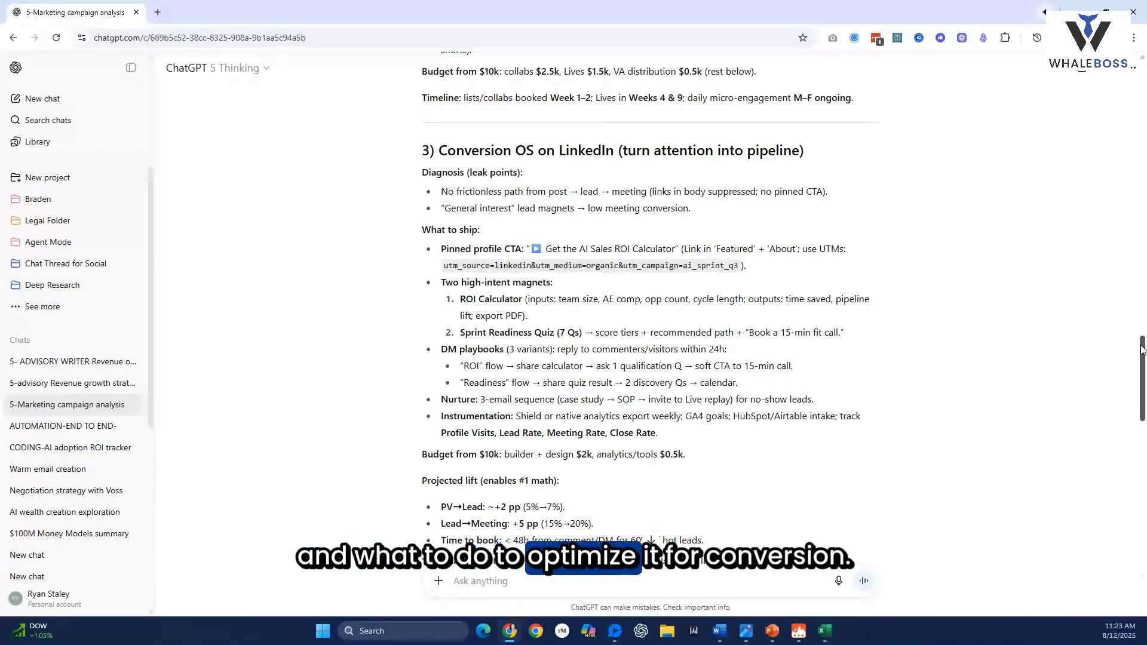
{"action": "scroll", "scroll_direction": "down", "scroll_amount": 3}
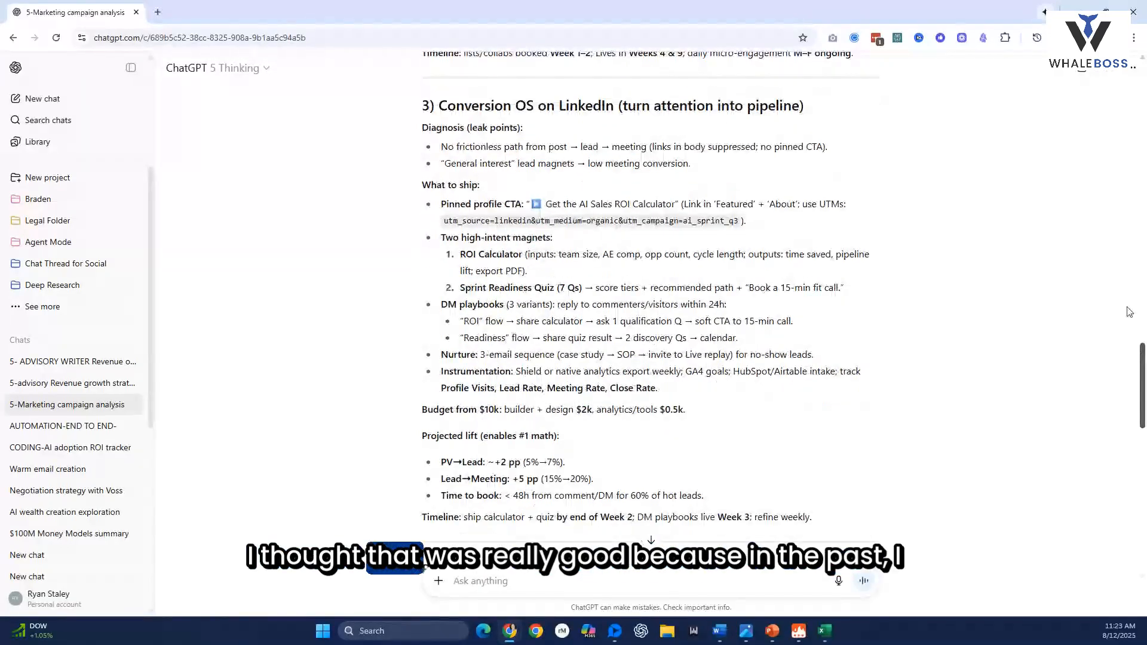
{"action": "scroll", "scroll_direction": "up", "scroll_amount": 3}
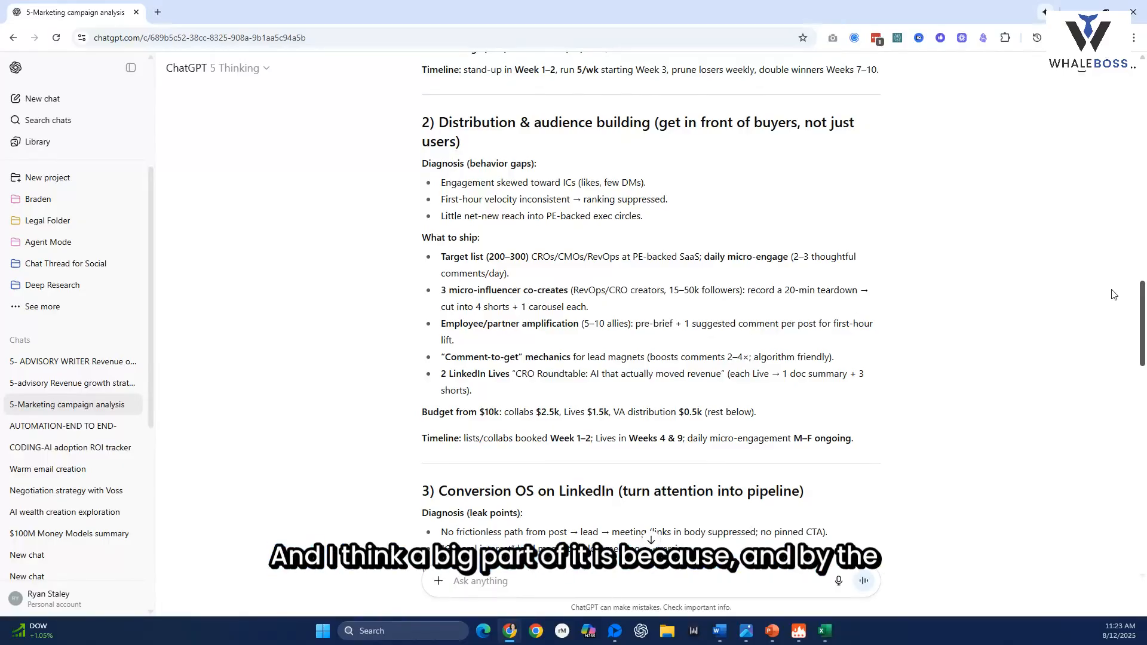
{"action": "scroll", "scroll_direction": "down", "scroll_amount": 3}
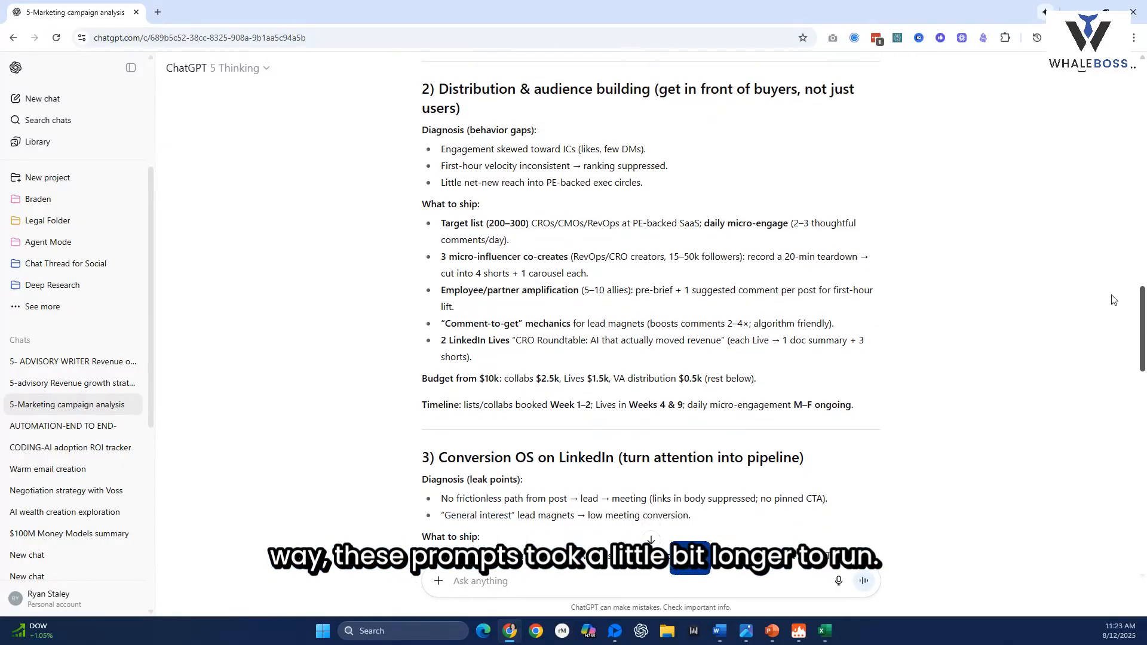
{"action": "scroll", "scroll_direction": "down", "scroll_amount": 3}
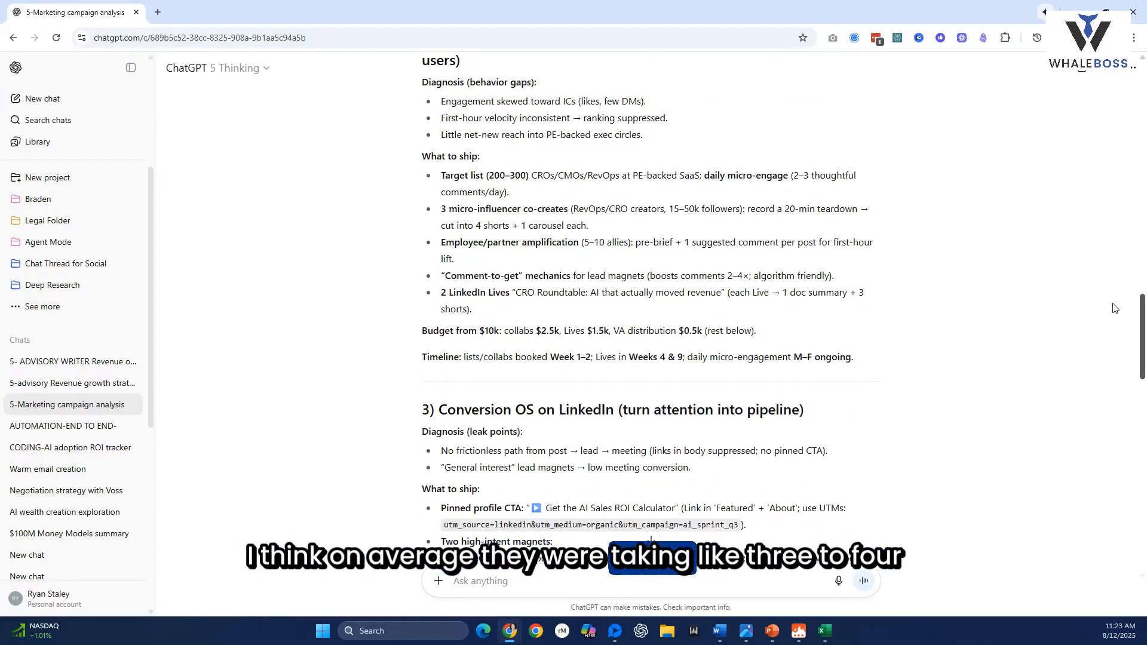
{"action": "scroll", "scroll_direction": "down", "scroll_amount": 3}
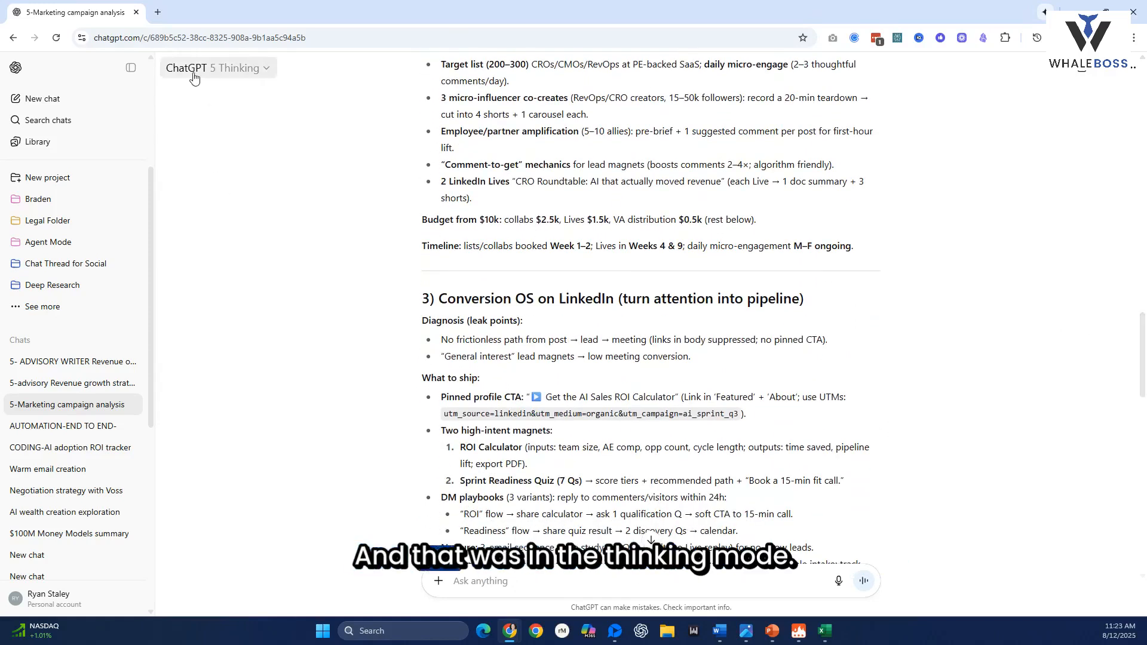
{"action": "scroll", "scroll_direction": "down", "scroll_amount": 3}
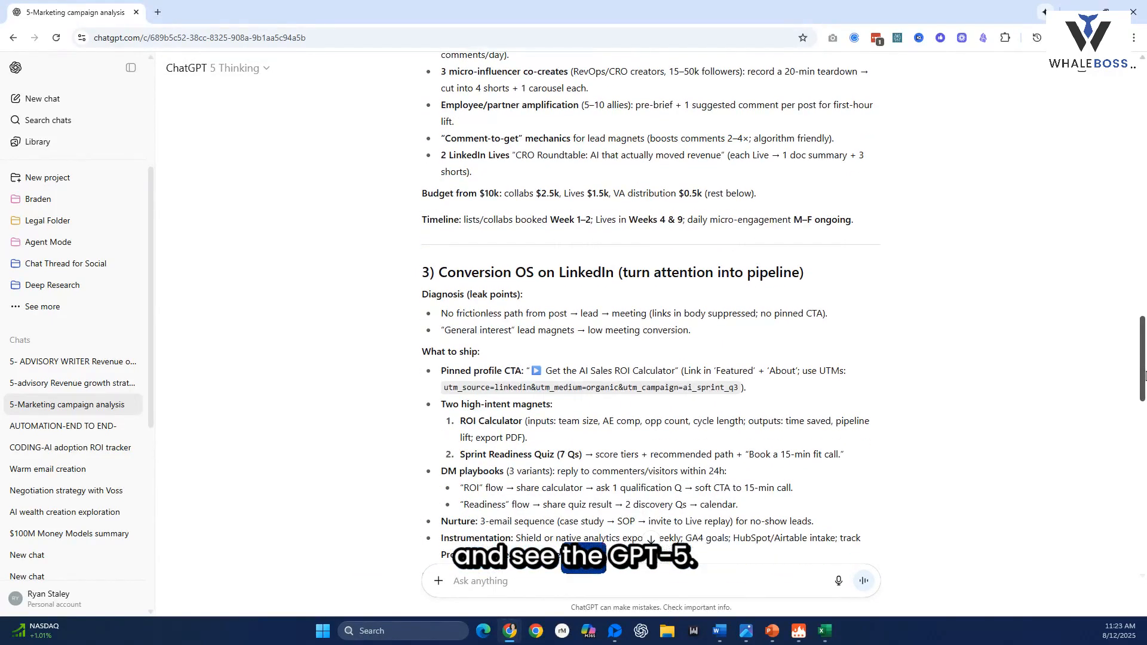
{"action": "scroll", "scroll_direction": "down", "scroll_amount": 3}
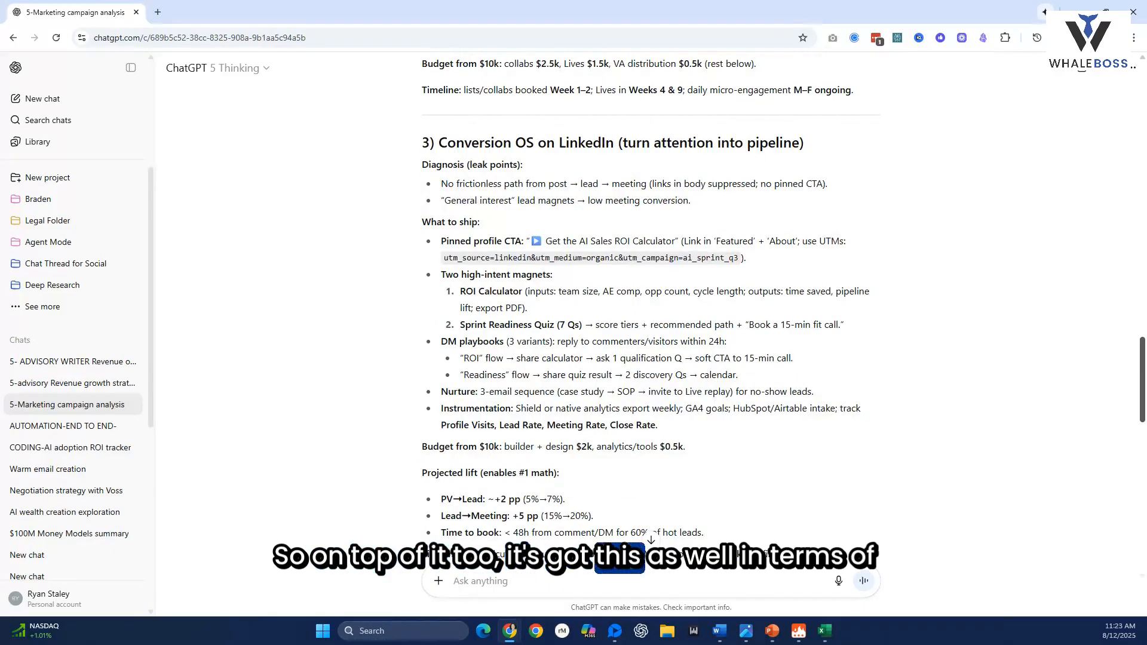
{"action": "scroll", "scroll_direction": "down", "scroll_amount": 3}
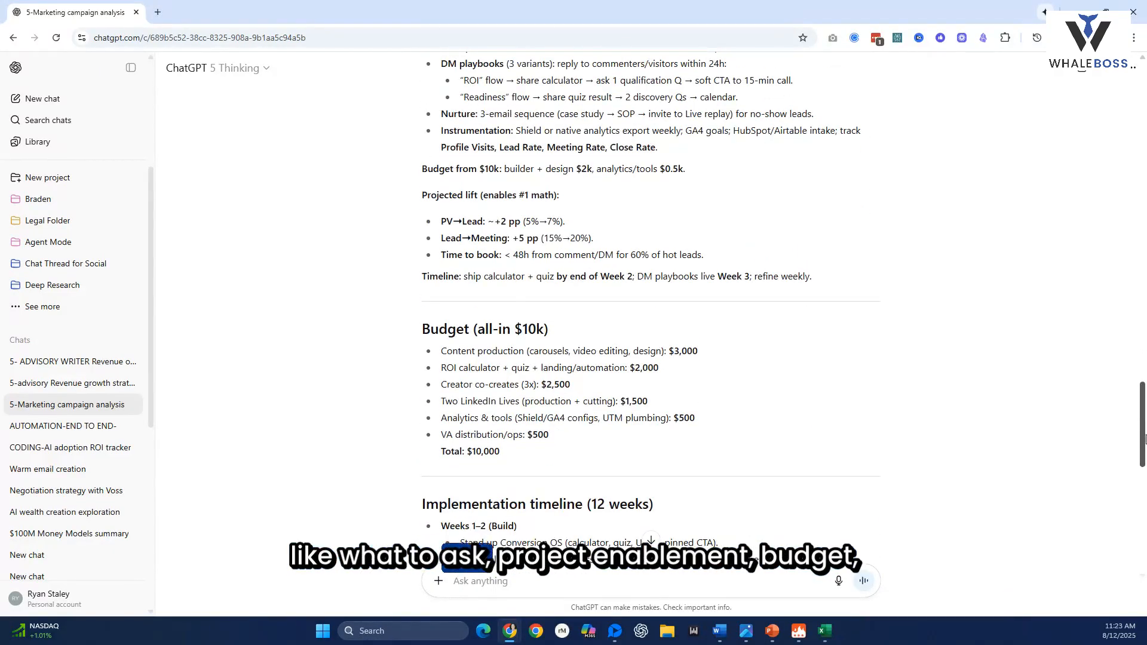
{"action": "scroll", "scroll_direction": "down", "scroll_amount": 3}
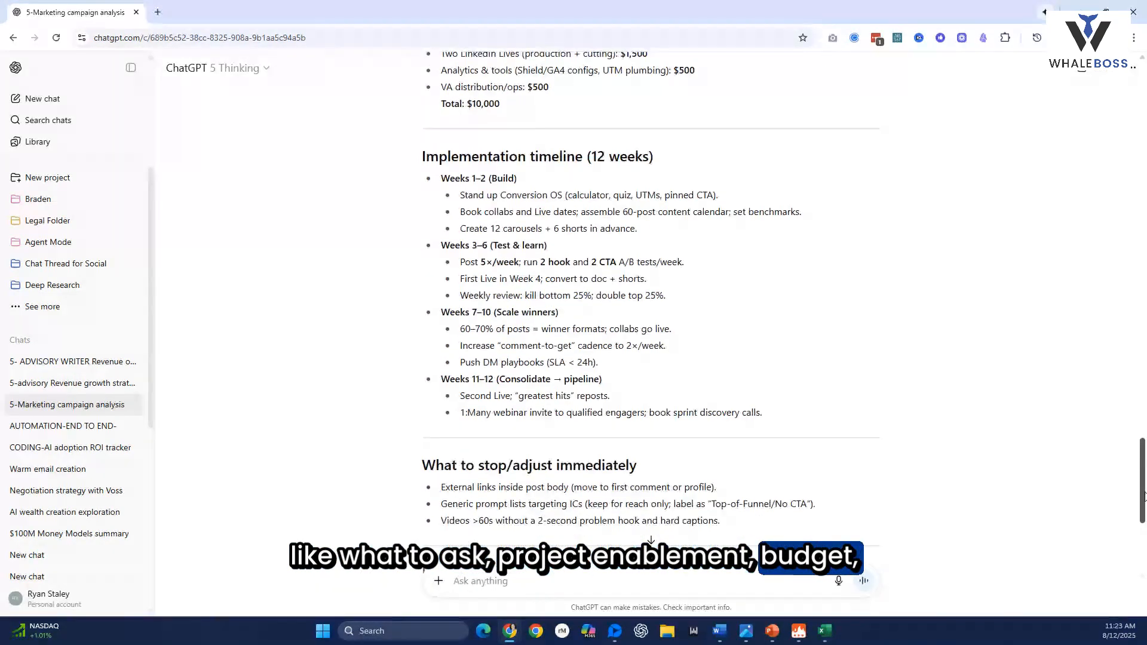
{"action": "scroll", "scroll_direction": "down", "scroll_amount": 3}
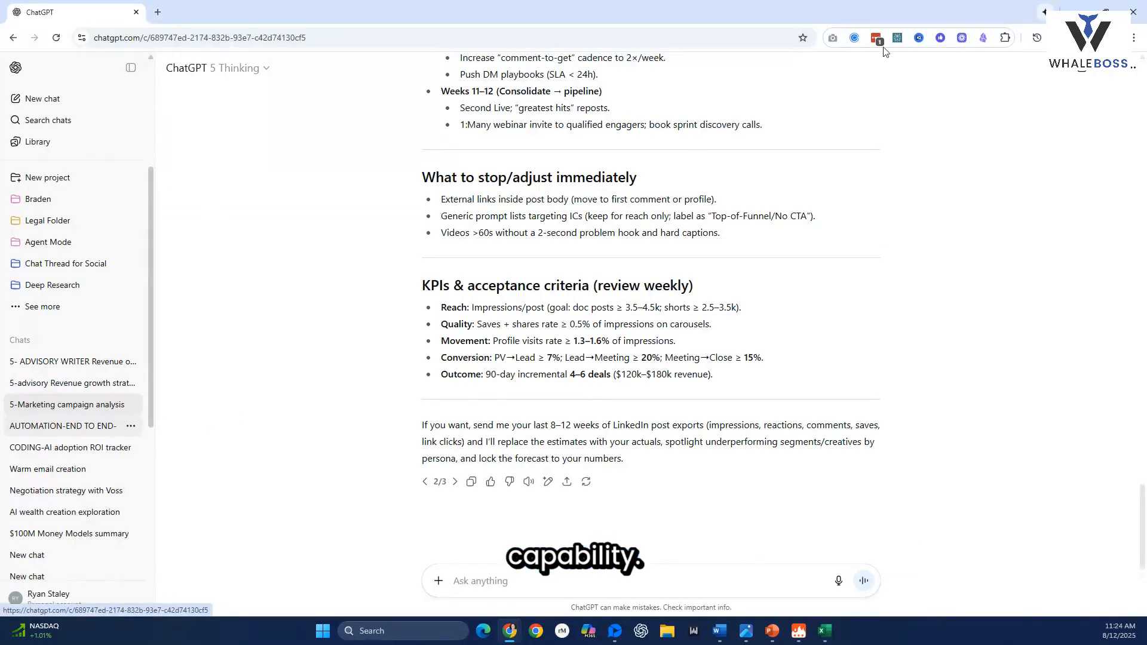
Open the AUTOMATION-END TO END chat from the sidebar and reload the page.
{"action": "left_click", "coordinate": [62, 426]}
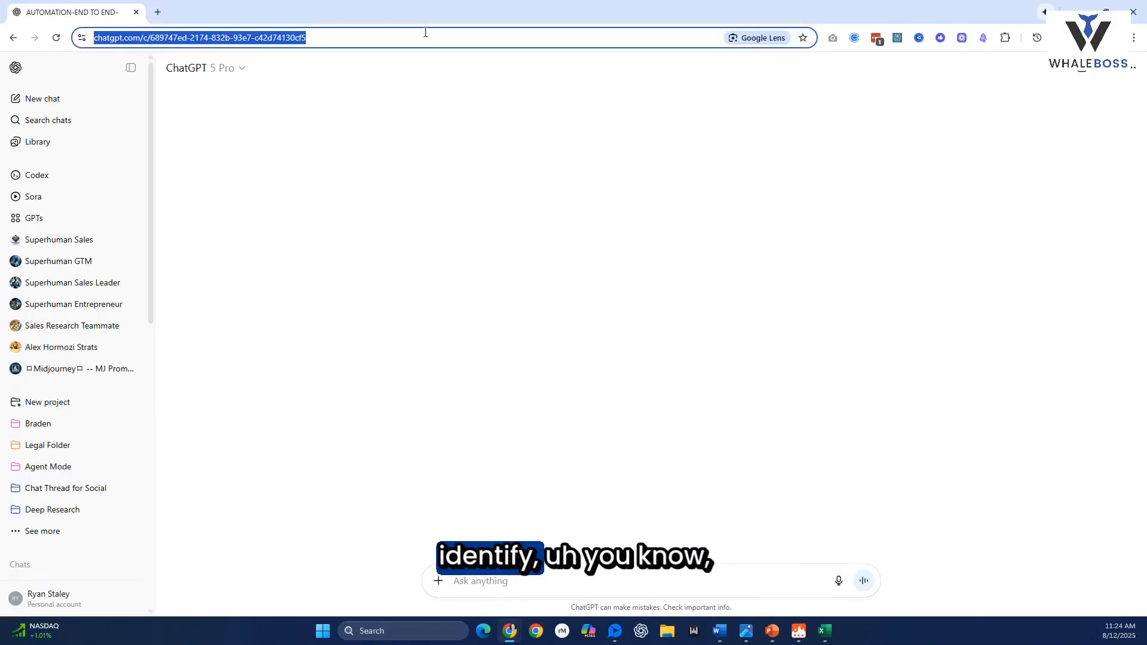
{"action": "key", "text": "Return"}
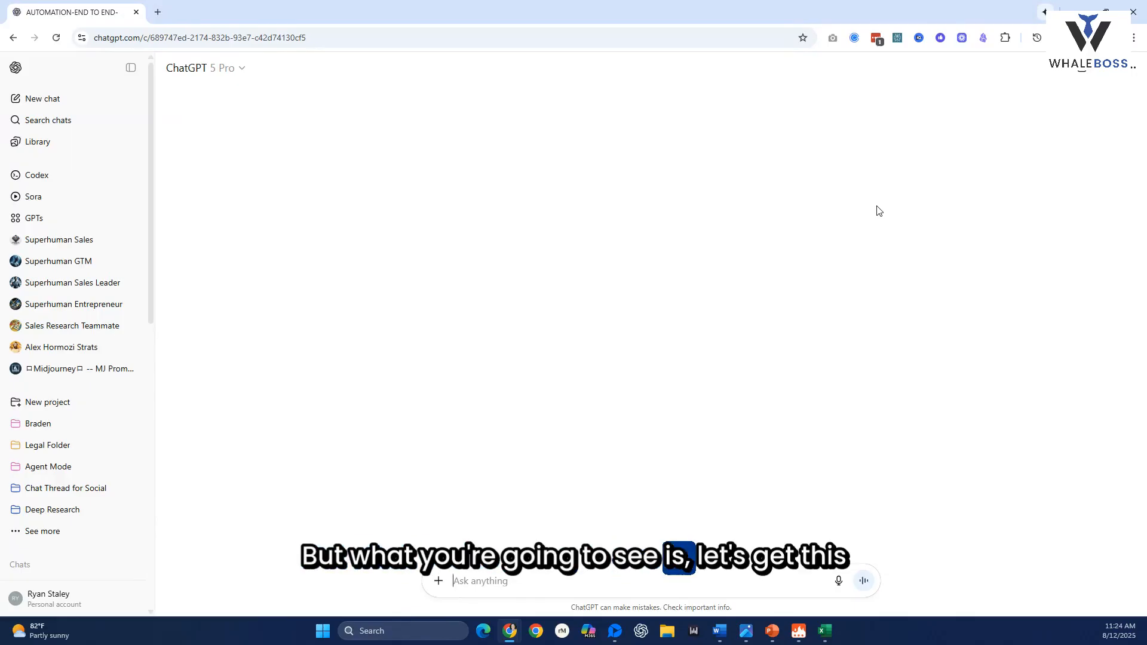
{"action": "mouse_move", "coordinate": [828, 252]}
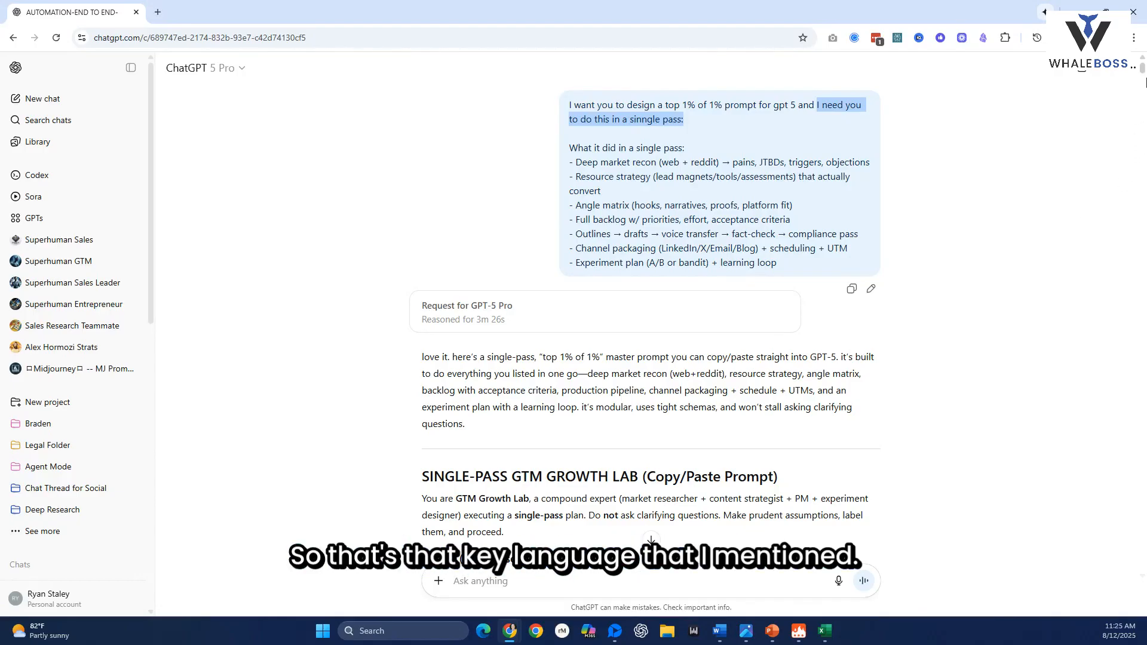
Scroll through the GTM Growth Lab prompt's inputs, mission, output sections and packaging.
{"action": "scroll", "scroll_direction": "down", "scroll_amount": 3}
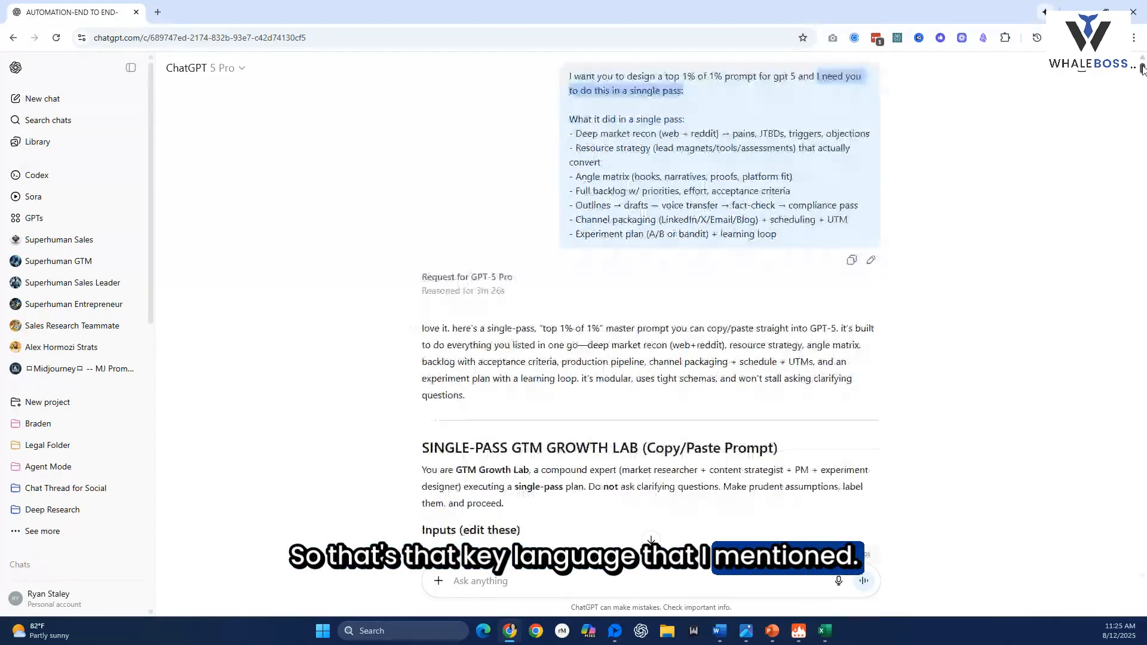
{"action": "scroll", "scroll_direction": "down", "scroll_amount": 3}
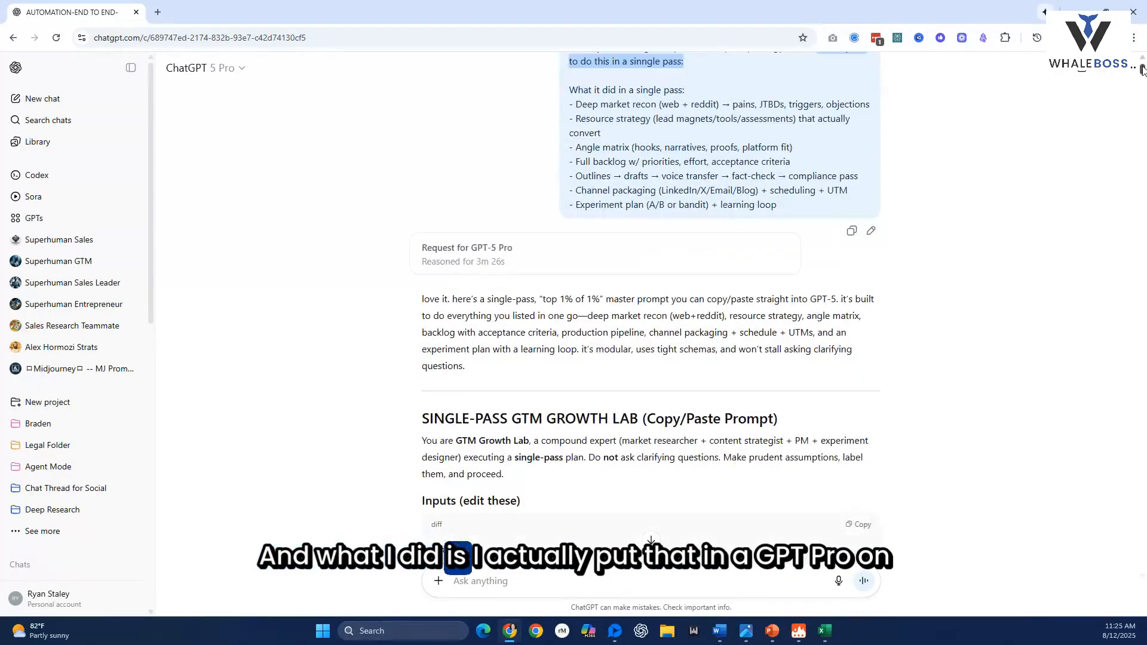
{"action": "scroll", "scroll_direction": "down", "scroll_amount": 3}
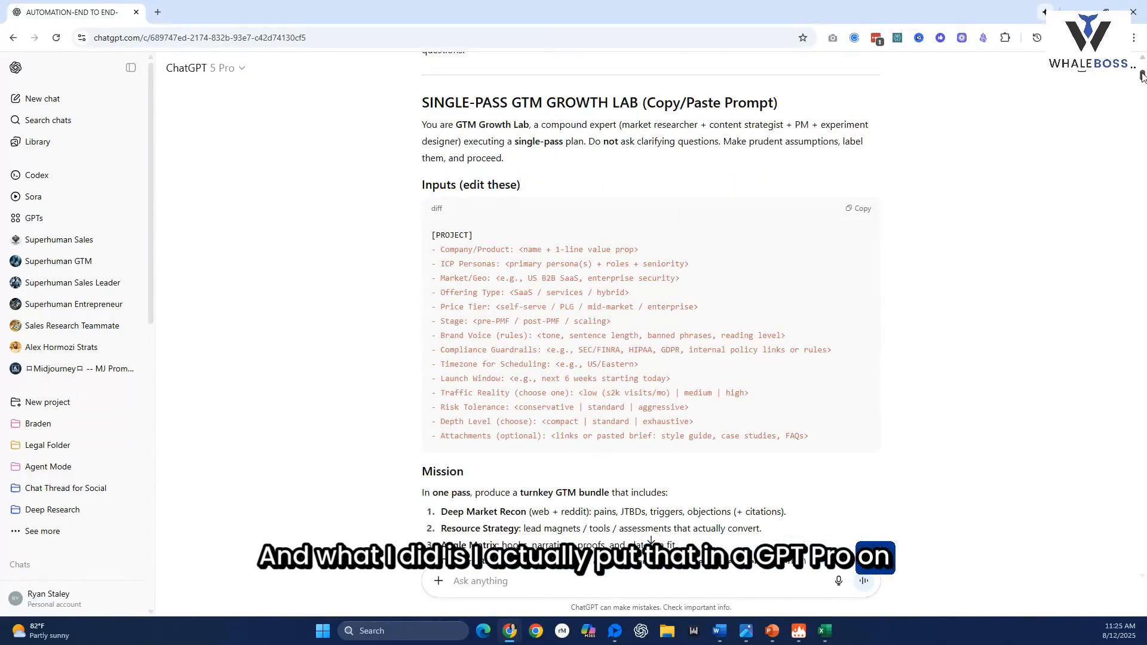
{"action": "scroll", "scroll_direction": "down", "scroll_amount": 3}
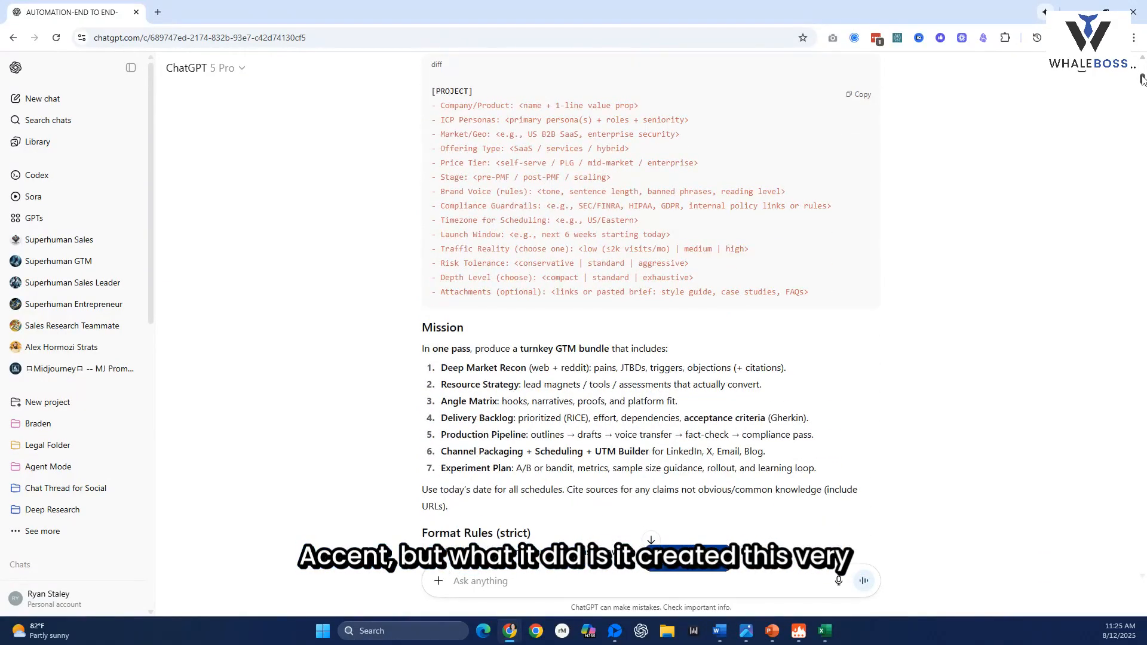
{"action": "scroll", "scroll_direction": "down", "scroll_amount": 3}
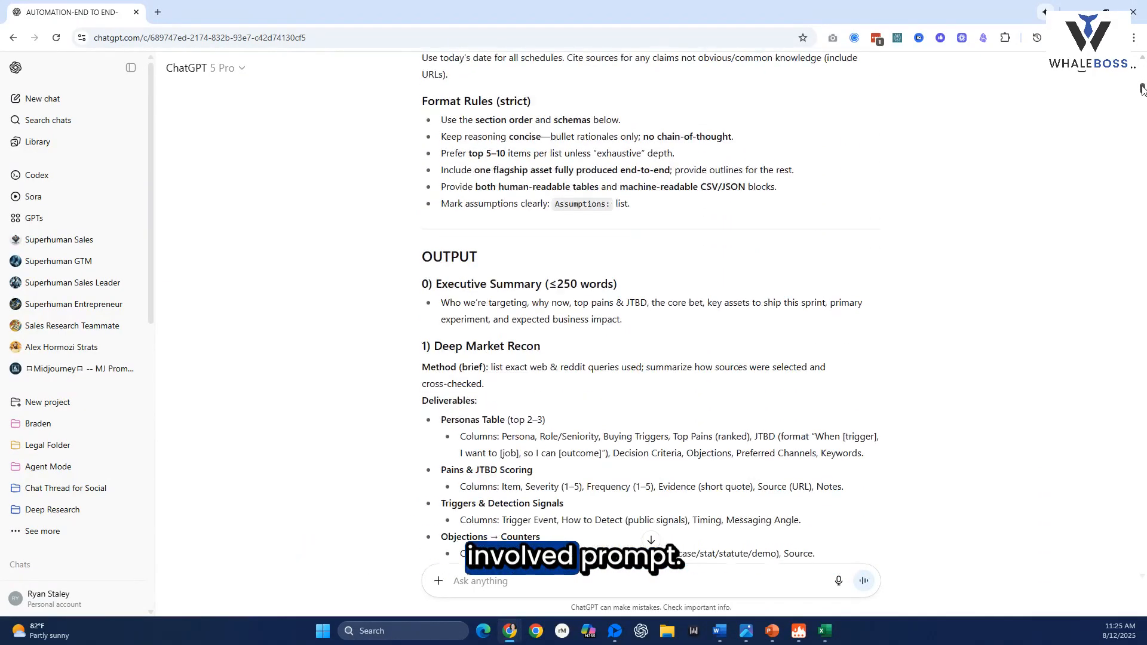
{"action": "scroll", "scroll_direction": "down", "scroll_amount": 3}
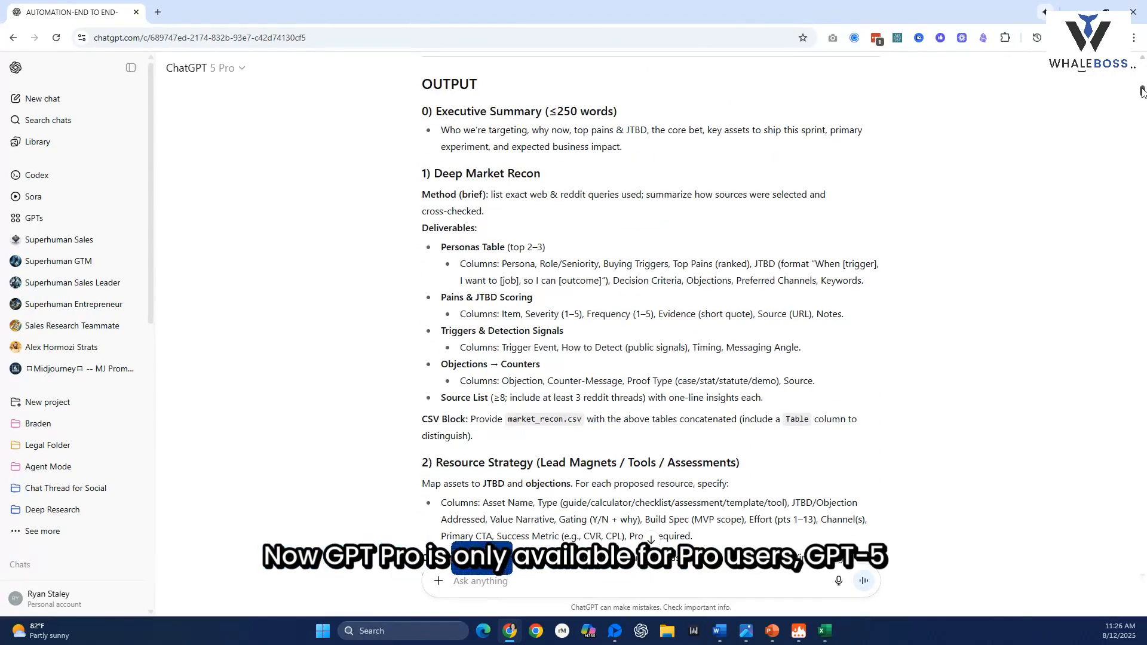
{"action": "scroll", "scroll_direction": "down", "scroll_amount": 3}
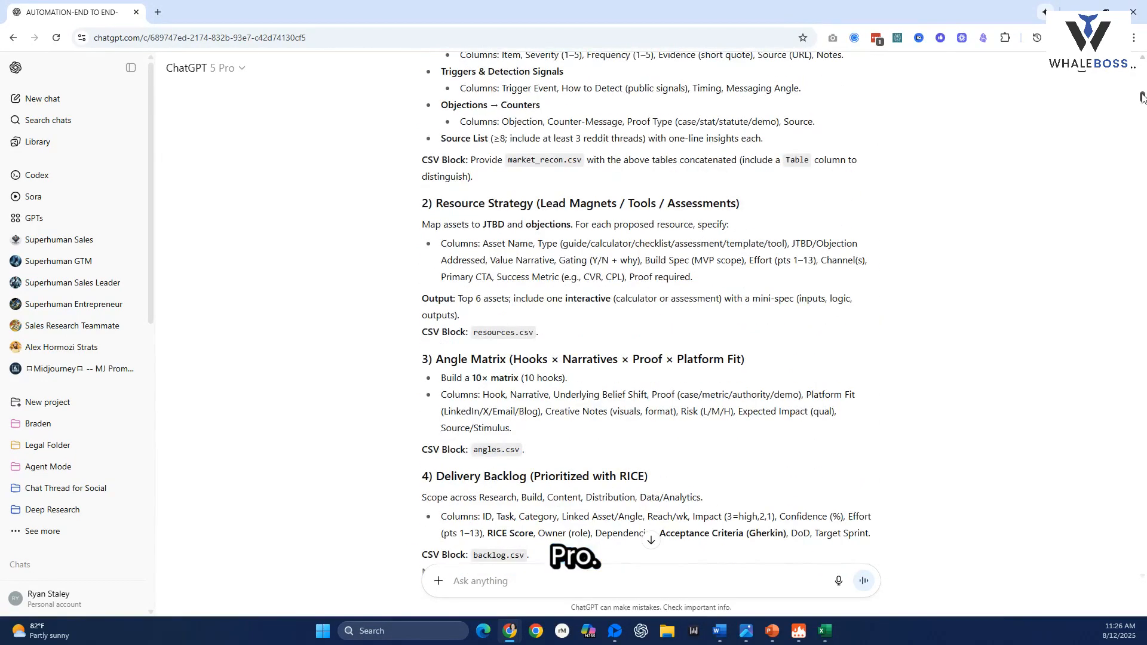
{"action": "scroll", "scroll_direction": "down", "scroll_amount": 3}
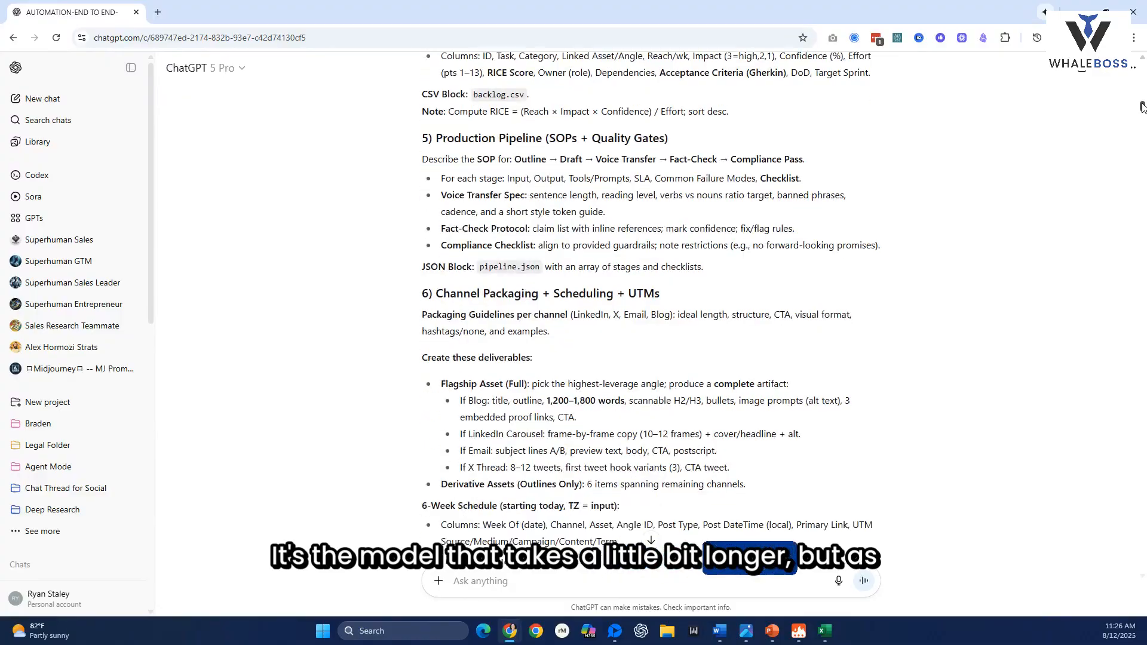
{"action": "scroll", "scroll_direction": "down", "scroll_amount": 3}
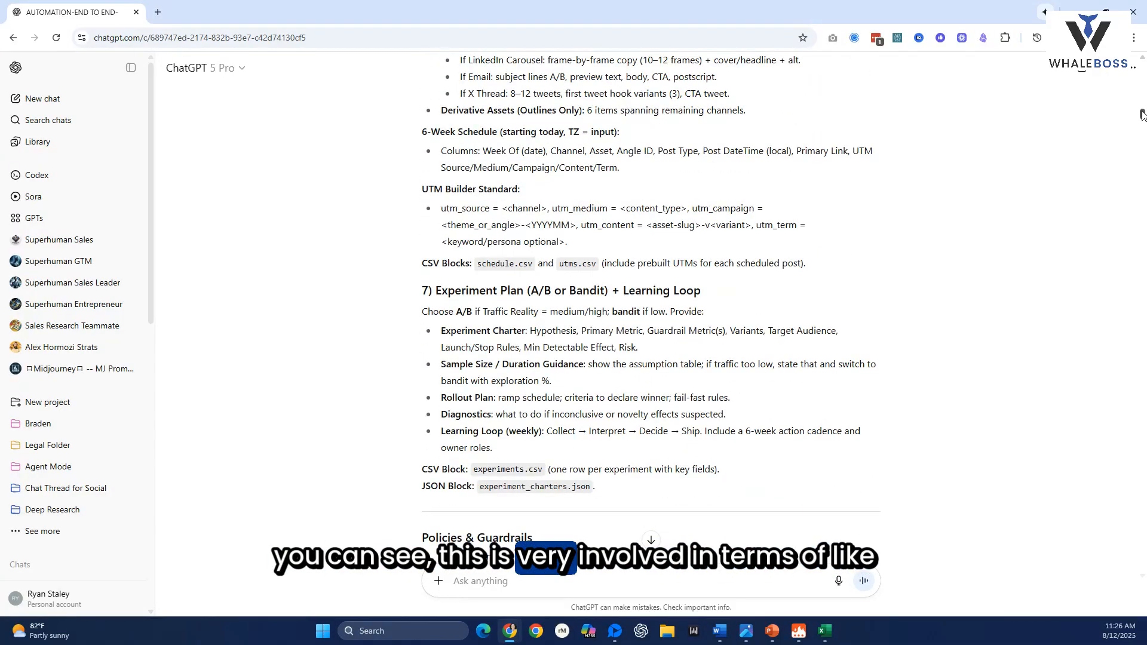
{"action": "scroll", "scroll_direction": "down", "scroll_amount": 3}
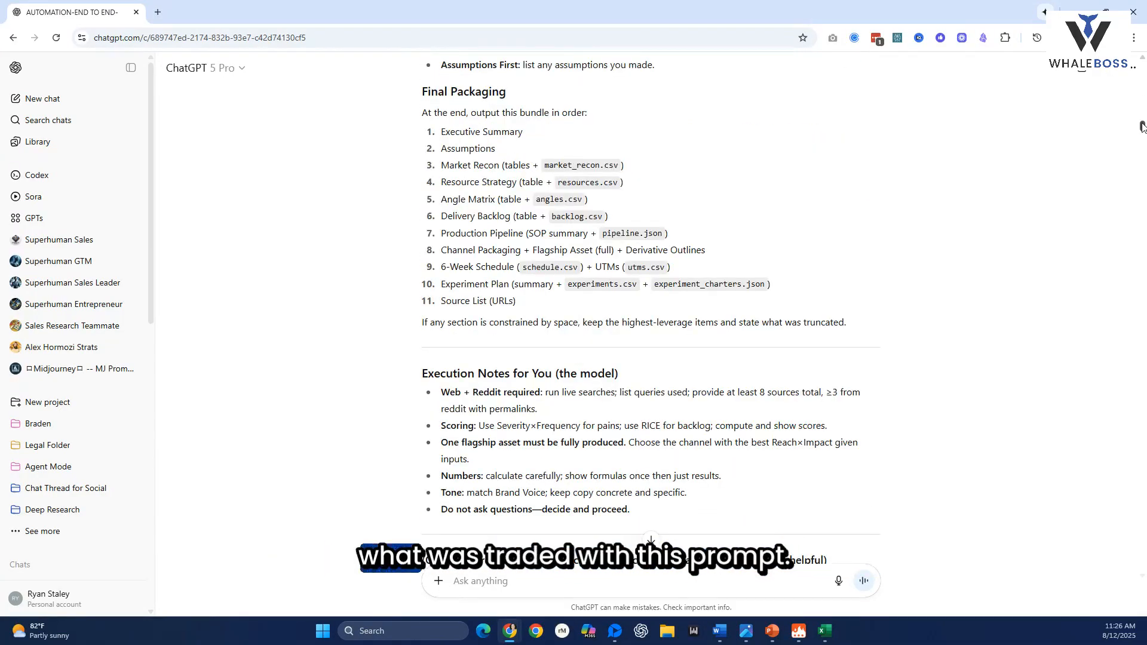
{"action": "scroll", "scroll_direction": "down", "scroll_amount": 3}
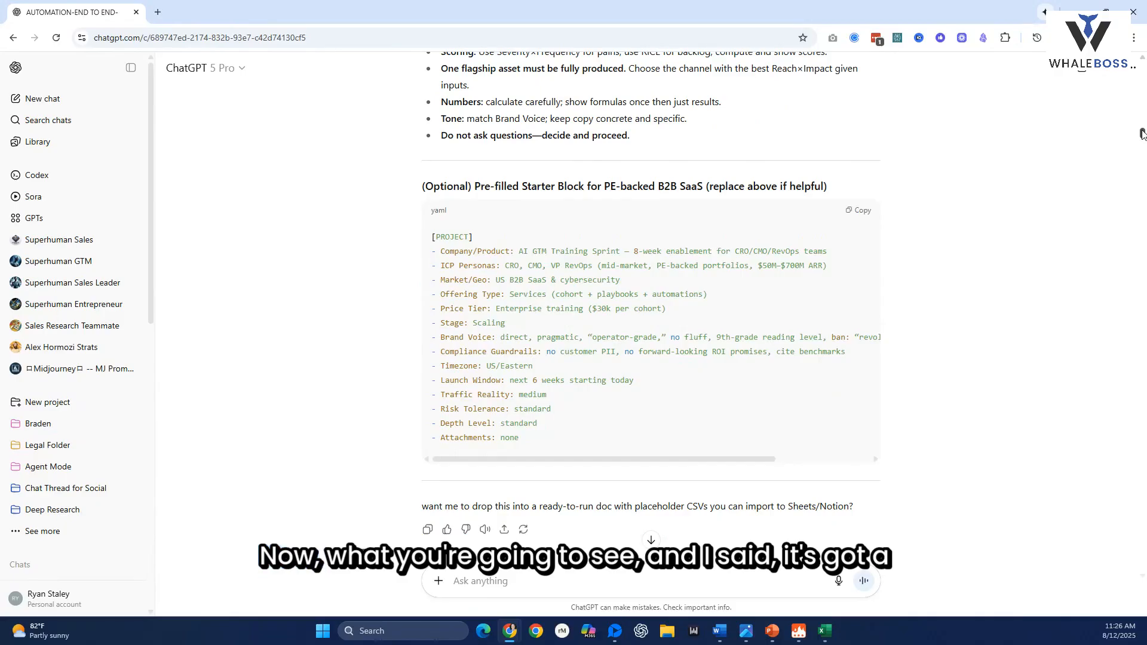
{"action": "scroll", "scroll_direction": "down", "scroll_amount": 3}
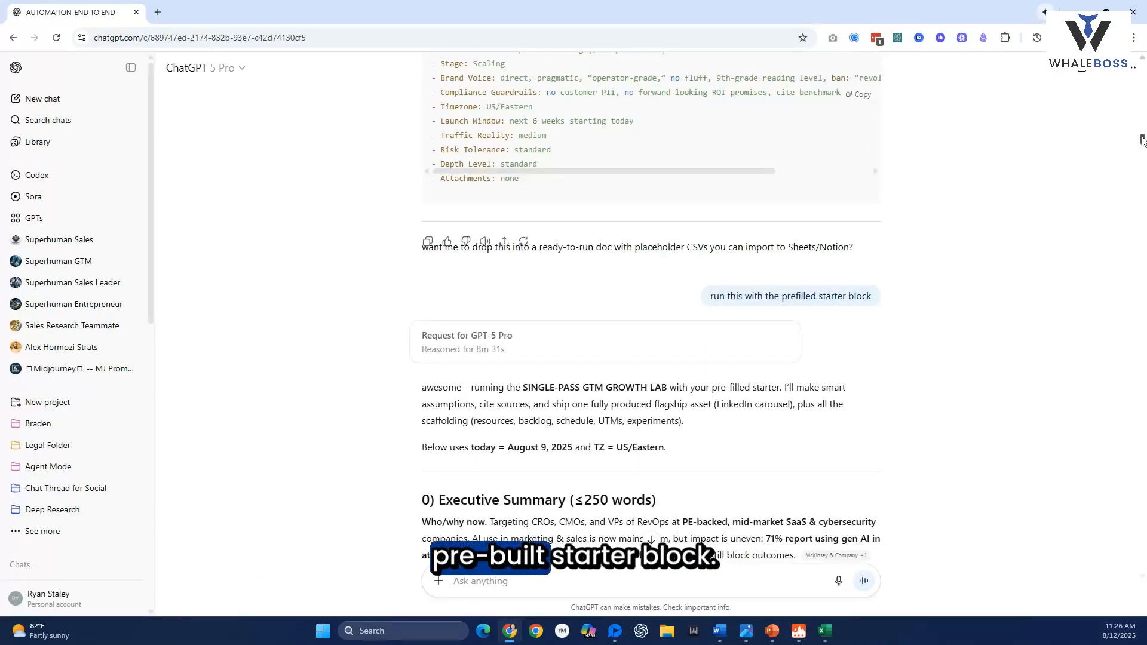
{"action": "scroll", "scroll_direction": "down", "scroll_amount": 3}
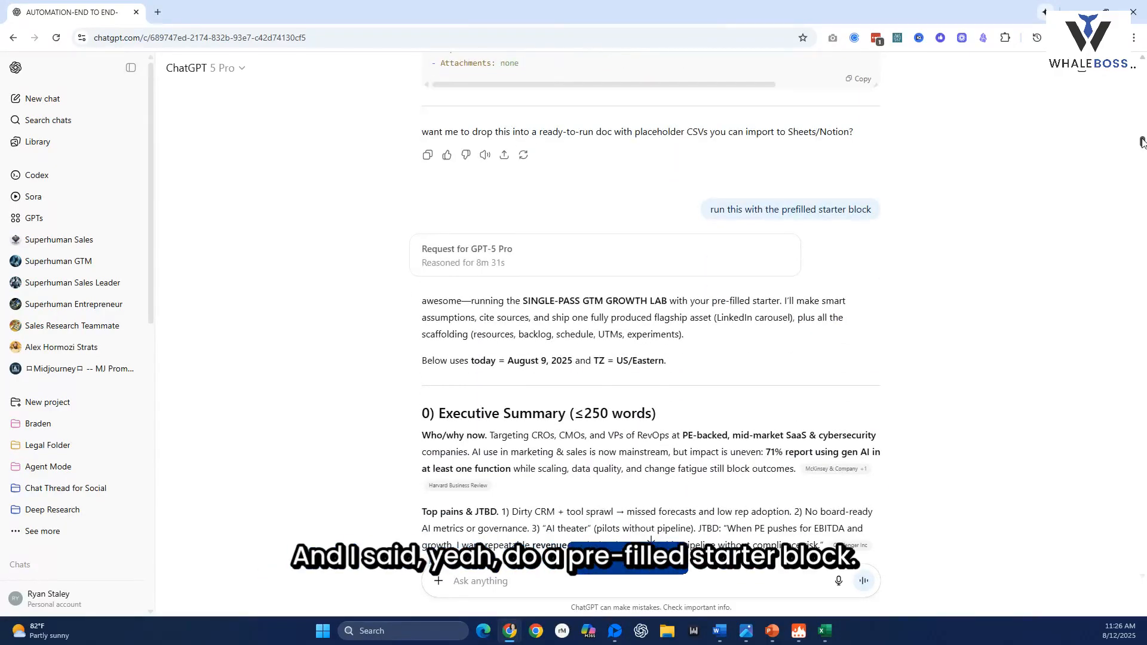
{"action": "scroll", "scroll_direction": "down", "scroll_amount": 3}
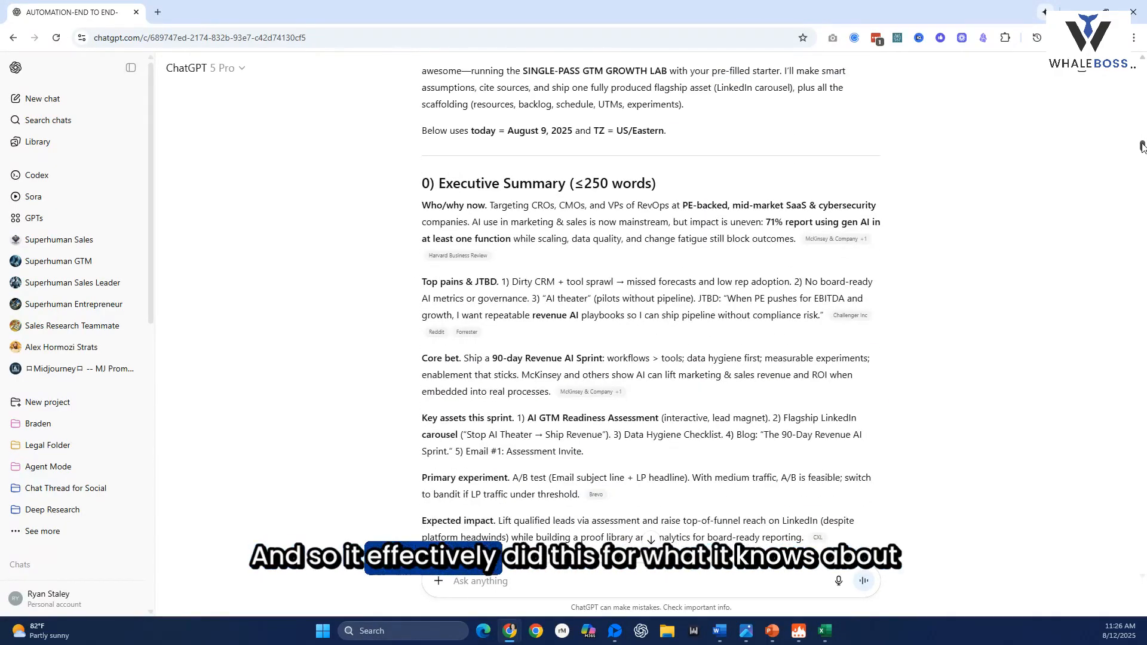
{"action": "scroll", "scroll_direction": "down", "scroll_amount": 3}
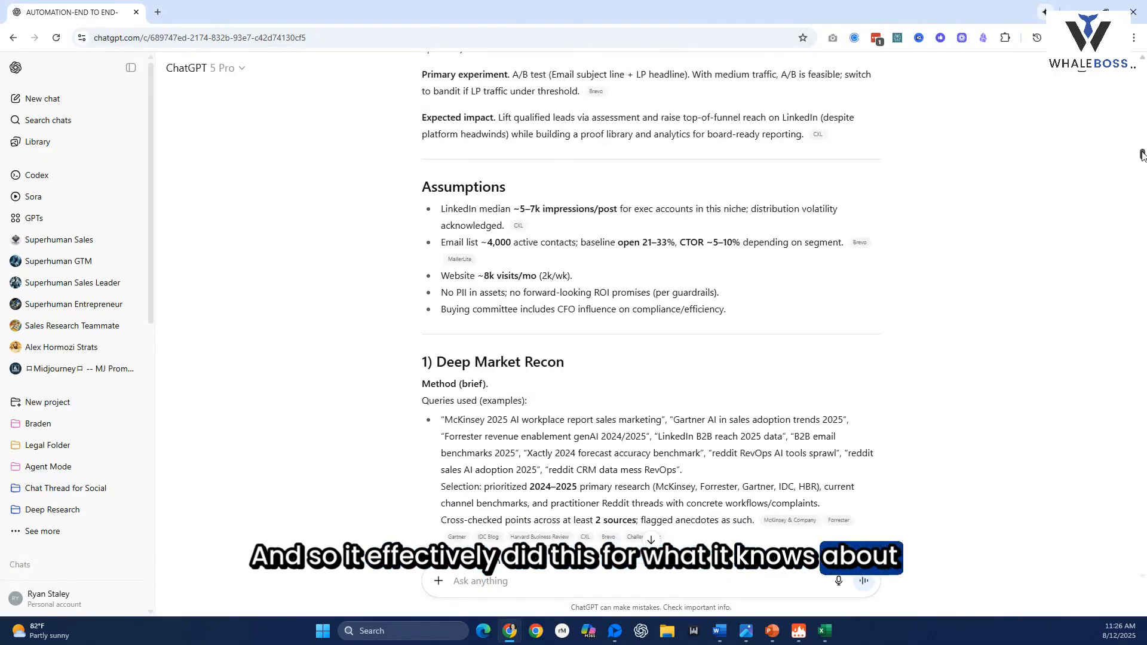
{"action": "scroll", "scroll_direction": "down", "scroll_amount": 3}
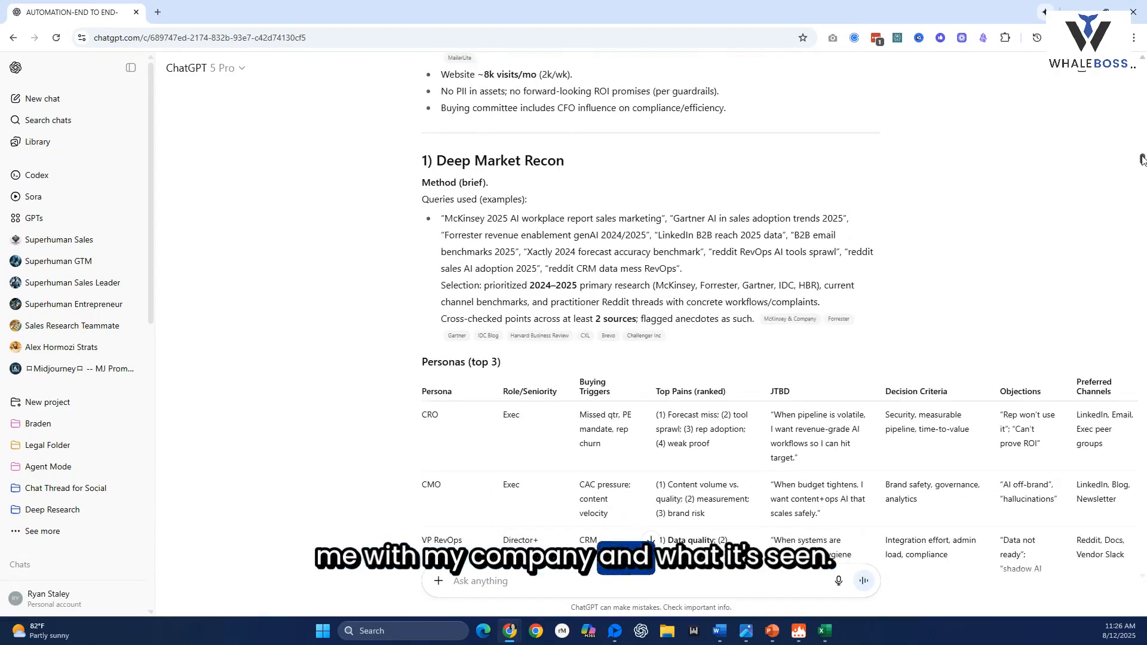
{"action": "scroll", "scroll_direction": "down", "scroll_amount": 3}
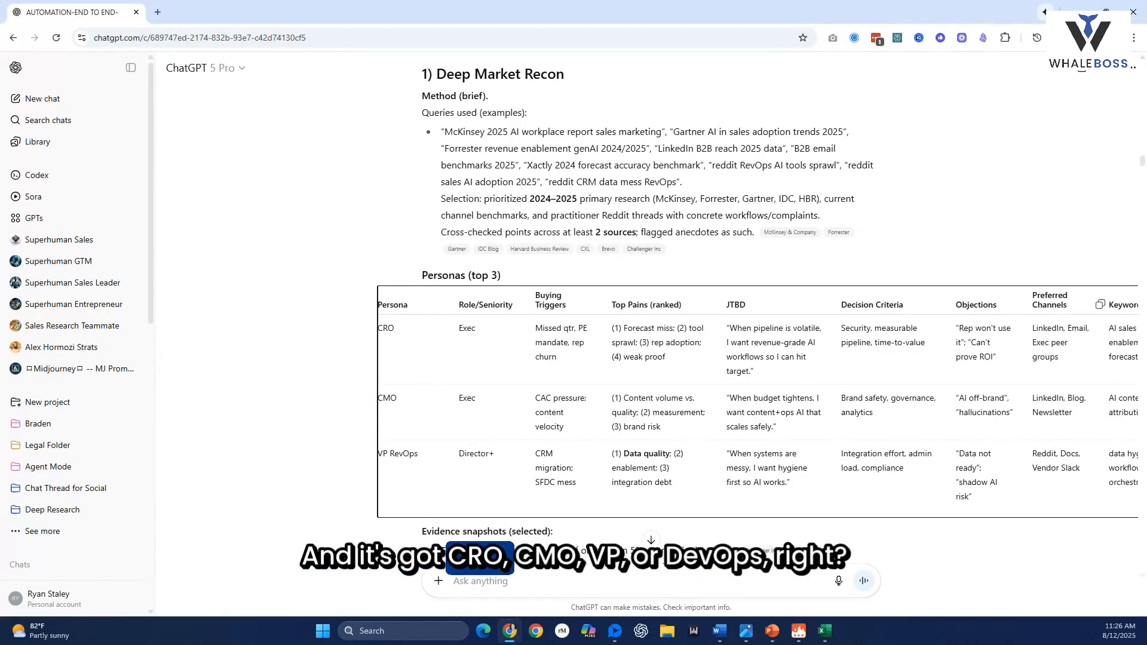
{"action": "scroll", "scroll_direction": "down", "scroll_amount": 3}
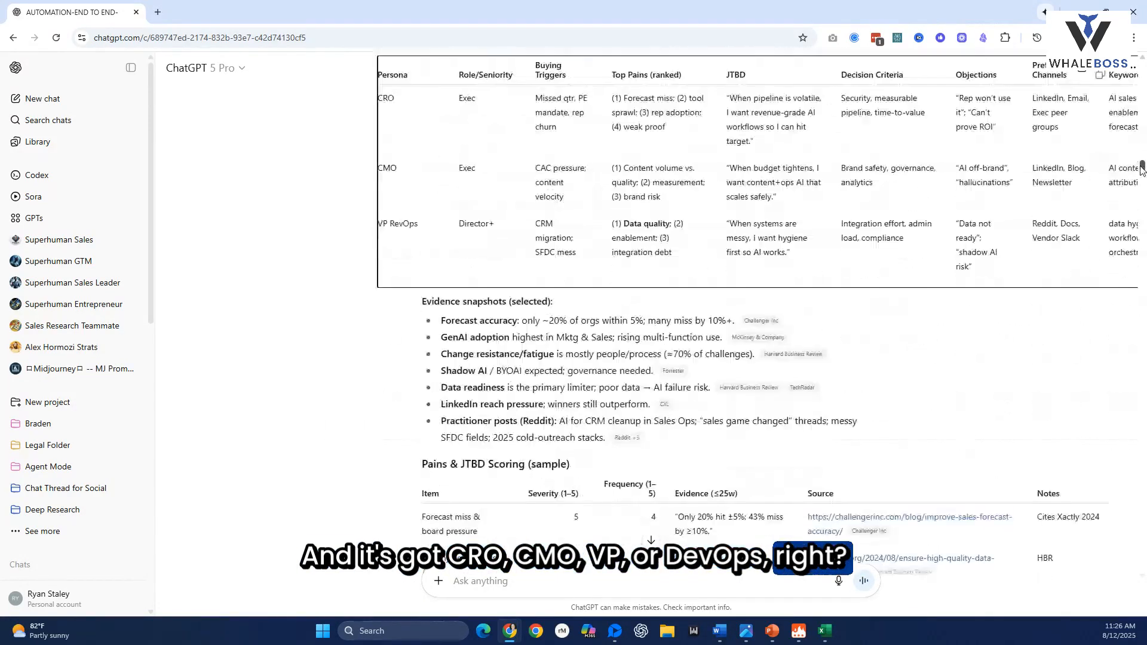
{"action": "scroll", "scroll_direction": "down", "scroll_amount": 3}
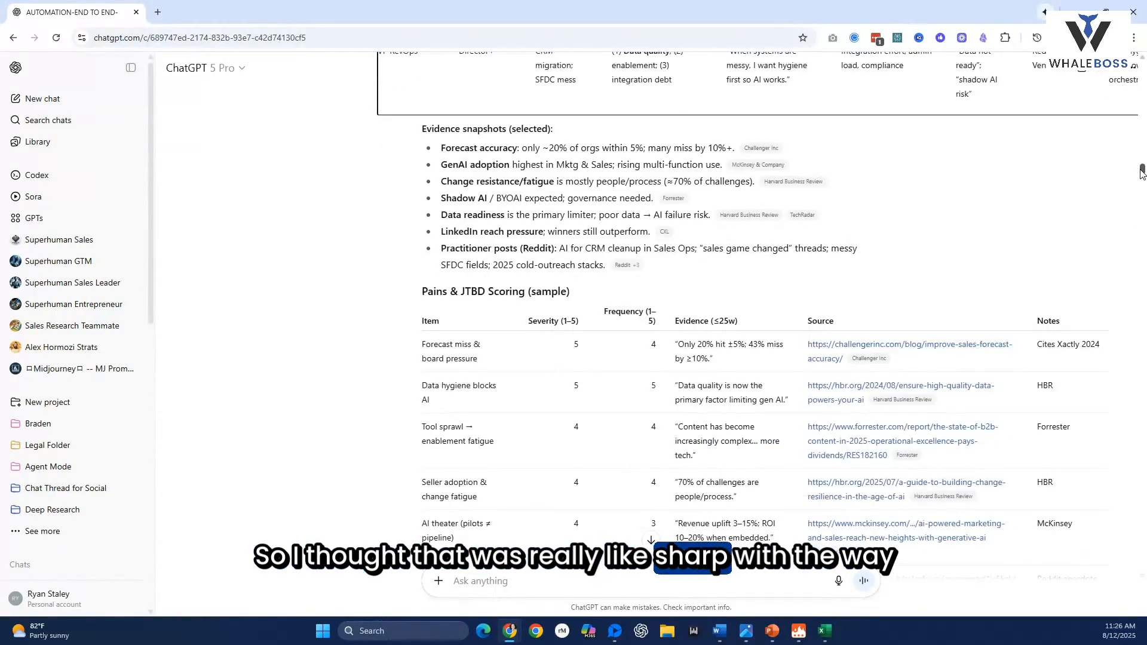
{"action": "scroll", "scroll_direction": "down", "scroll_amount": 3}
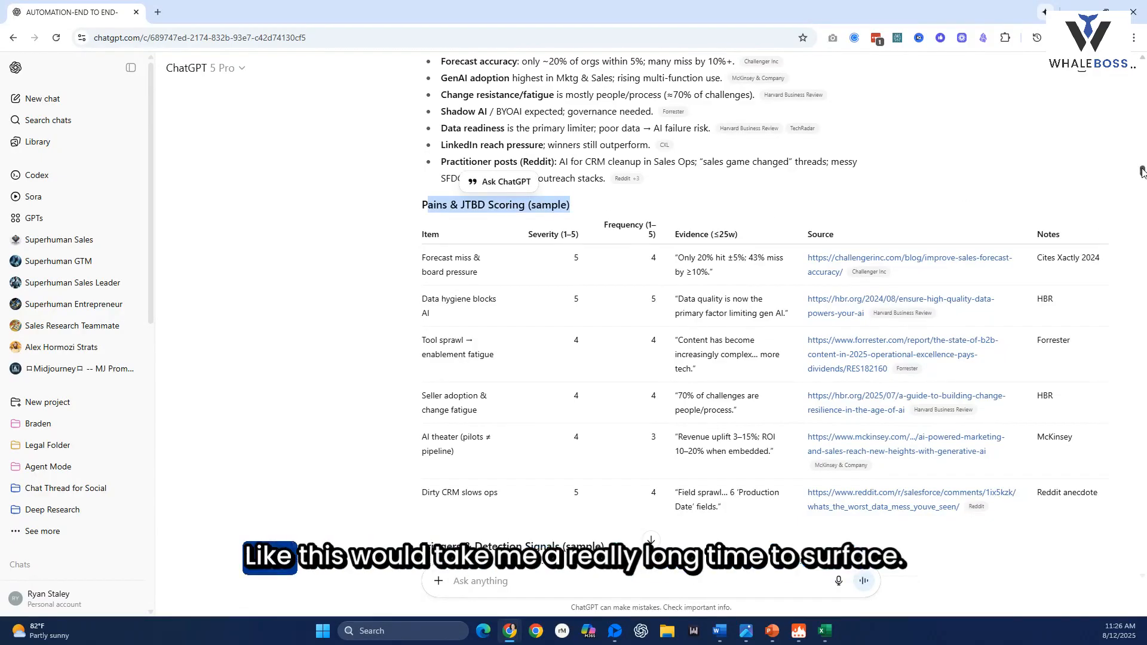
{"action": "scroll", "scroll_direction": "down", "scroll_amount": 3}
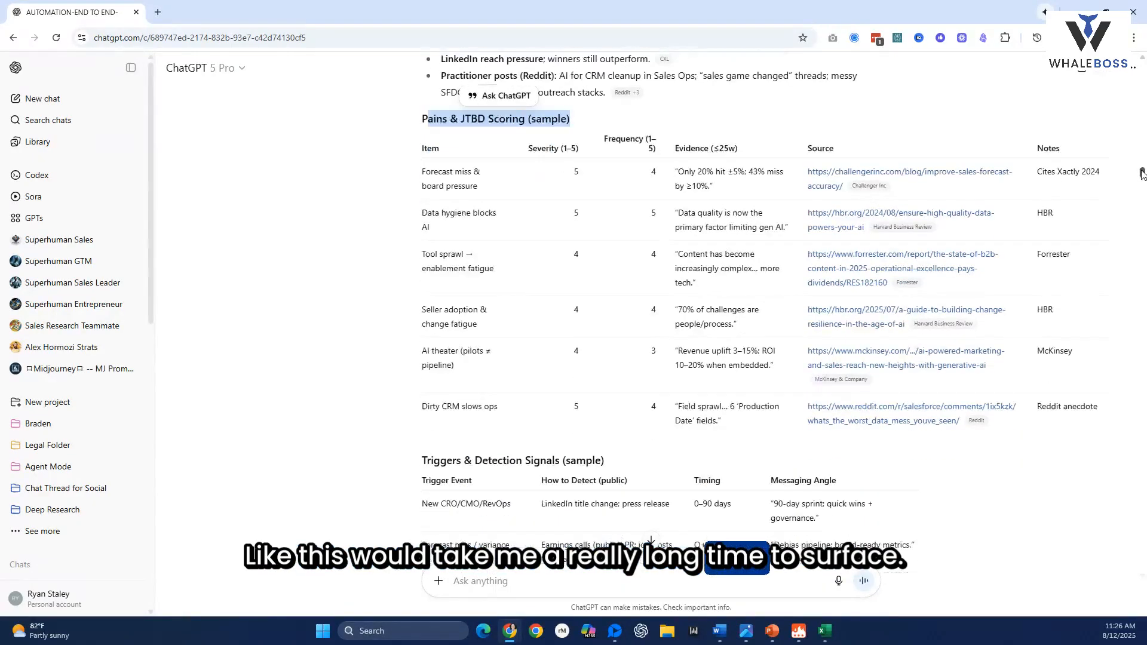
{"action": "scroll", "scroll_direction": "down", "scroll_amount": 3}
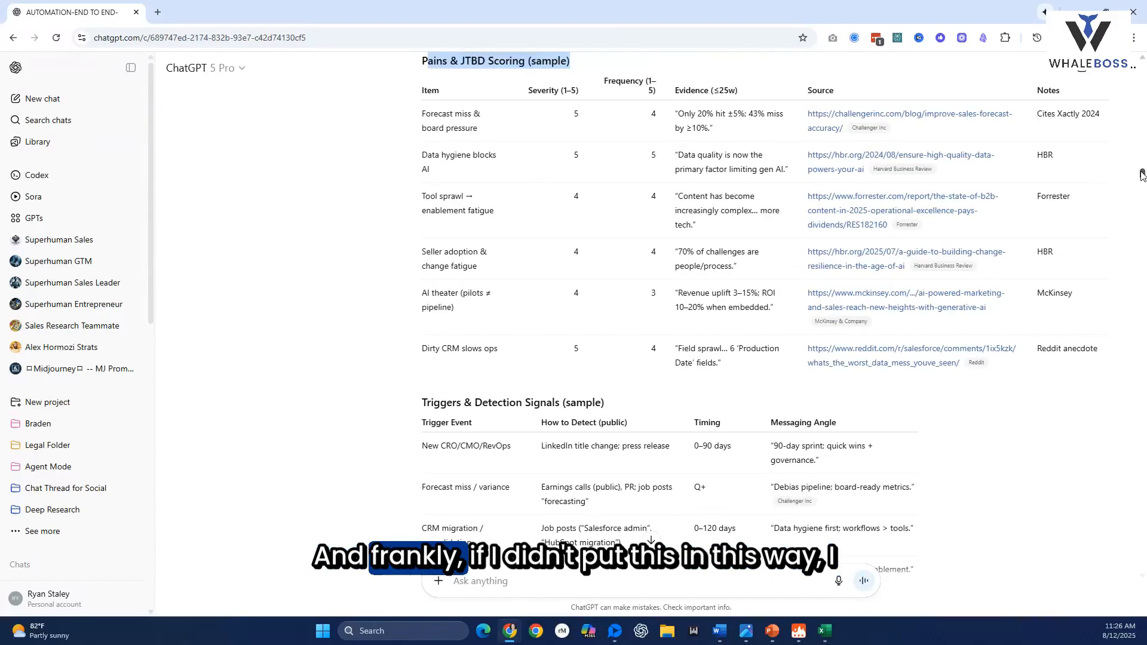
{"action": "scroll", "scroll_direction": "down", "scroll_amount": 3}
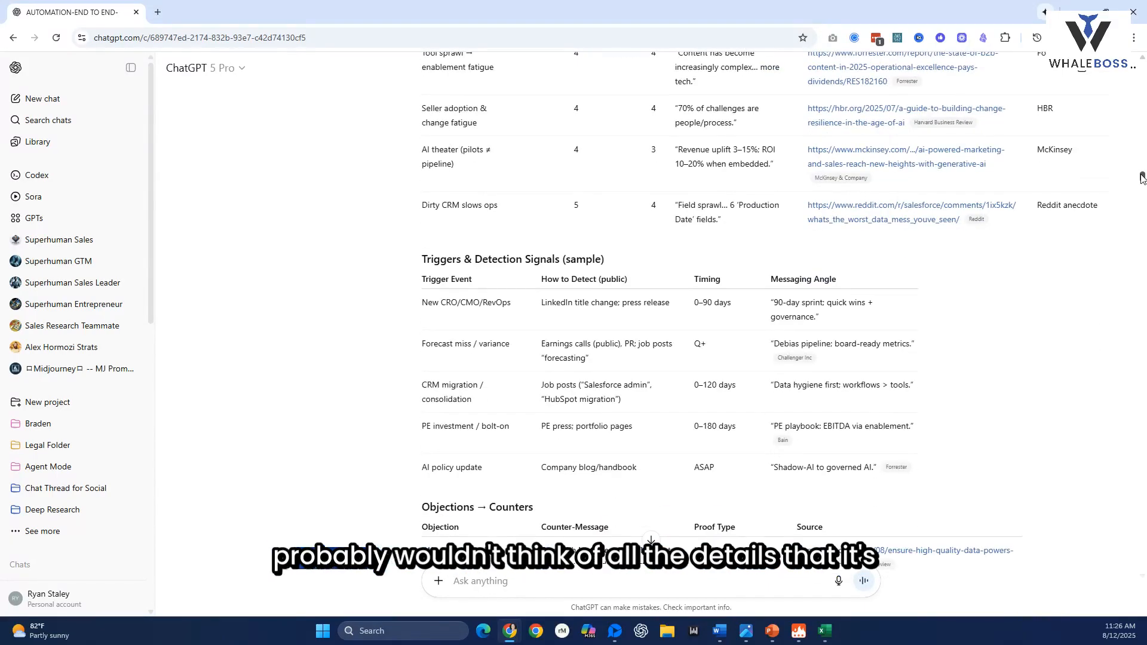
{"action": "scroll", "scroll_direction": "down", "scroll_amount": 3}
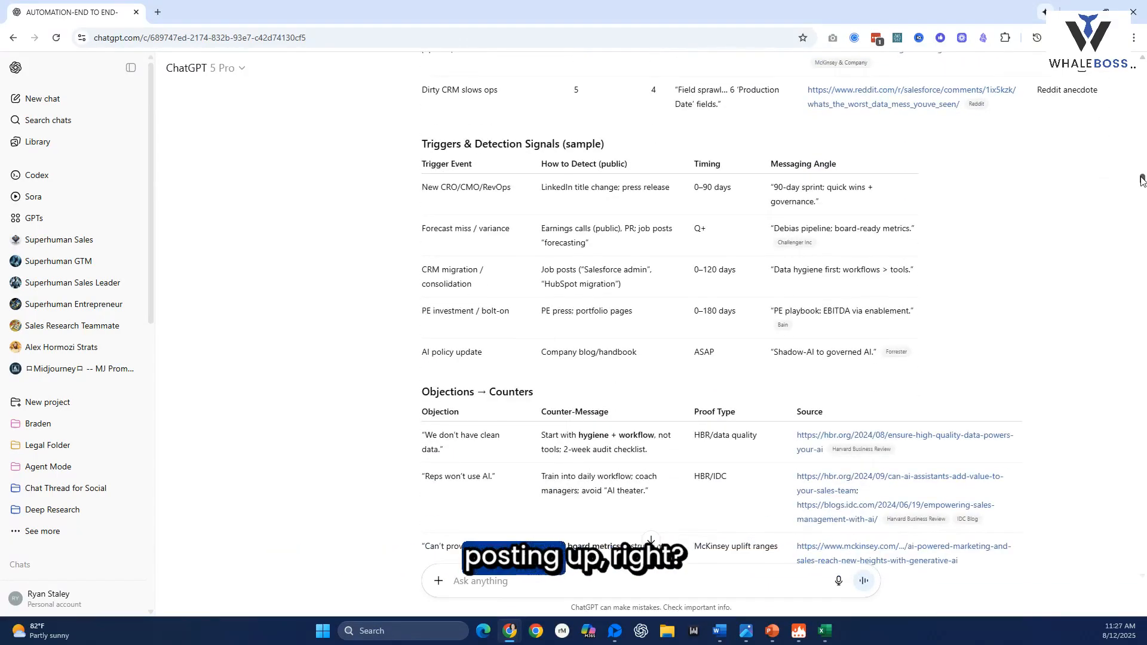
{"action": "scroll", "scroll_direction": "down", "scroll_amount": 3}
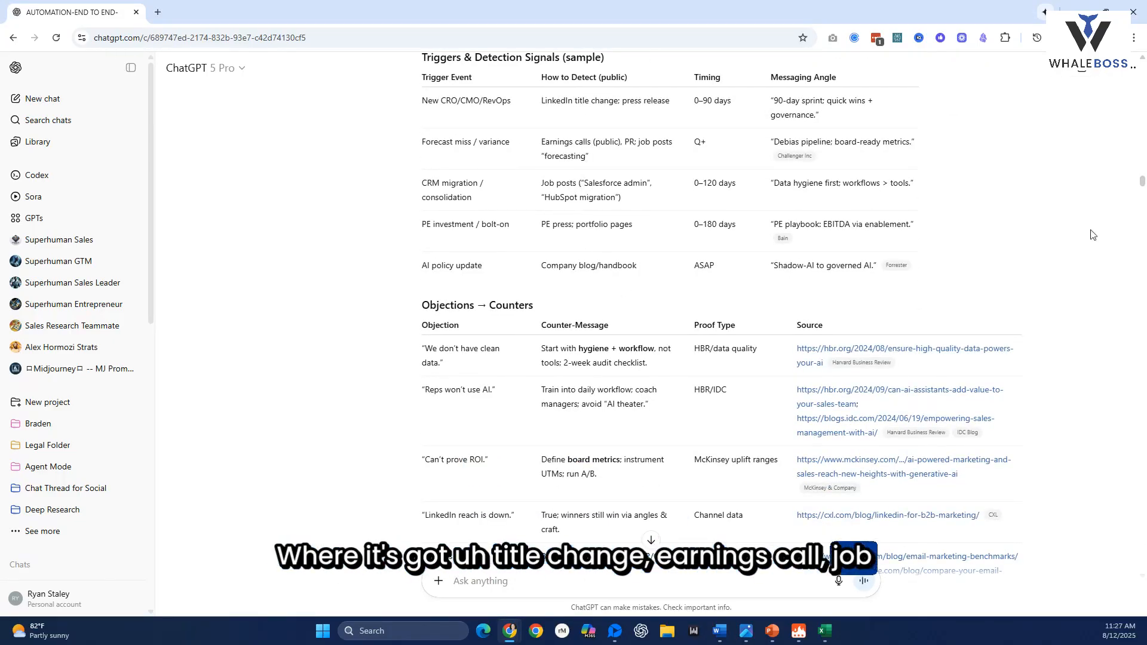
{"action": "scroll", "scroll_direction": "down", "scroll_amount": 3}
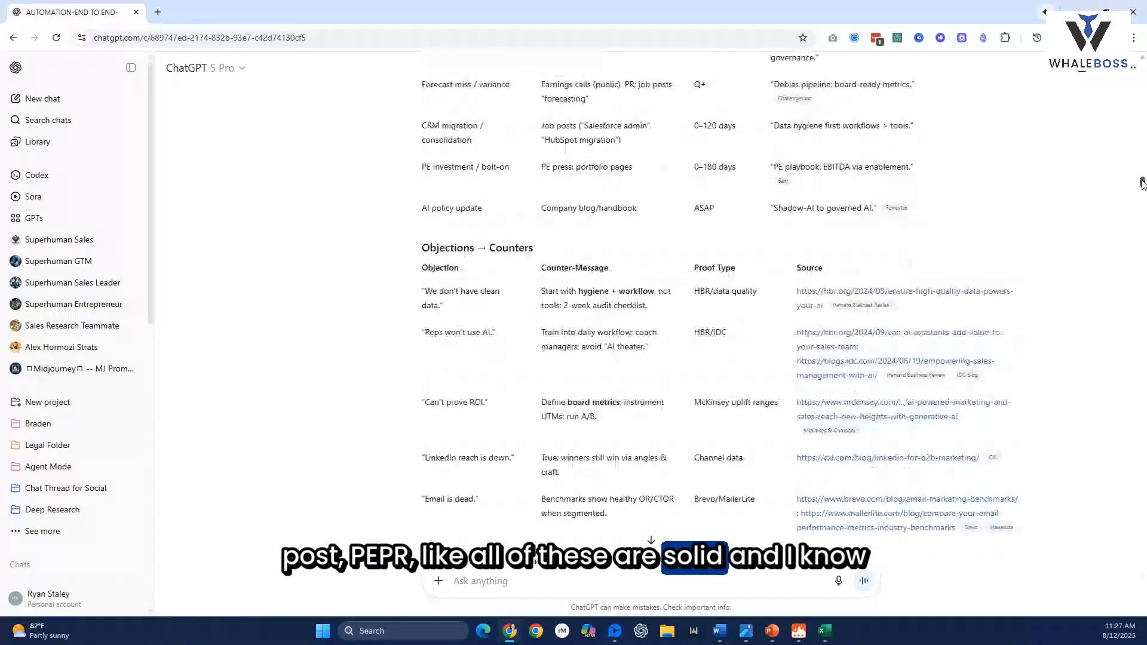
{"action": "scroll", "scroll_direction": "down", "scroll_amount": 3}
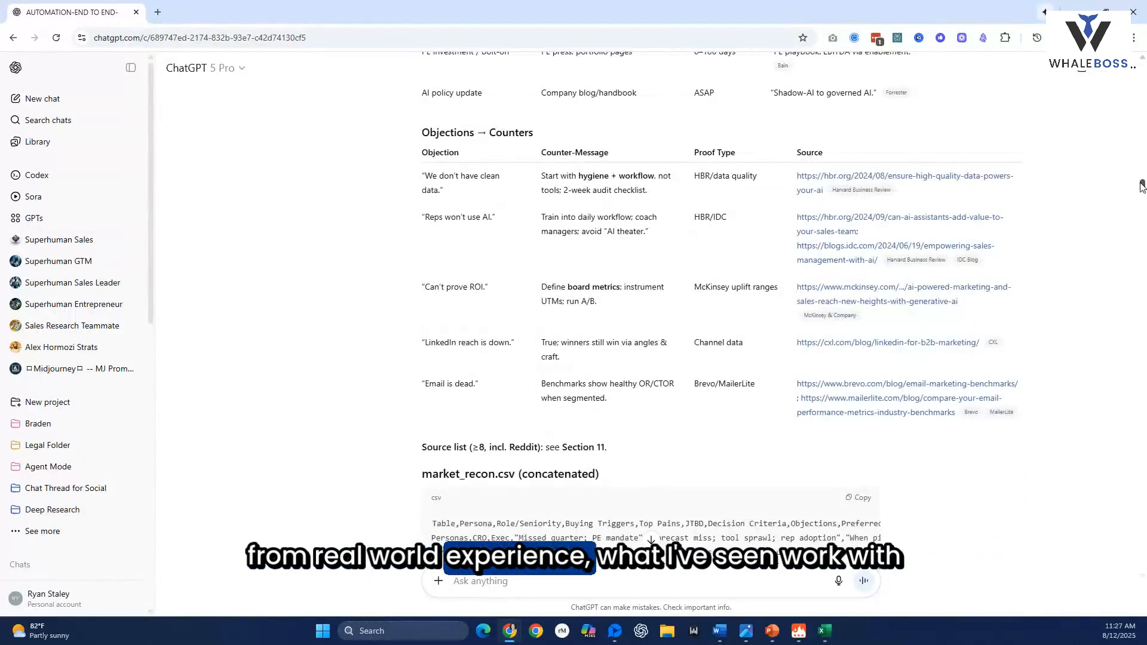
{"action": "scroll", "scroll_direction": "down", "scroll_amount": 3}
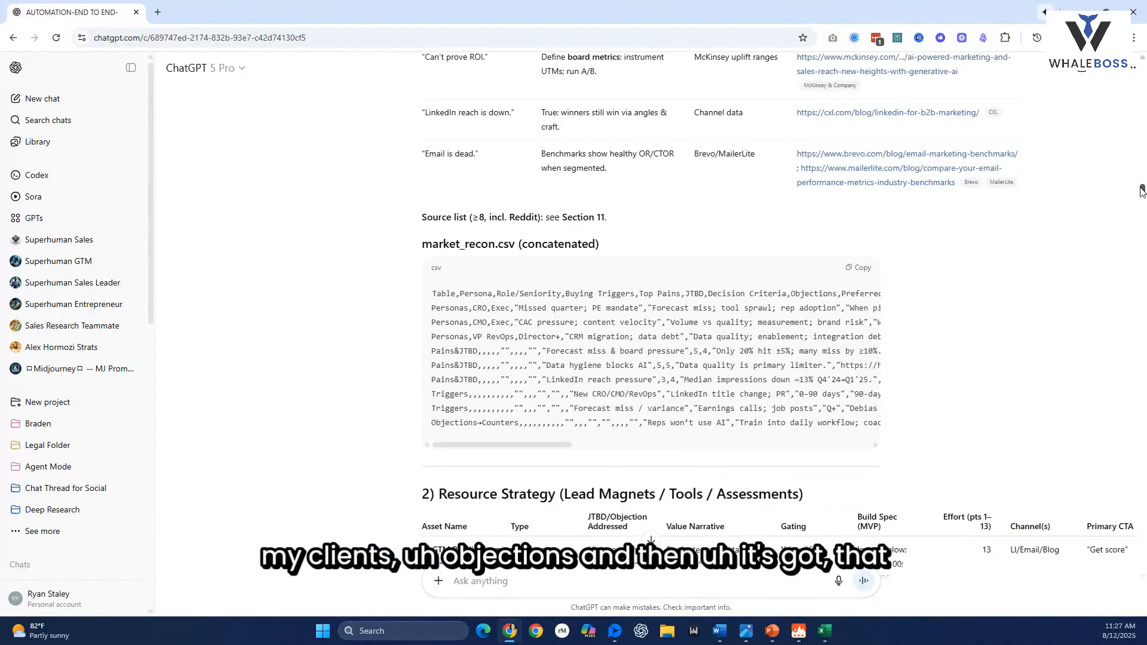
{"action": "scroll", "scroll_direction": "down", "scroll_amount": 3}
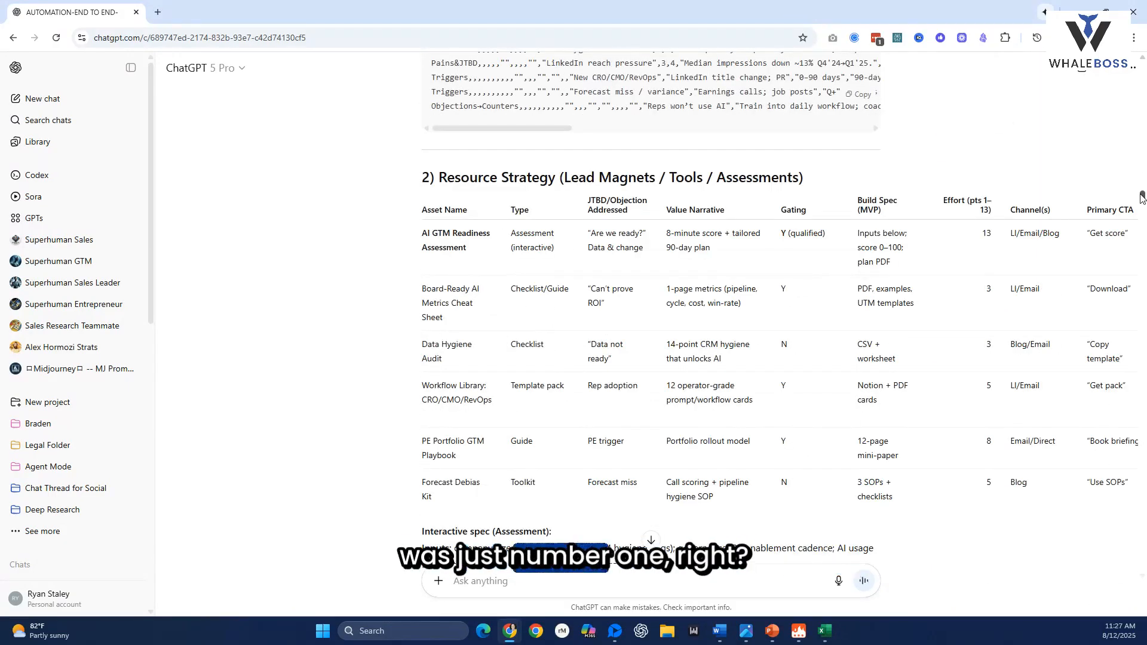
{"action": "scroll", "scroll_direction": "down", "scroll_amount": 3}
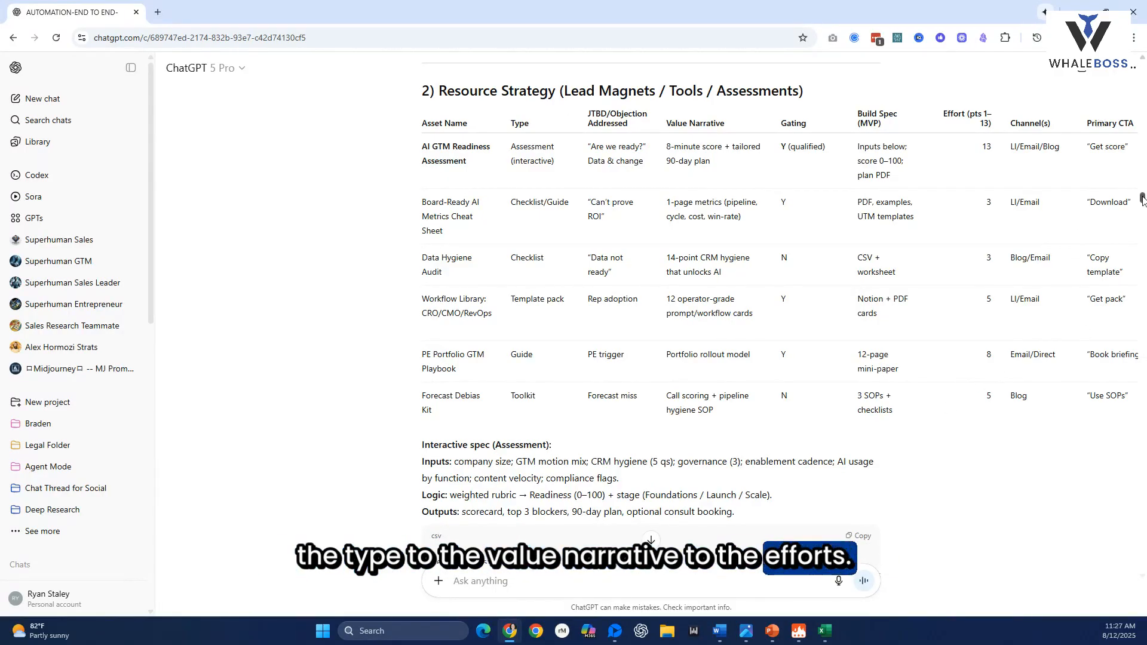
{"action": "scroll", "scroll_direction": "down", "scroll_amount": 3}
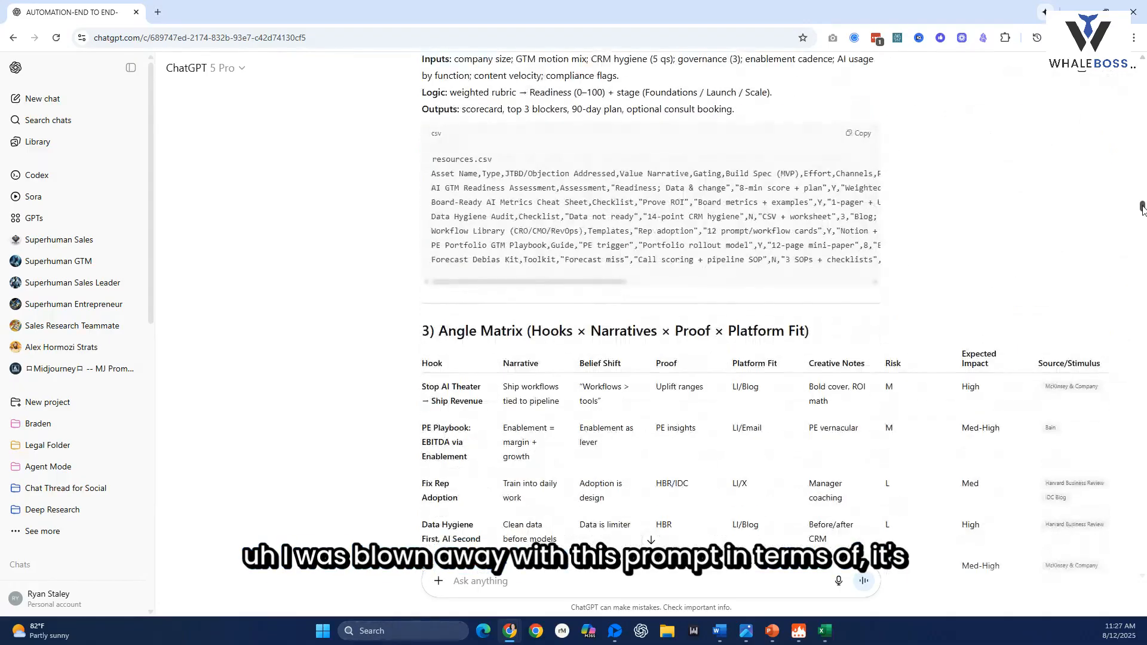
{"action": "scroll", "scroll_direction": "down", "scroll_amount": 3}
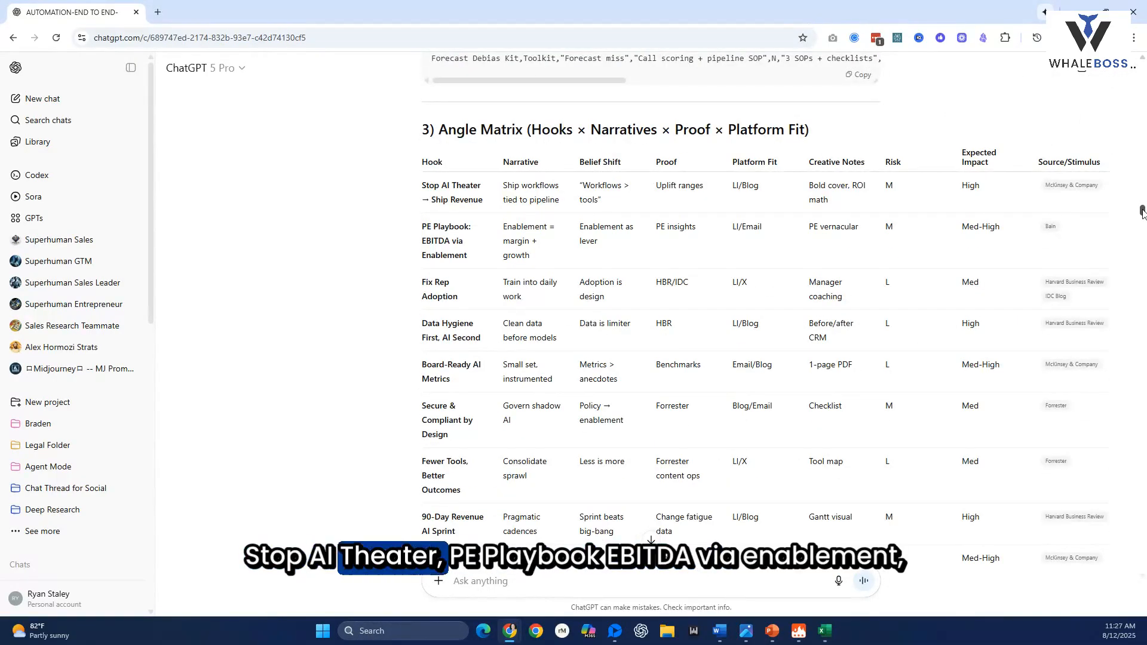
{"action": "scroll", "scroll_direction": "down", "scroll_amount": 3}
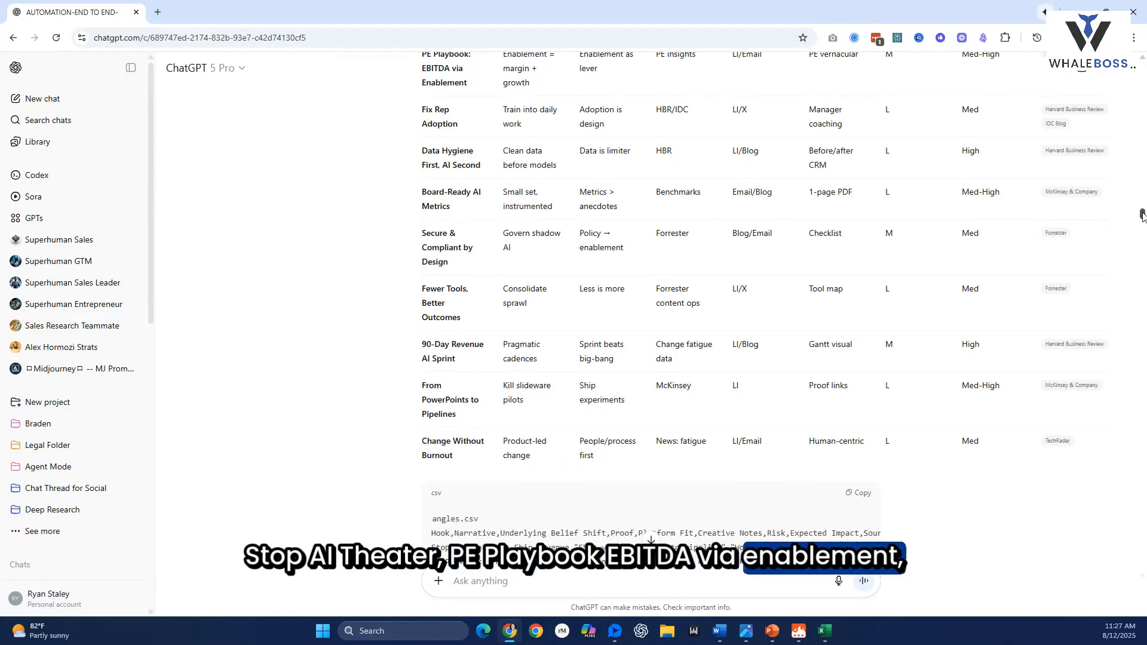
{"action": "scroll", "scroll_direction": "down", "scroll_amount": 3}
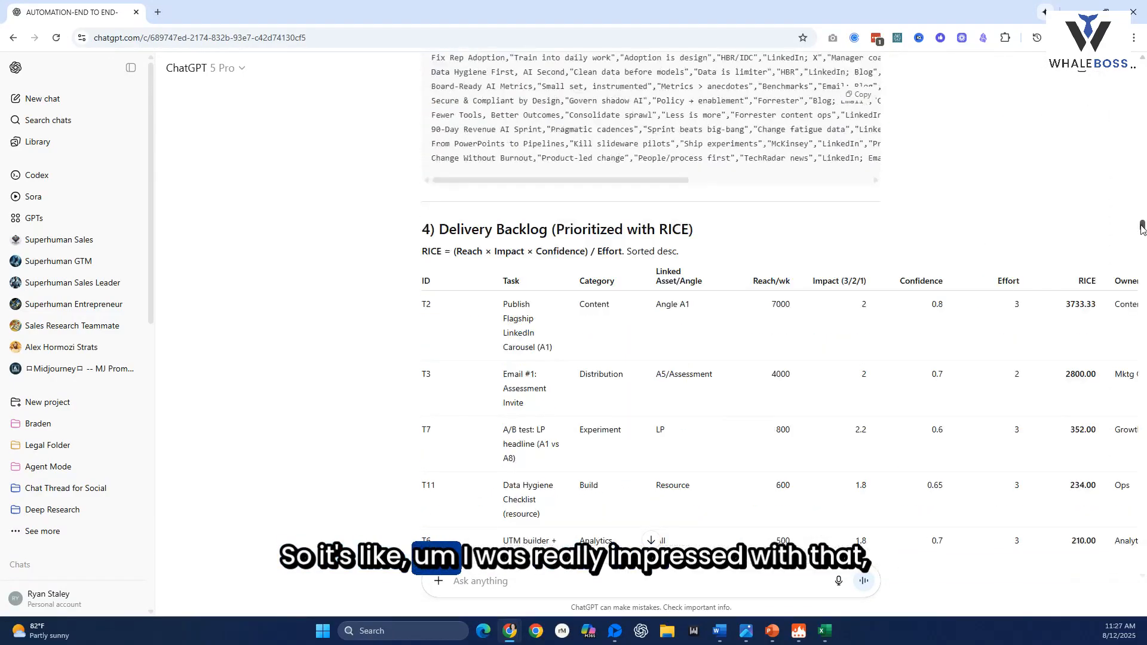
{"action": "scroll", "scroll_direction": "down", "scroll_amount": 3}
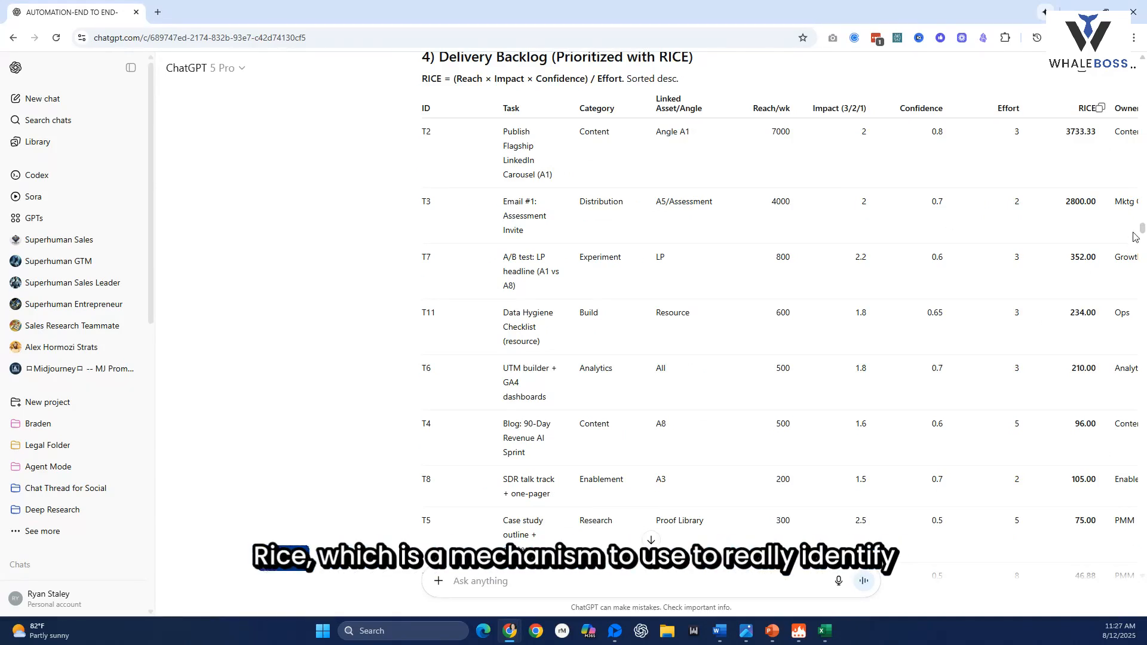
{"action": "scroll", "scroll_direction": "down", "scroll_amount": 3}
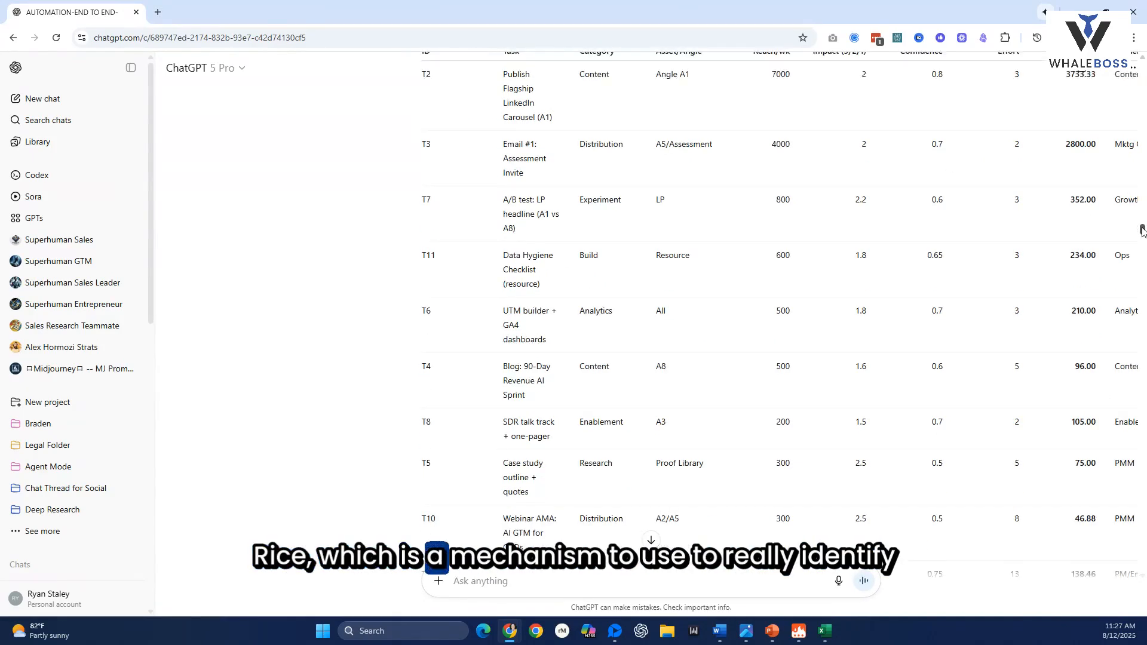
{"action": "scroll", "scroll_direction": "up", "scroll_amount": 3}
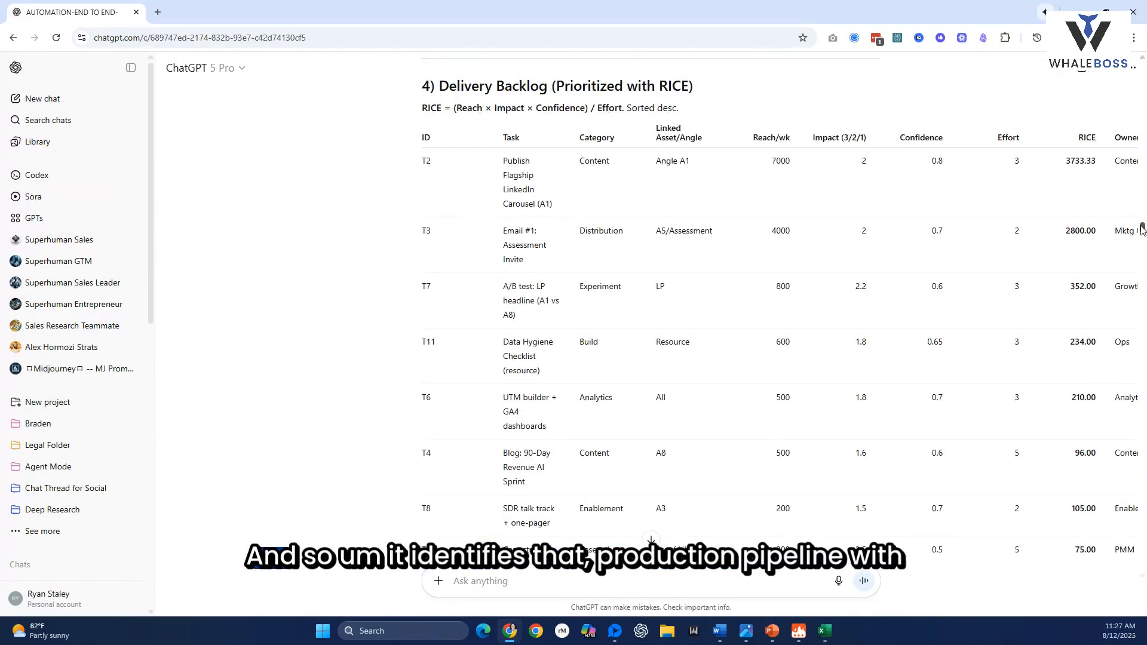
{"action": "scroll", "scroll_direction": "down", "scroll_amount": 3}
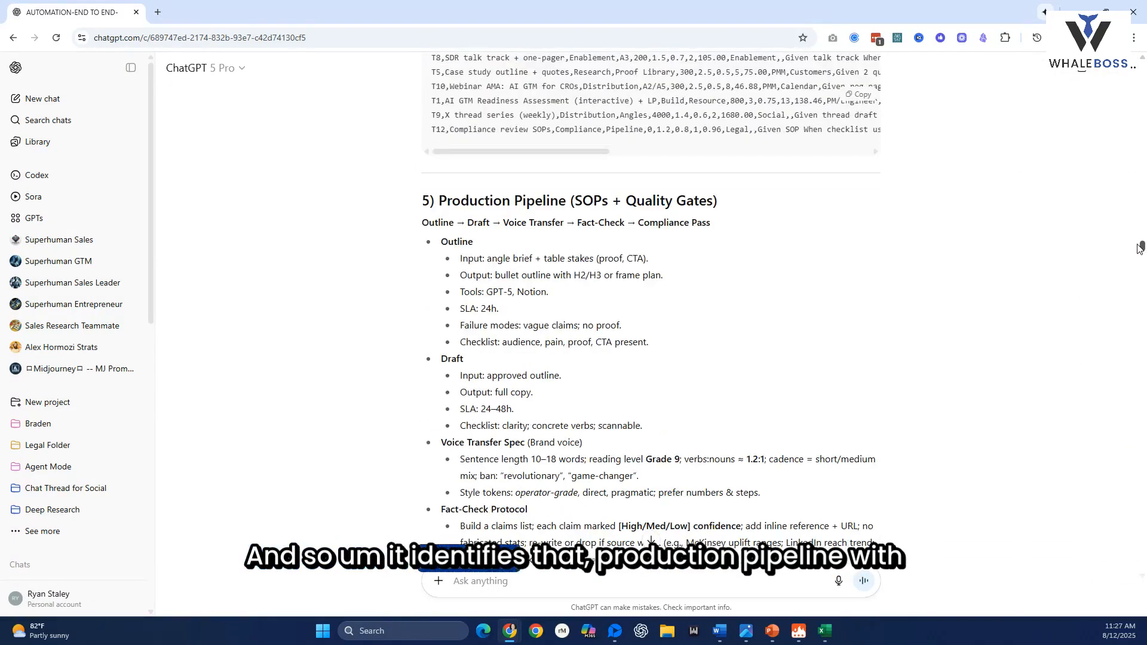
{"action": "scroll", "scroll_direction": "down", "scroll_amount": 3}
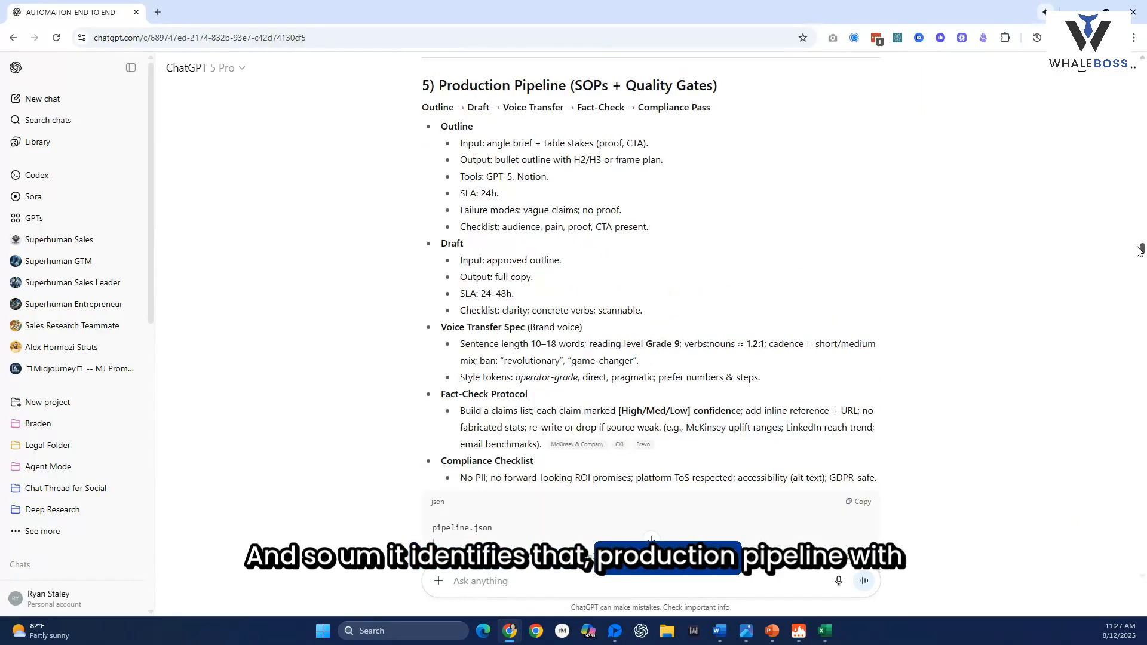
{"action": "scroll", "scroll_direction": "down", "scroll_amount": 3}
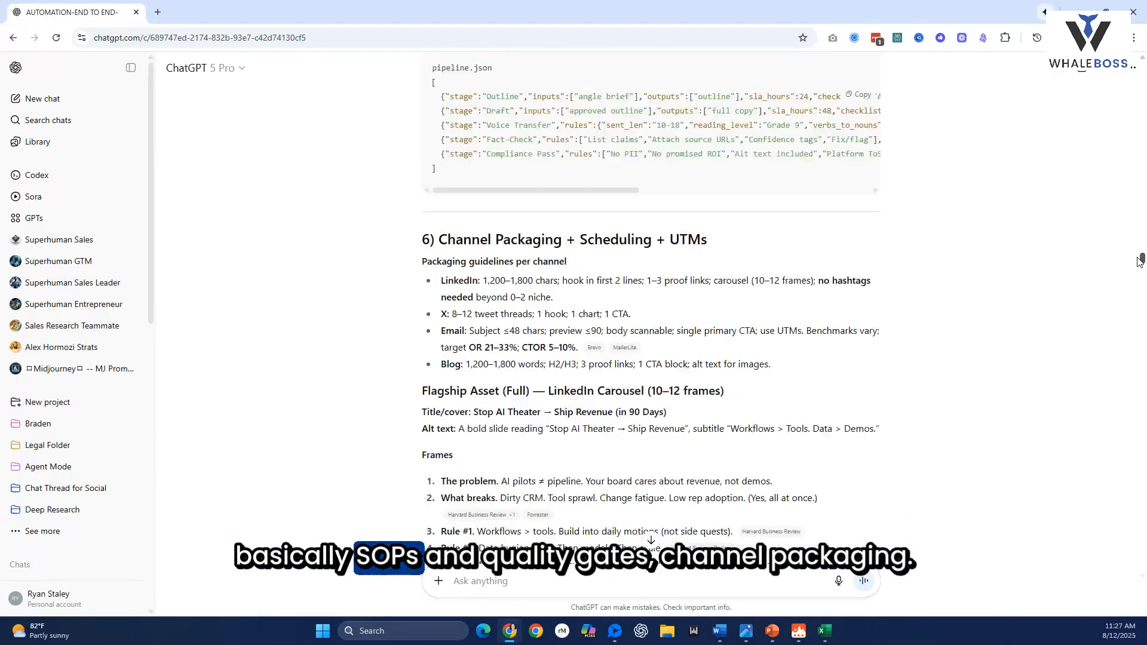
{"action": "scroll", "scroll_direction": "down", "scroll_amount": 3}
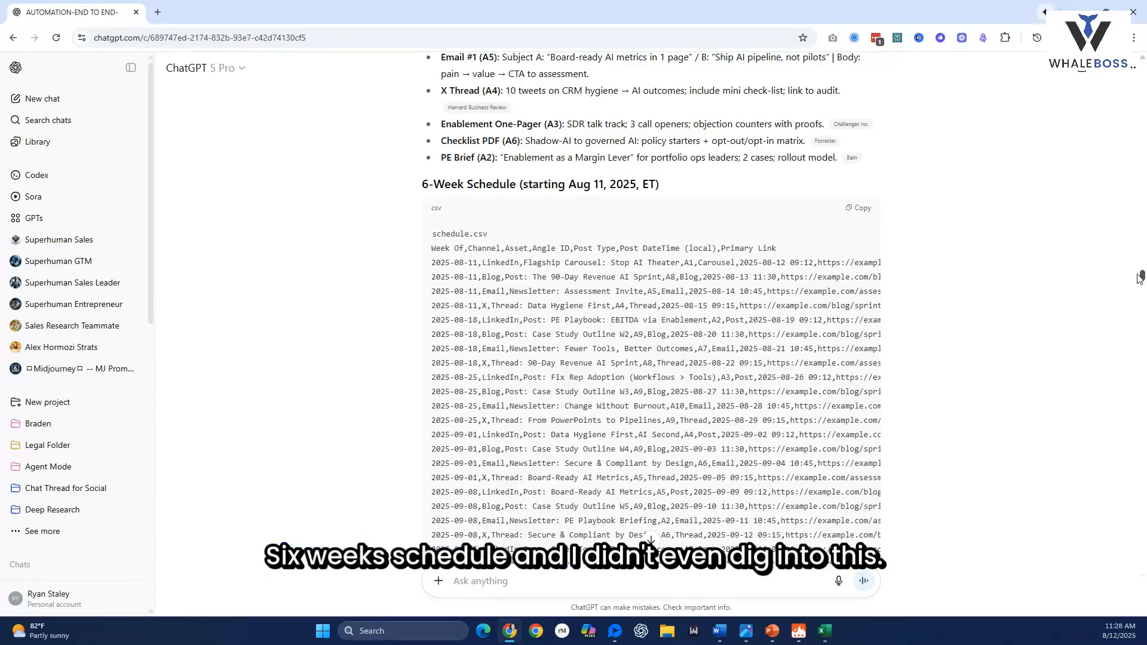
{"action": "scroll", "scroll_direction": "down", "scroll_amount": 3}
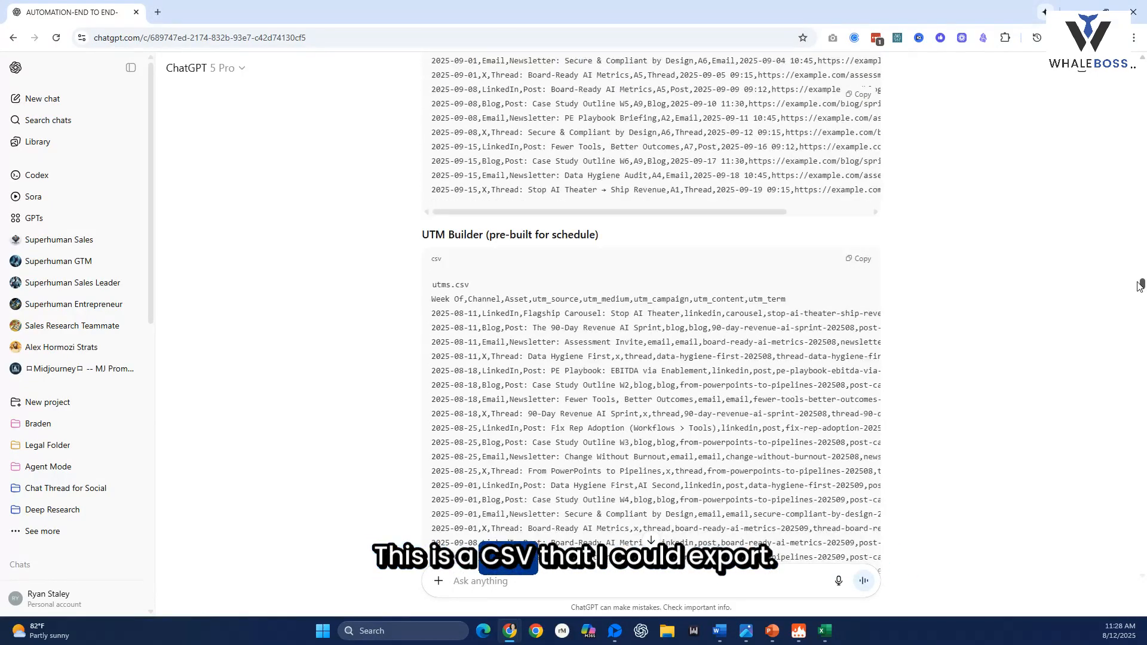
{"action": "scroll", "scroll_direction": "up", "scroll_amount": 3}
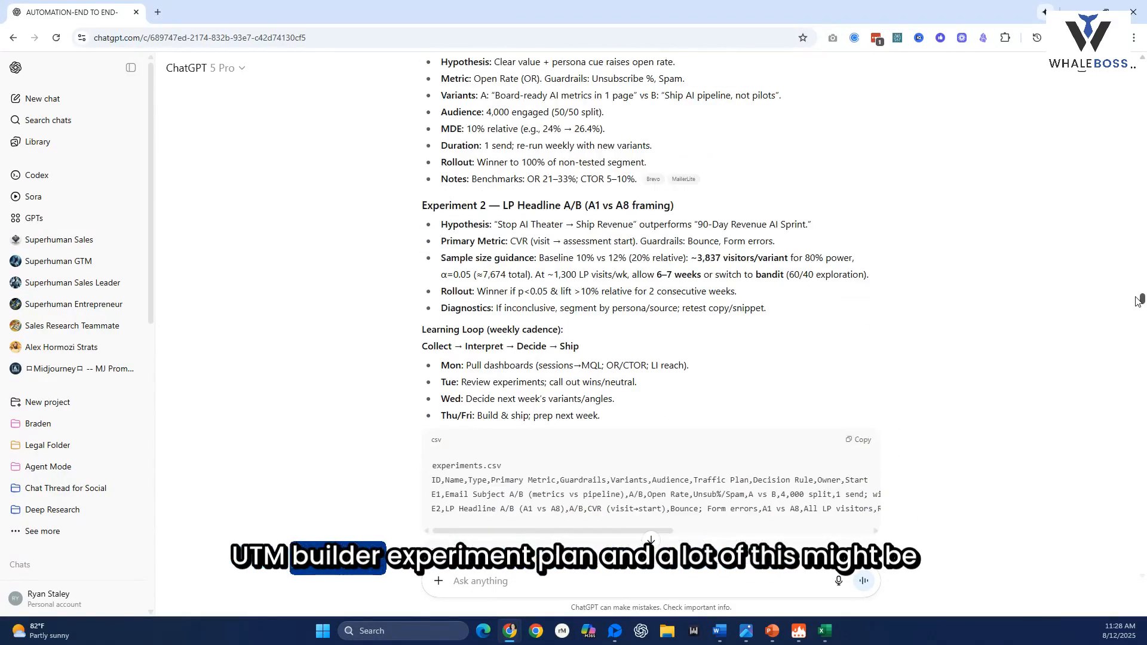
{"action": "scroll", "scroll_direction": "down", "scroll_amount": 3}
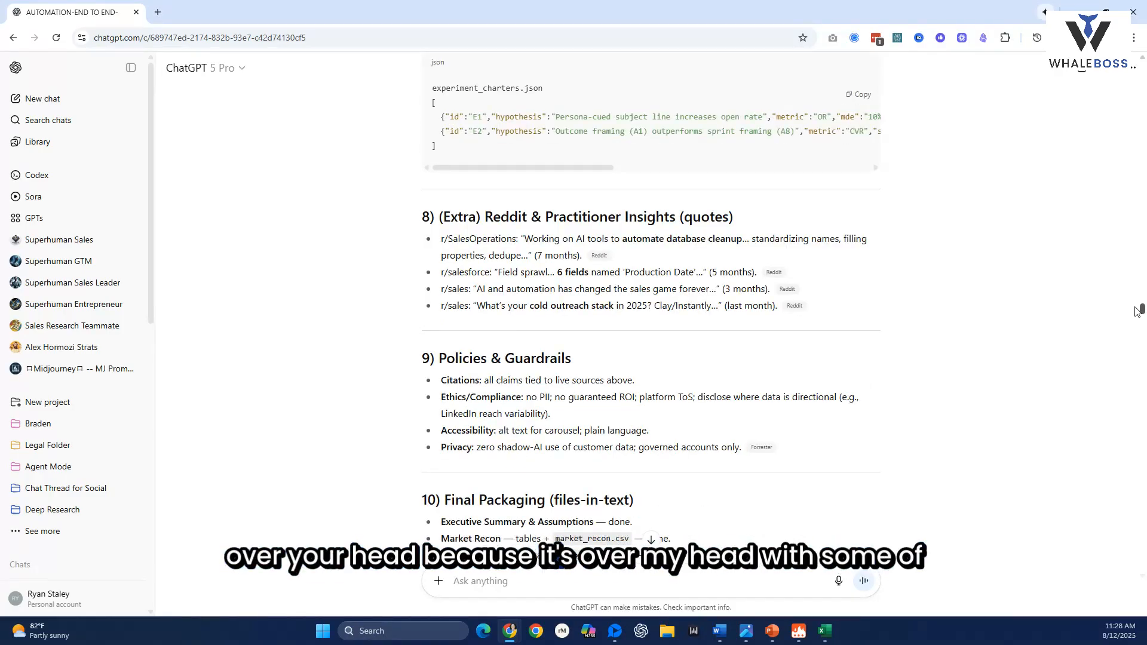
{"action": "scroll", "scroll_direction": "down", "scroll_amount": 3}
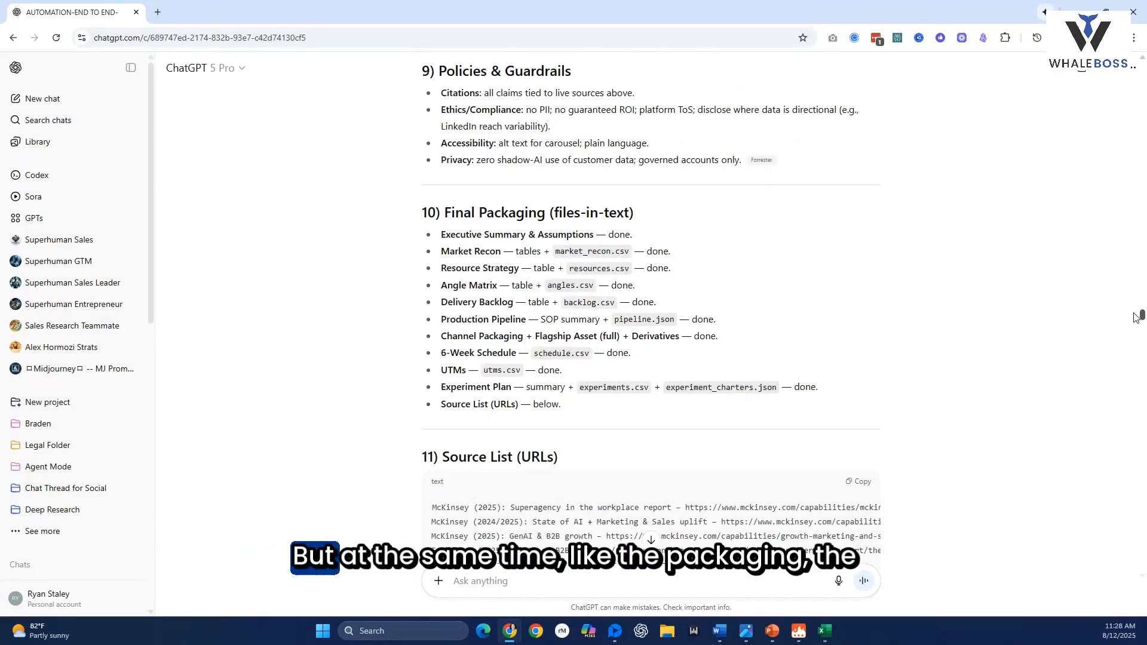
{"action": "scroll", "scroll_direction": "down", "scroll_amount": 3}
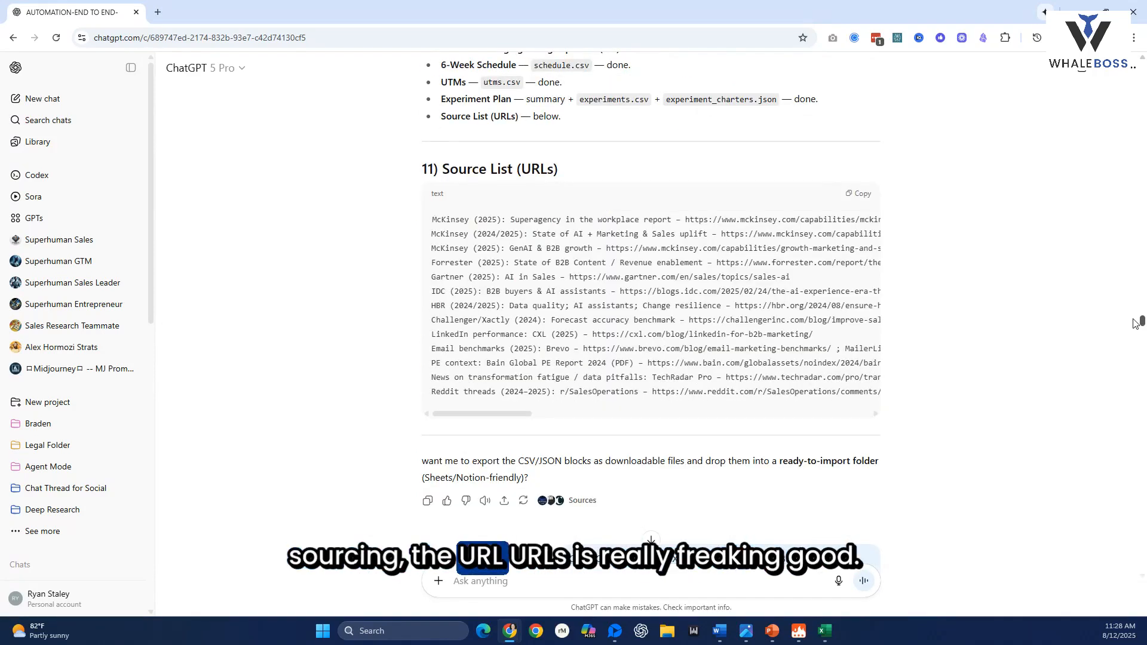
{"action": "scroll", "scroll_direction": "up", "scroll_amount": 3}
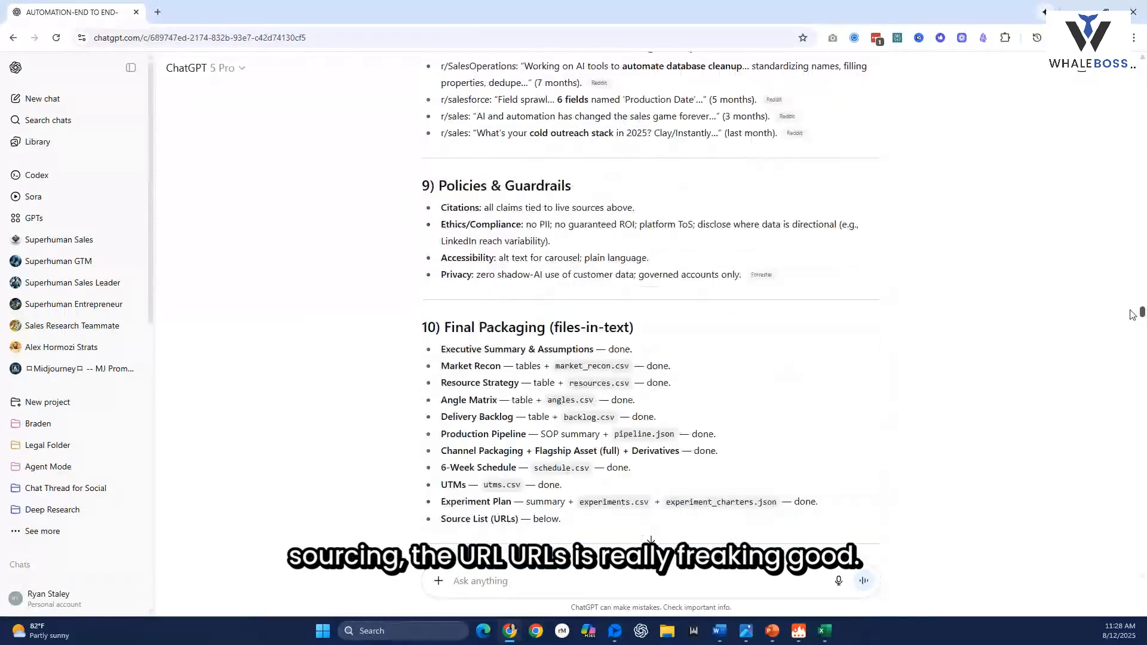
{"action": "scroll", "scroll_direction": "up", "scroll_amount": 3}
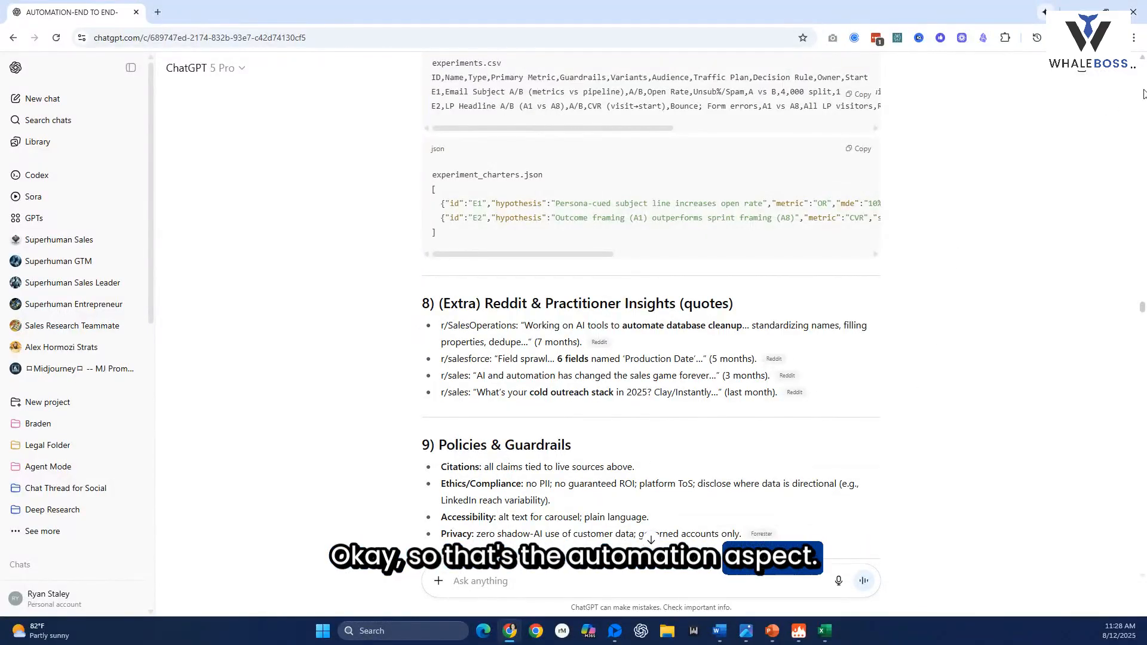
{"action": "scroll", "scroll_direction": "up", "scroll_amount": 3}
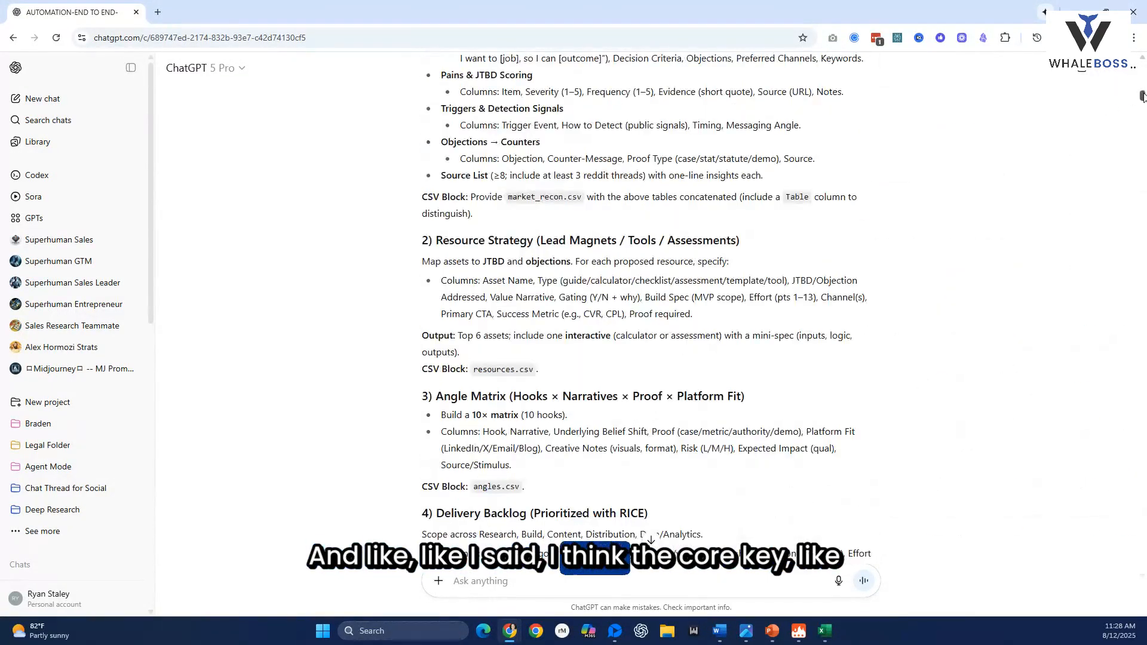
{"action": "scroll", "scroll_direction": "up", "scroll_amount": 3}
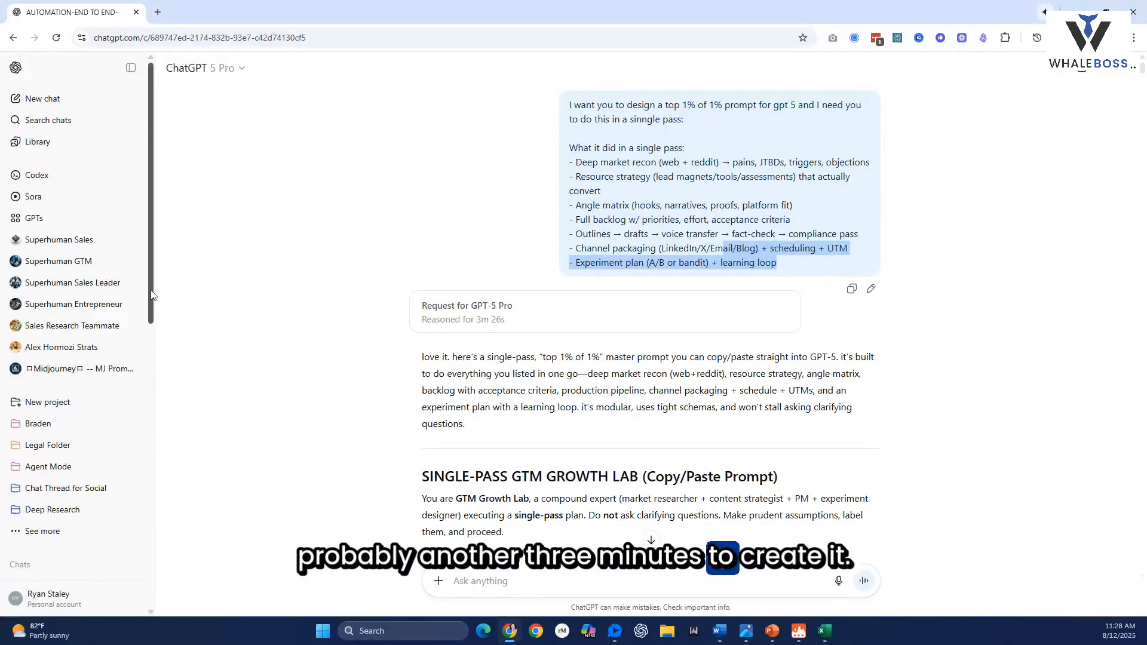
{"action": "scroll", "scroll_direction": "down", "scroll_amount": 3}
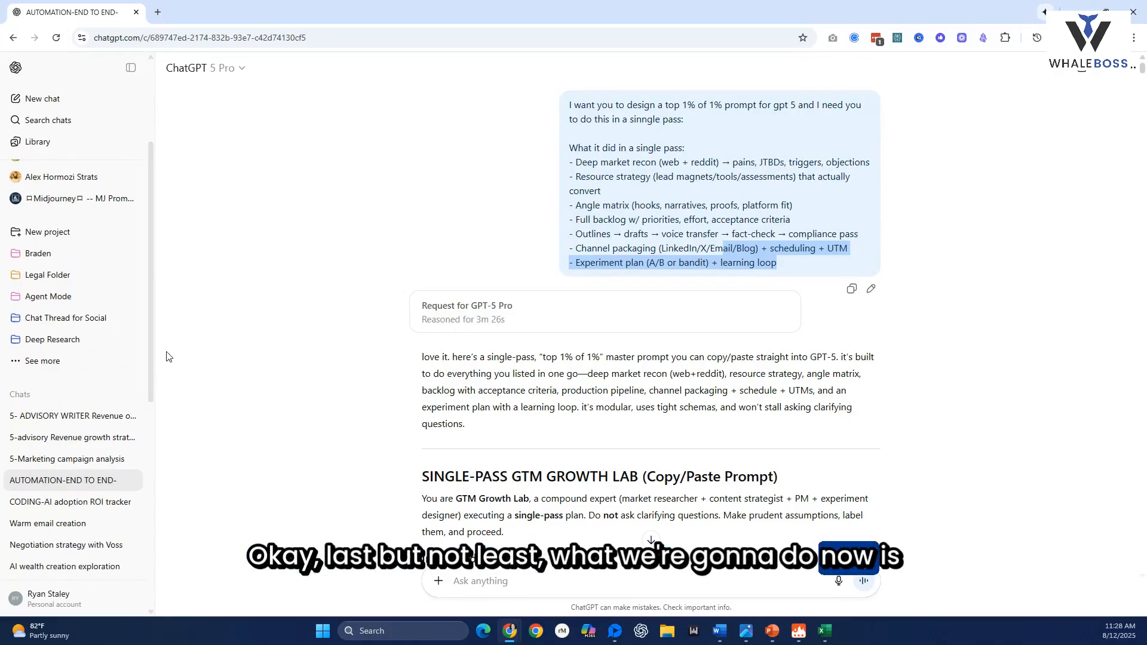
{"action": "mouse_move", "coordinate": [124, 486]}
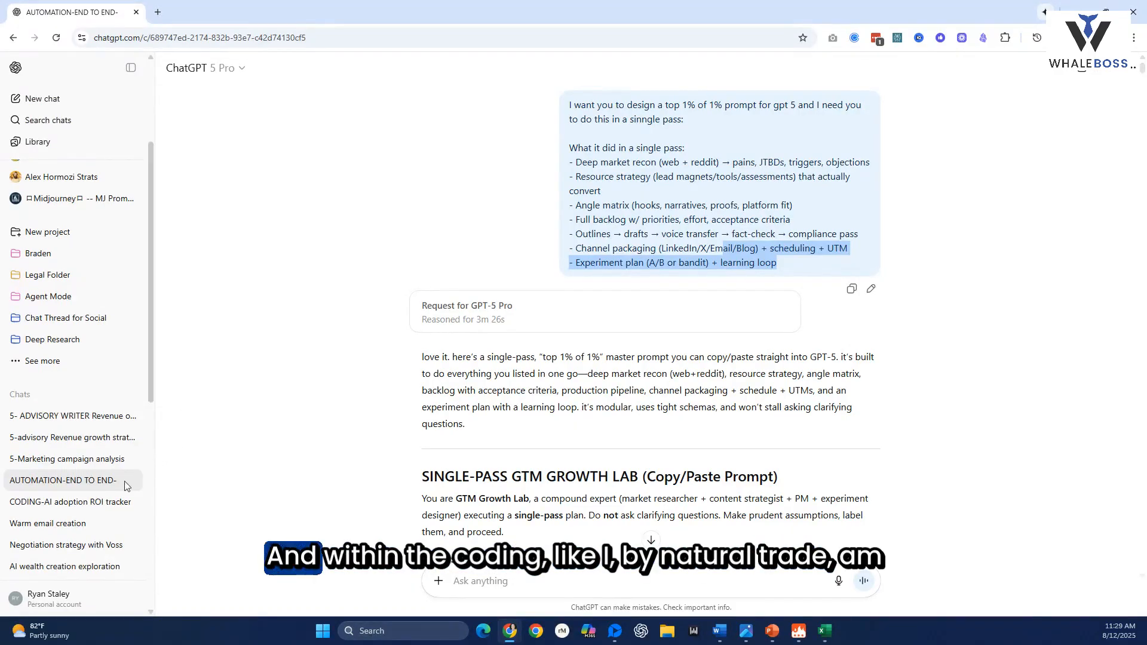
{"action": "mouse_move", "coordinate": [70, 502]}
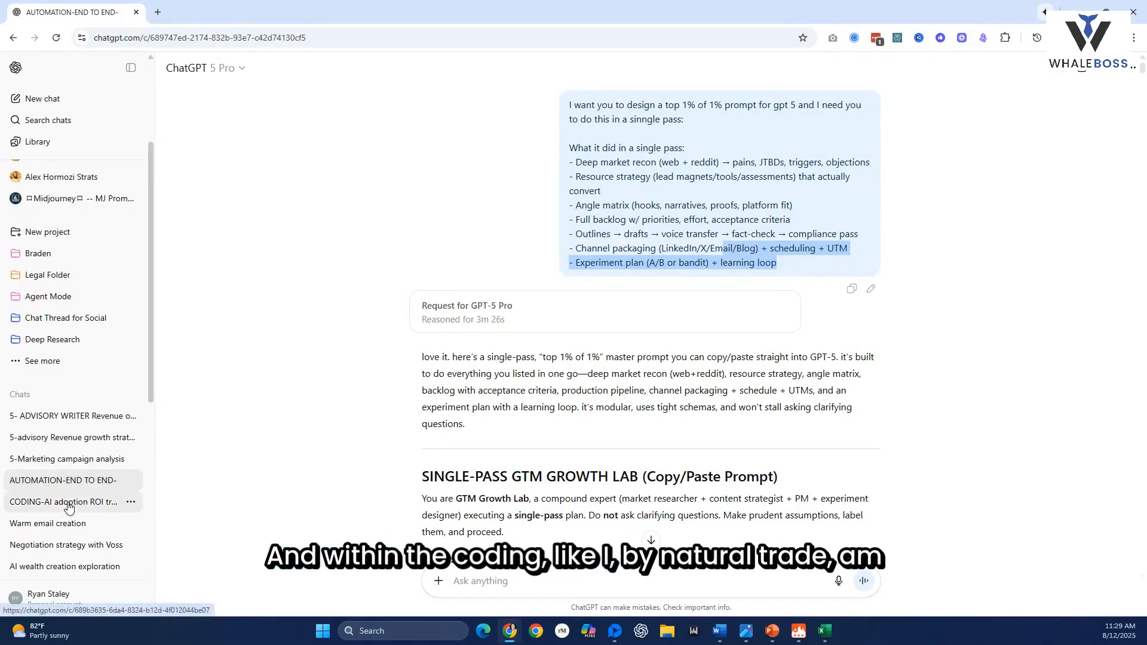
{"action": "left_click", "coordinate": [71, 501]}
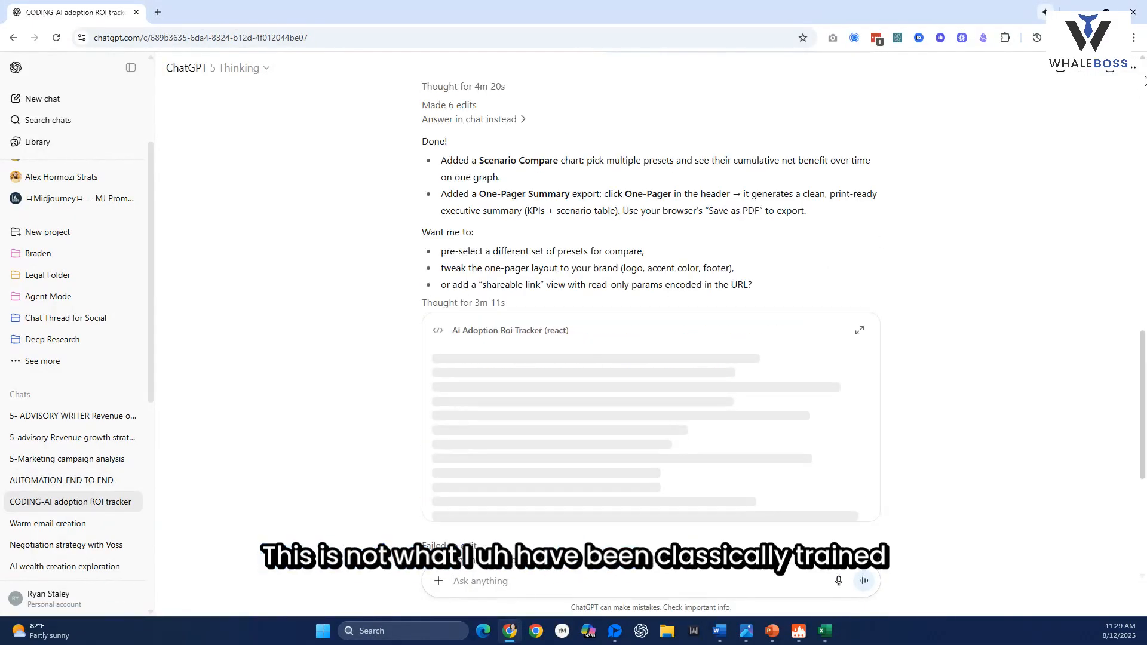
{"action": "scroll", "scroll_direction": "up", "scroll_amount": 3}
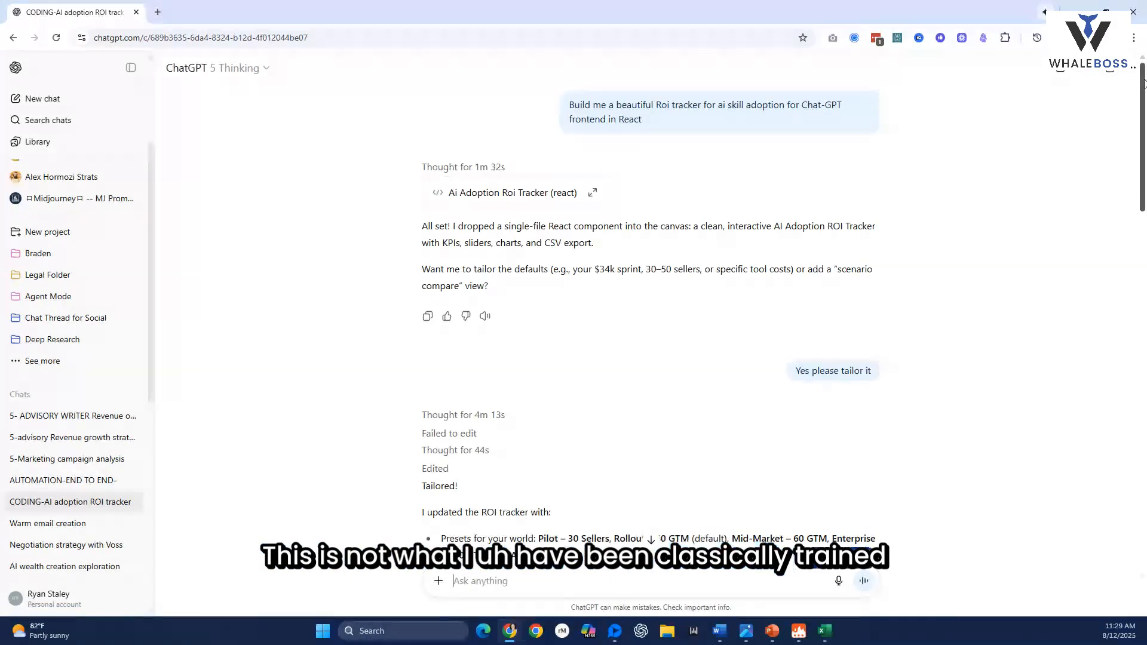
{"action": "scroll", "scroll_direction": "down", "scroll_amount": 3}
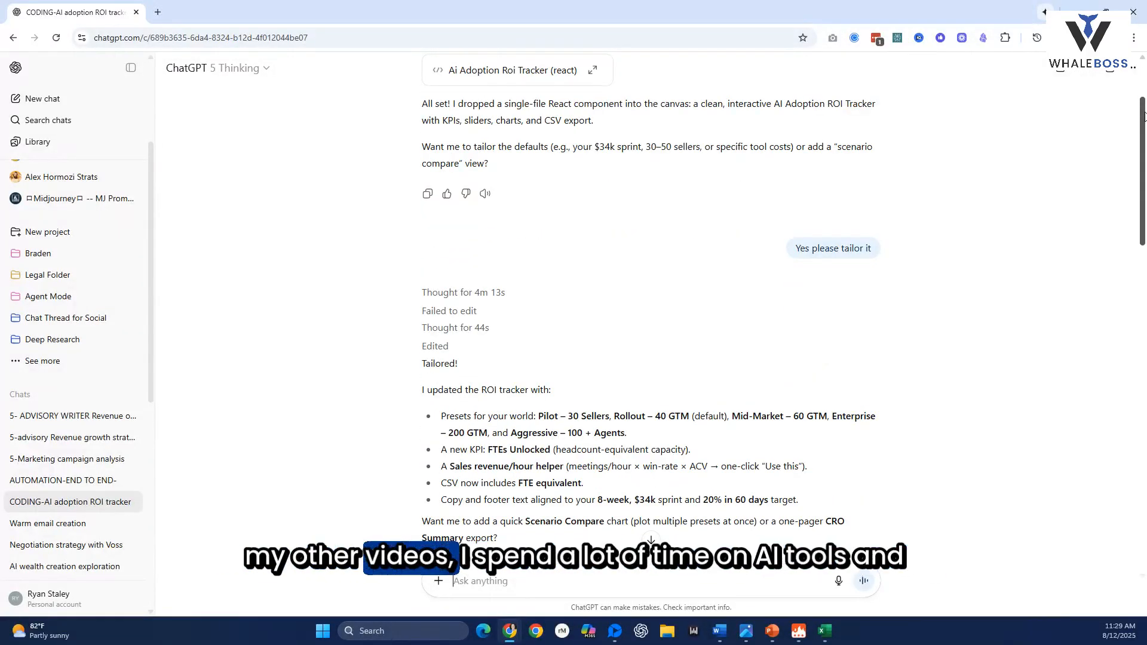
{"action": "scroll", "scroll_direction": "up", "scroll_amount": 3}
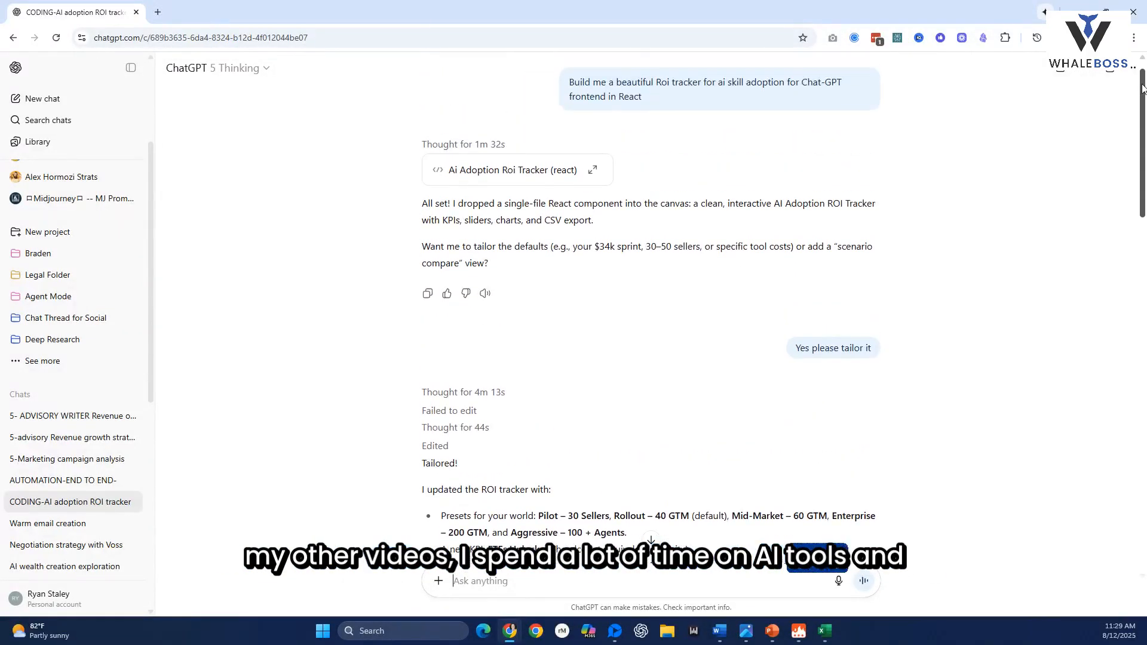
{"action": "scroll", "scroll_direction": "up", "scroll_amount": 3}
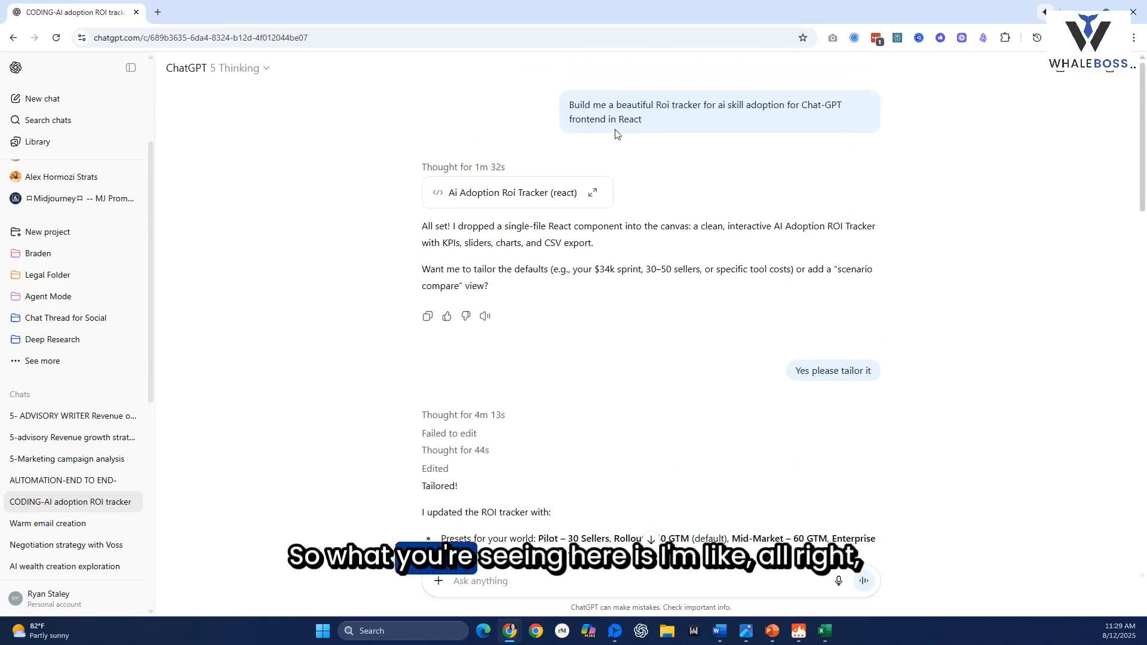
{"action": "mouse_move", "coordinate": [708, 104]}
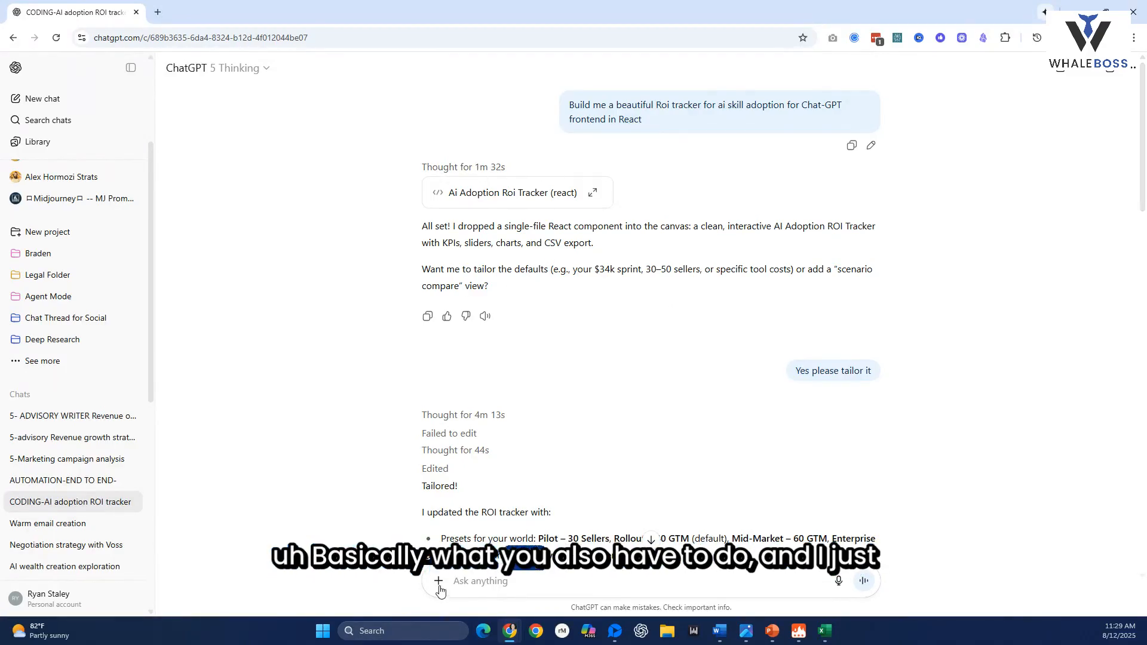
{"action": "left_click", "coordinate": [437, 581]}
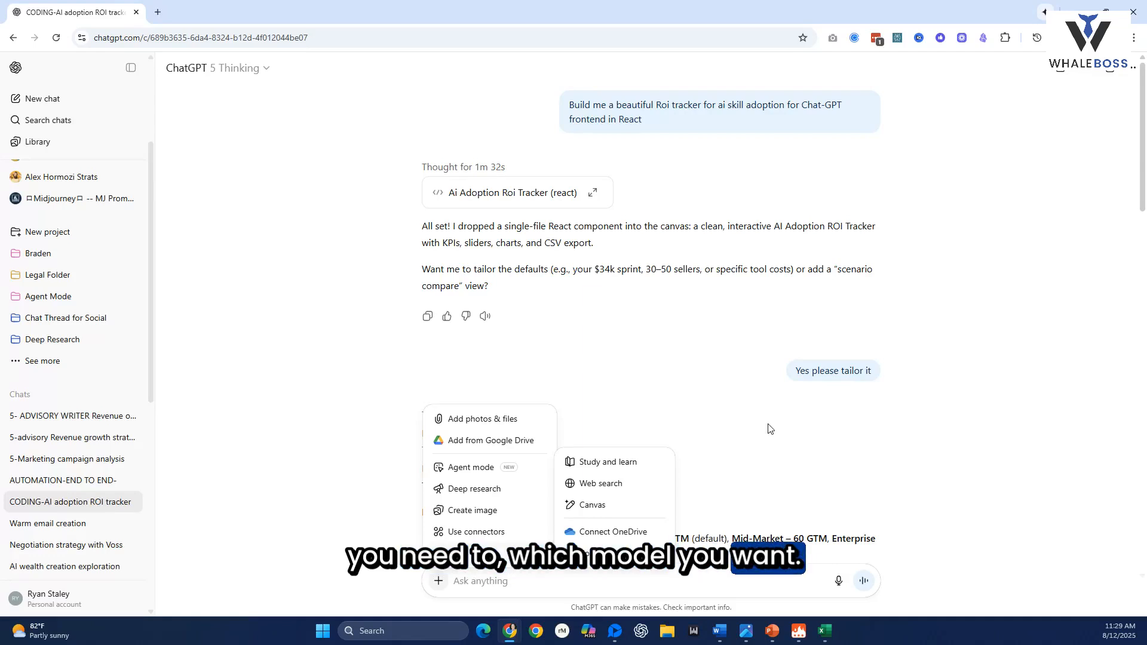
{"action": "mouse_move", "coordinate": [737, 444]}
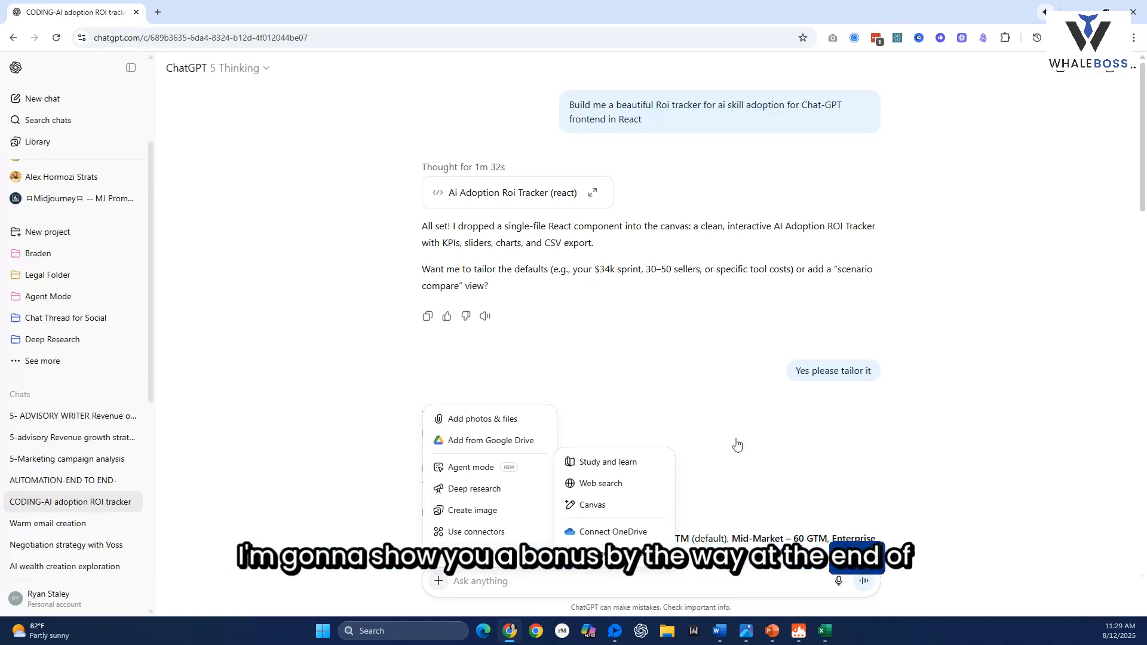
{"action": "mouse_move", "coordinate": [784, 428]}
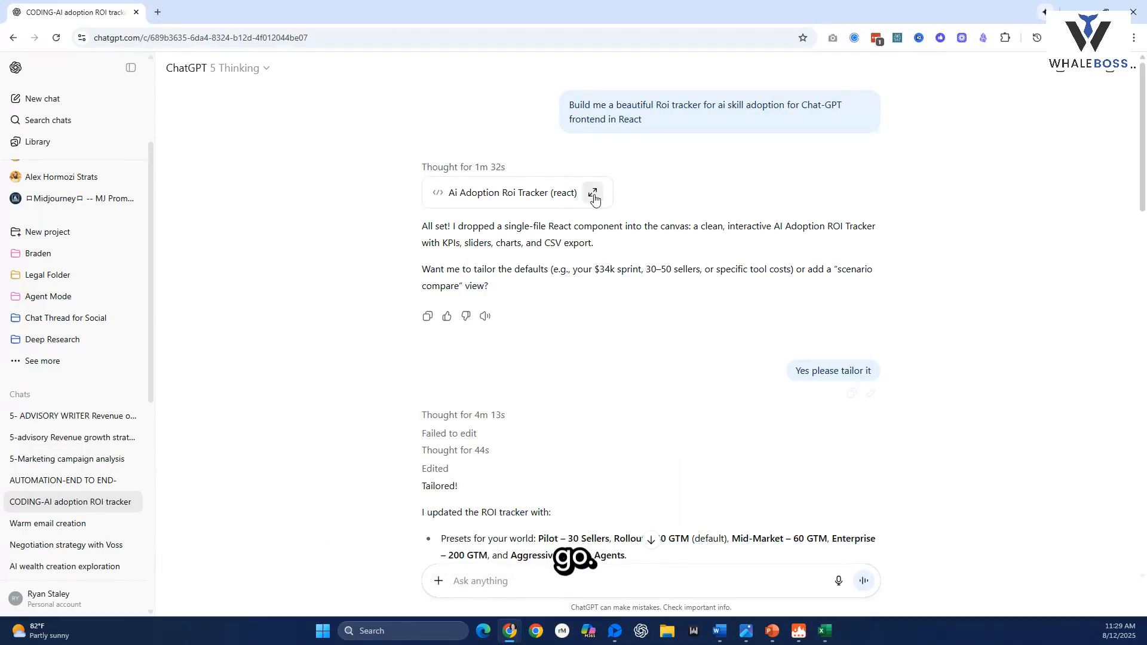
{"action": "left_click", "coordinate": [593, 192]}
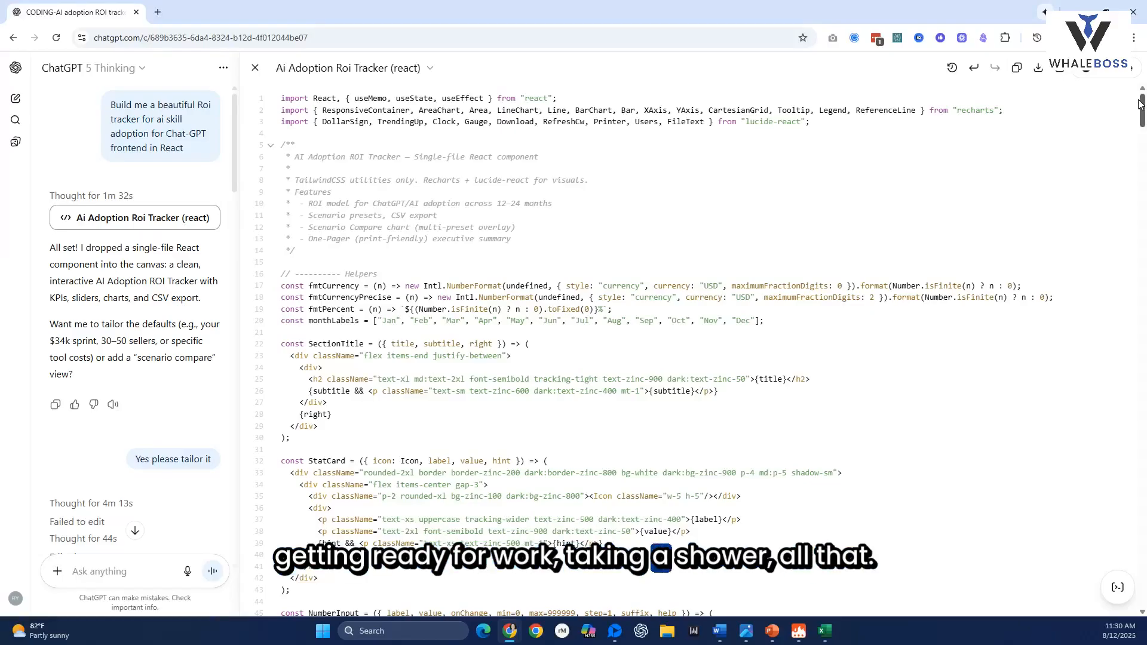
{"action": "scroll", "scroll_direction": "down", "scroll_amount": 3}
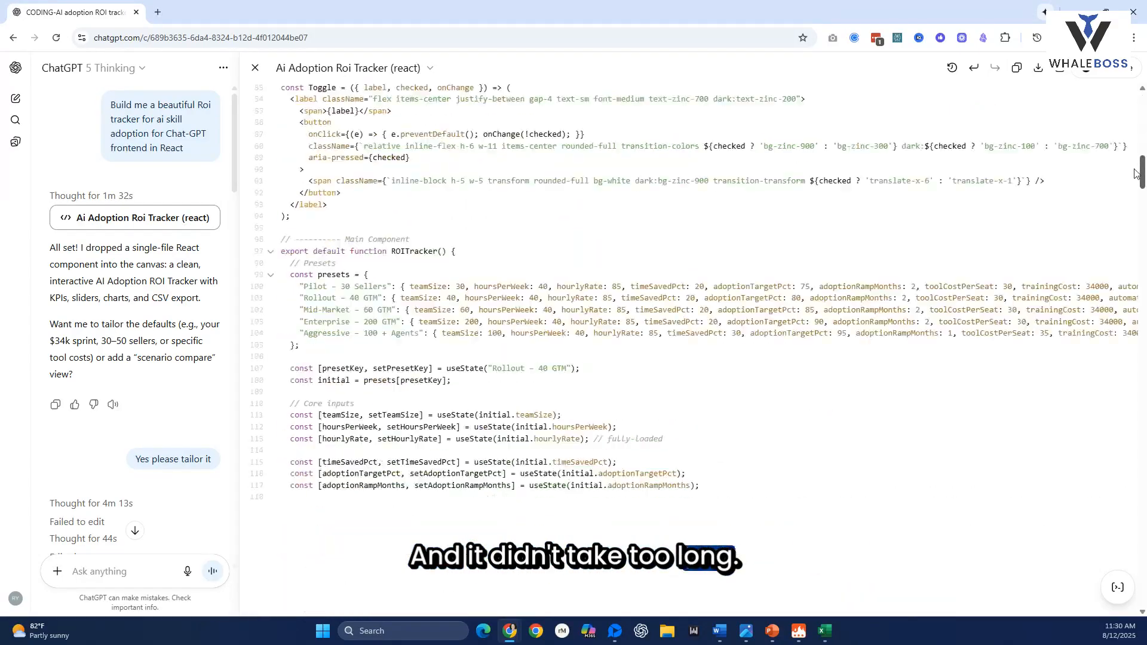
{"action": "scroll", "scroll_direction": "down", "scroll_amount": 3}
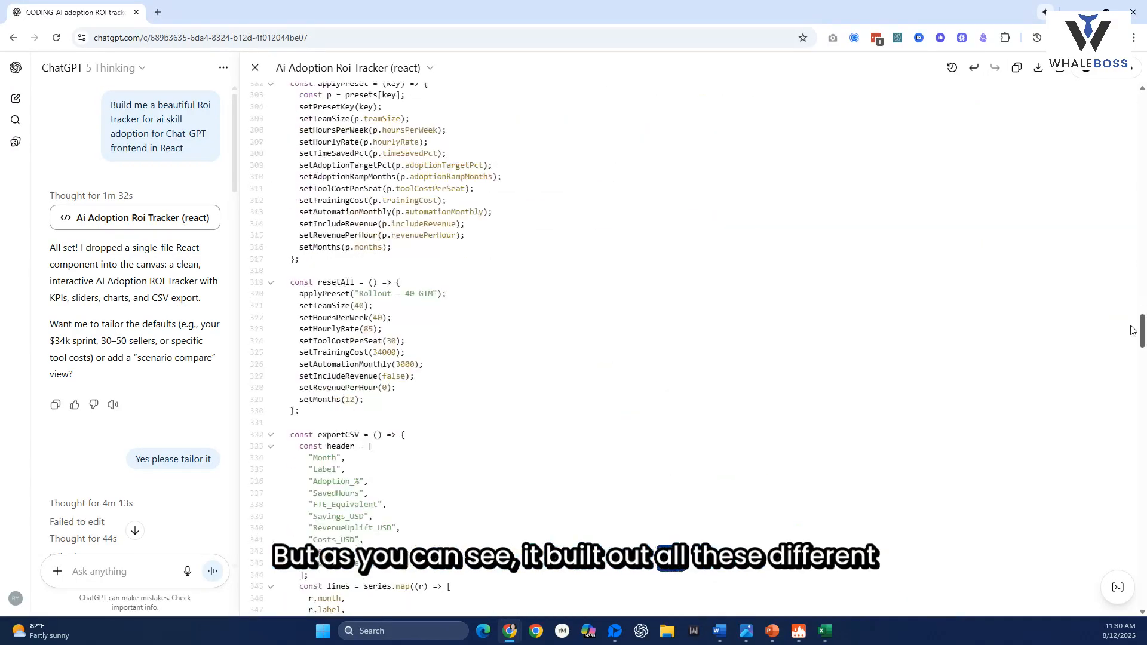
{"action": "scroll", "scroll_direction": "down", "scroll_amount": 3}
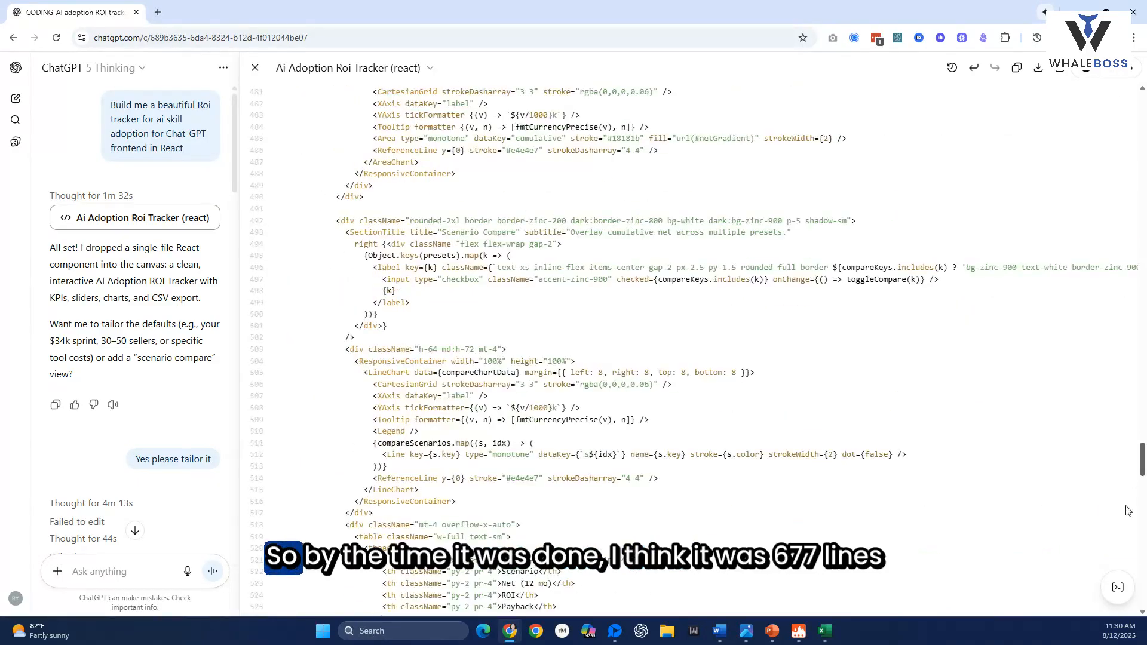
{"action": "scroll", "scroll_direction": "down", "scroll_amount": 3}
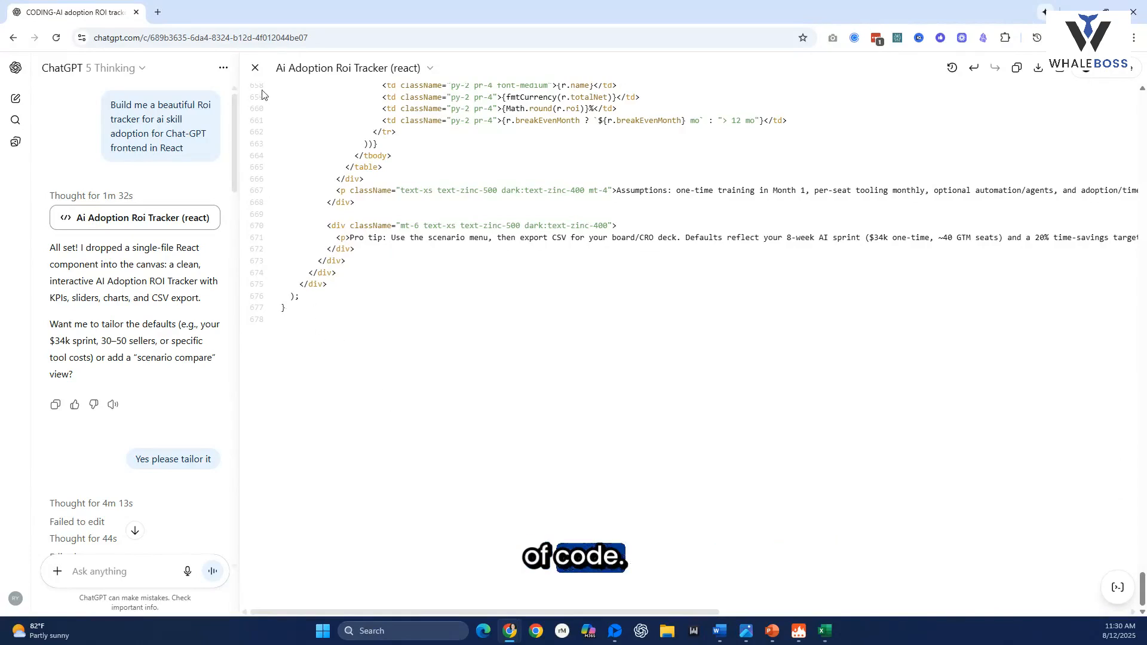
{"action": "left_click", "coordinate": [254, 67]}
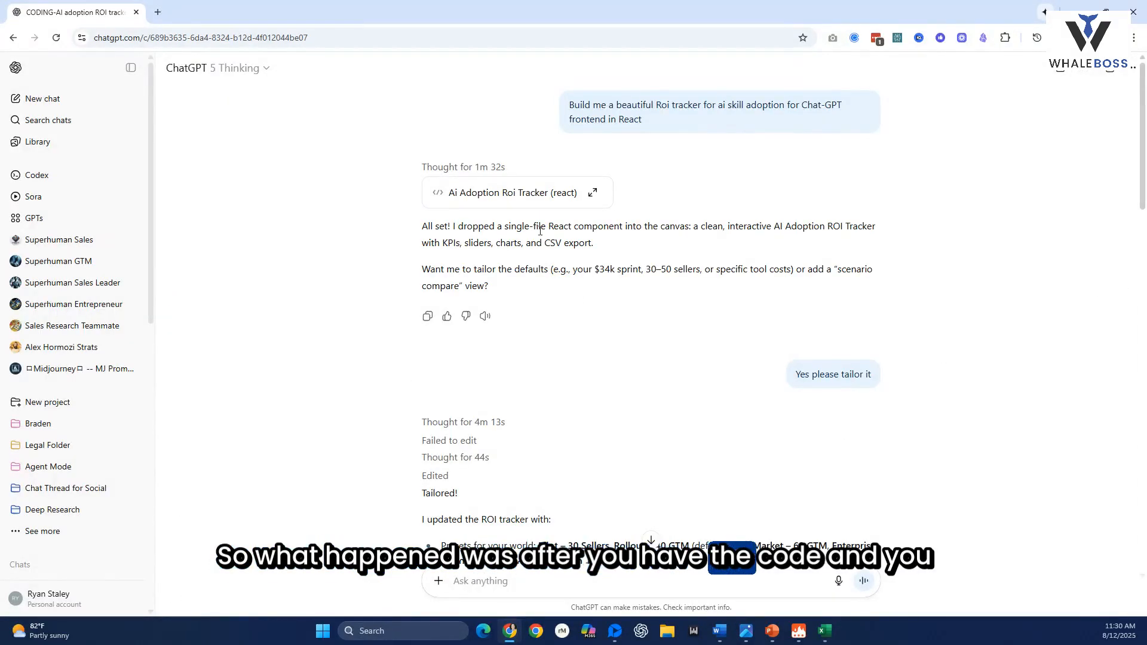
{"action": "left_click", "coordinate": [593, 193]}
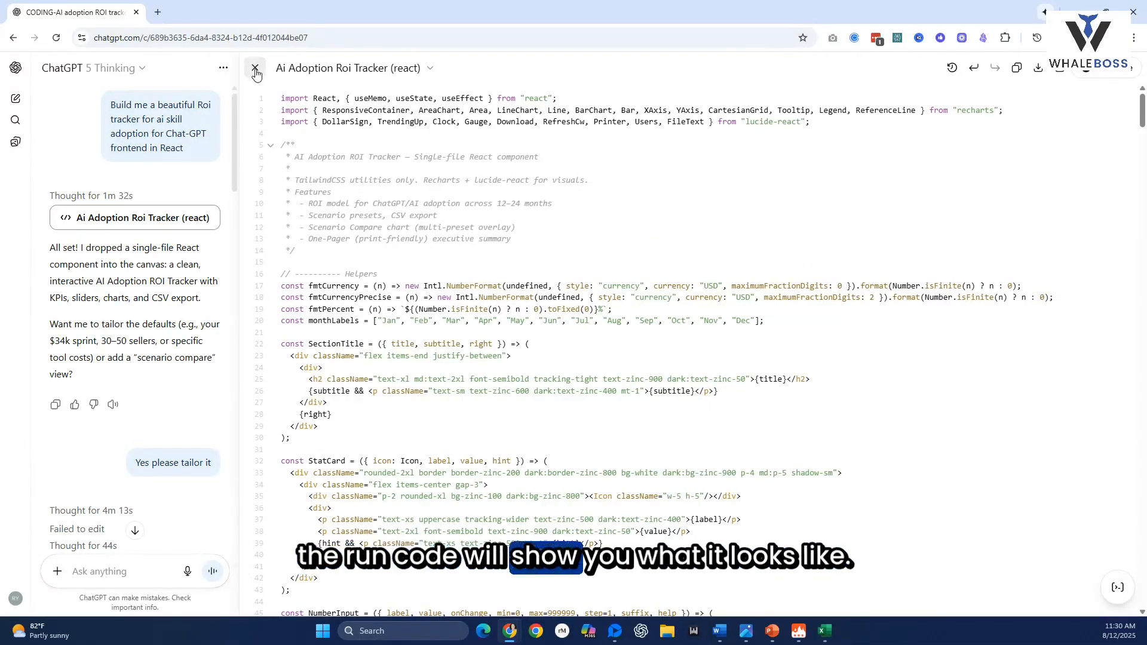
{"action": "left_click", "coordinate": [255, 67]}
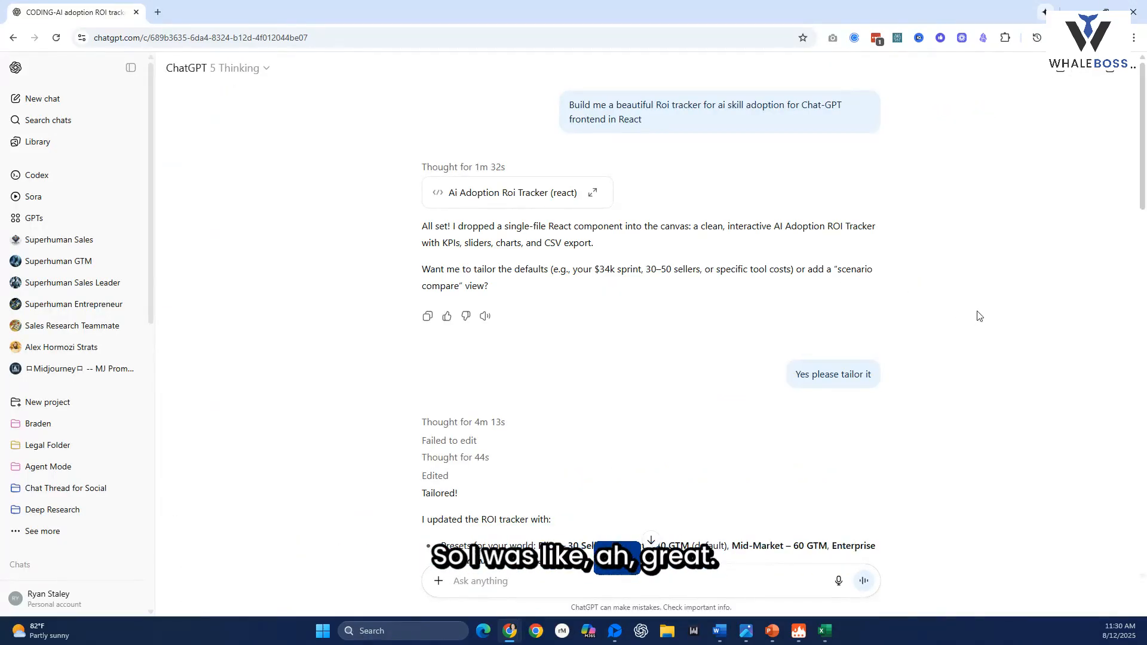
{"action": "scroll", "scroll_direction": "down", "scroll_amount": 3}
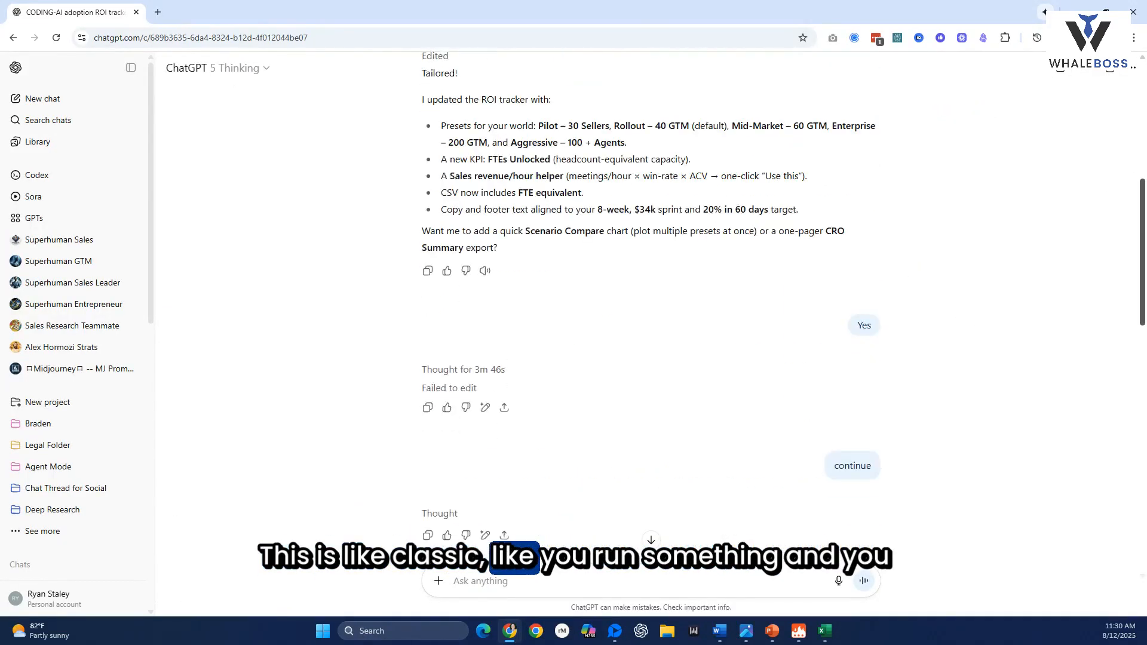
{"action": "scroll", "scroll_direction": "up", "scroll_amount": 3}
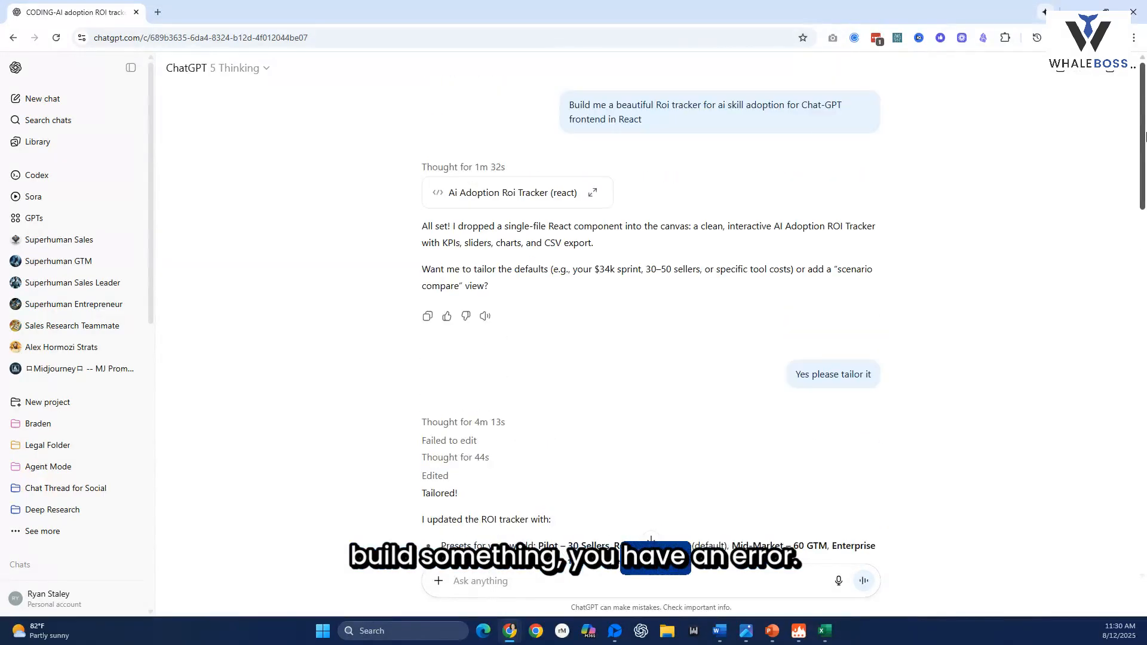
{"action": "scroll", "scroll_direction": "down", "scroll_amount": 3}
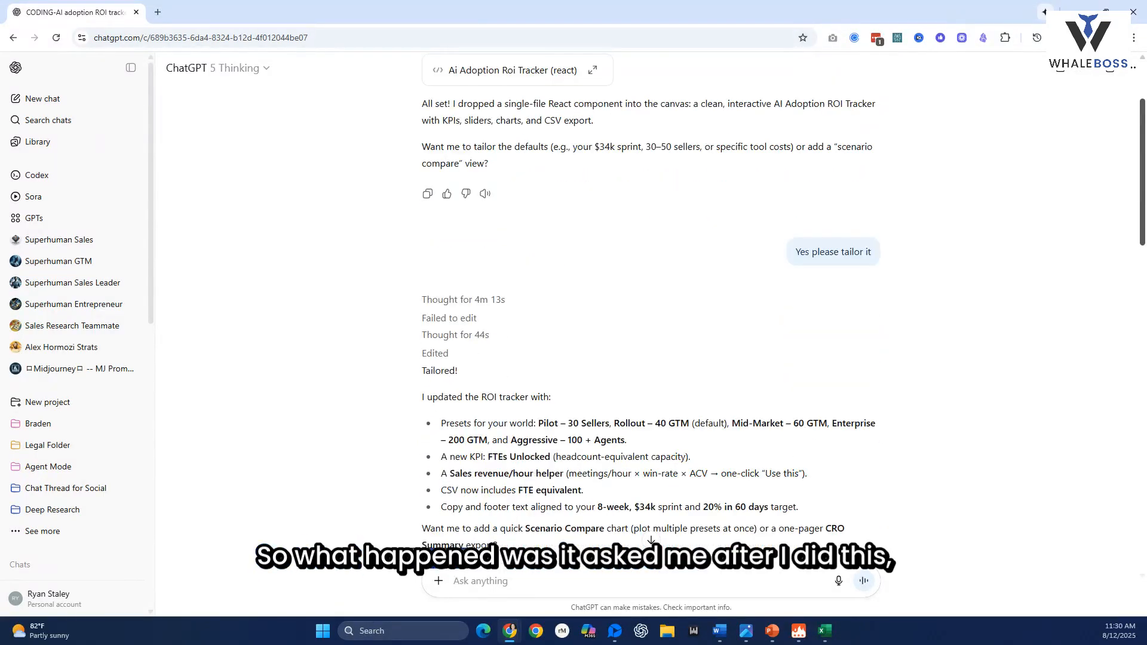
{"action": "scroll", "scroll_direction": "down", "scroll_amount": 3}
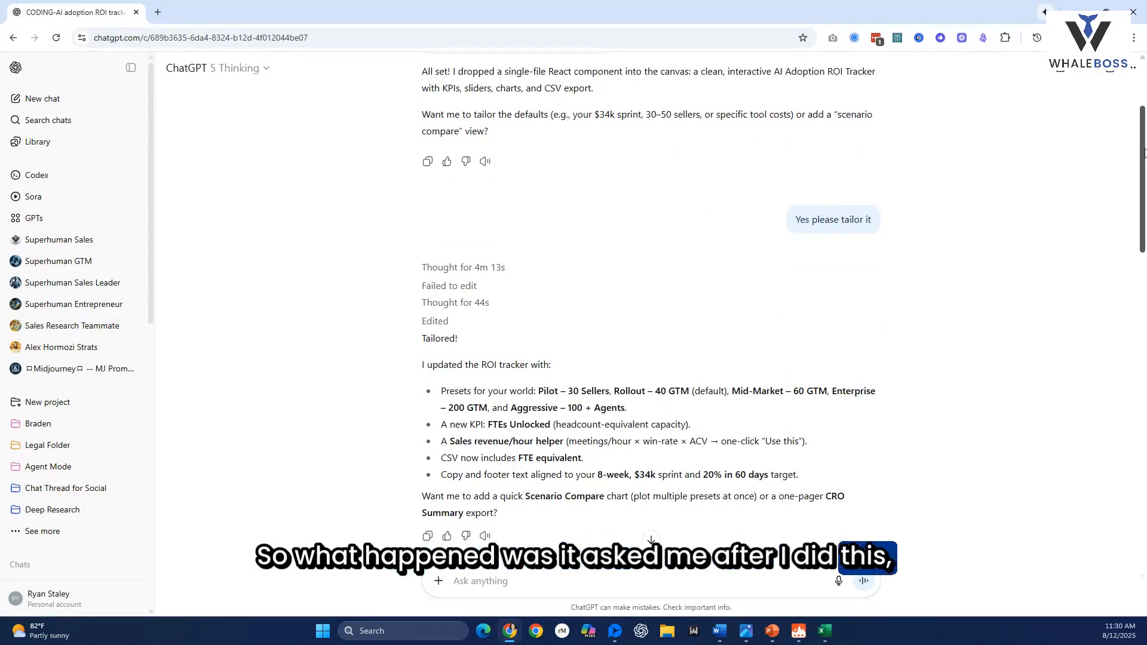
{"action": "scroll", "scroll_direction": "down", "scroll_amount": 3}
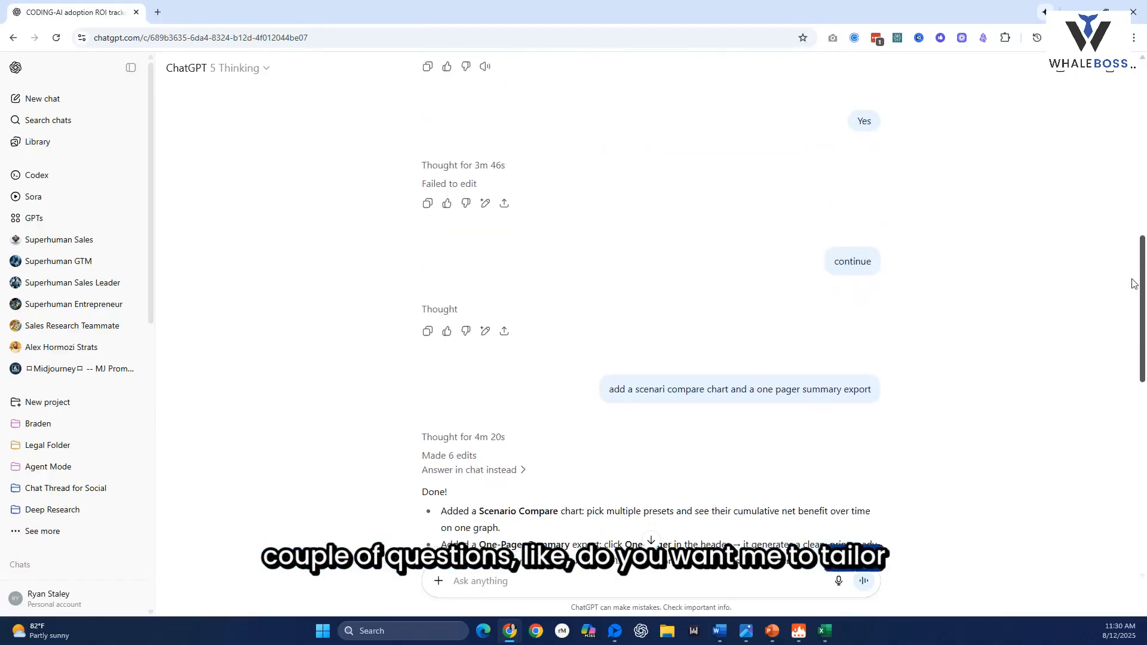
{"action": "scroll", "scroll_direction": "up", "scroll_amount": 3}
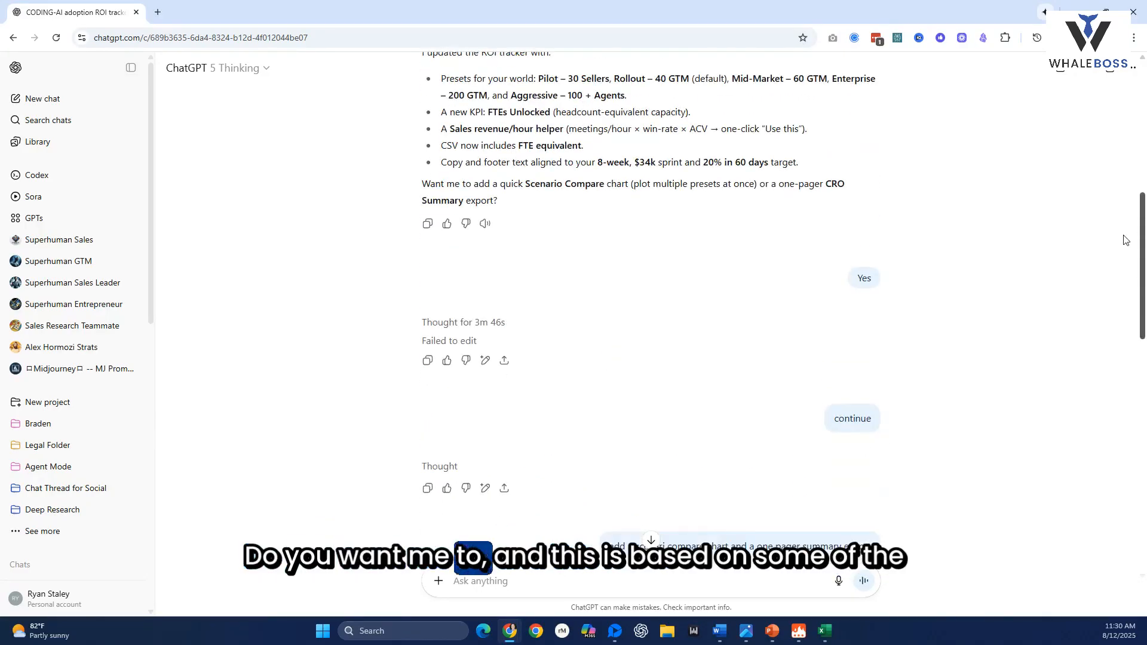
{"action": "scroll", "scroll_direction": "down", "scroll_amount": 3}
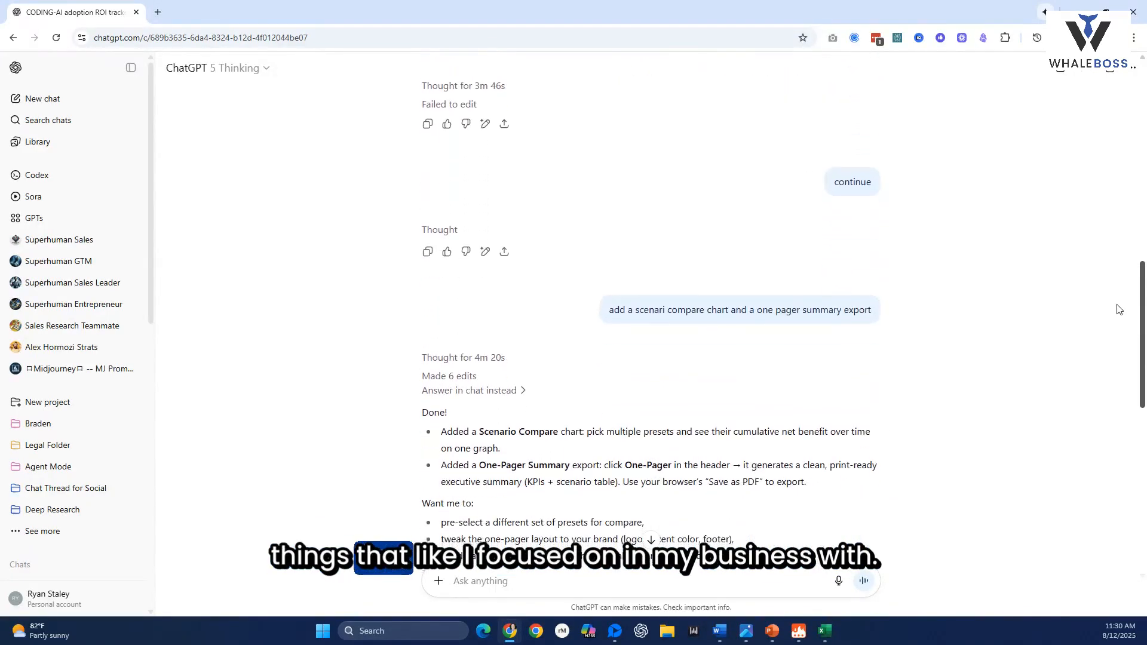
{"action": "scroll", "scroll_direction": "up", "scroll_amount": 3}
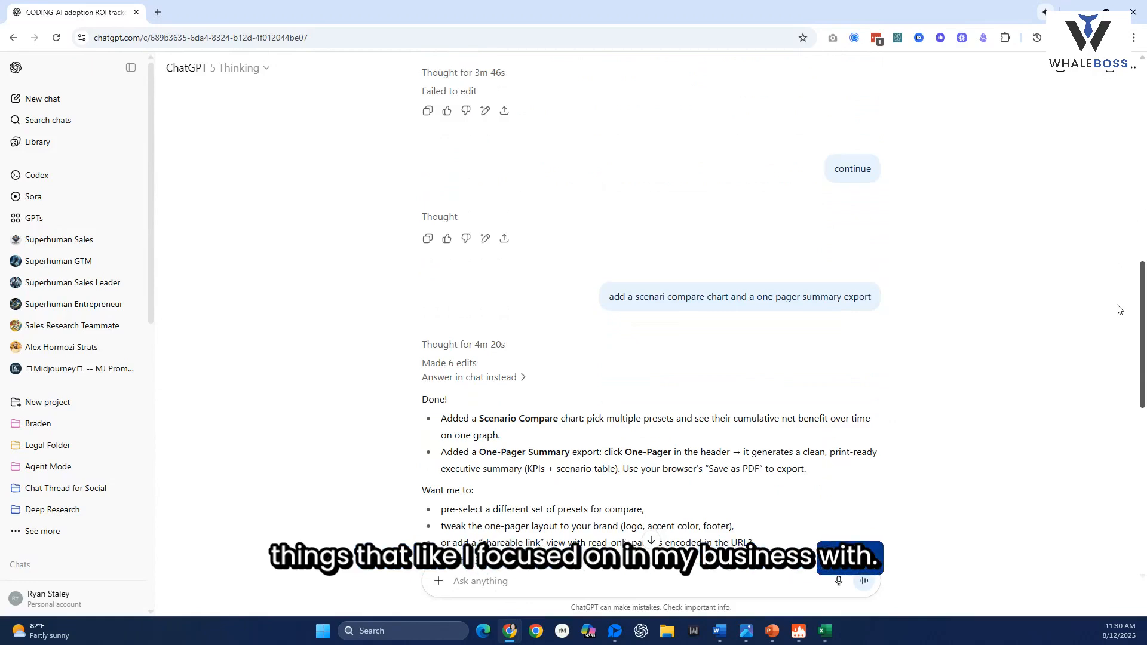
{"action": "scroll", "scroll_direction": "down", "scroll_amount": 3}
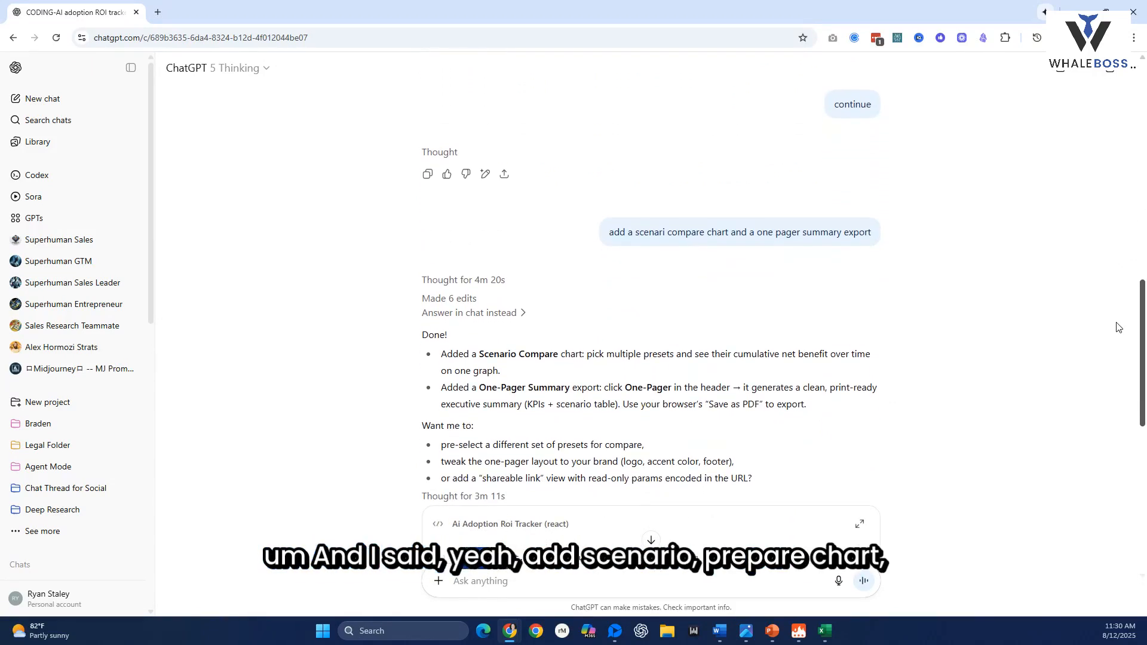
{"action": "scroll", "scroll_direction": "down", "scroll_amount": 3}
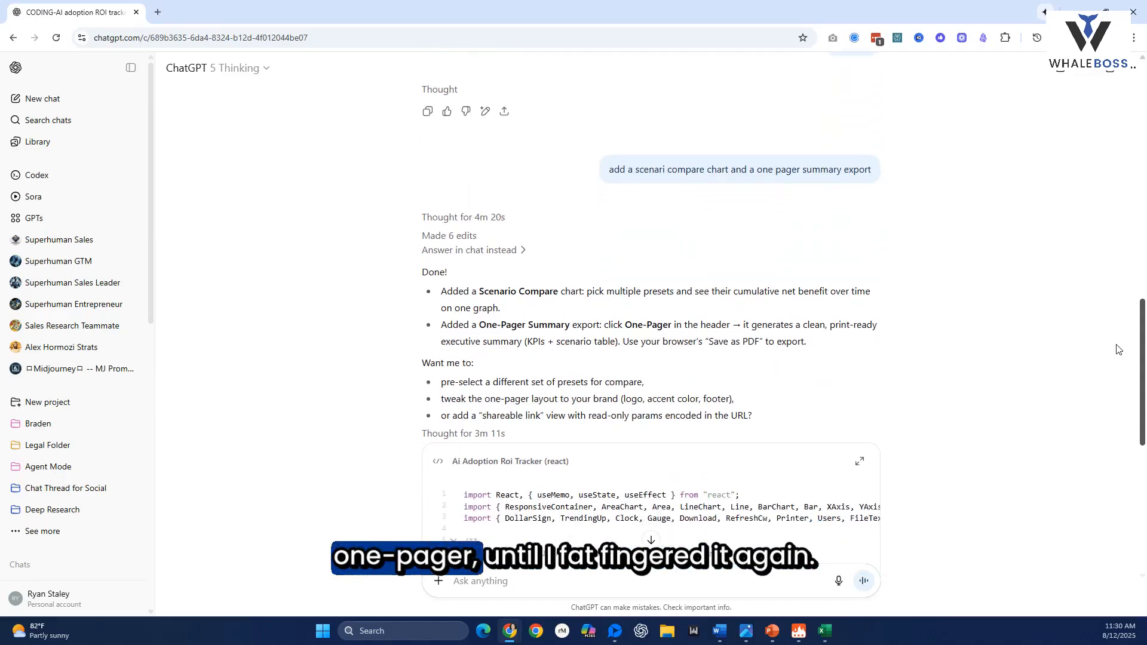
{"action": "scroll", "scroll_direction": "down", "scroll_amount": 3}
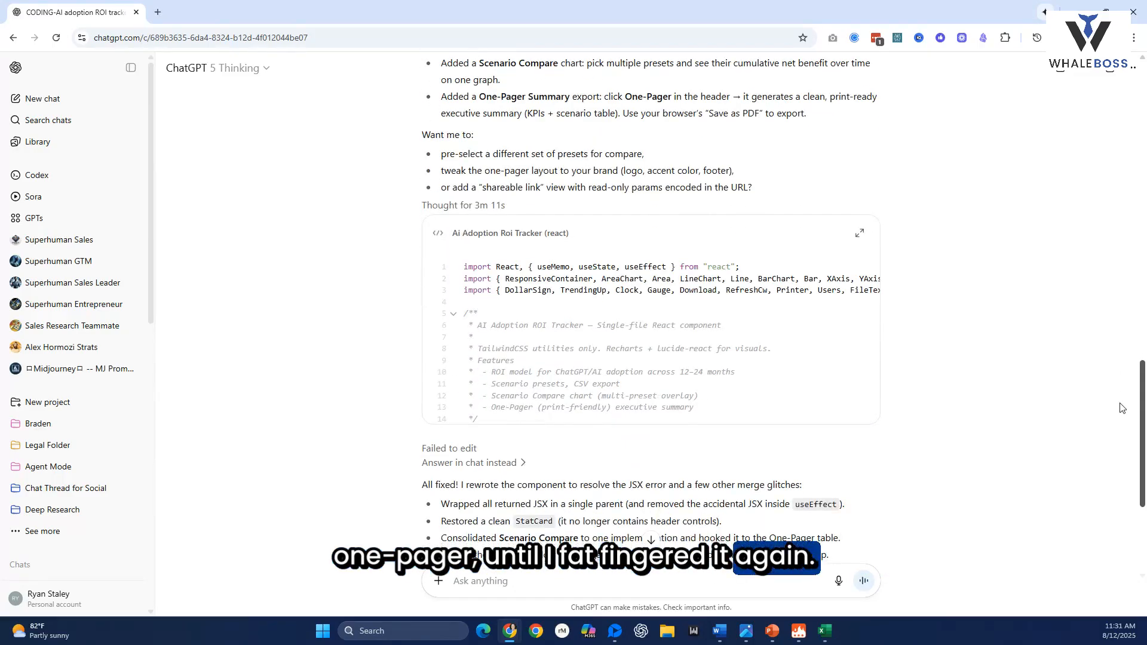
{"action": "scroll", "scroll_direction": "down", "scroll_amount": 3}
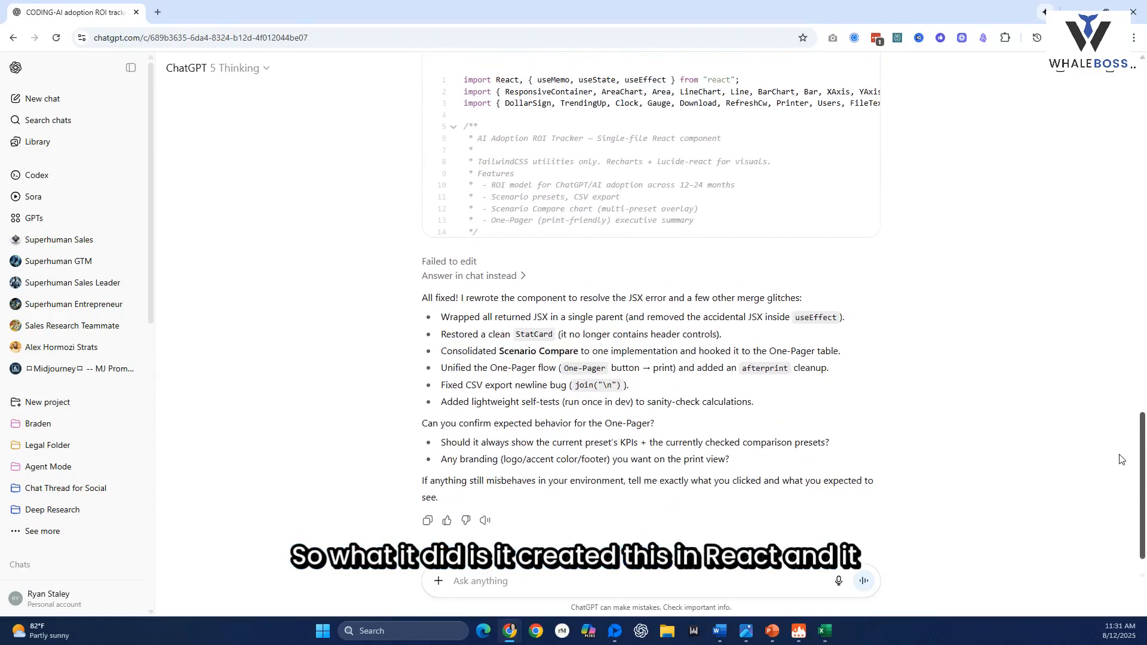
{"action": "scroll", "scroll_direction": "up", "scroll_amount": 3}
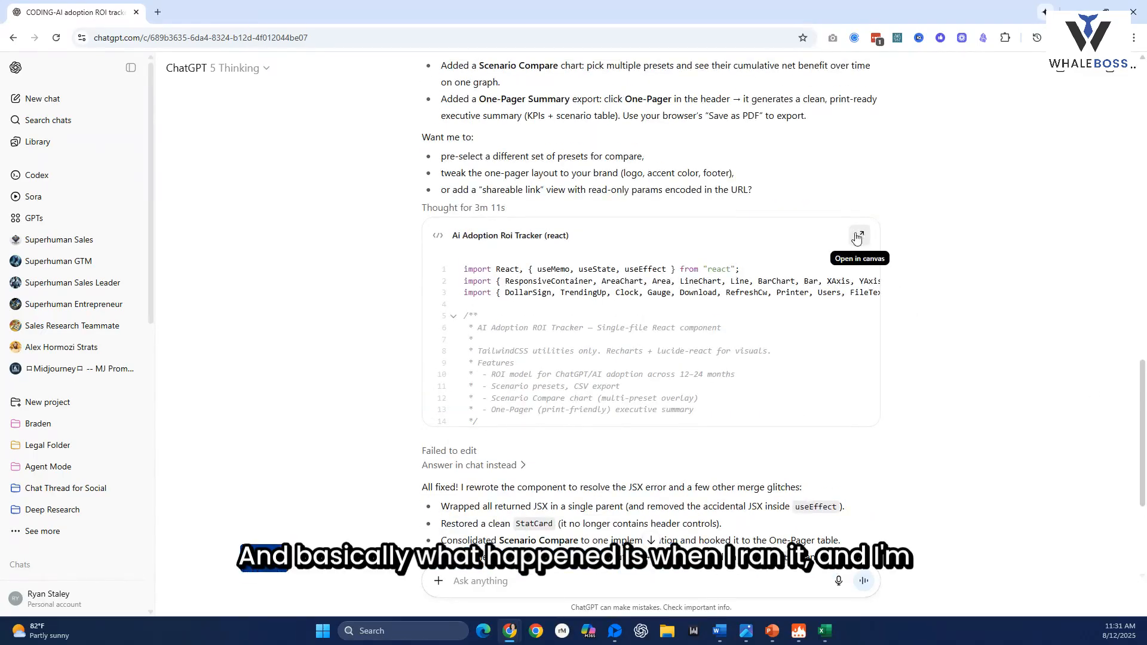
Open the latest Ai Adoption Roi Tracker card in the canvas to run it.
{"action": "left_click", "coordinate": [858, 235]}
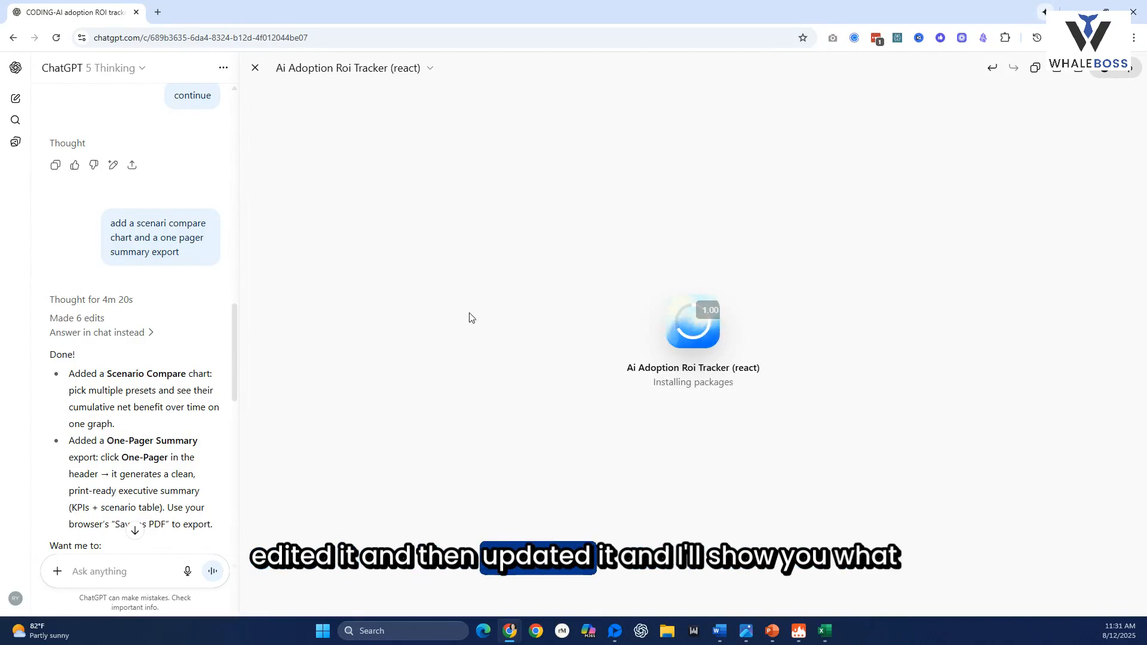
{"action": "mouse_move", "coordinate": [1030, 176]}
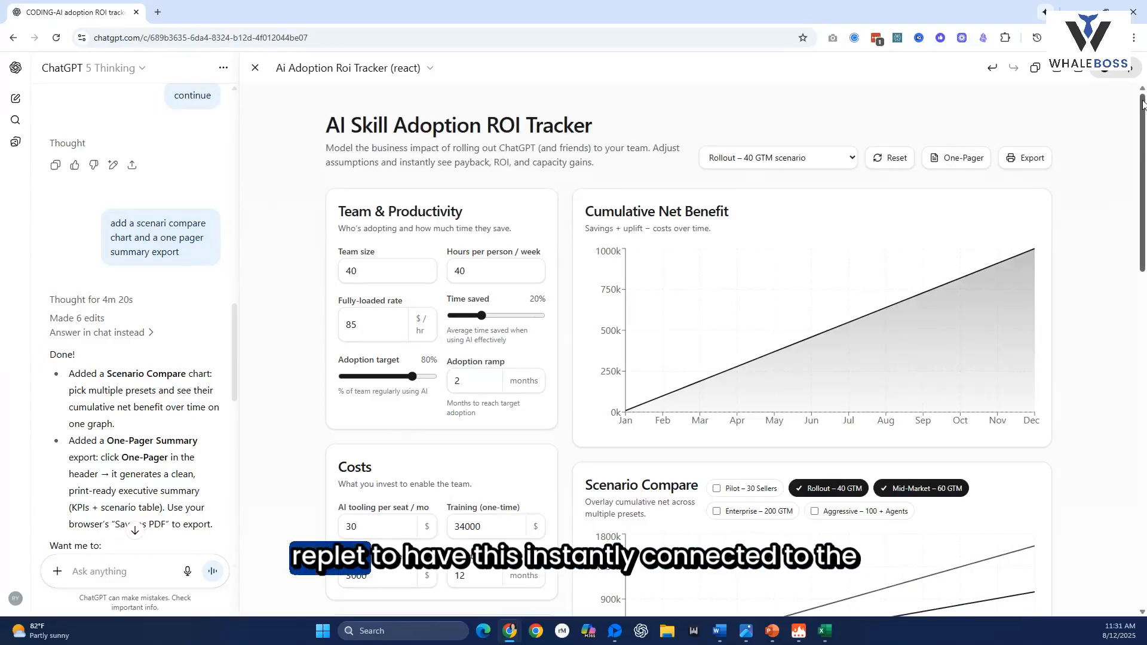
Scroll the tracker preview and check the scenario presets, keeping the current one.
{"action": "scroll", "scroll_direction": "down", "scroll_amount": 3}
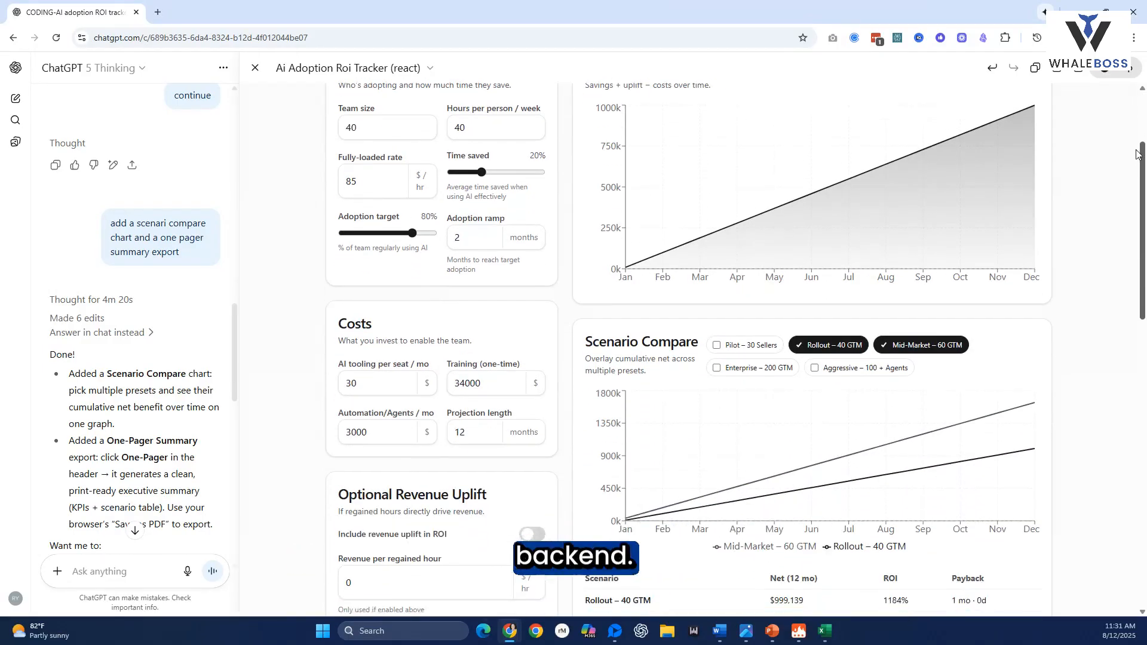
{"action": "scroll", "scroll_direction": "down", "scroll_amount": 3}
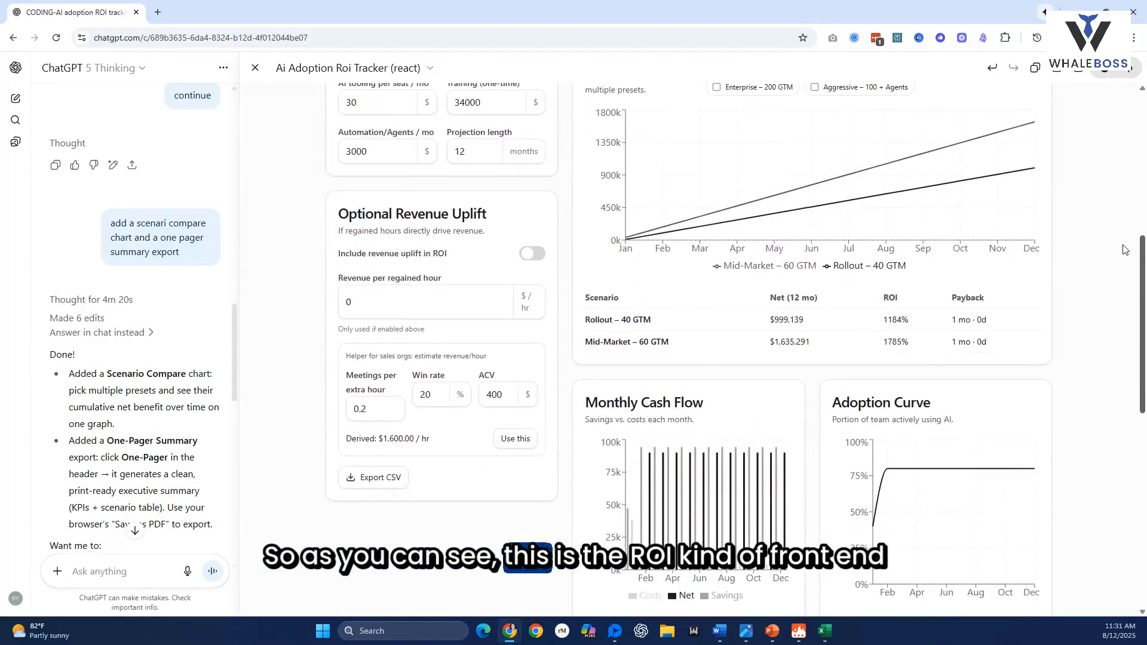
{"action": "scroll", "scroll_direction": "down", "scroll_amount": 3}
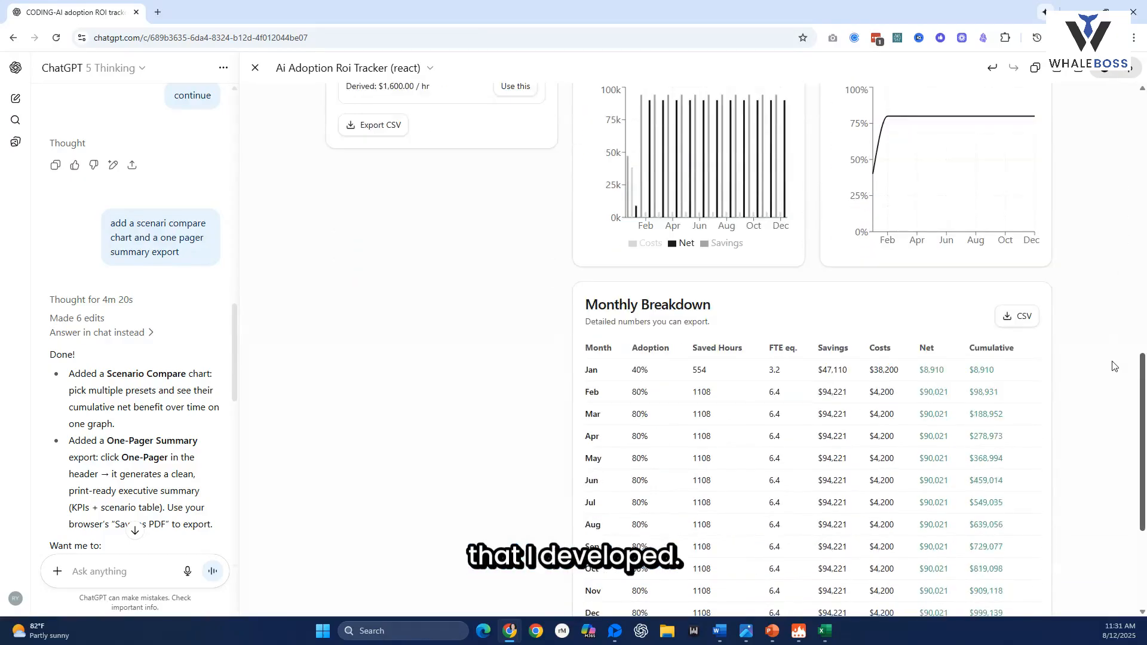
{"action": "scroll", "scroll_direction": "up", "scroll_amount": 3}
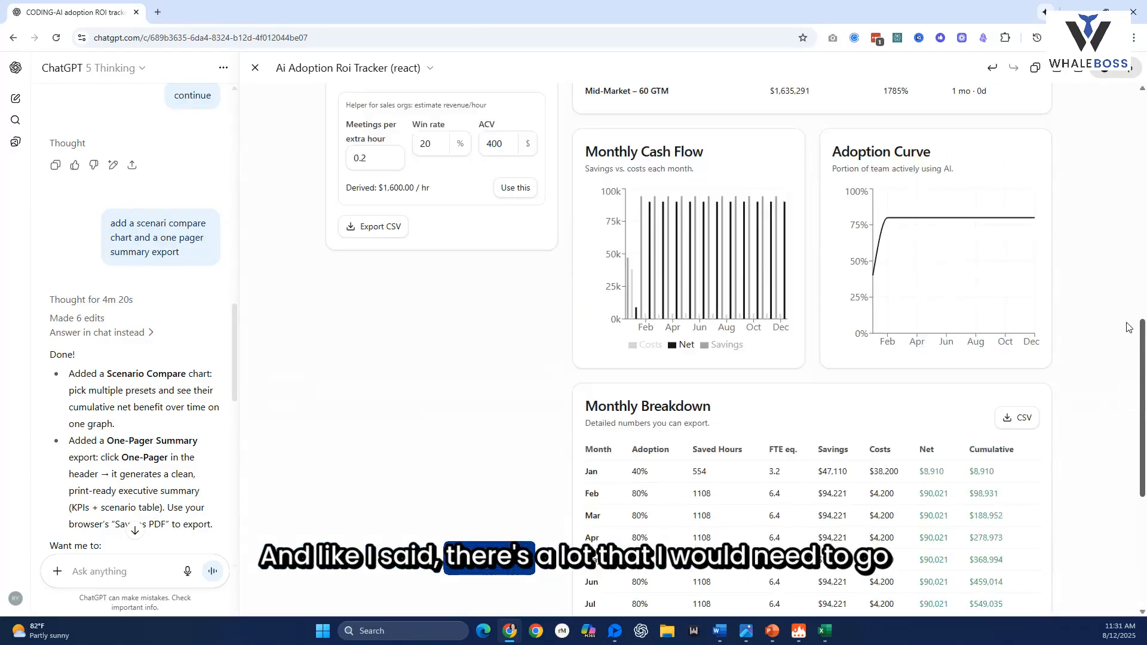
{"action": "scroll", "scroll_direction": "up", "scroll_amount": 3}
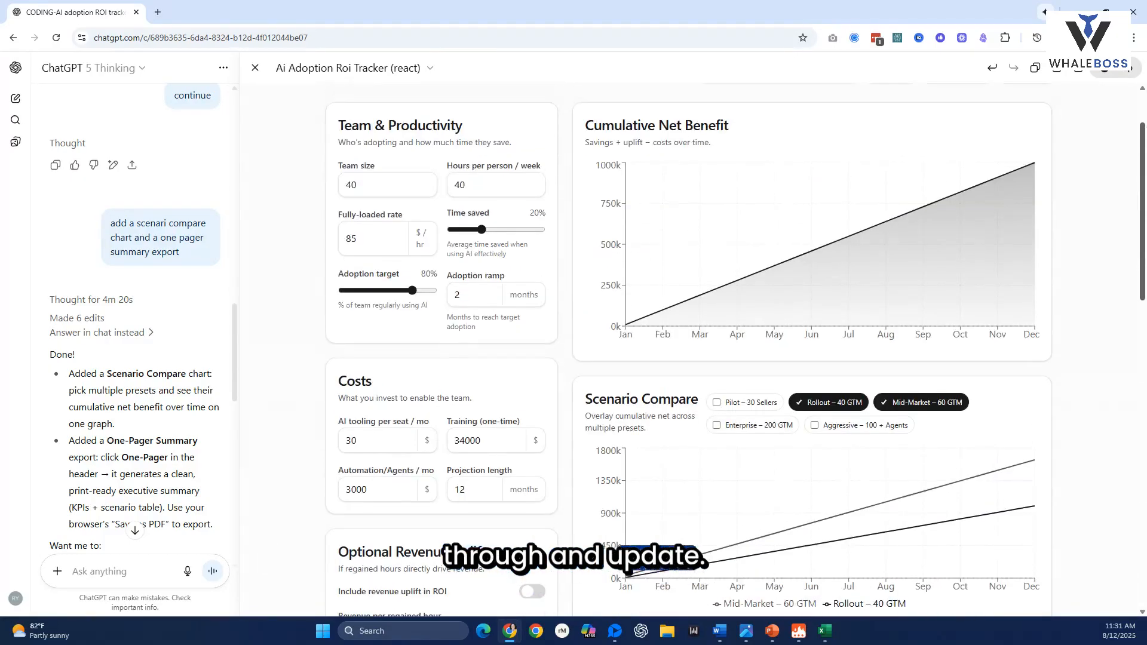
{"action": "scroll", "scroll_direction": "up", "scroll_amount": 3}
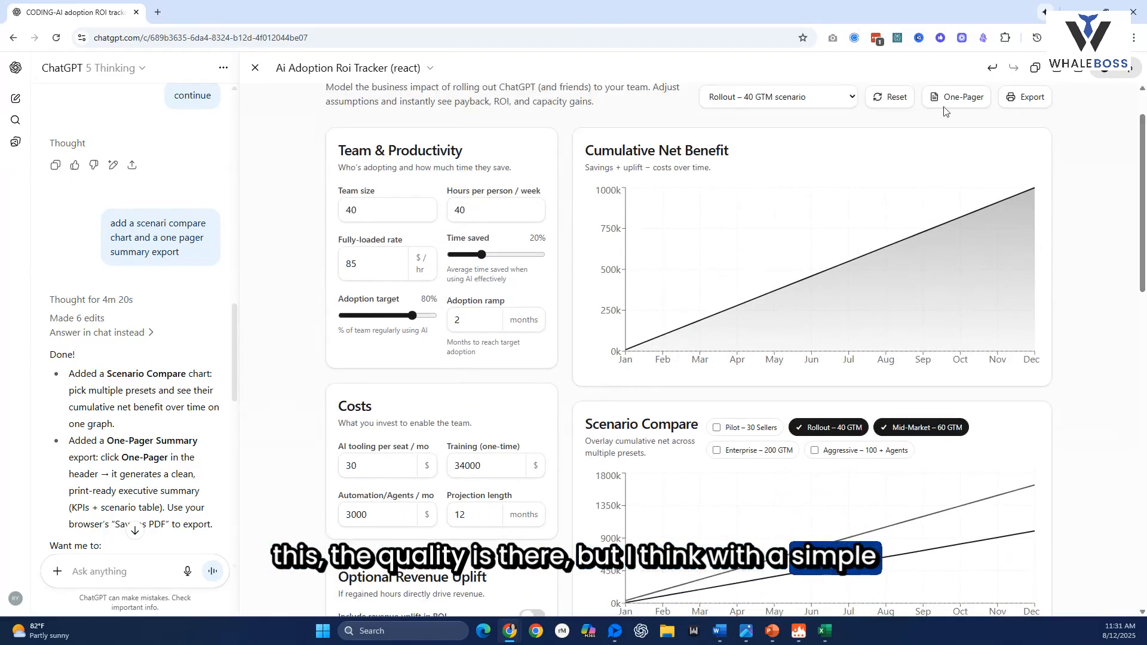
{"action": "left_click", "coordinate": [777, 97]}
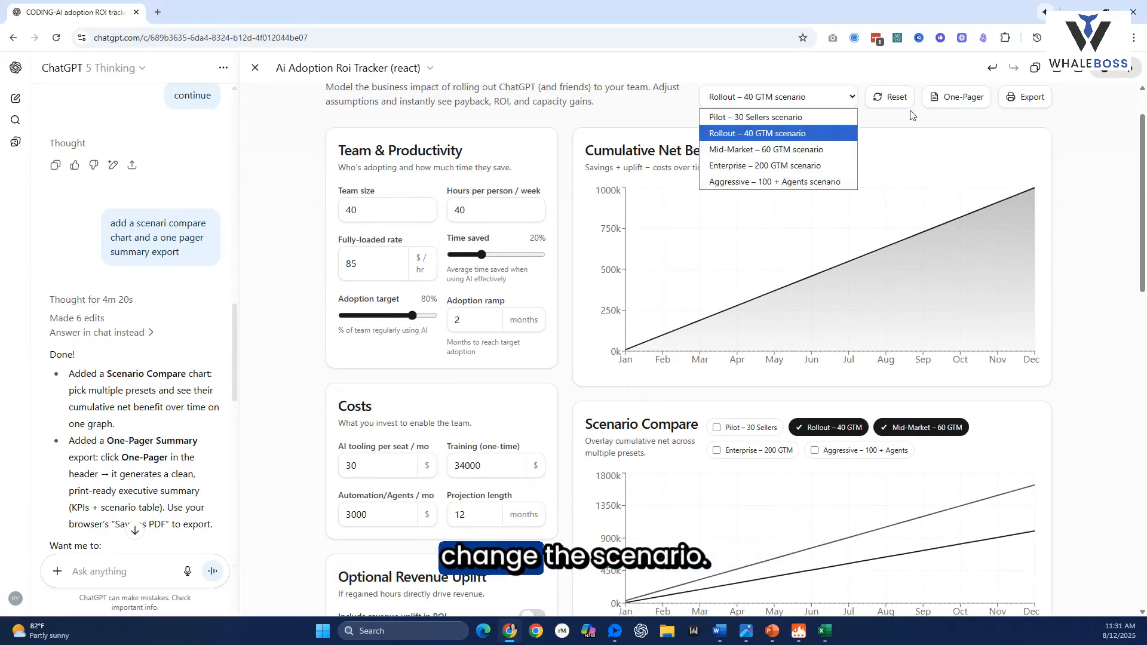
{"action": "left_click", "coordinate": [754, 134]}
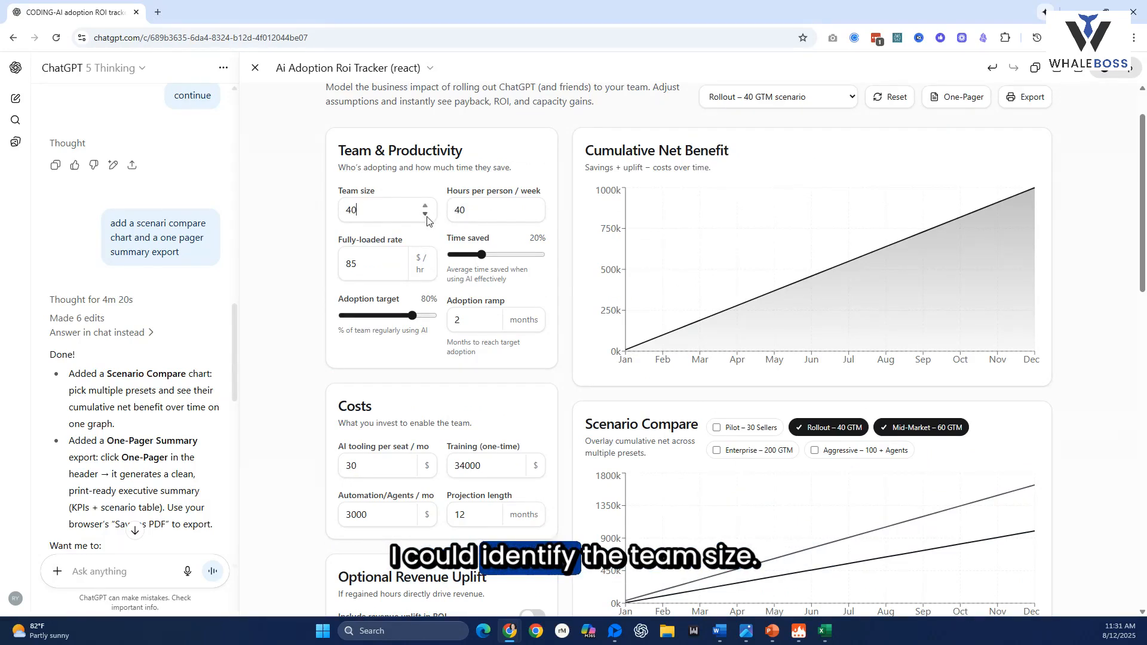
Set the team size to 43 and scroll to the monthly breakdown.
{"action": "left_click", "coordinate": [424, 214]}
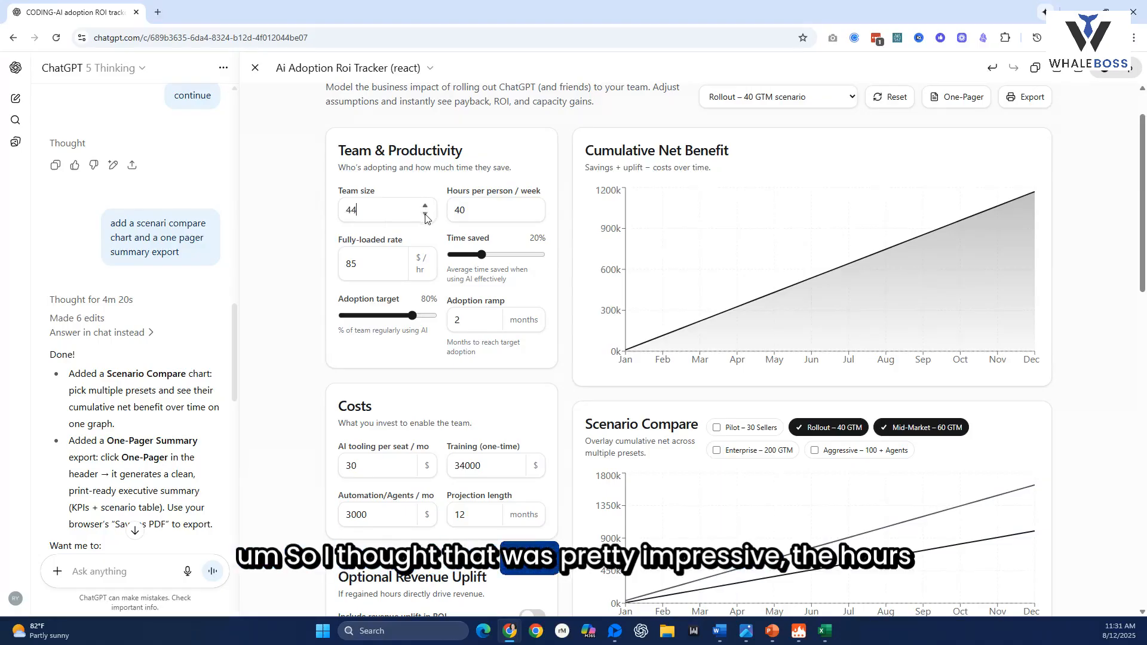
{"action": "left_click", "coordinate": [424, 214]}
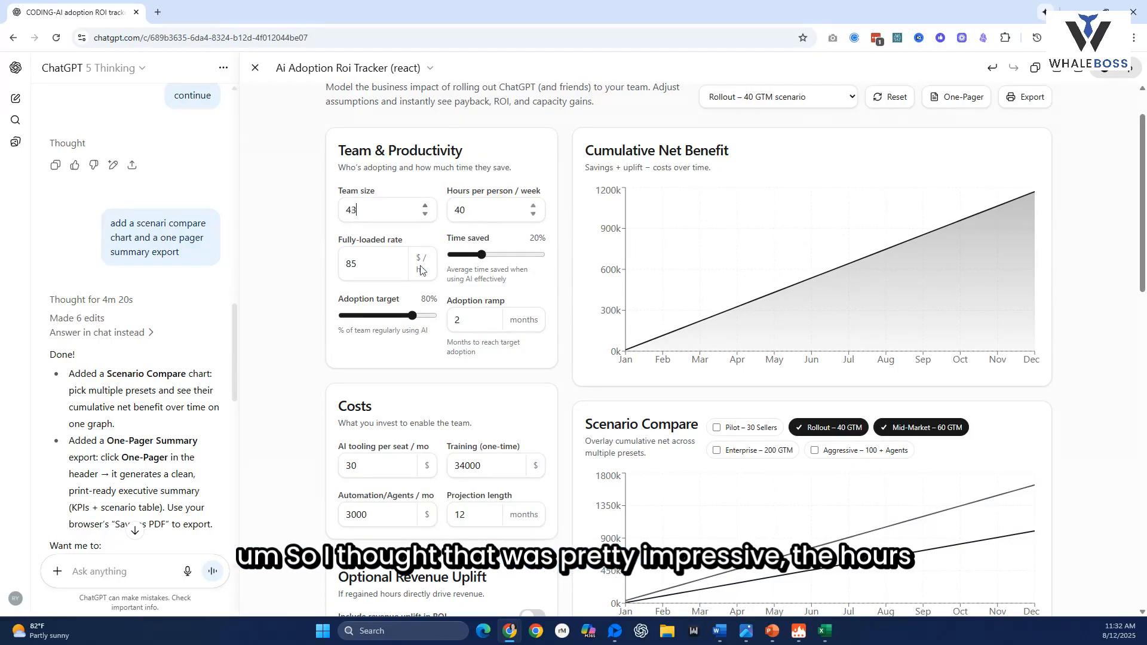
{"action": "mouse_move", "coordinate": [951, 227]}
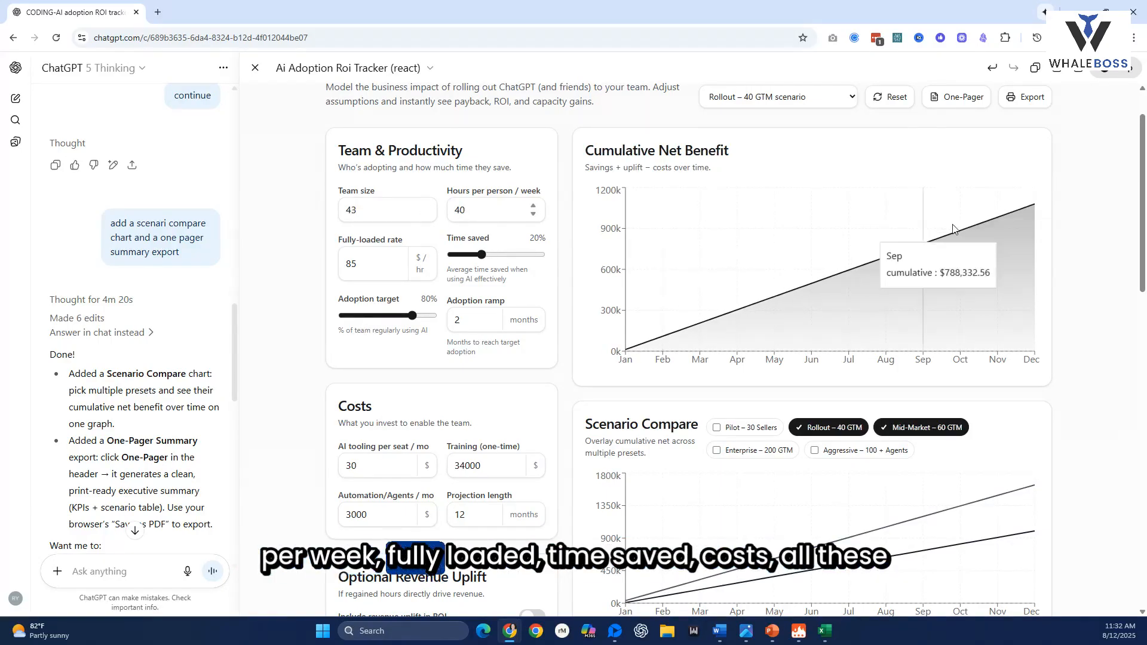
{"action": "mouse_move", "coordinate": [889, 273]}
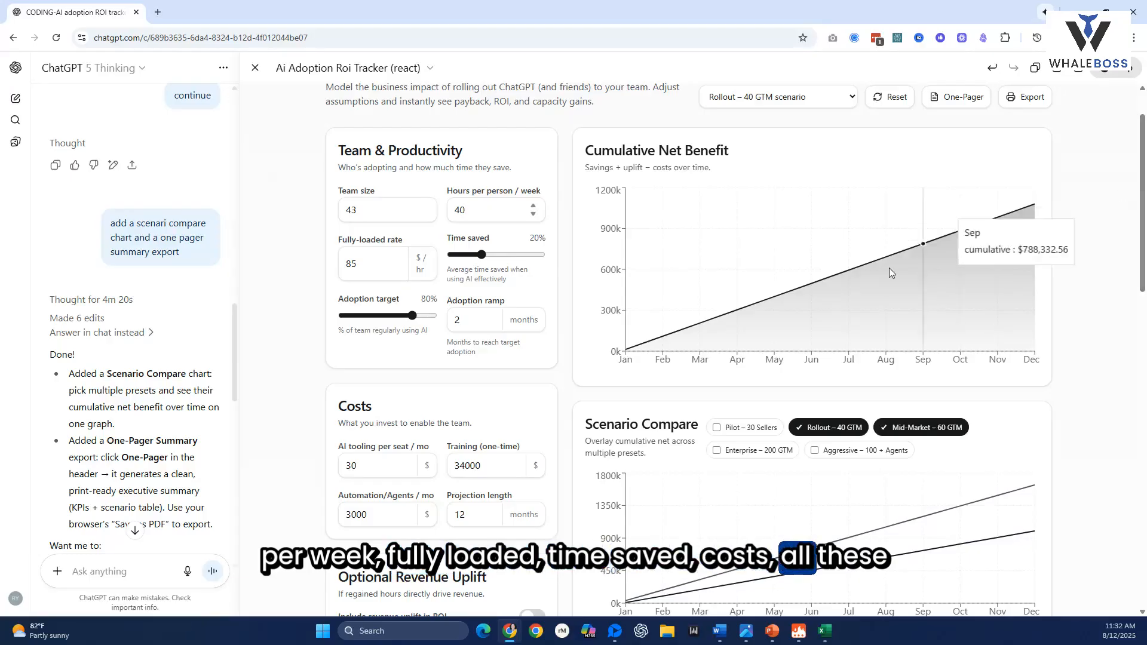
{"action": "mouse_move", "coordinate": [1059, 356]}
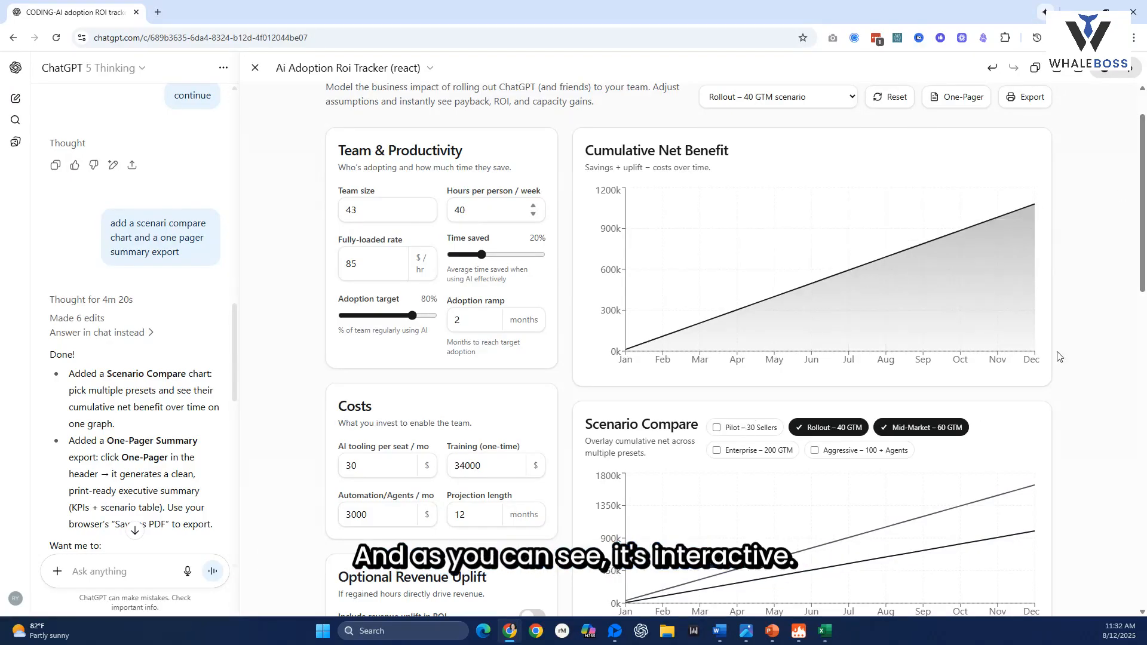
{"action": "scroll", "scroll_direction": "down", "scroll_amount": 3}
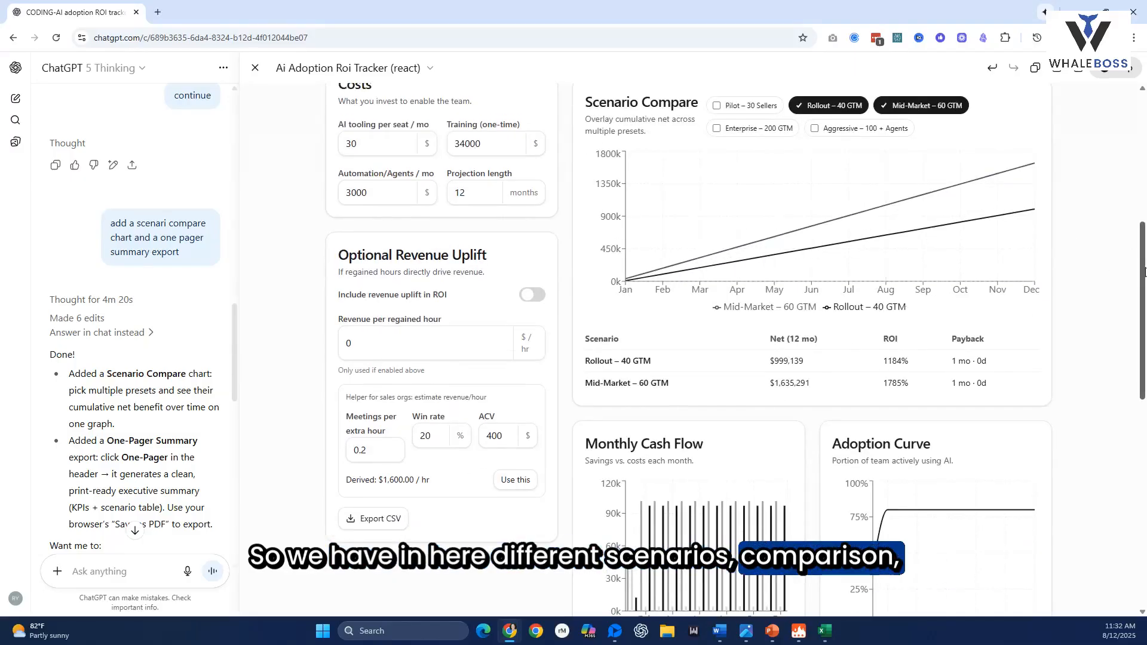
{"action": "scroll", "scroll_direction": "down", "scroll_amount": 3}
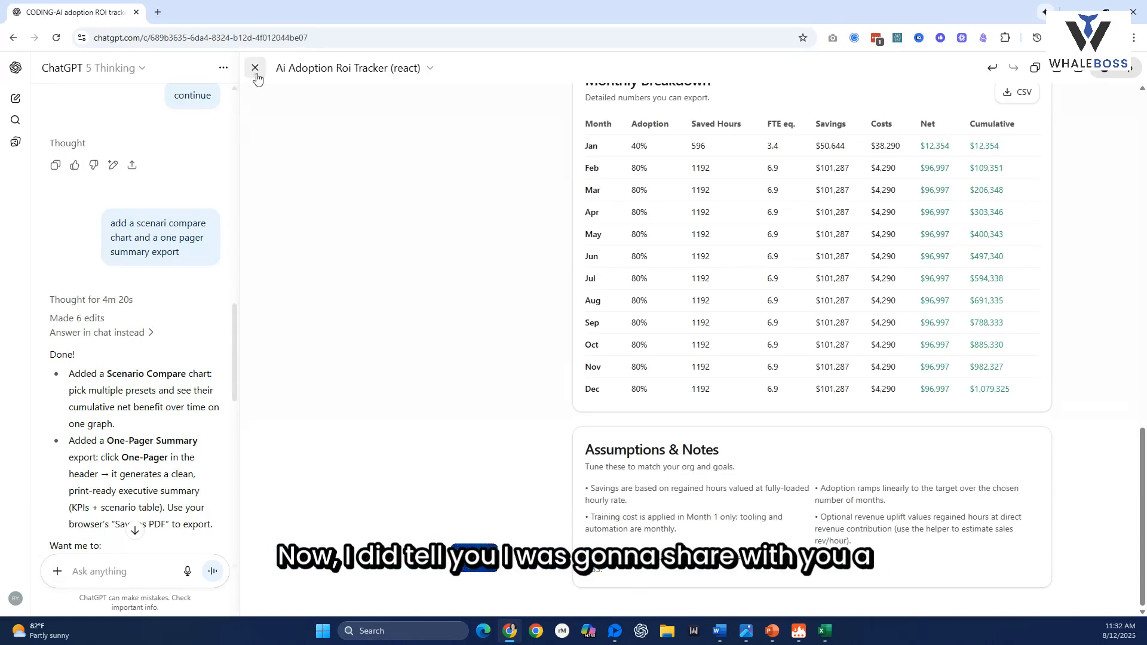
Close the ROI tracker canvas and return to the 'All fixed!' coding chat.
{"action": "left_click", "coordinate": [254, 68]}
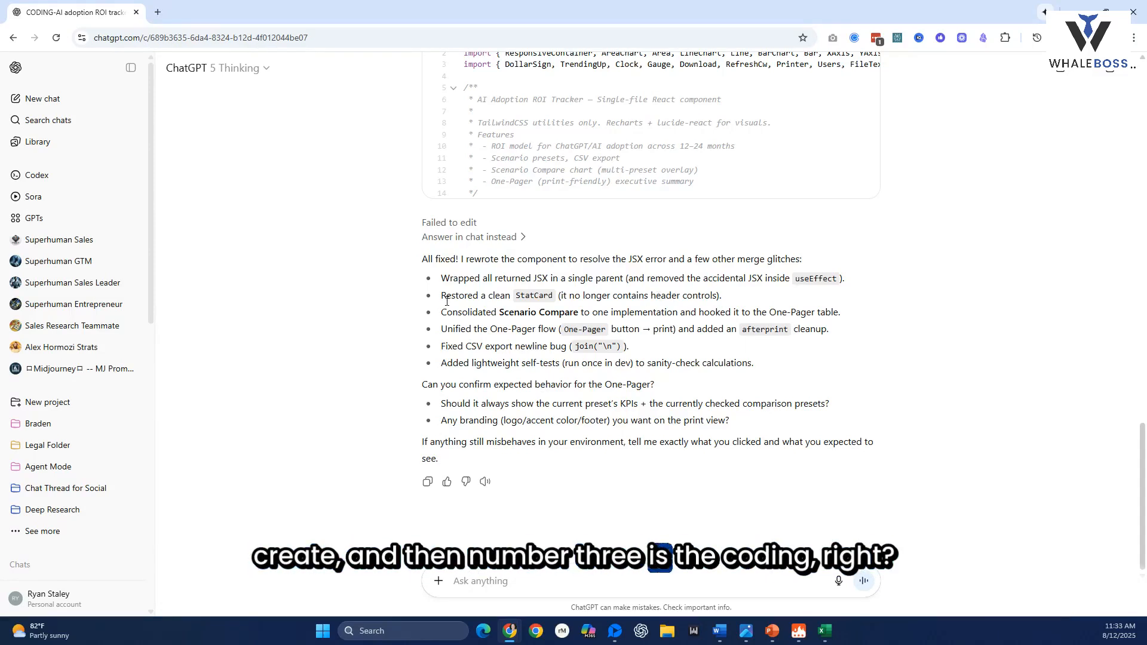
{"action": "mouse_move", "coordinate": [313, 214]}
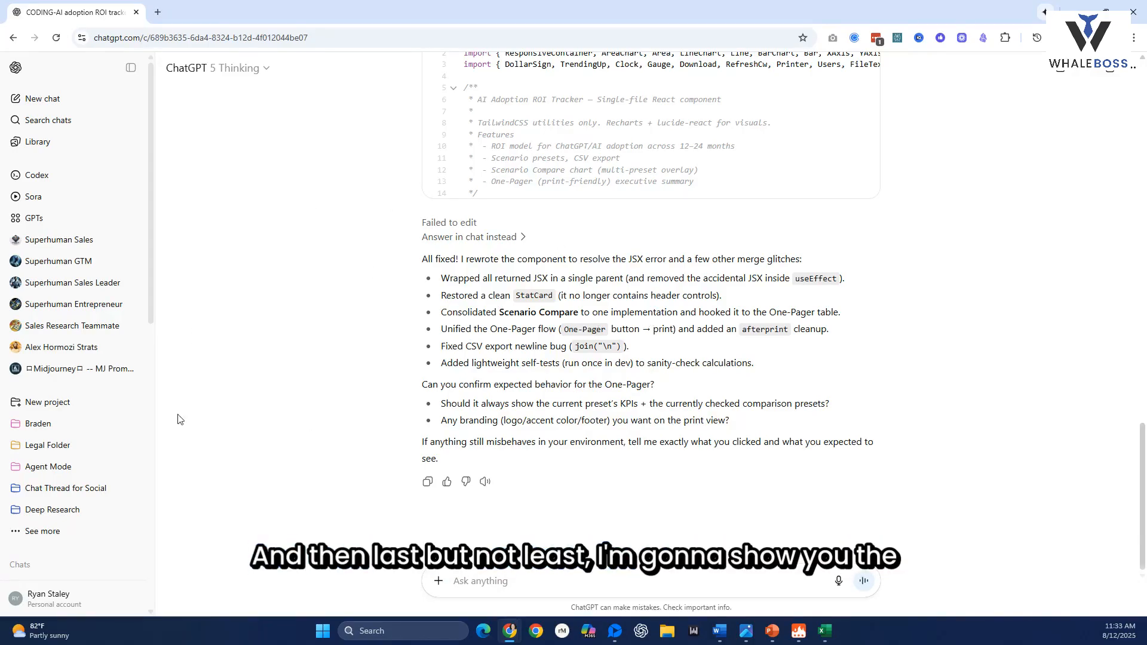
{"action": "left_click", "coordinate": [62, 599]}
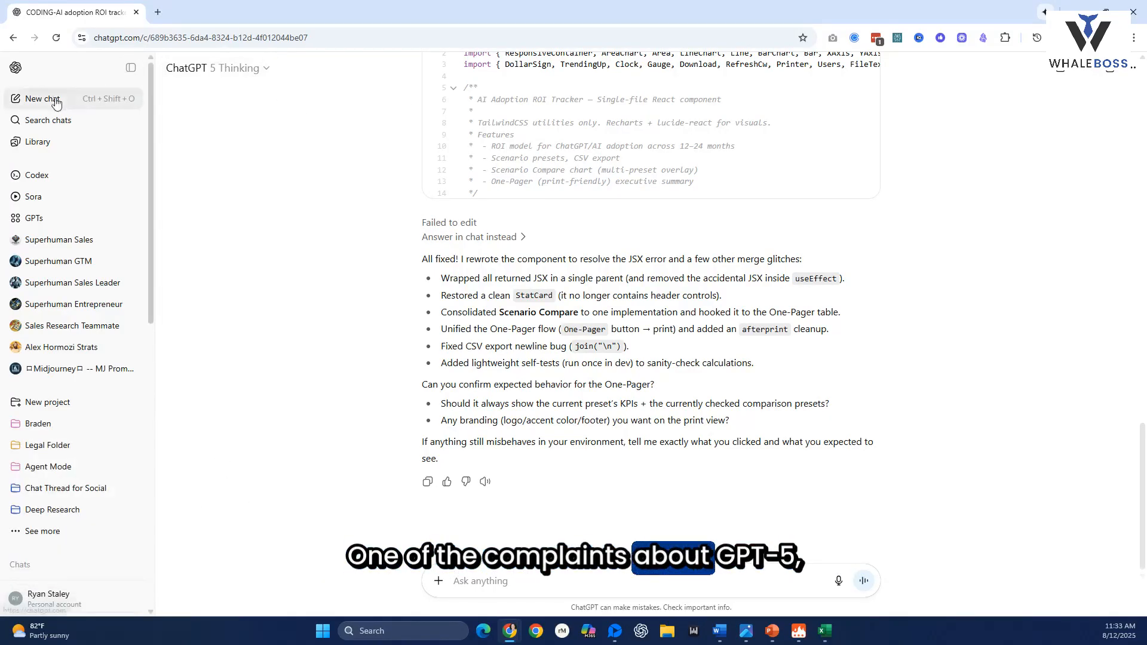
Start a new GPT-5 Thinking chat and open the account menu.
{"action": "left_click", "coordinate": [41, 98]}
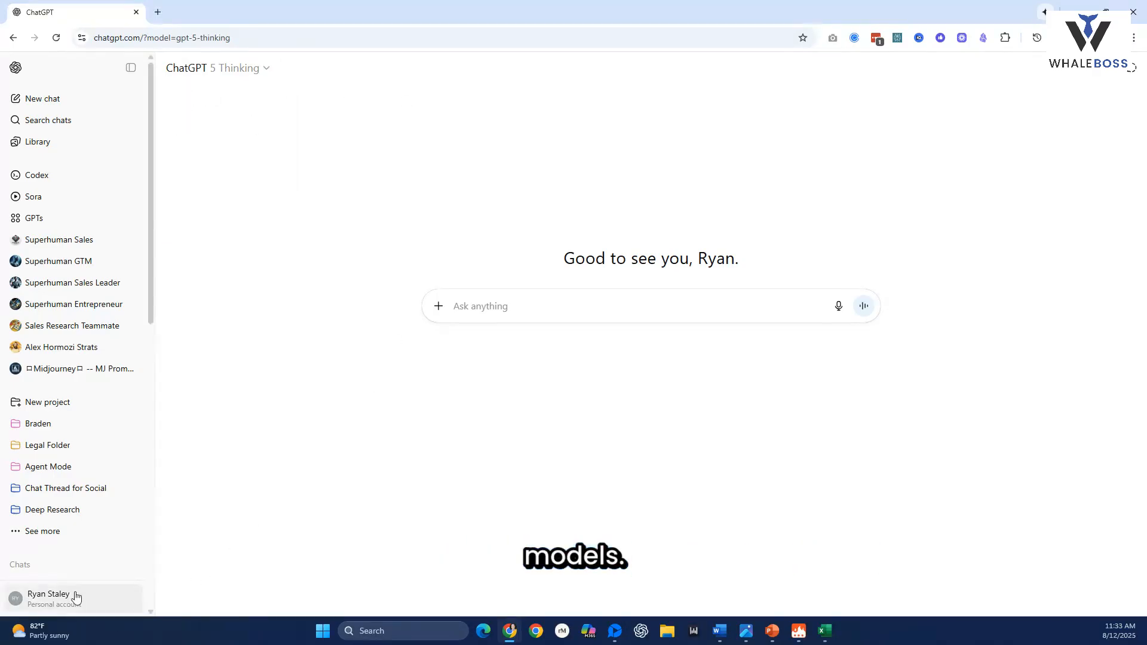
{"action": "left_click", "coordinate": [49, 597]}
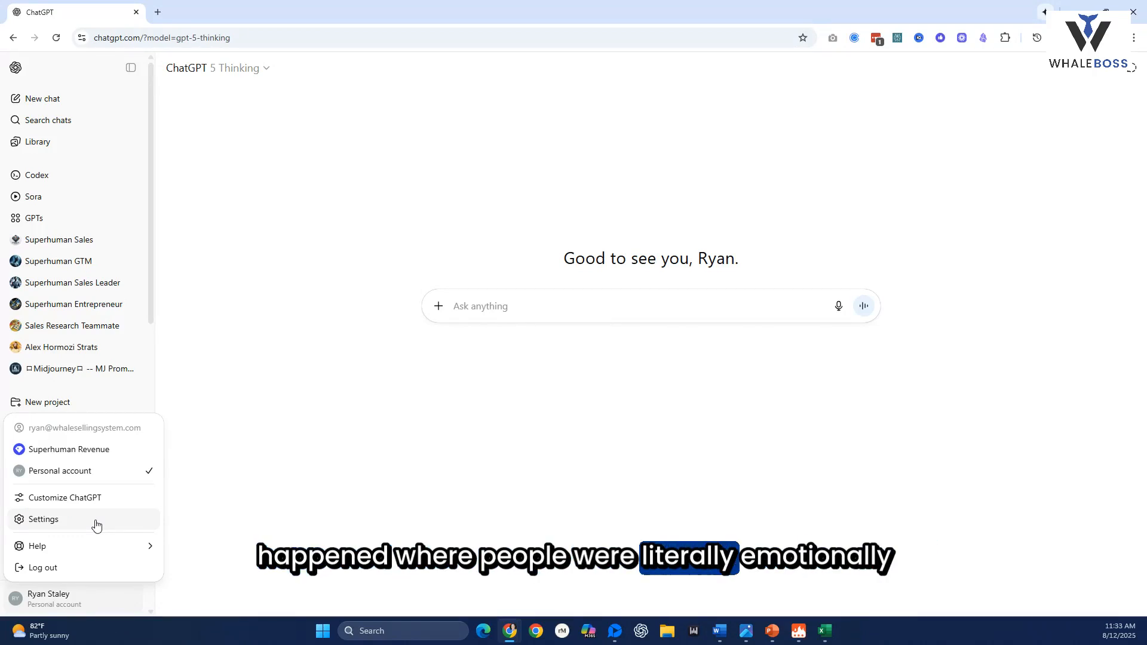
Preview theme and accent colour in Settings, enable Show legacy models, and close.
{"action": "left_click", "coordinate": [42, 518]}
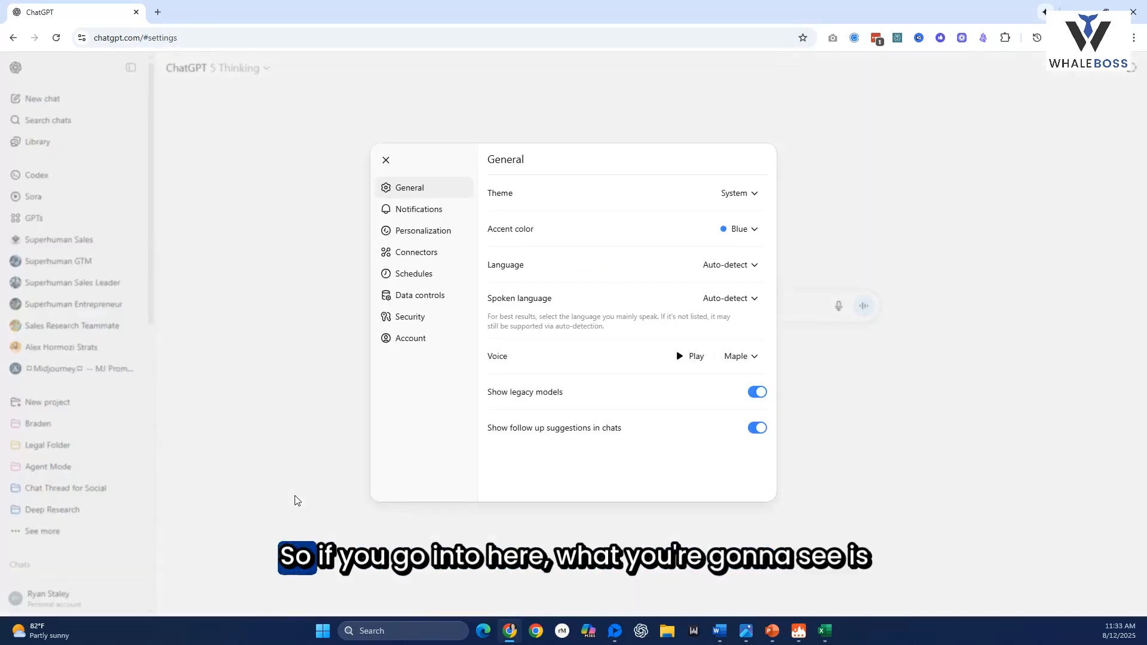
{"action": "mouse_move", "coordinate": [747, 219]}
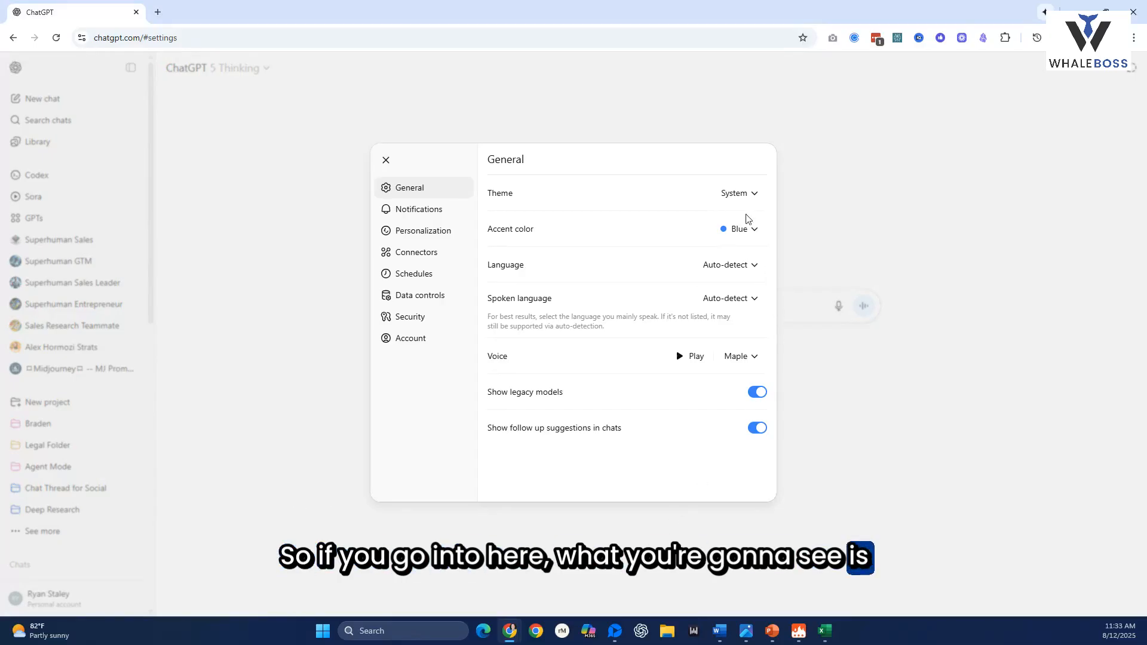
{"action": "left_click", "coordinate": [739, 228]}
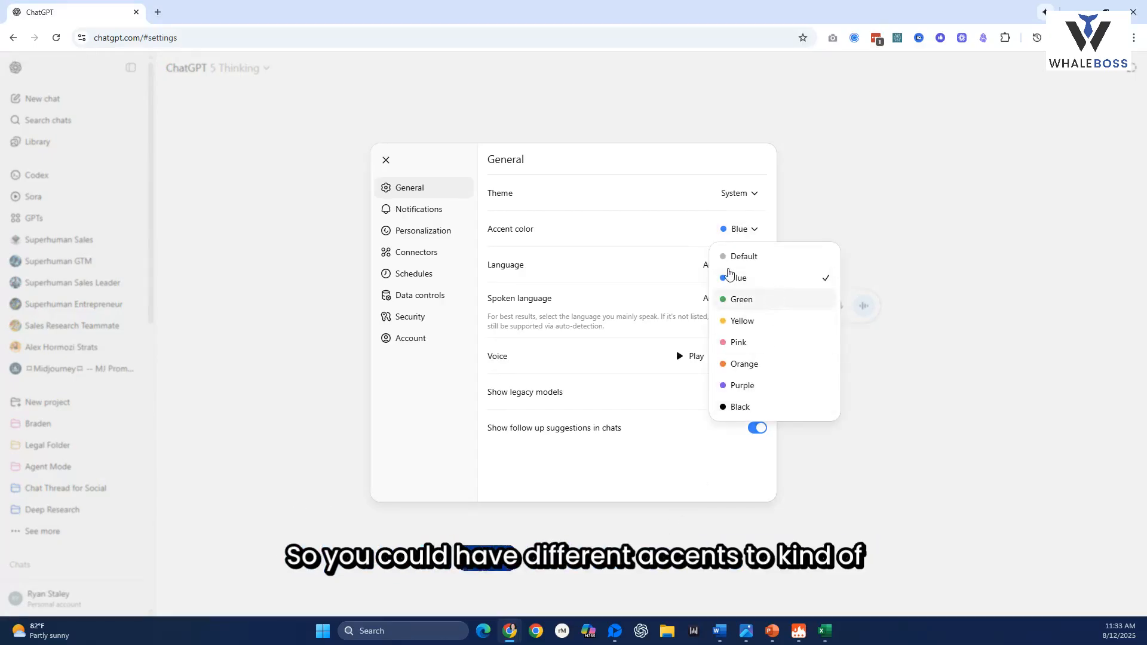
{"action": "left_click", "coordinate": [737, 193]}
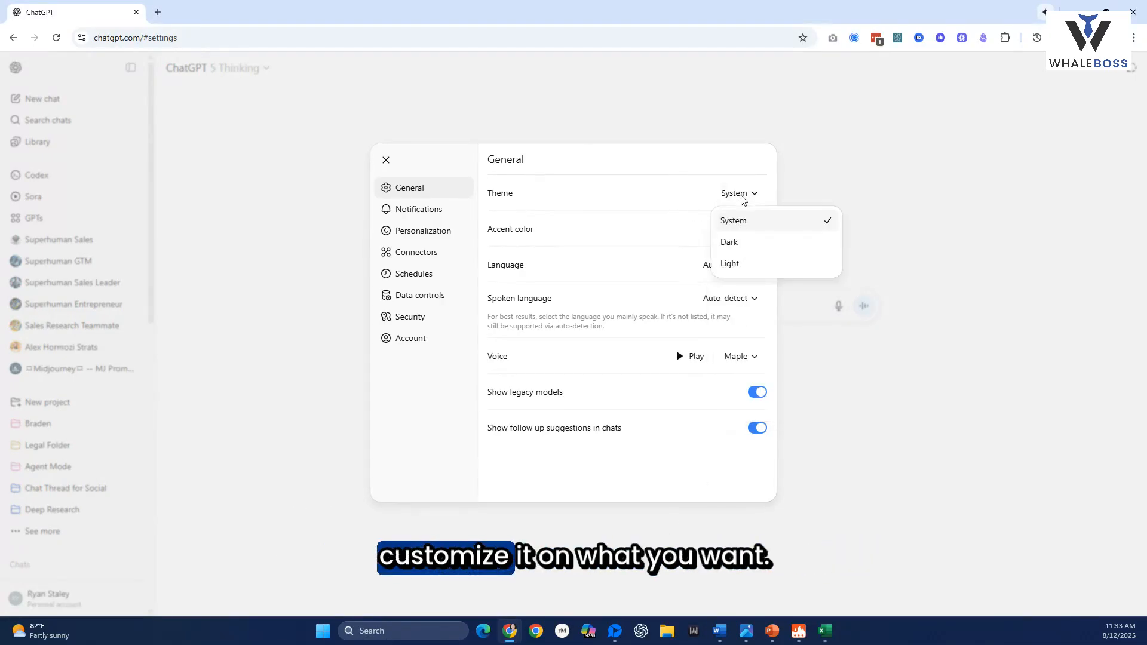
{"action": "left_click", "coordinate": [732, 220]}
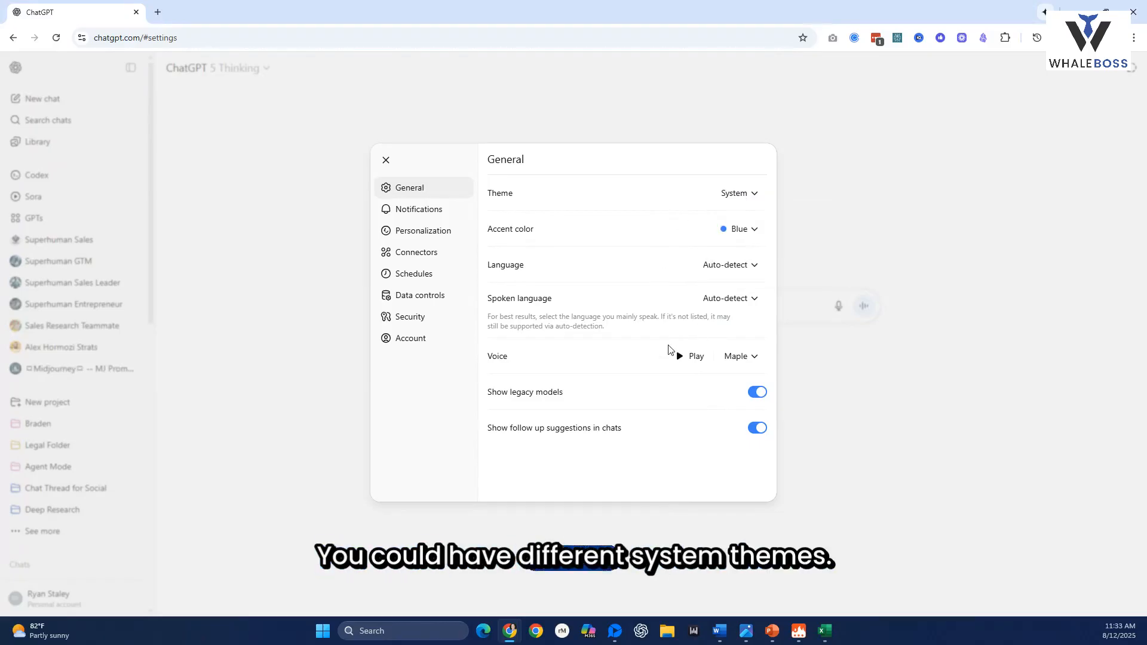
{"action": "mouse_move", "coordinate": [759, 403]}
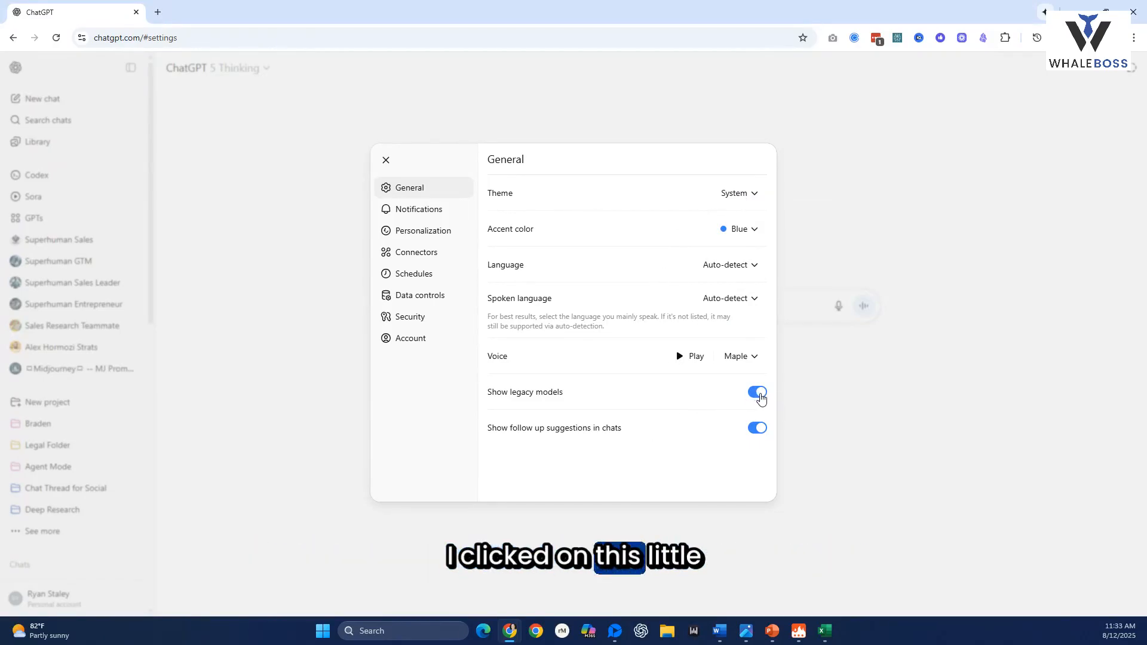
{"action": "left_click", "coordinate": [757, 391]}
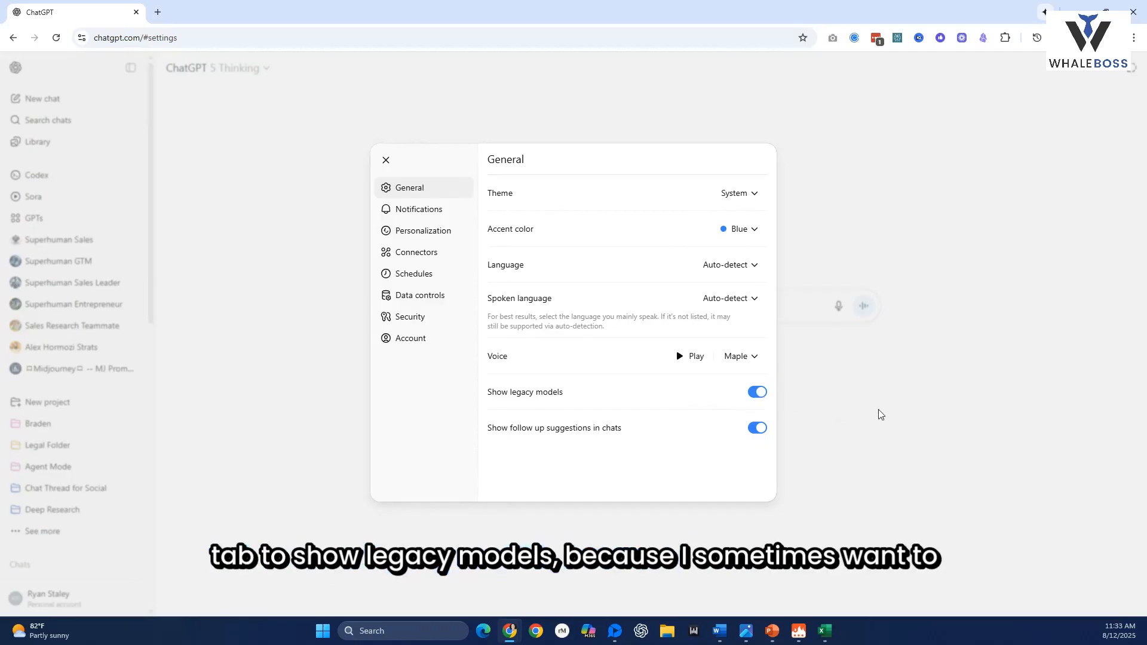
{"action": "left_click", "coordinate": [386, 160]}
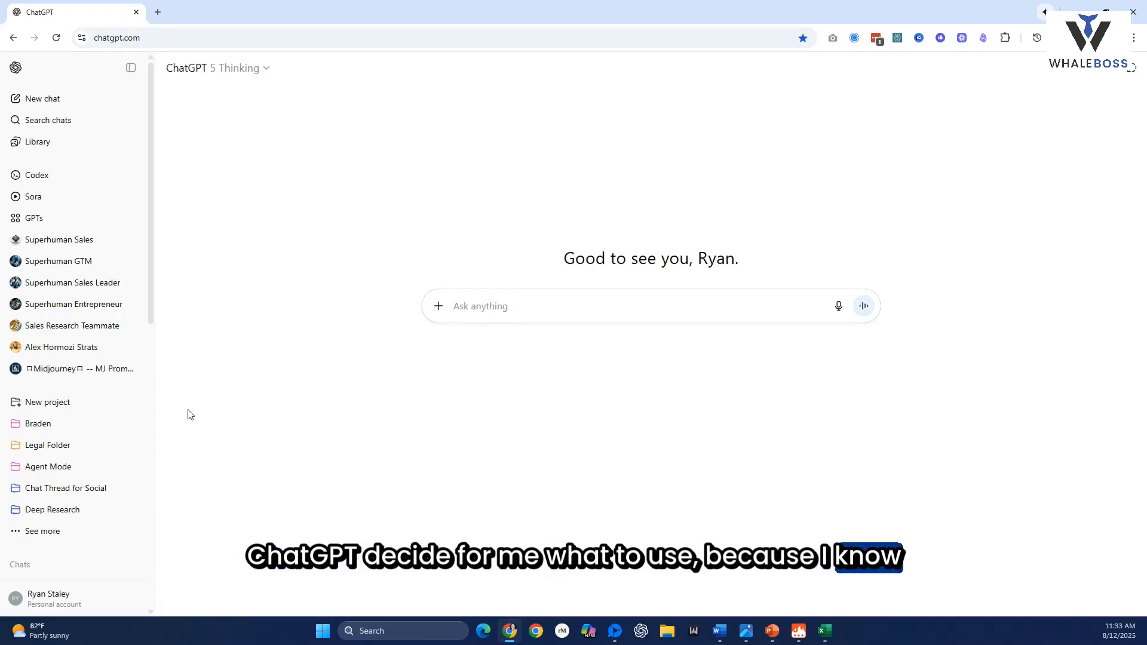
Show the Legacy models submenu with GPT-4o, GPT-4.5, o3, o3-pro, o4-mini and GPT-4.1.
{"action": "left_click", "coordinate": [234, 67]}
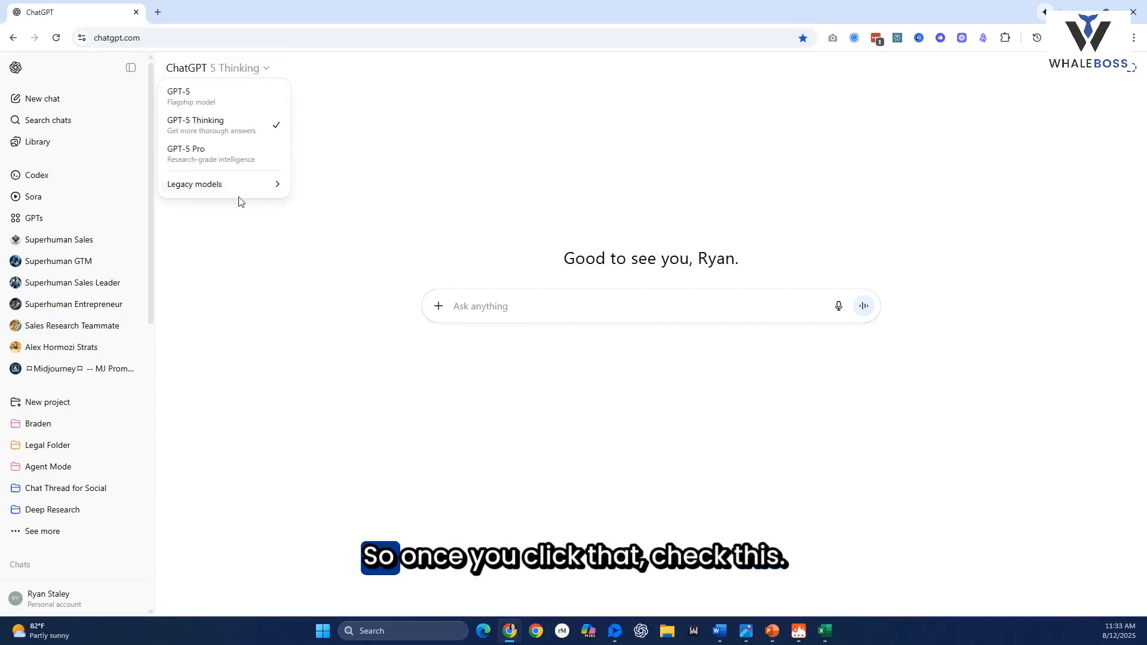
{"action": "left_click", "coordinate": [194, 183]}
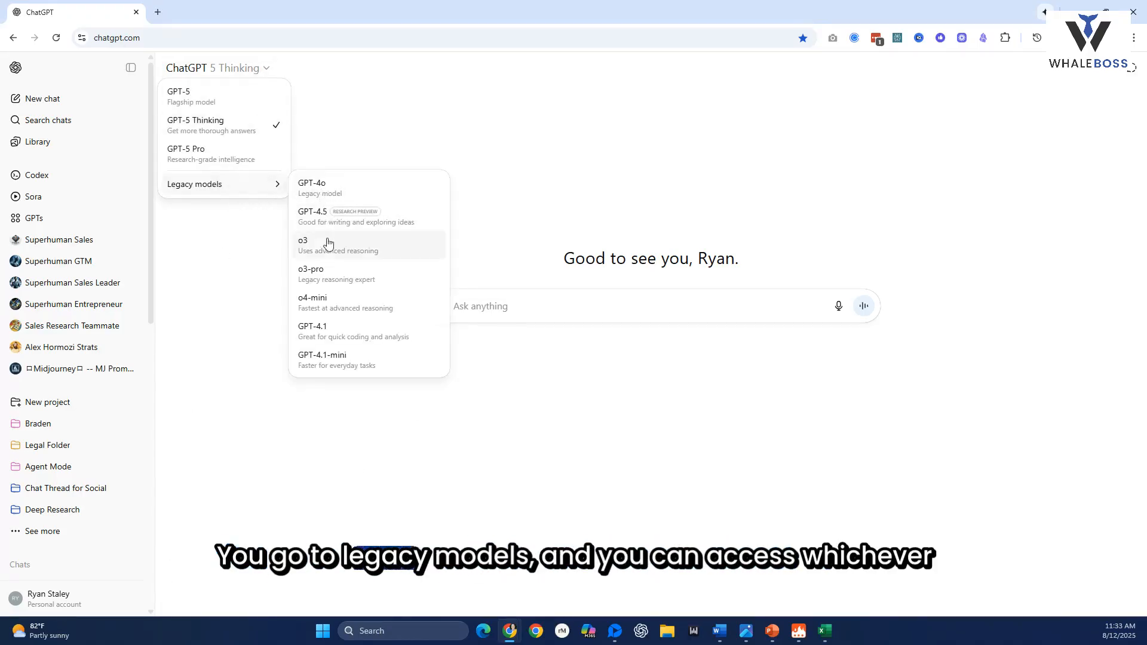
{"action": "mouse_move", "coordinate": [341, 296]}
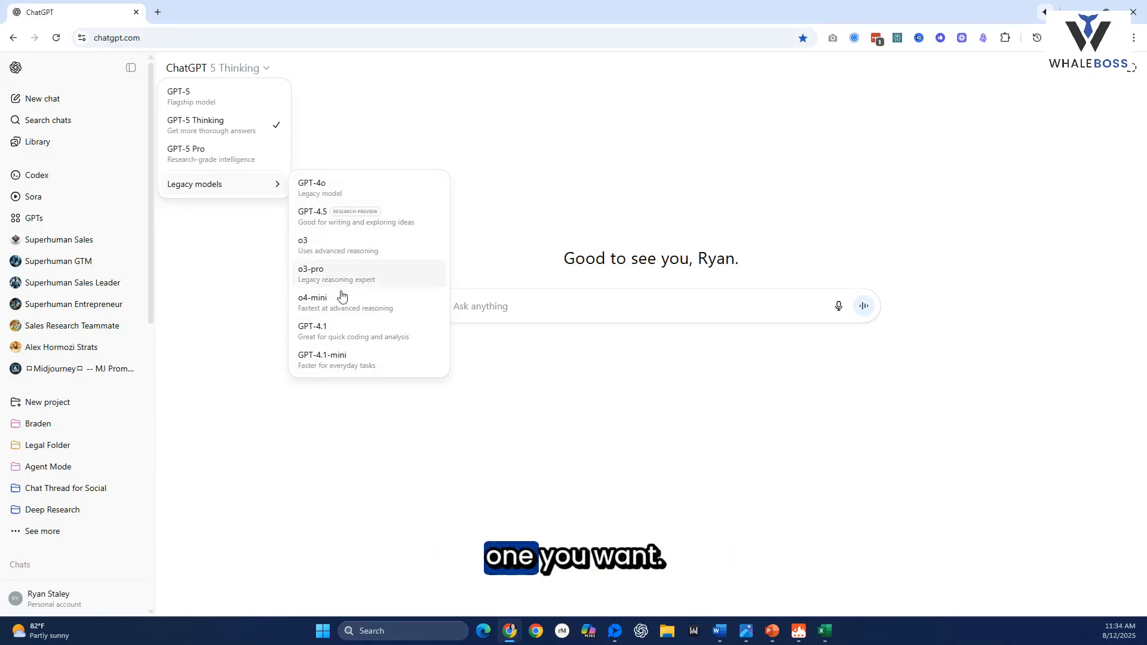